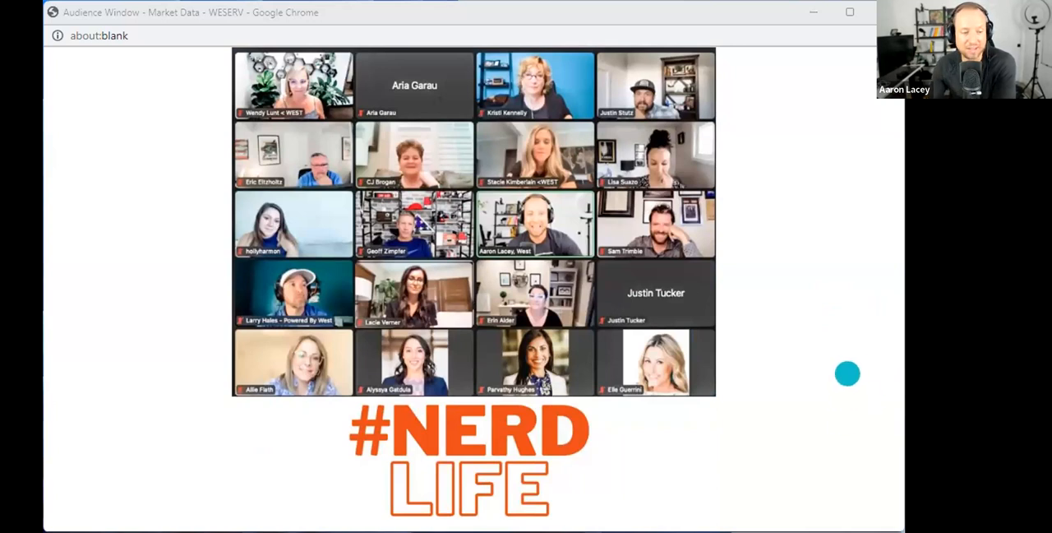
pyautogui.moveTo(893, 393)
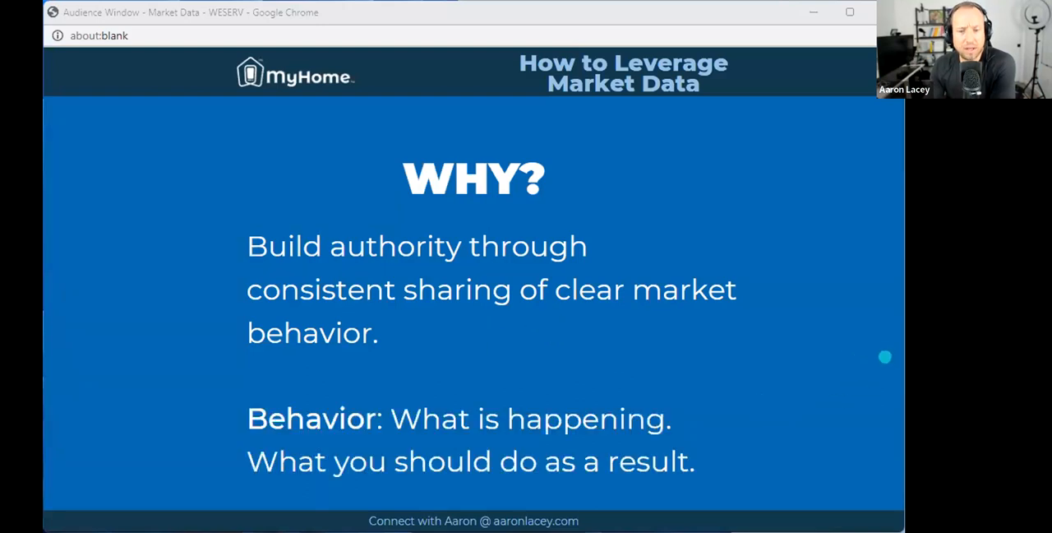
pyautogui.moveTo(659, 330)
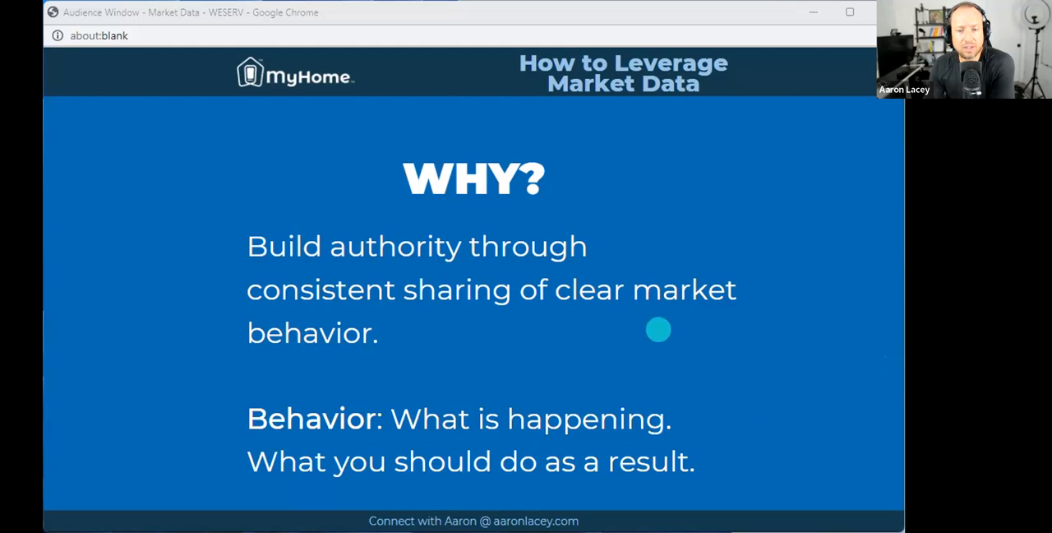
pyautogui.moveTo(506, 463)
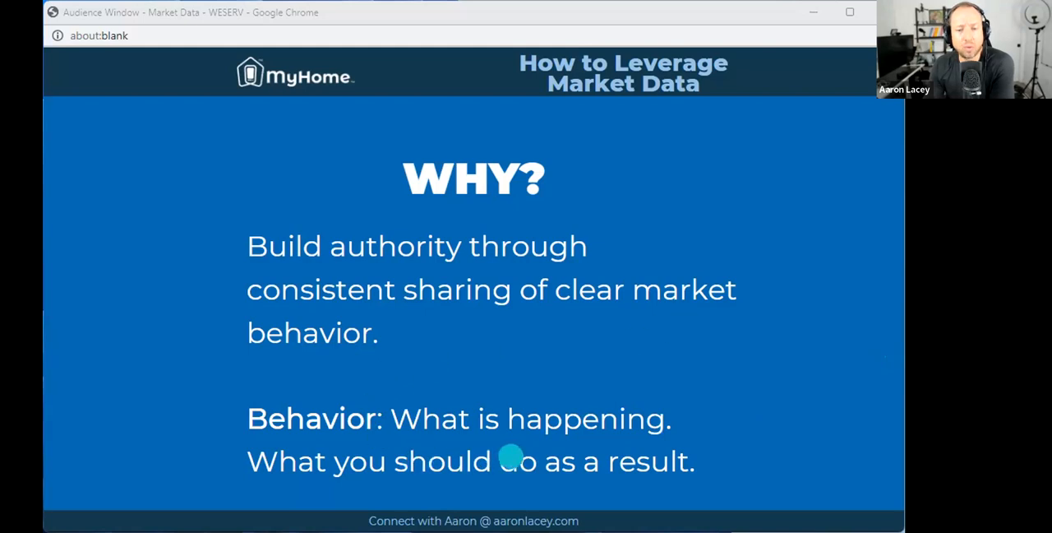
pyautogui.moveTo(528, 496)
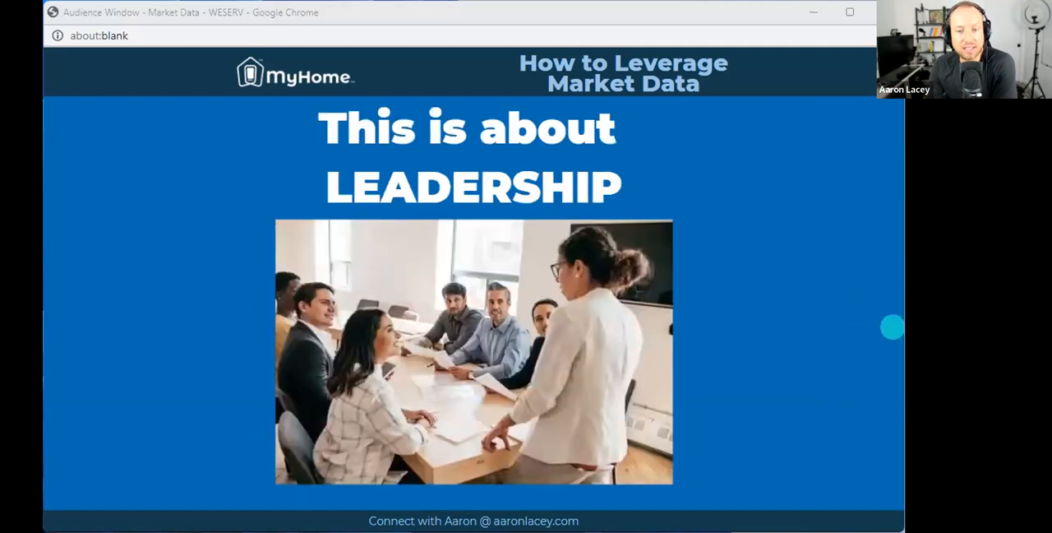
pyautogui.moveTo(890, 327)
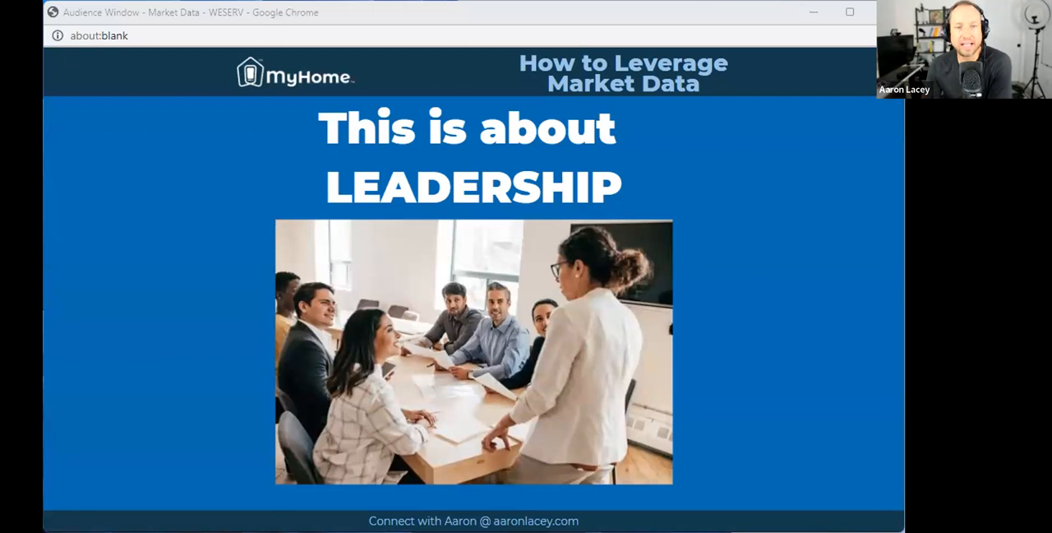
pyautogui.moveTo(341, 417)
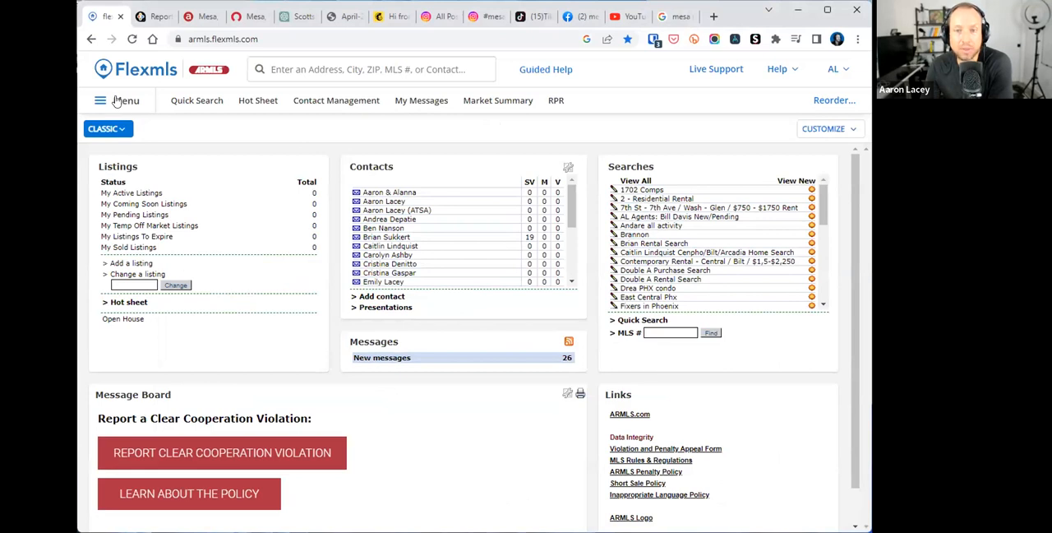
pyautogui.moveTo(111, 100)
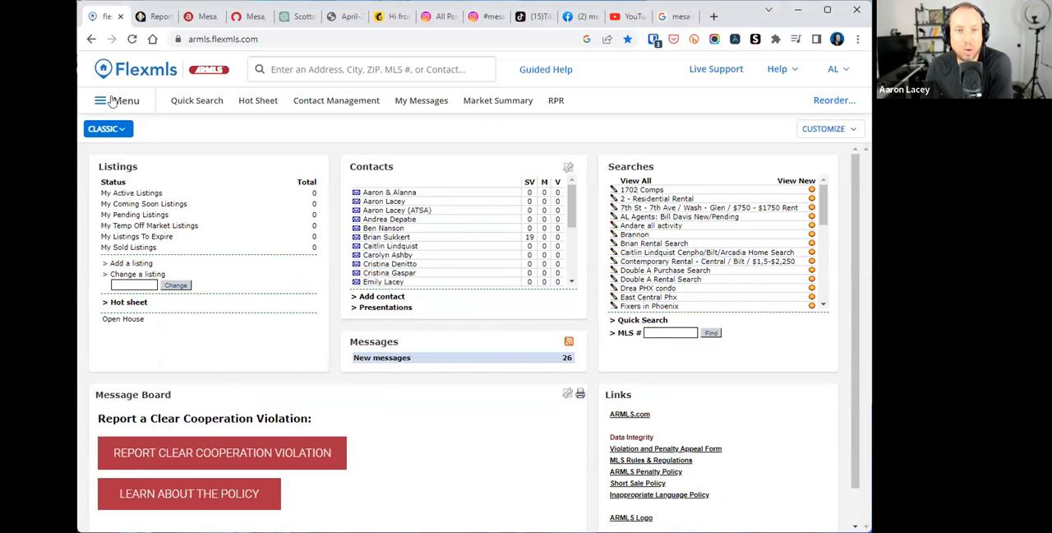
# - From the main menu, navigate down to Statistics and launch the Market Summary report
pyautogui.click(105, 101)
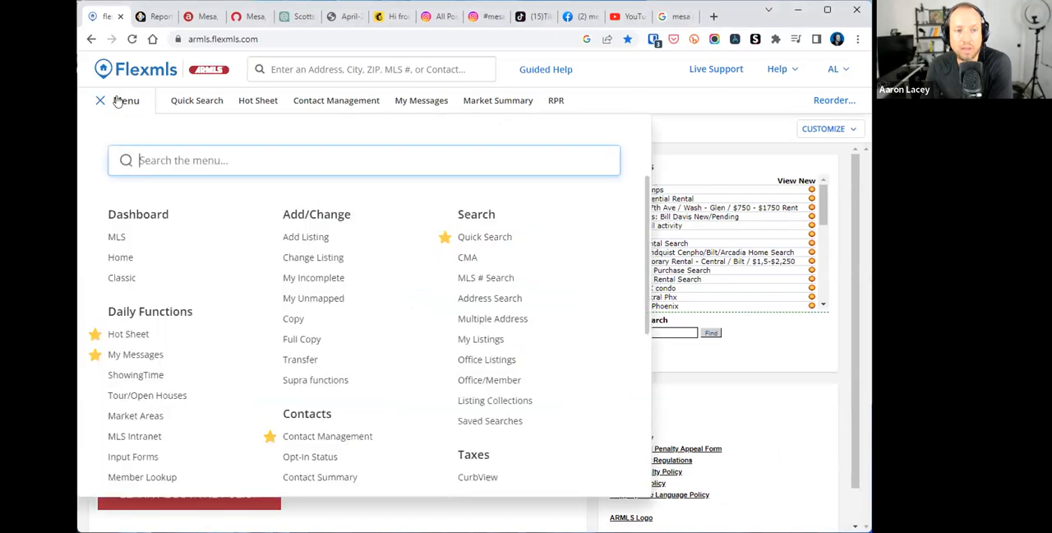
pyautogui.moveTo(102, 156)
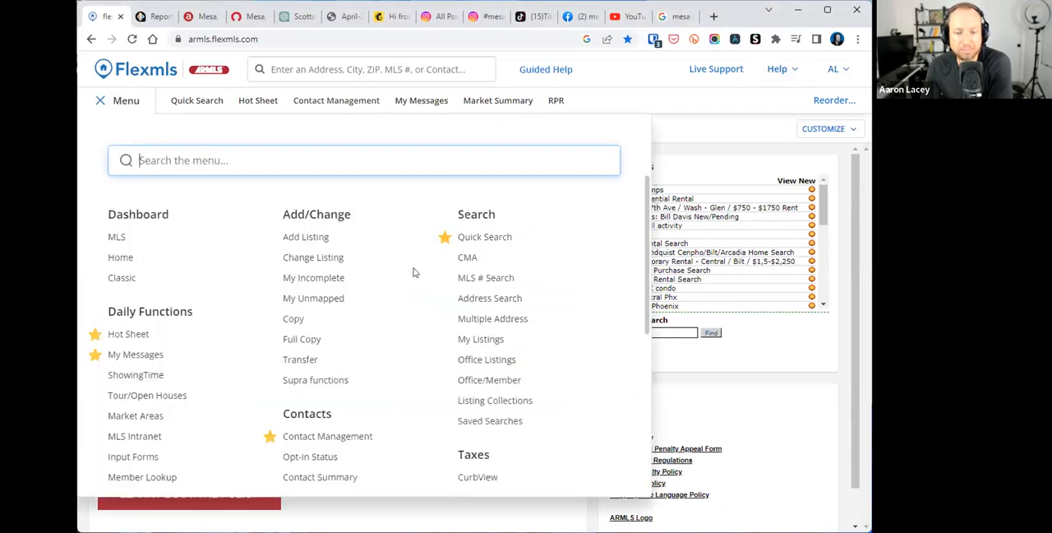
pyautogui.scroll(-3)
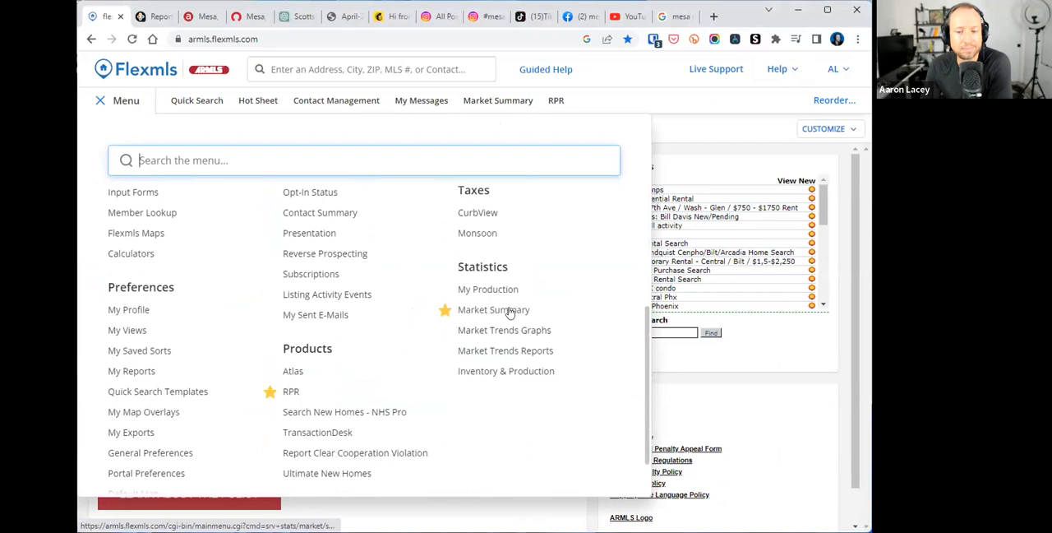
pyautogui.click(493, 309)
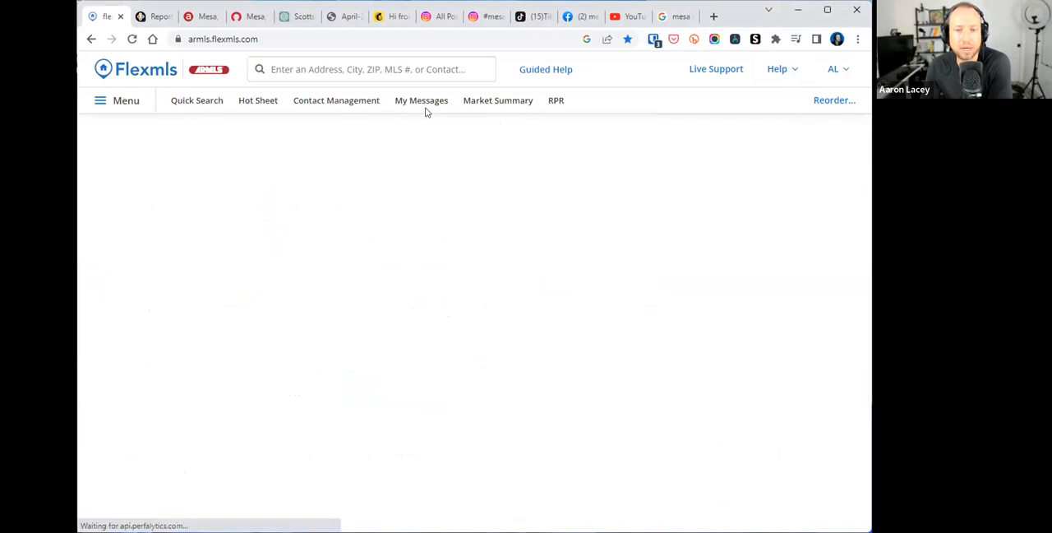
# - Start Customize > New Location on the May 2023 Mesa Residential summary, then cancel without changes
pyautogui.click(497, 100)
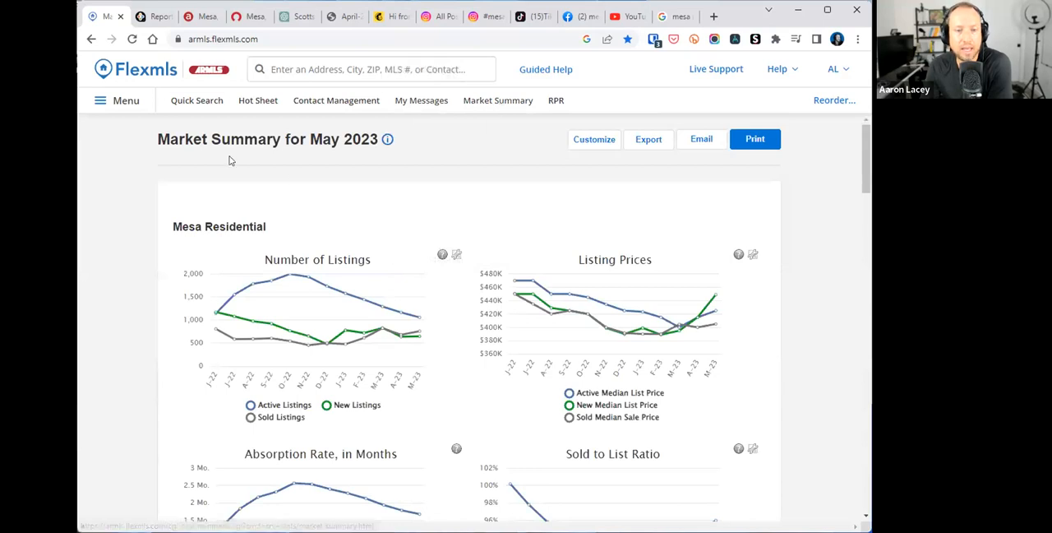
pyautogui.moveTo(596, 141)
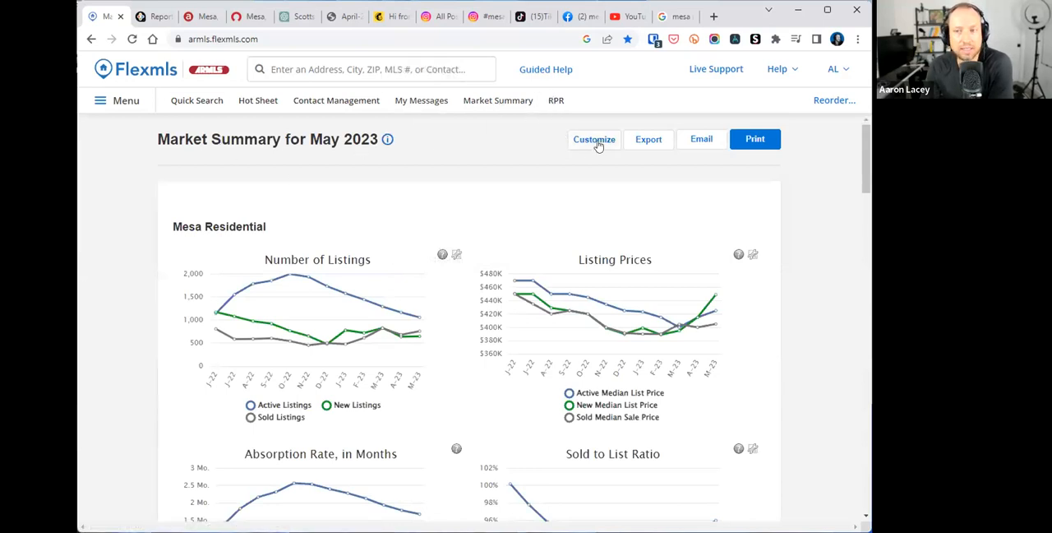
pyautogui.click(594, 139)
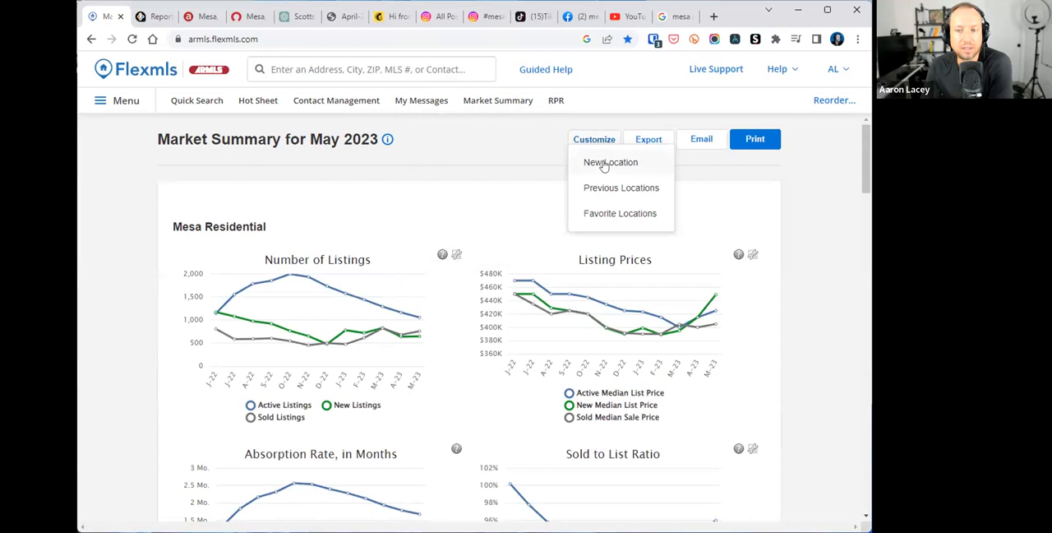
pyautogui.click(610, 162)
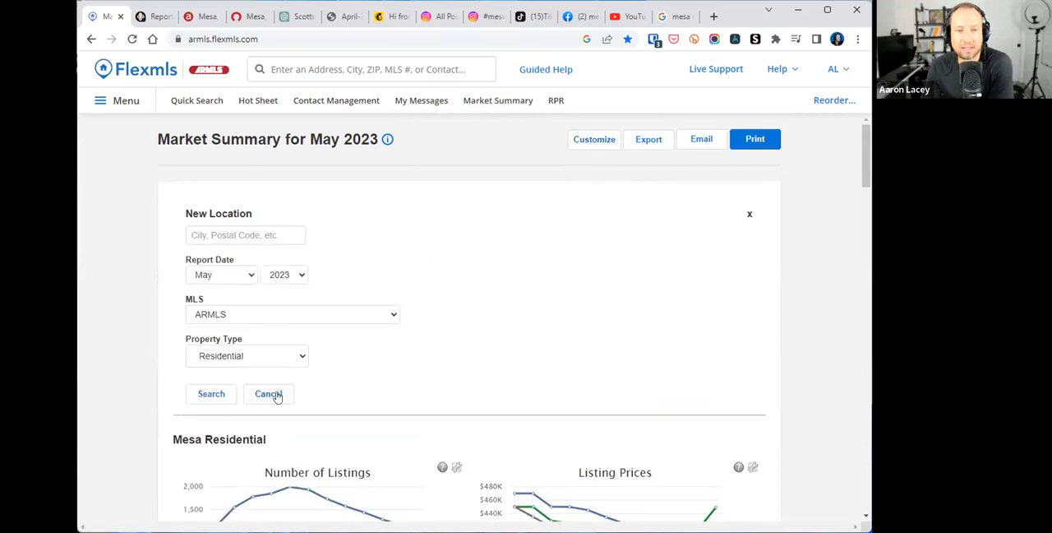
pyautogui.click(269, 394)
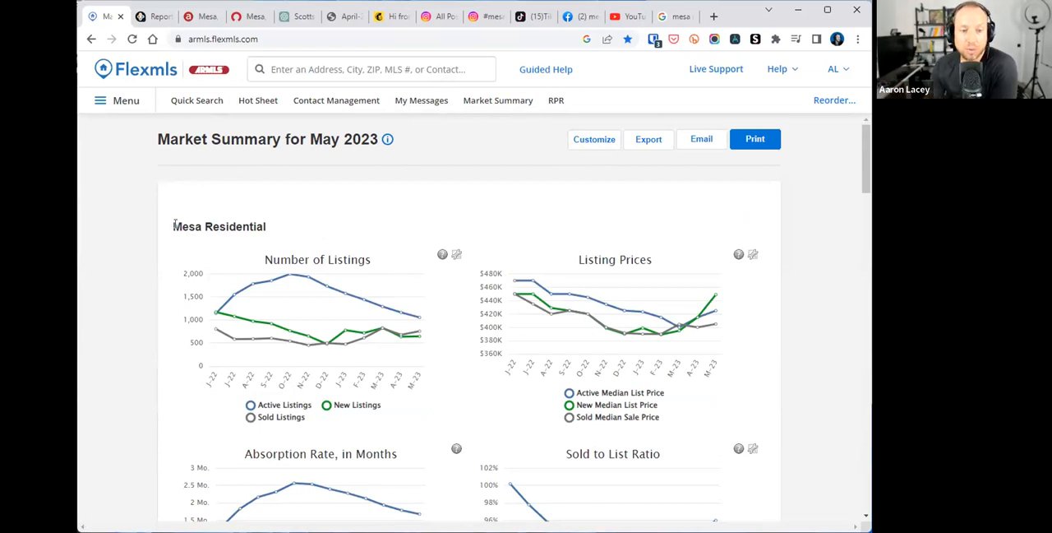
pyautogui.moveTo(488, 192)
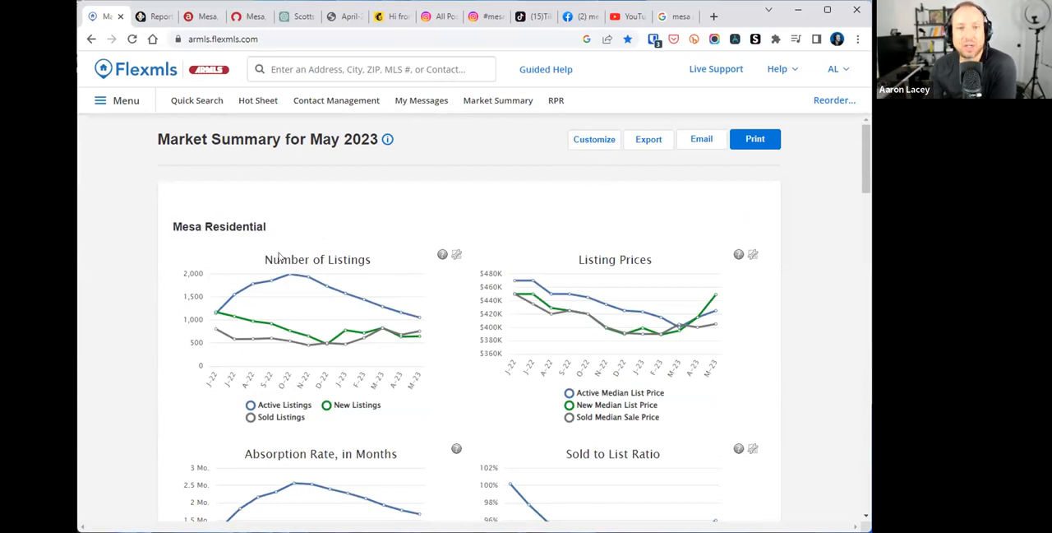
pyautogui.moveTo(265, 248)
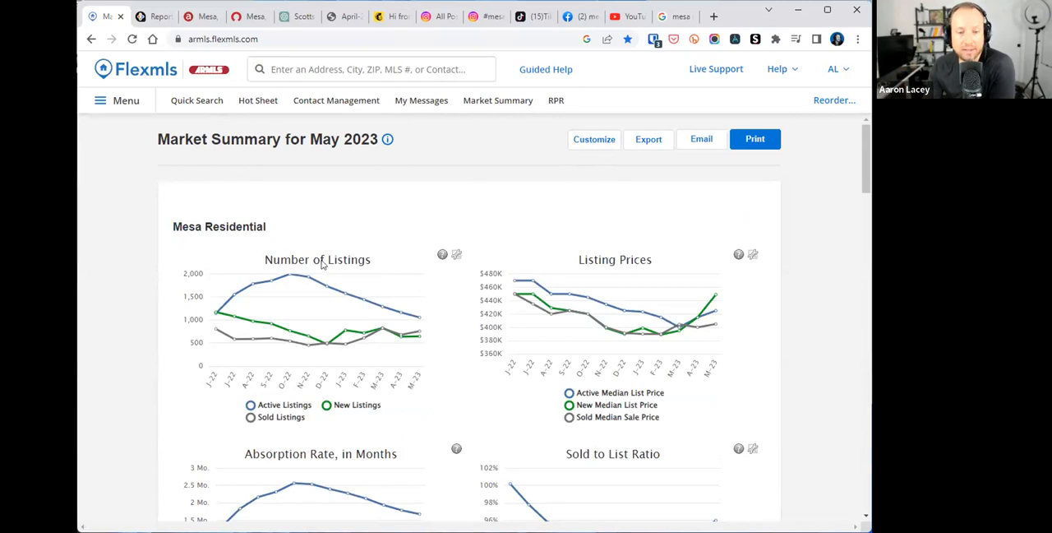
# - Scroll past the absorption, sold-to-list and price charts to the May 2023 vs May 2022 Summary Statistics table
pyautogui.scroll(-3)
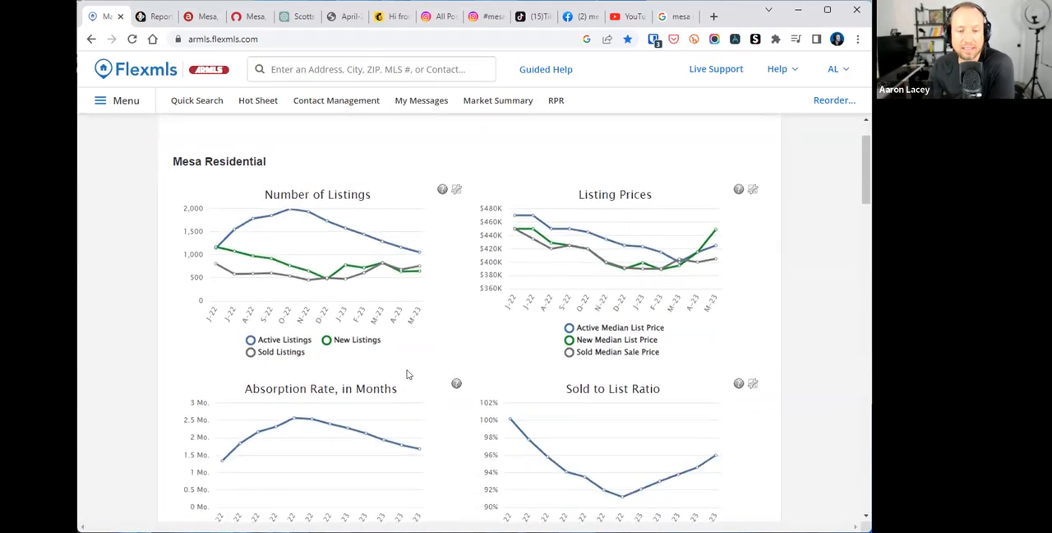
pyautogui.scroll(-3)
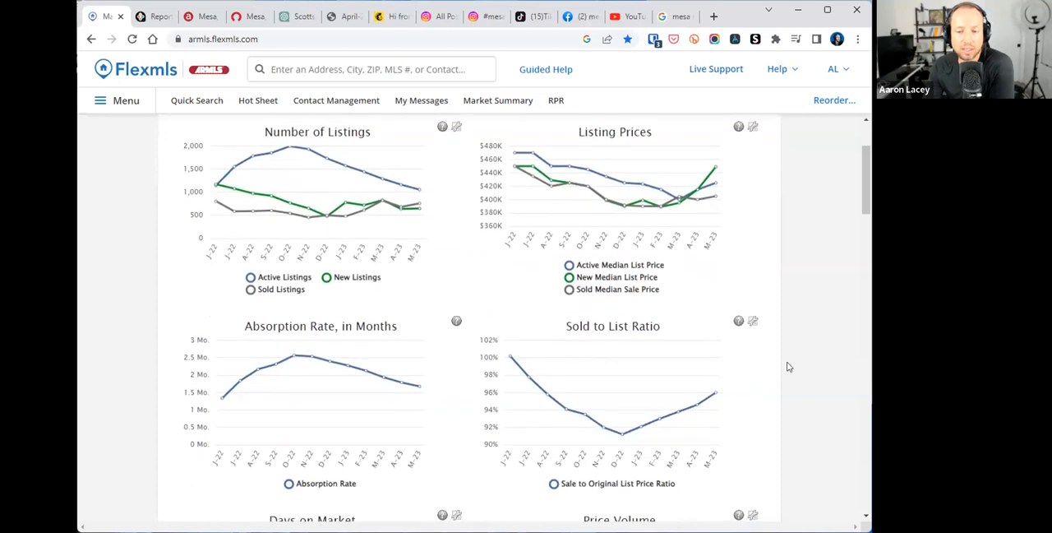
pyautogui.scroll(-3)
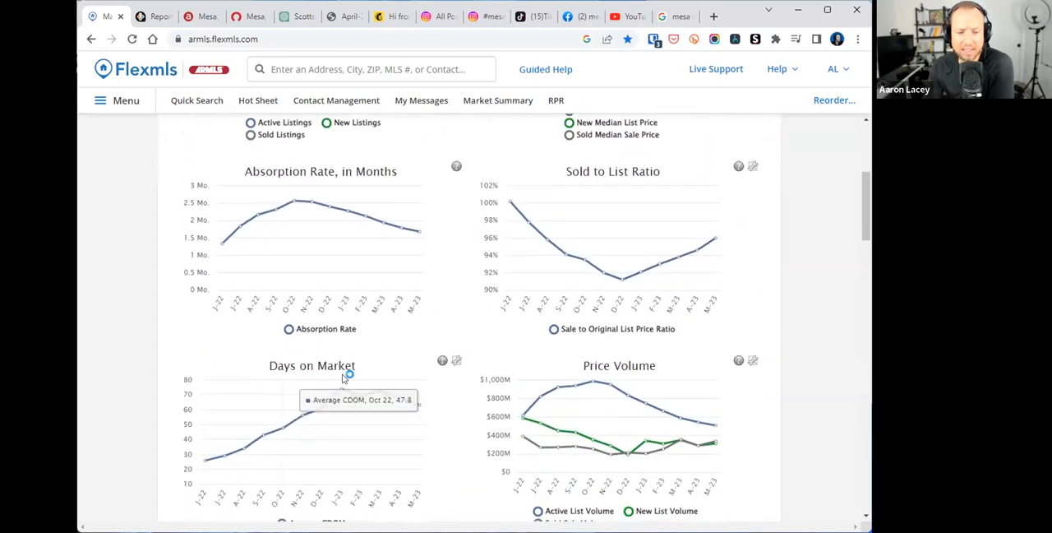
pyautogui.scroll(-3)
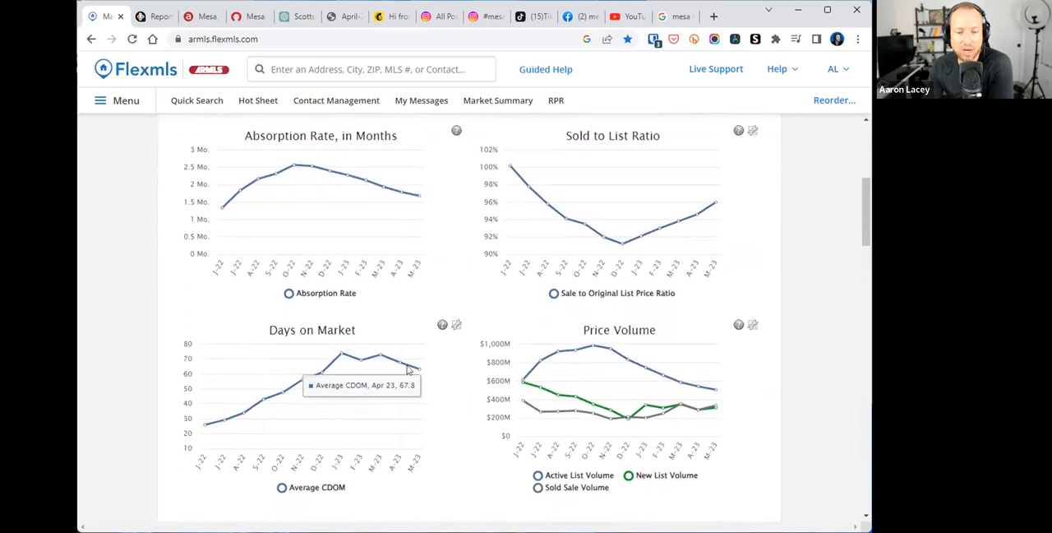
pyautogui.scroll(-3)
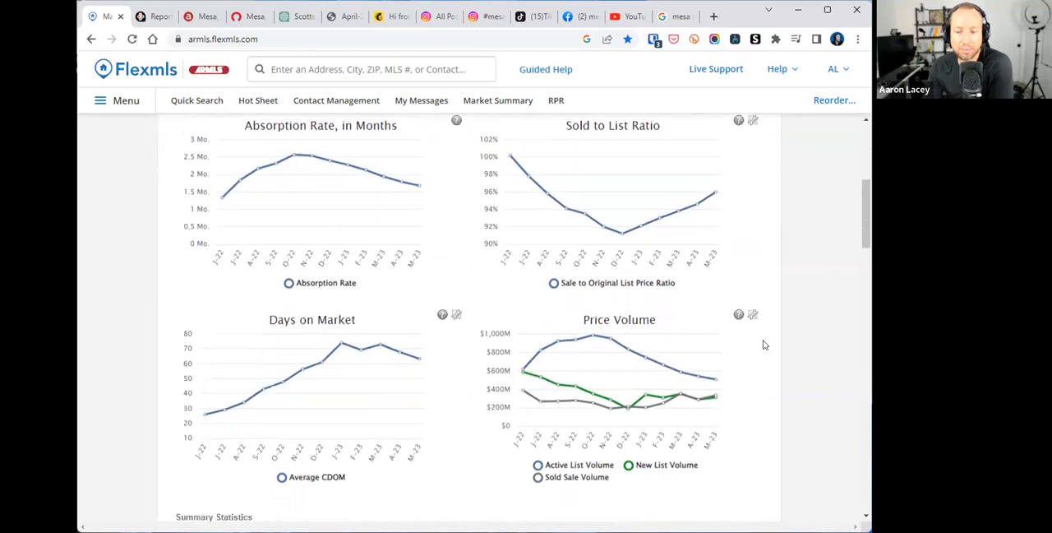
pyautogui.scroll(-3)
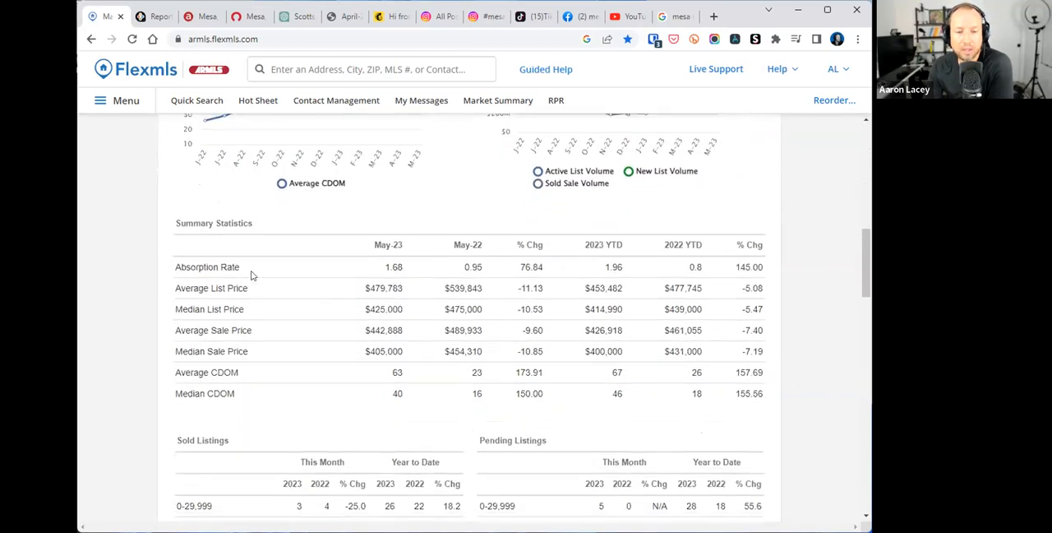
# - Highlight the May-23 absorption rate of 1.68 in Summary Statistics and the value beside it
pyautogui.scroll(-3)
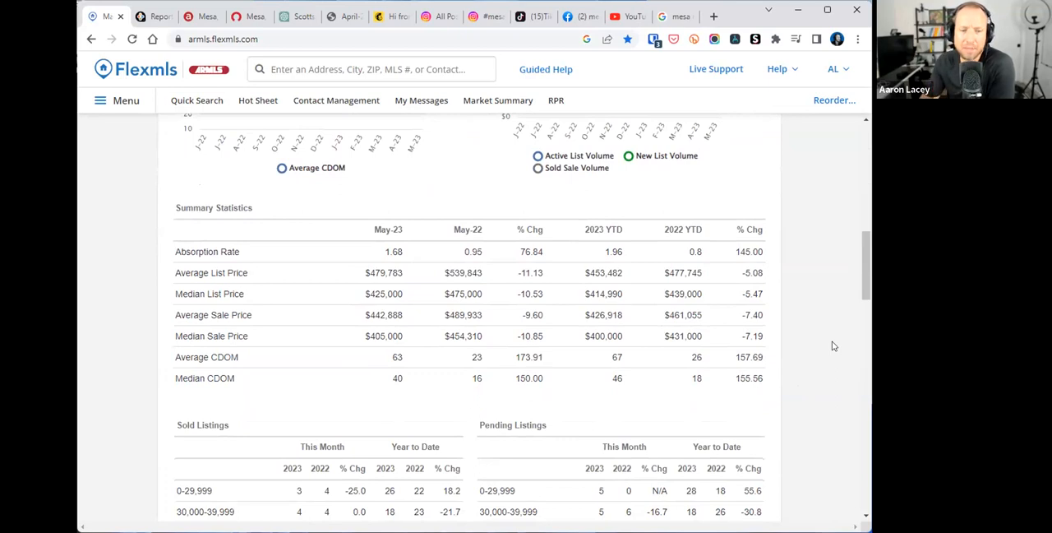
pyautogui.doubleClick(208, 252)
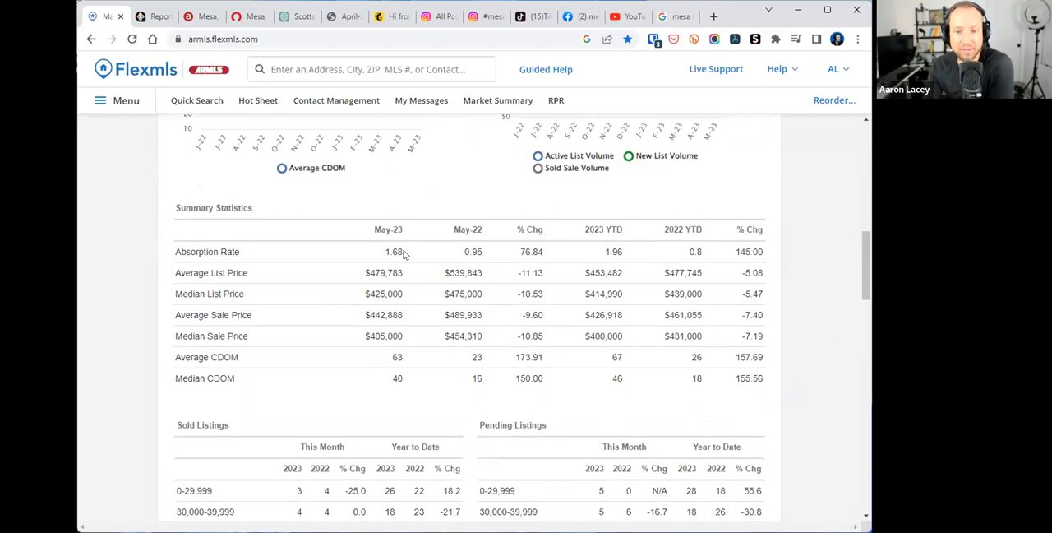
pyautogui.doubleClick(392, 251)
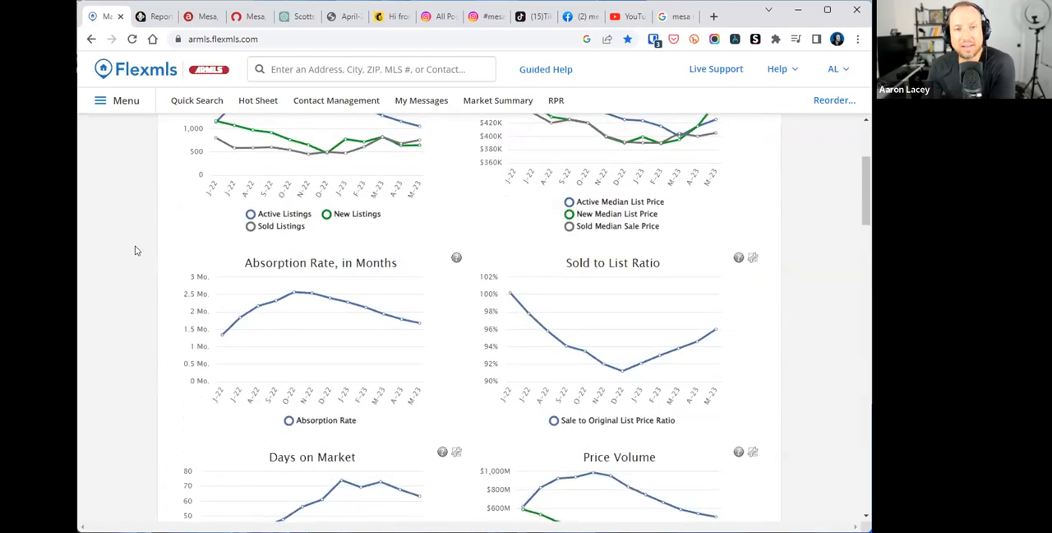
# - Scroll from the charts back down to the Summary Statistics table with the 1.68 absorption rate
pyautogui.scroll(3)
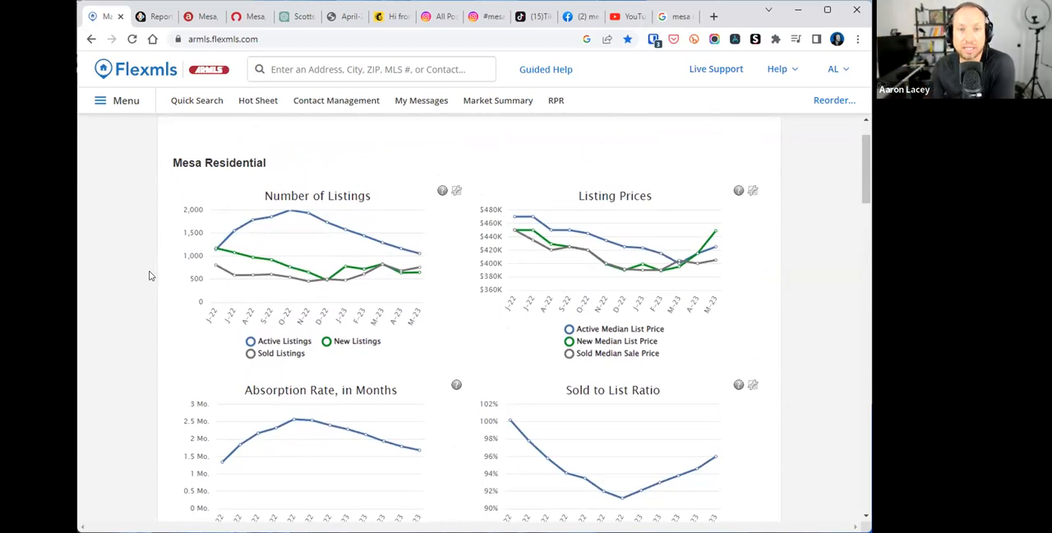
pyautogui.moveTo(142, 263)
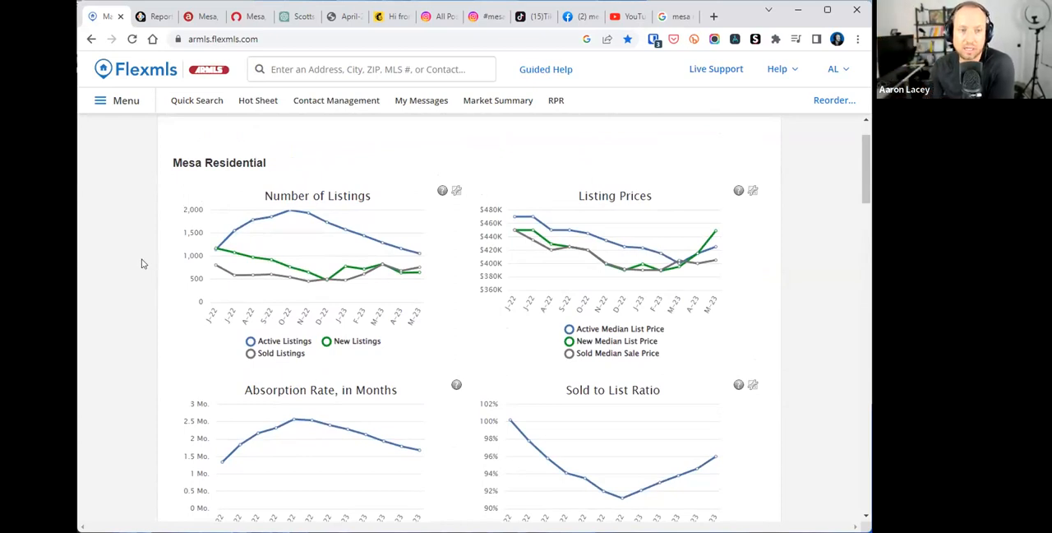
pyautogui.scroll(-3)
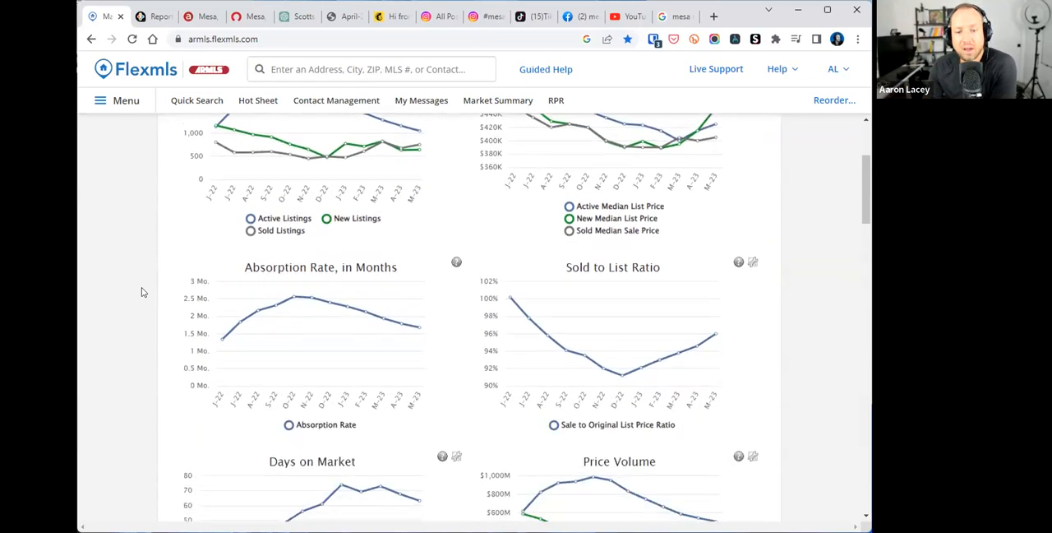
pyautogui.scroll(-3)
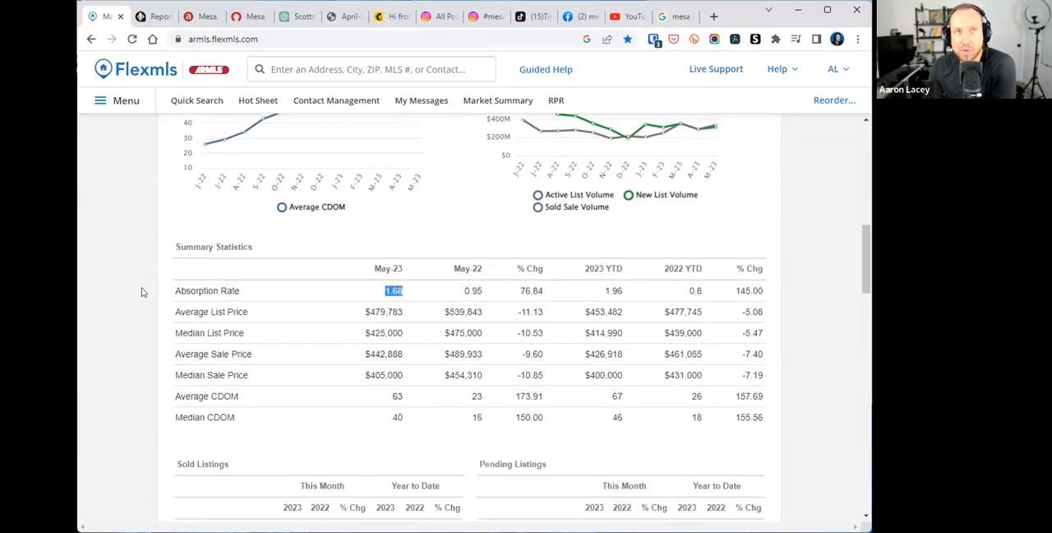
pyautogui.scroll(-3)
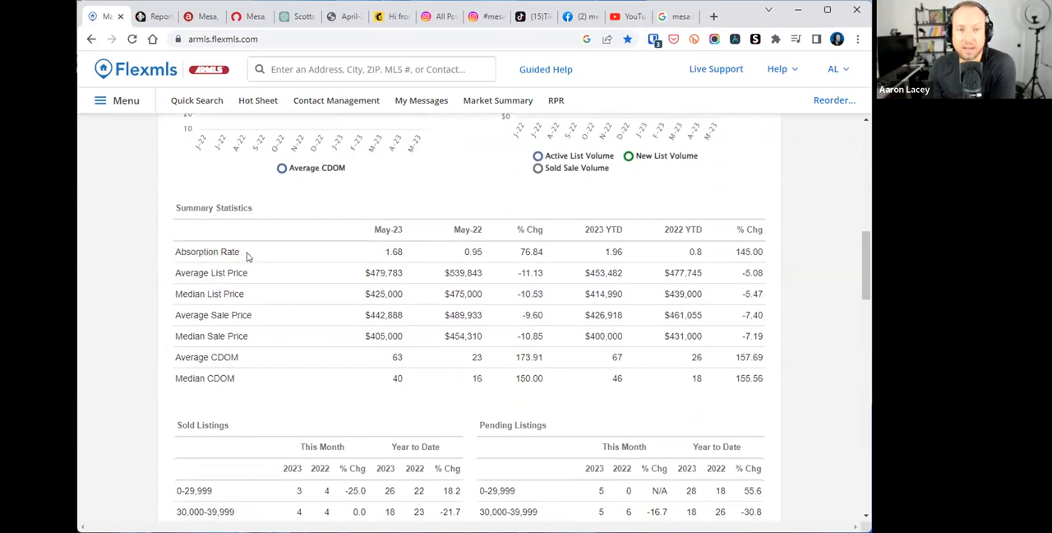
pyautogui.moveTo(239, 251)
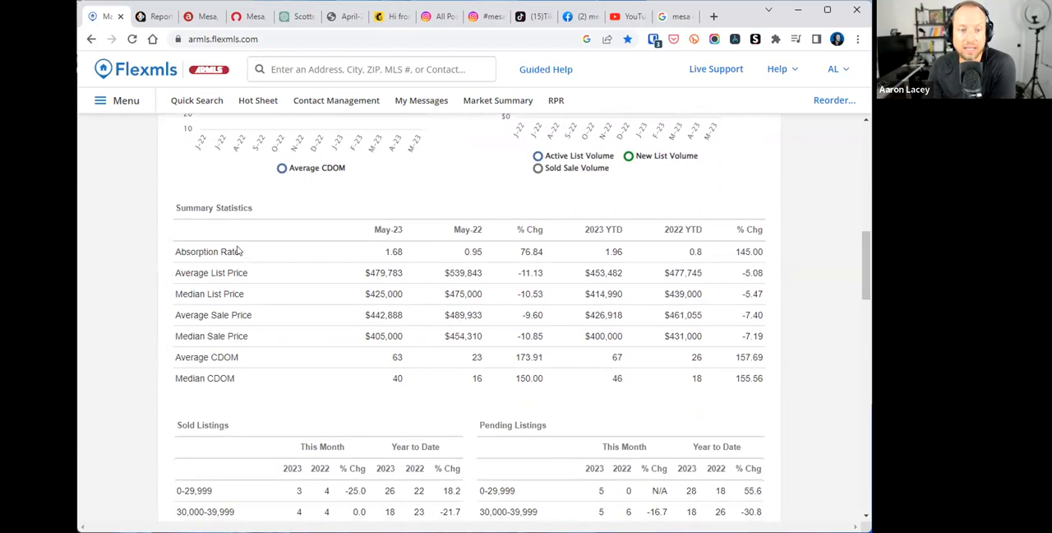
pyautogui.doubleClick(210, 272)
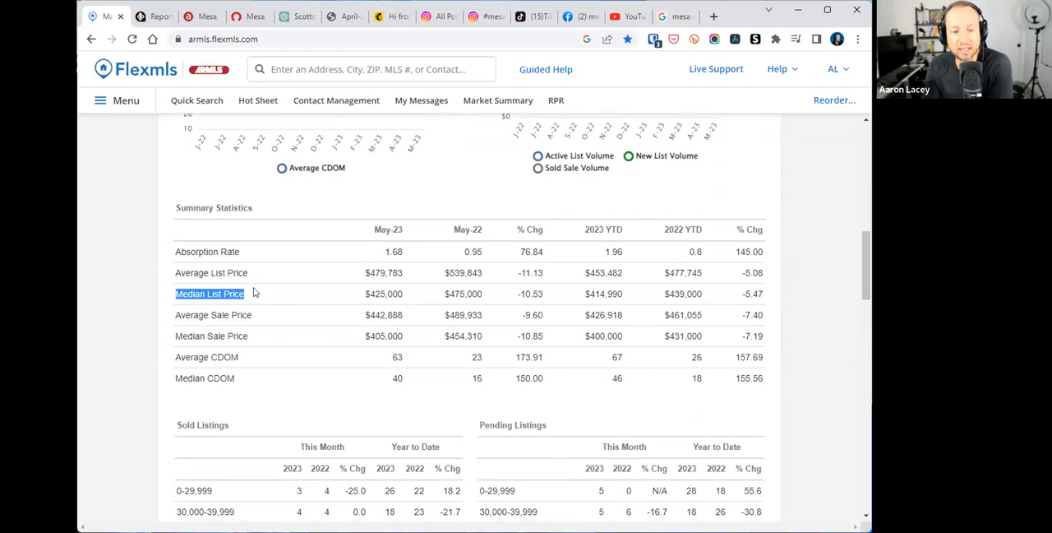
pyautogui.moveTo(255, 316)
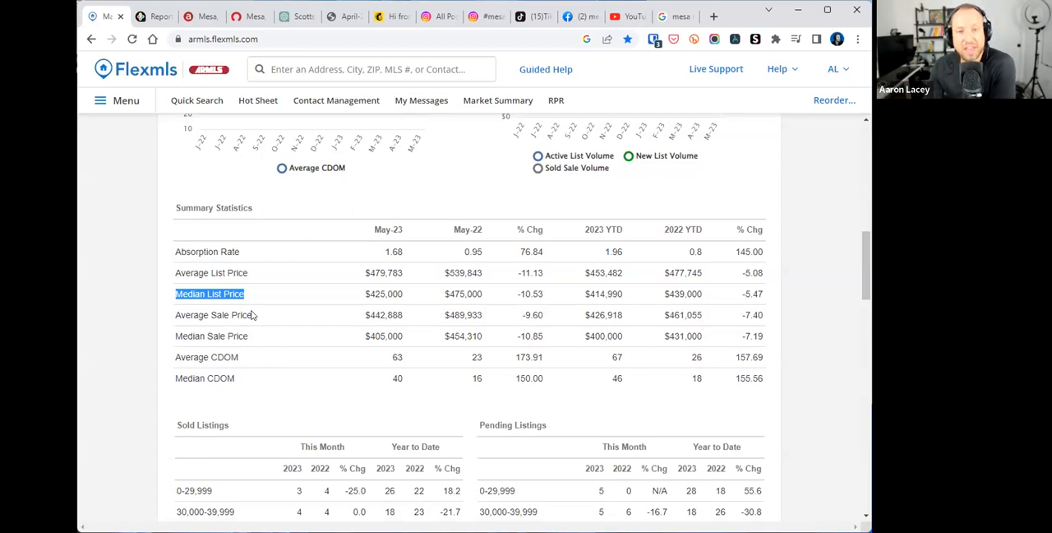
pyautogui.doubleClick(190, 337)
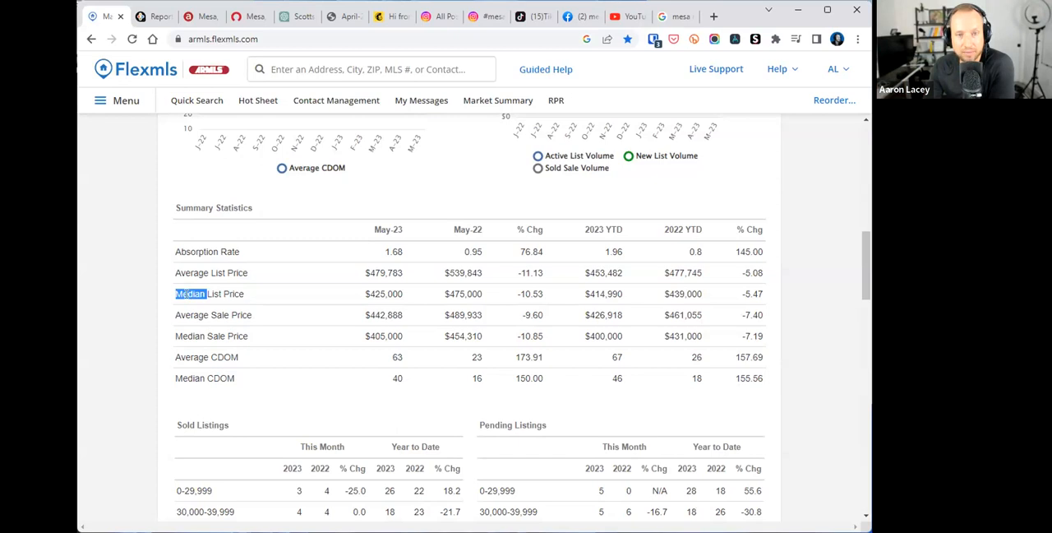
pyautogui.moveTo(264, 300)
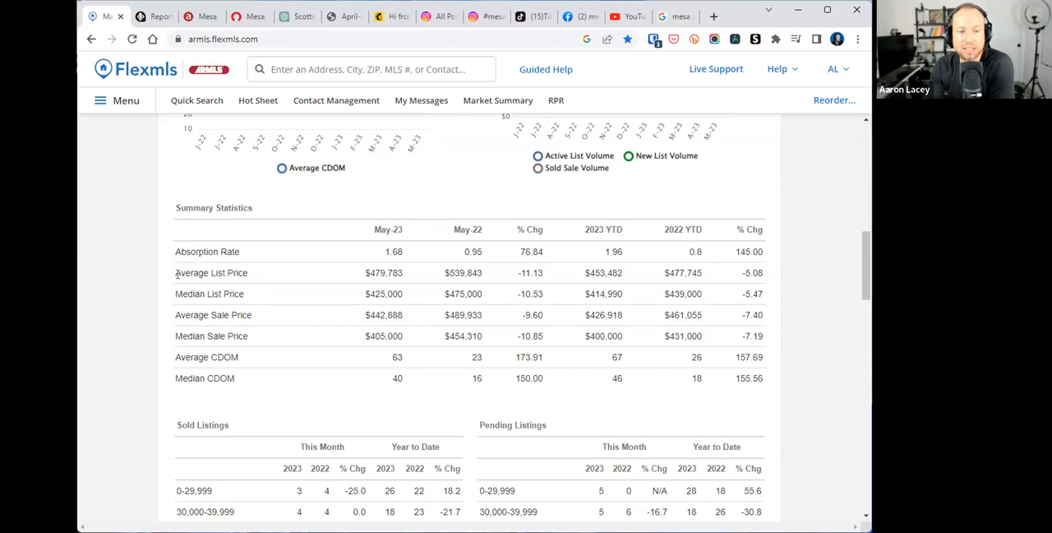
pyautogui.doubleClick(211, 272)
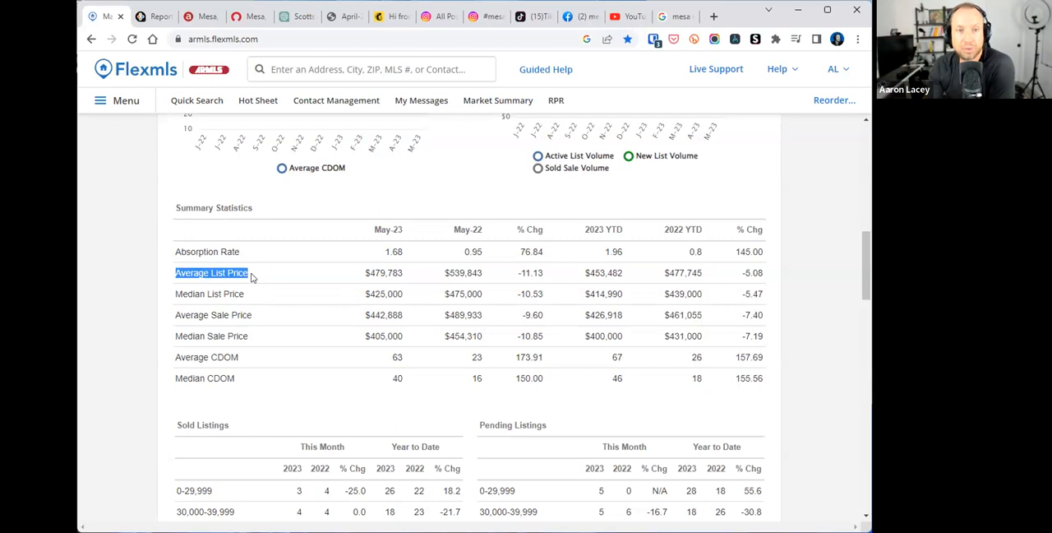
pyautogui.moveTo(314, 275)
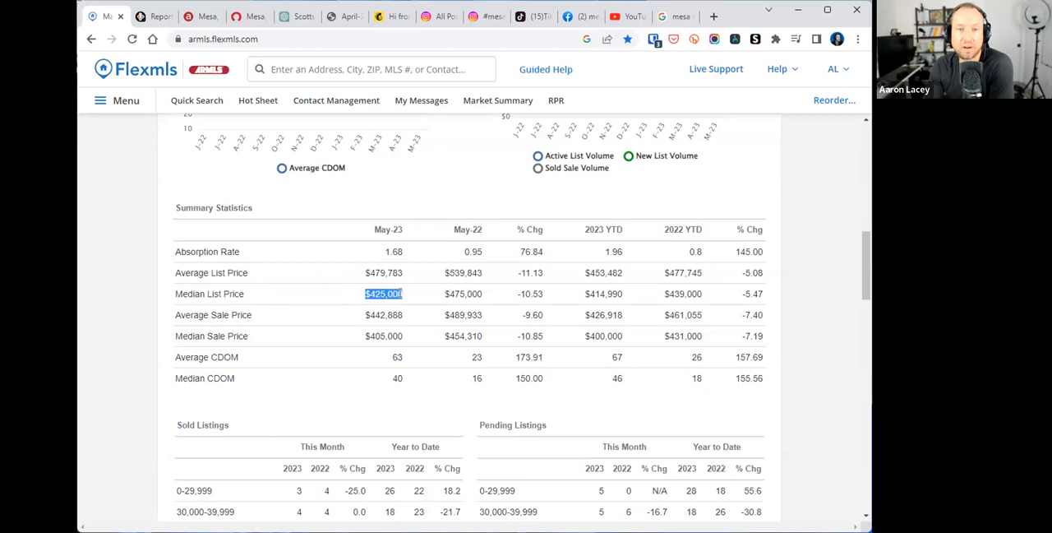
pyautogui.moveTo(215, 336)
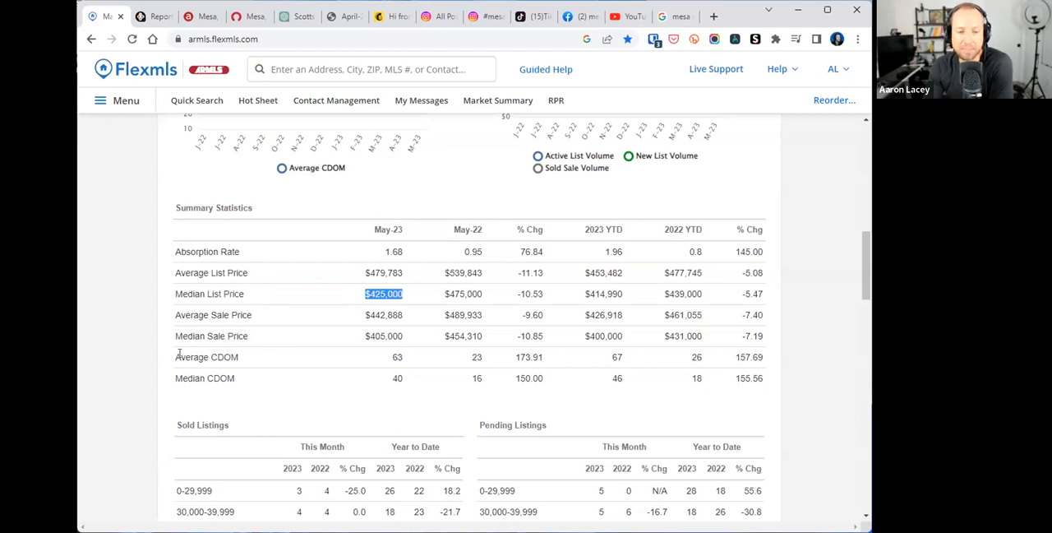
pyautogui.doubleClick(205, 356)
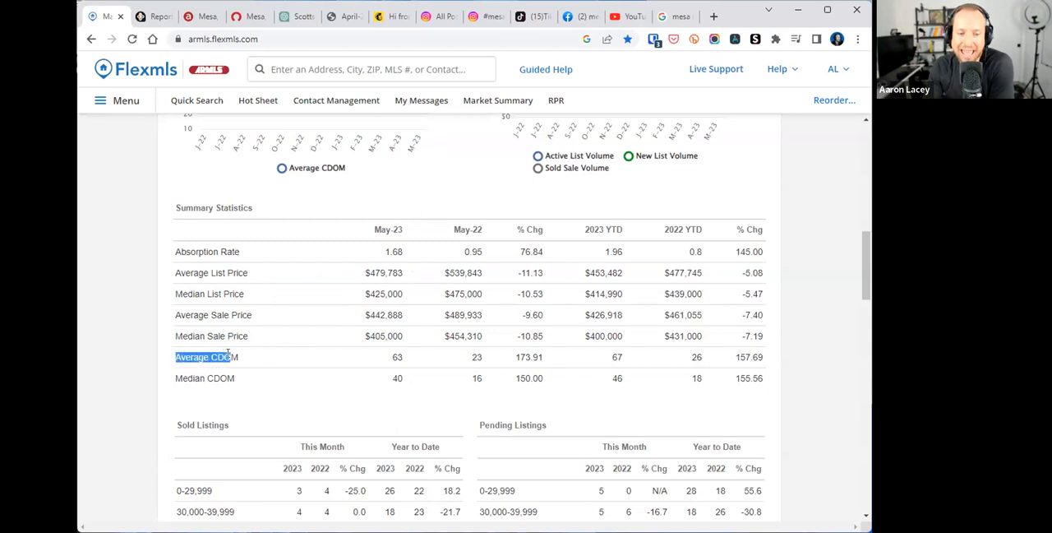
pyautogui.doubleClick(204, 378)
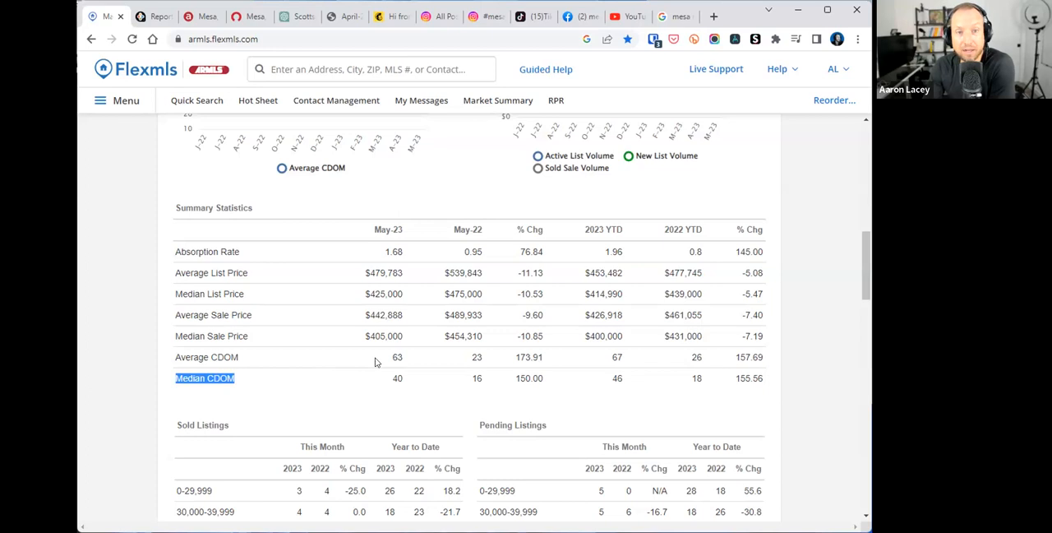
pyautogui.moveTo(389, 359)
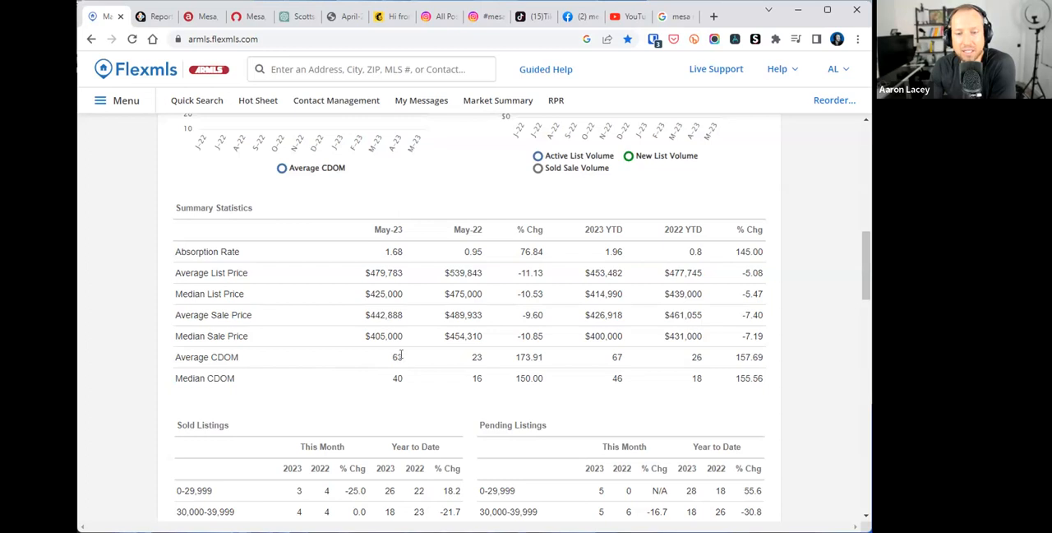
pyautogui.doubleClick(395, 378)
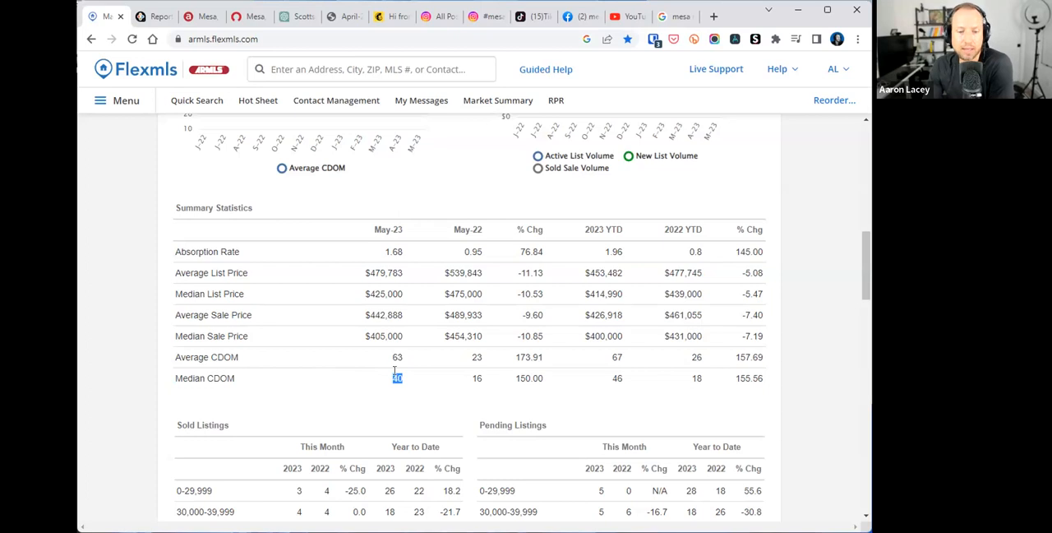
pyautogui.scroll(3)
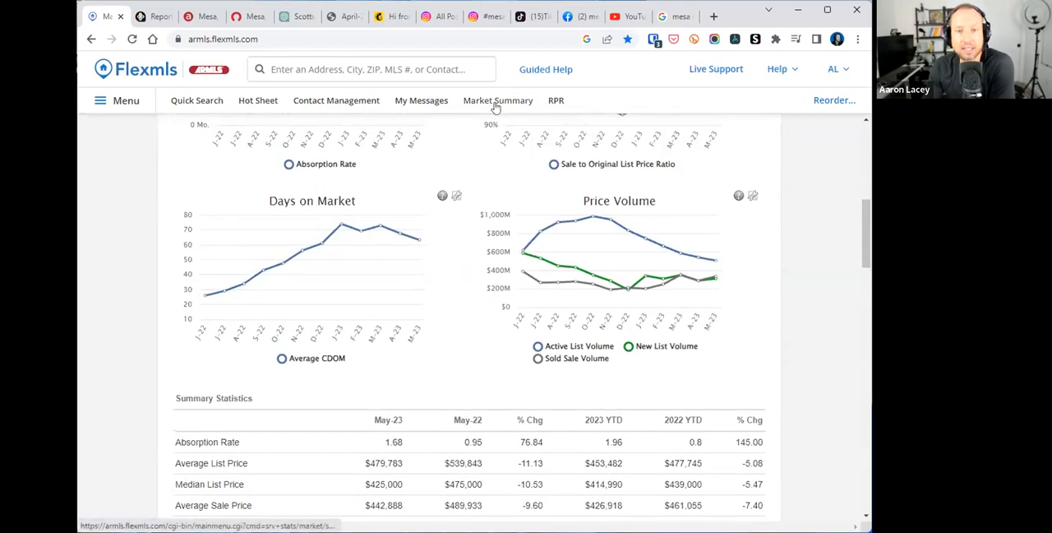
# - From the main menu, navigate down to Products and launch RPR for the Mesa, Arizona market
pyautogui.click(105, 101)
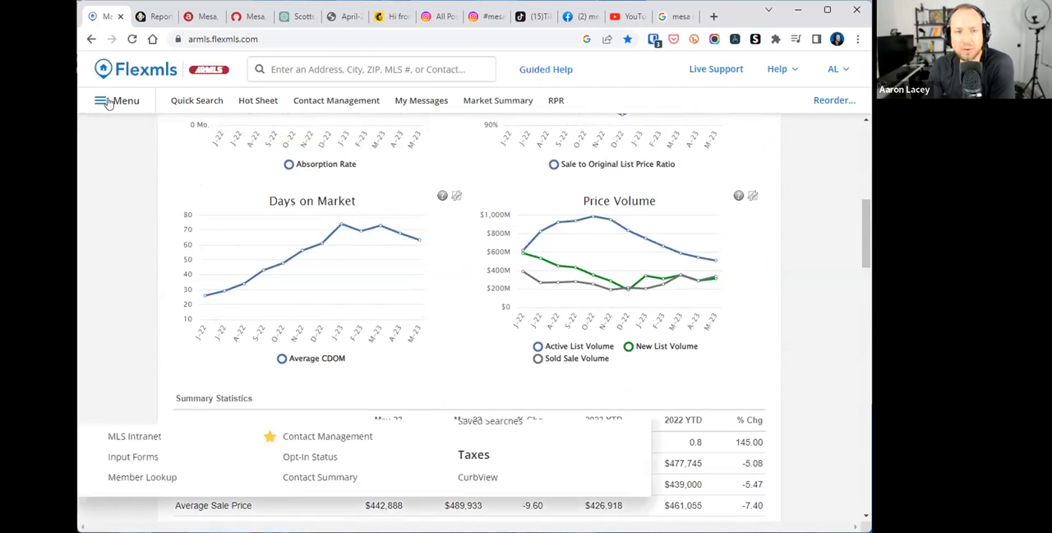
pyautogui.click(102, 100)
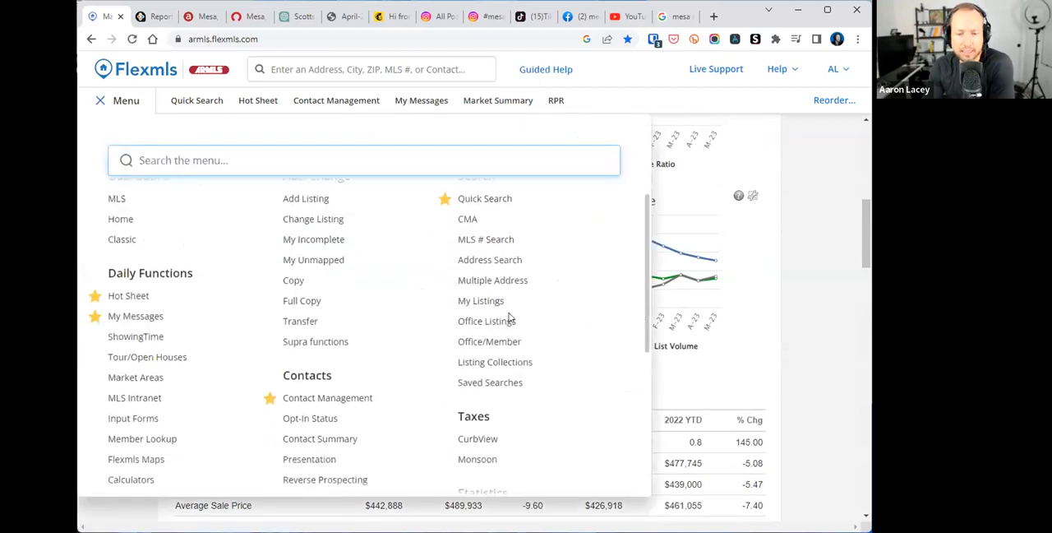
pyautogui.scroll(-3)
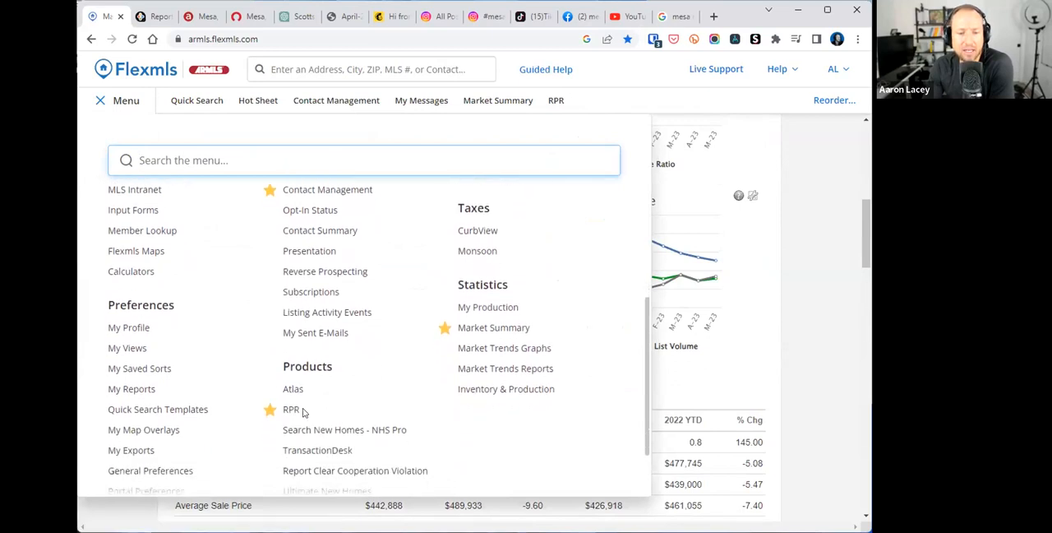
pyautogui.moveTo(289, 411)
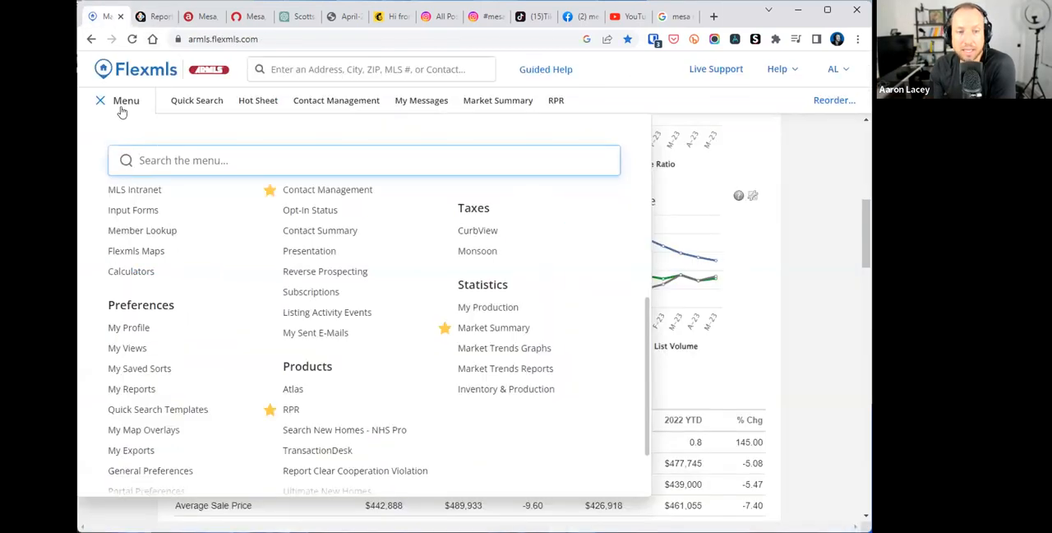
pyautogui.moveTo(293, 389)
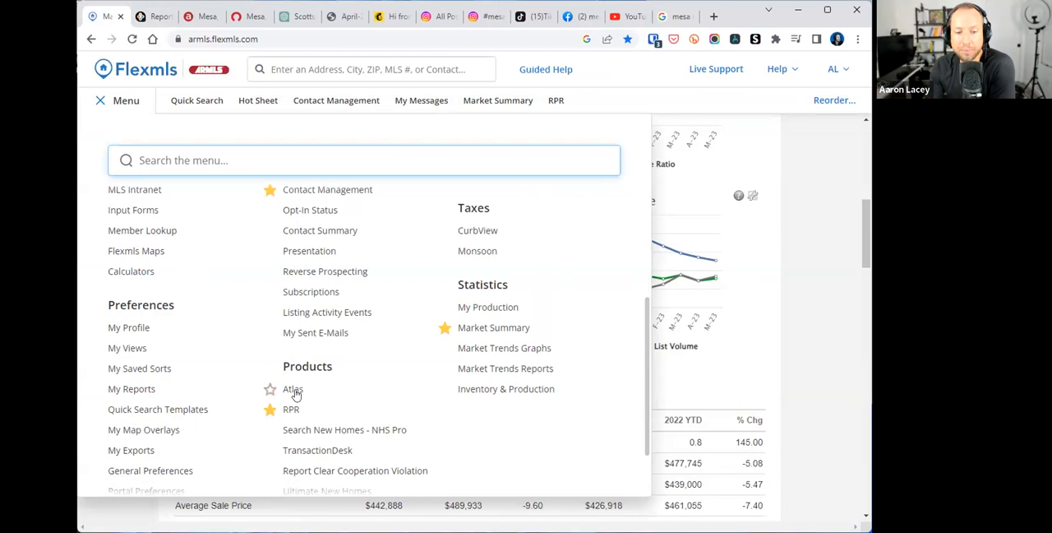
pyautogui.click(291, 409)
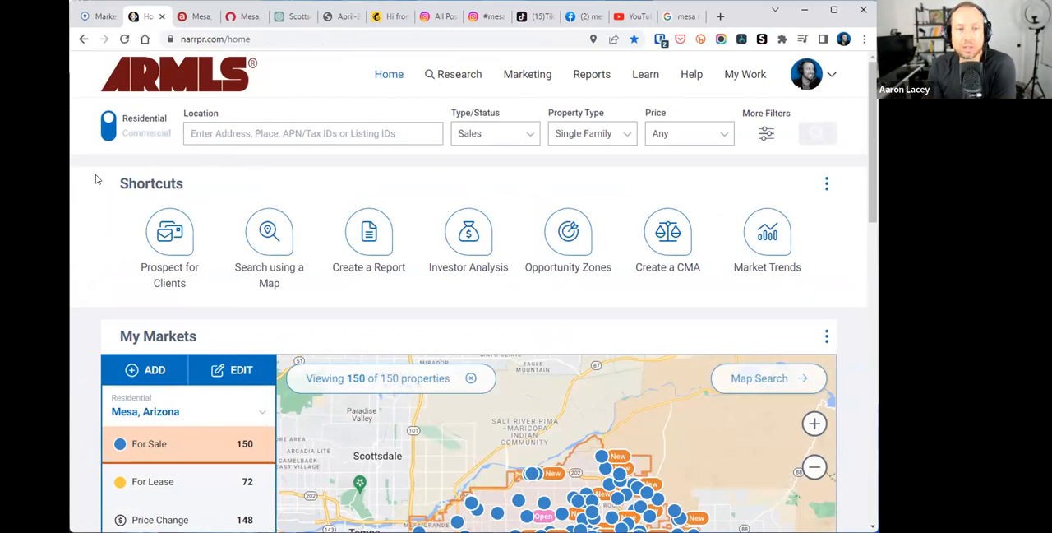
pyautogui.moveTo(91, 203)
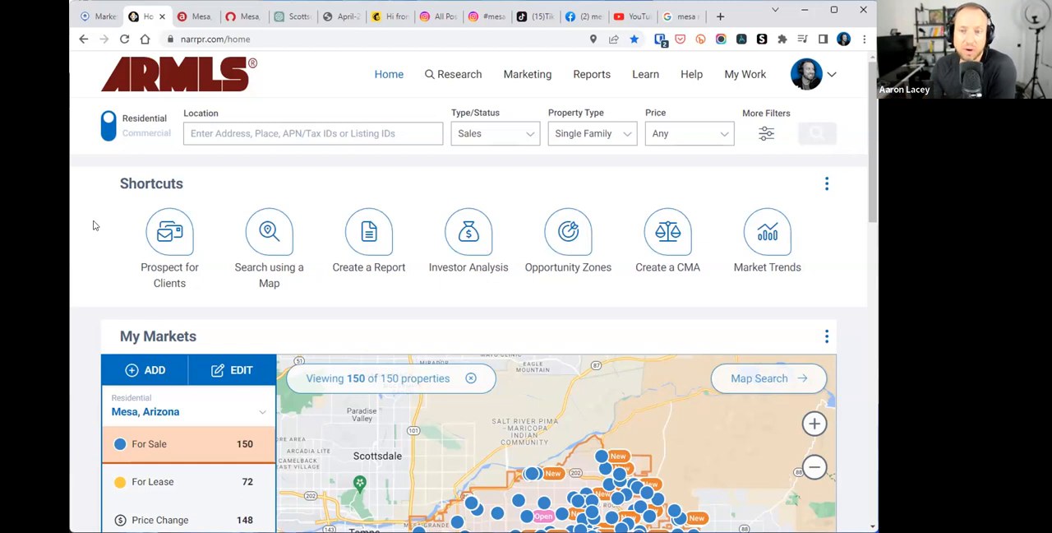
pyautogui.moveTo(100, 256)
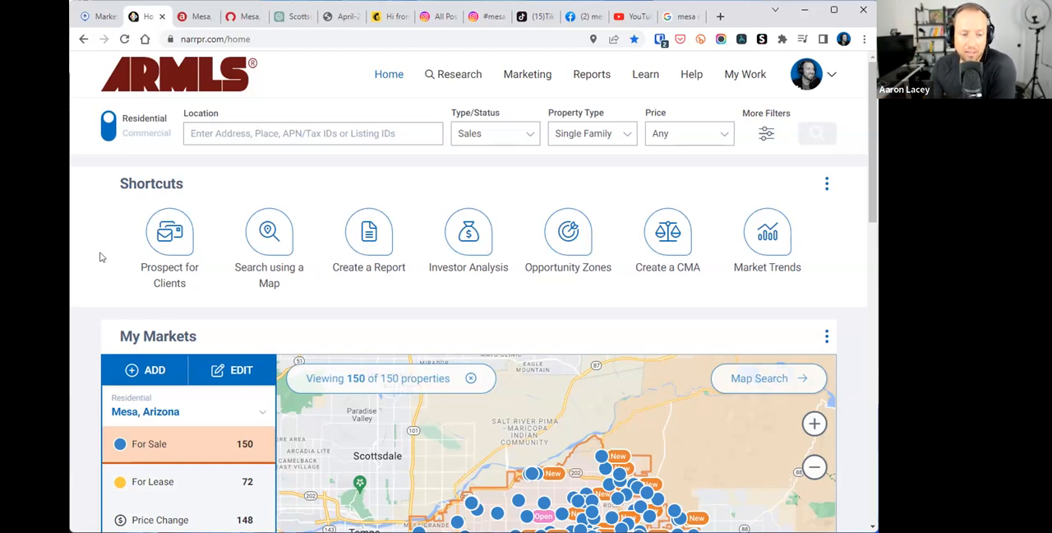
pyautogui.scroll(-3)
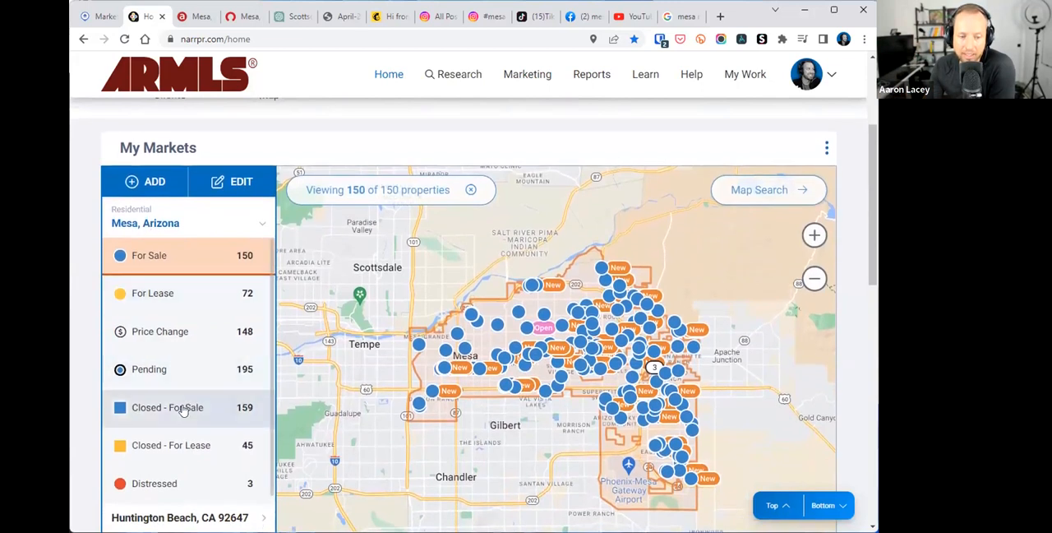
pyautogui.scroll(3)
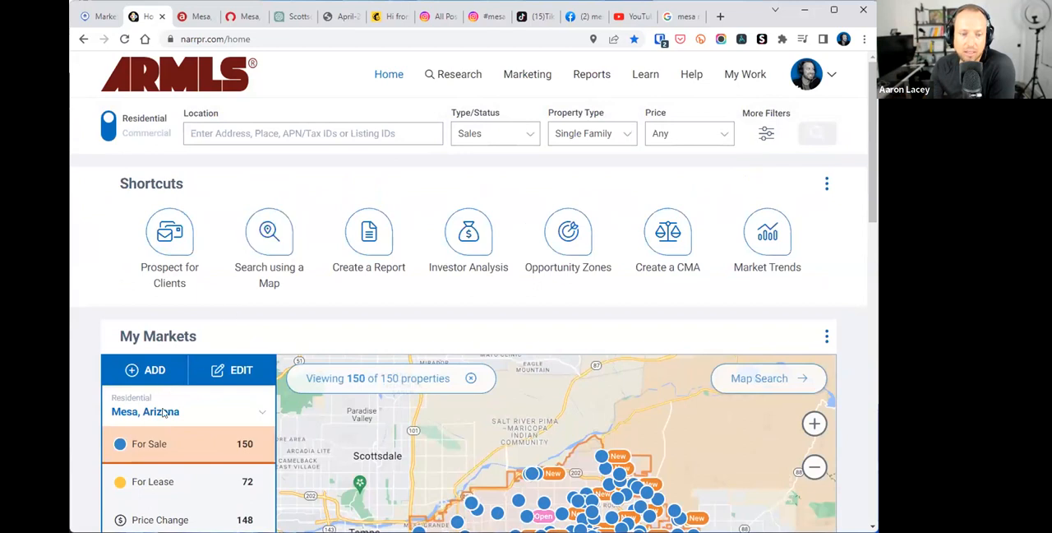
pyautogui.scroll(-3)
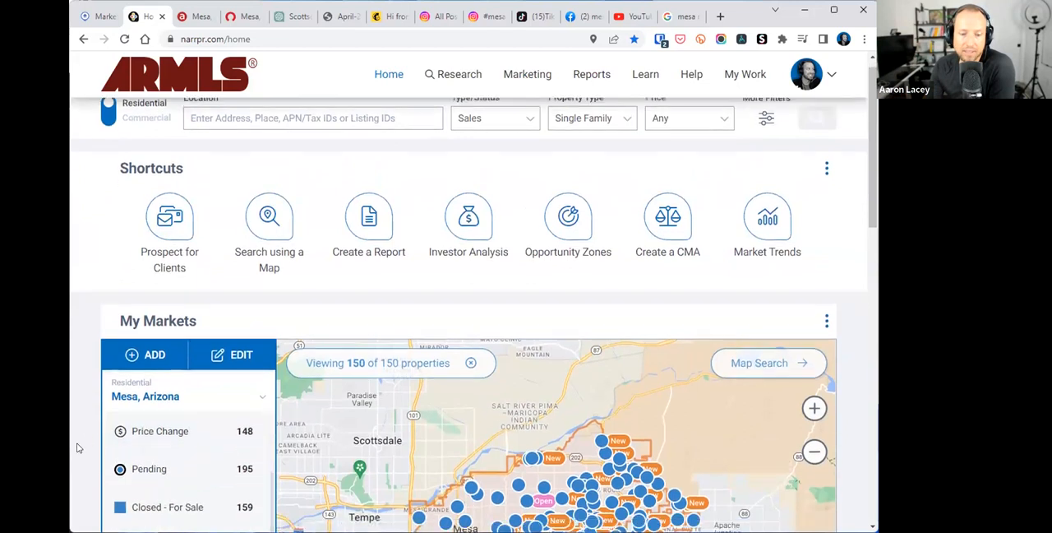
pyautogui.scroll(-3)
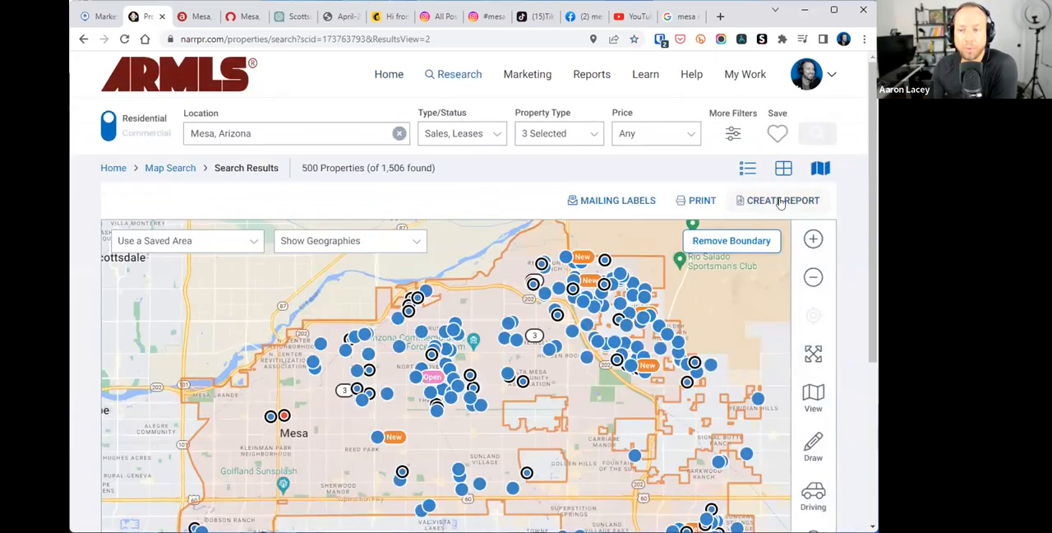
# - Create a report for the Mesa results, choose Market Activity and view its 26-page sample
pyautogui.click(784, 200)
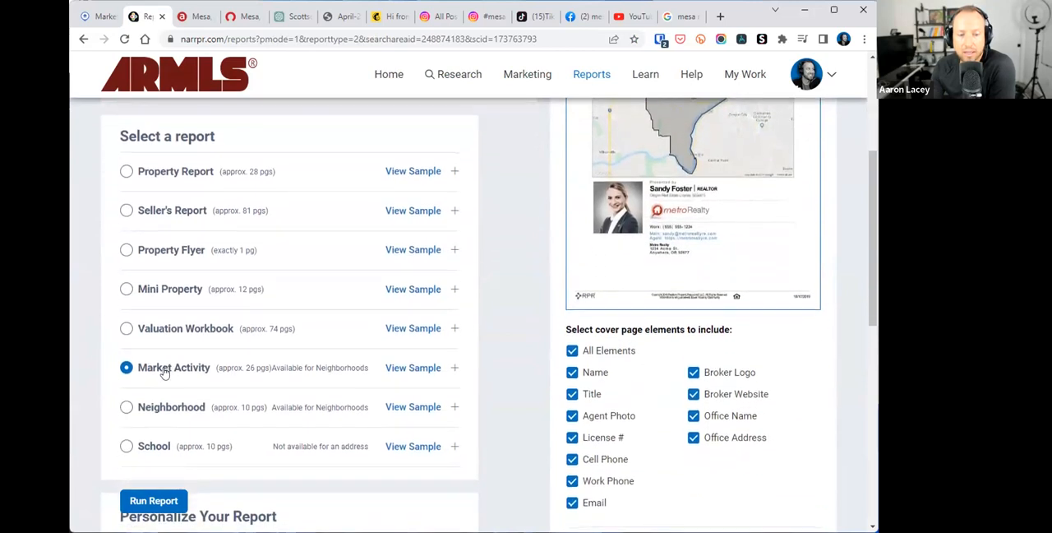
pyautogui.doubleClick(242, 368)
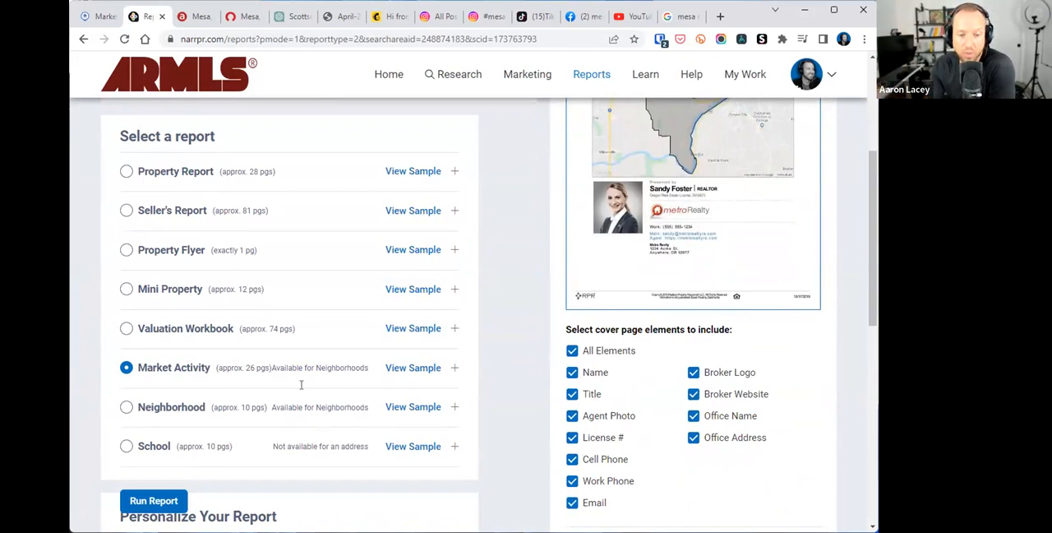
pyautogui.click(413, 368)
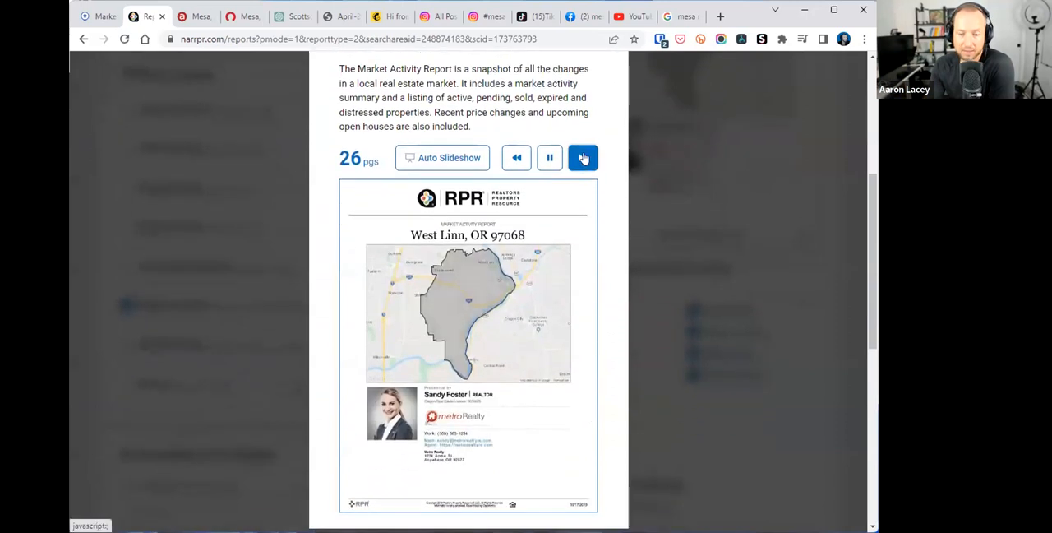
# - Page through the sample Market Activity report's maps, stats and listings, then close the preview
pyautogui.click(582, 157)
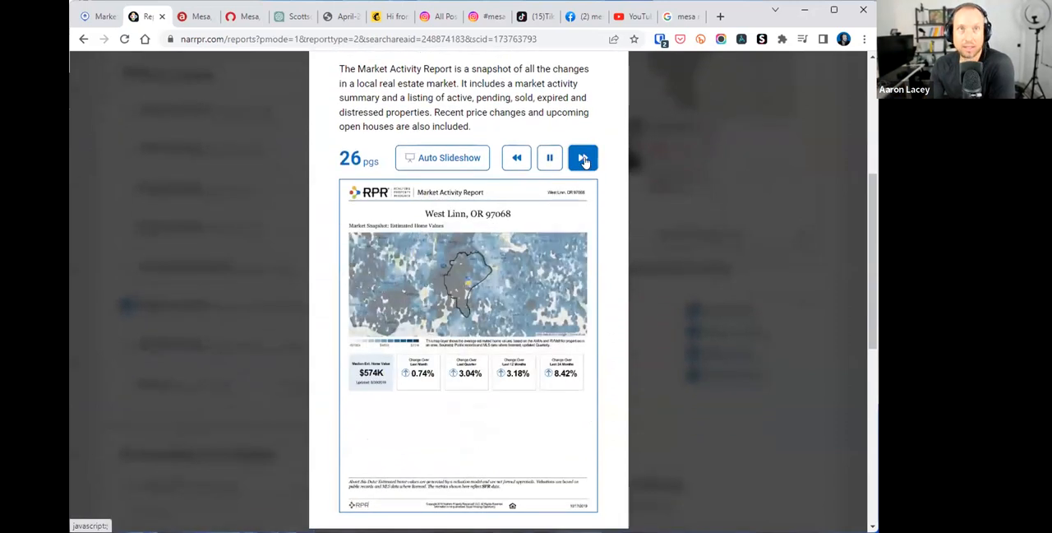
pyautogui.click(582, 157)
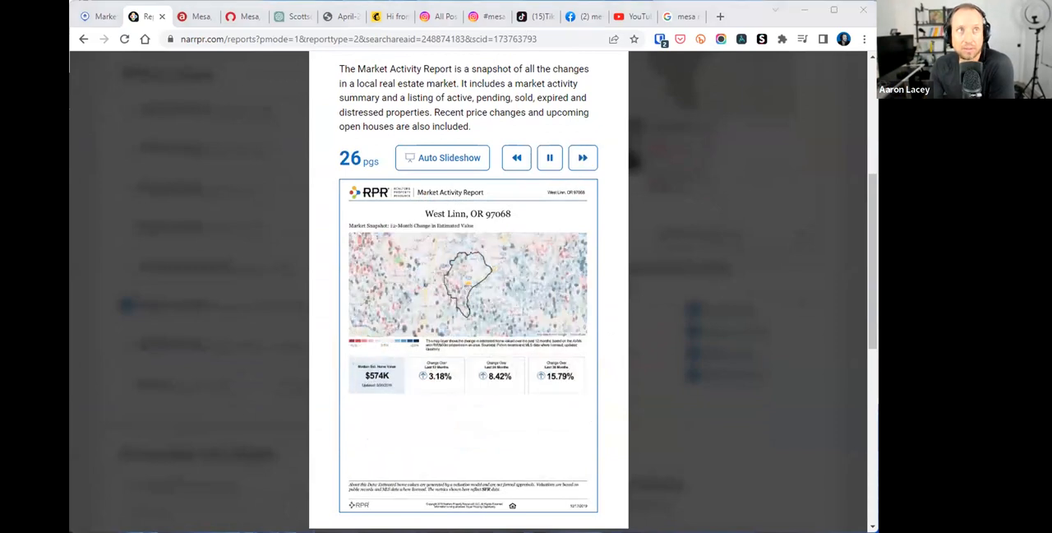
pyautogui.click(582, 157)
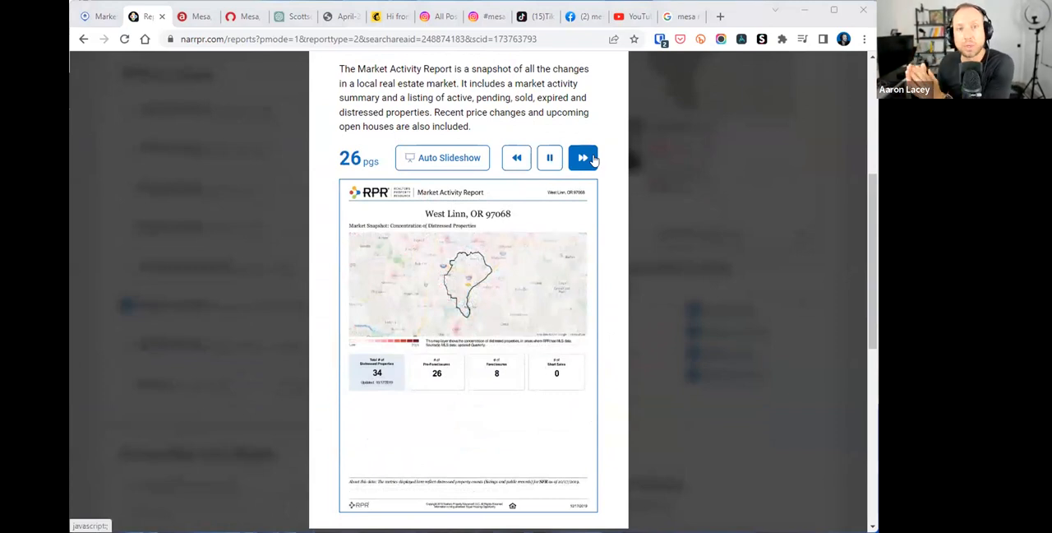
pyautogui.click(582, 157)
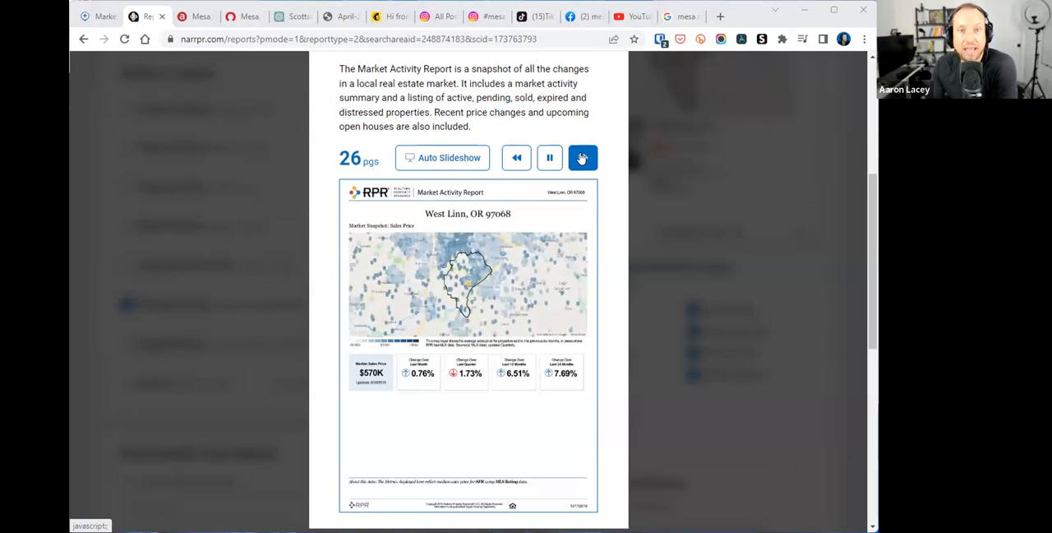
pyautogui.click(582, 157)
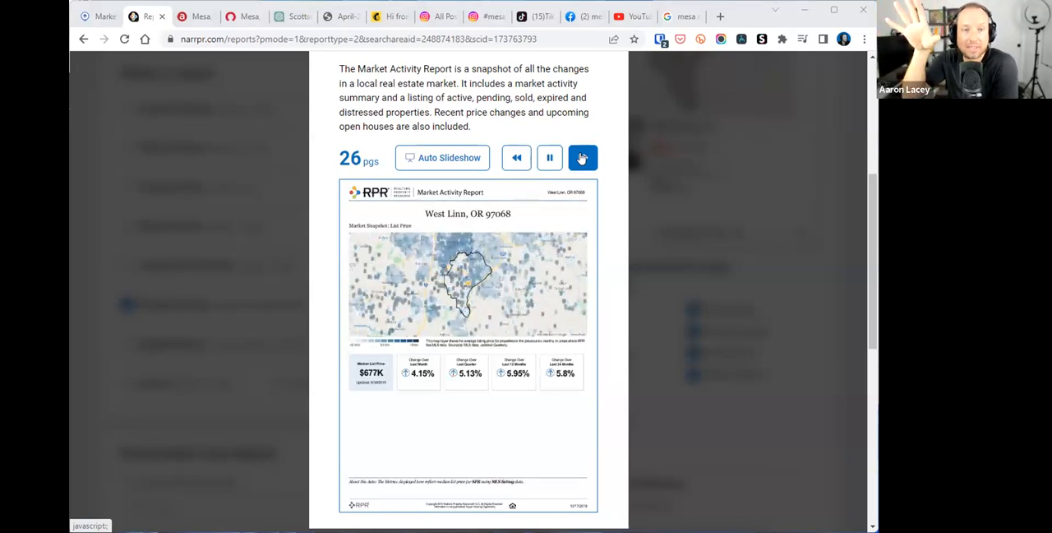
pyautogui.click(582, 157)
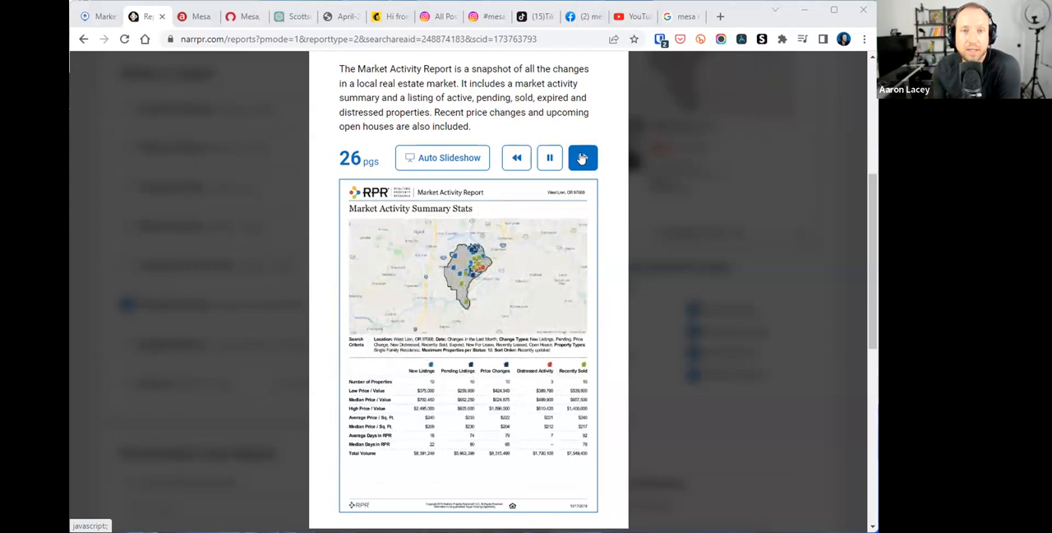
pyautogui.click(582, 157)
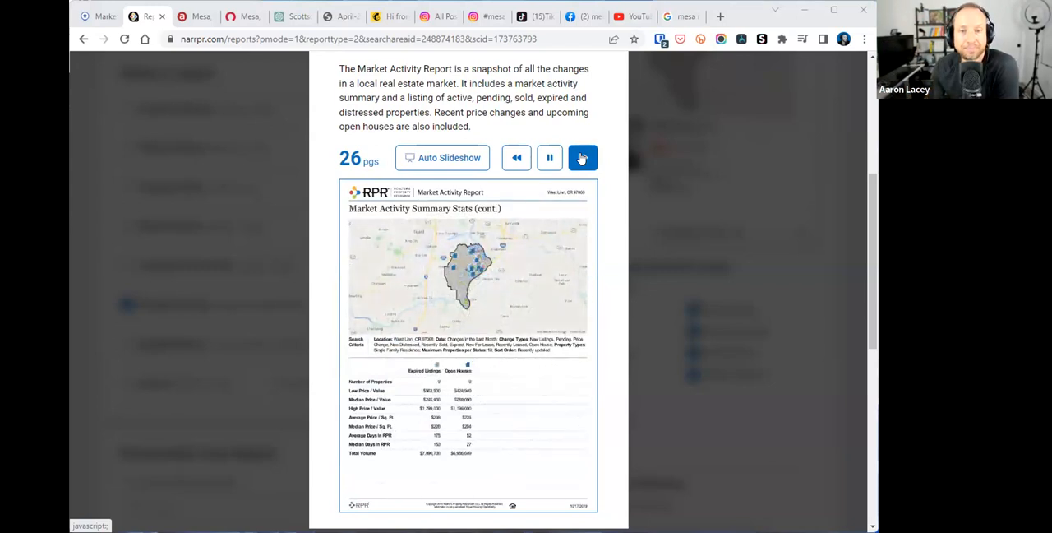
pyautogui.click(582, 157)
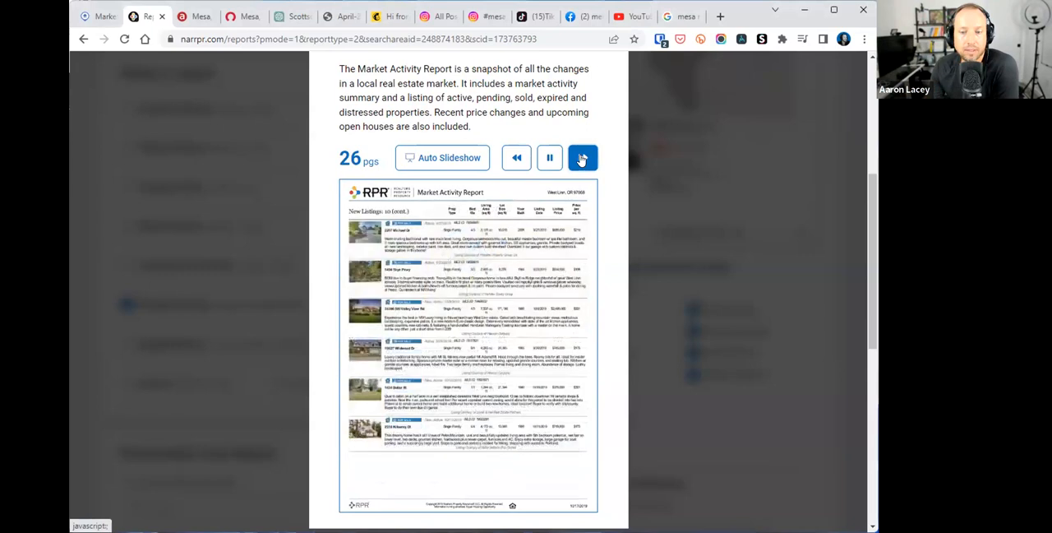
pyautogui.click(582, 157)
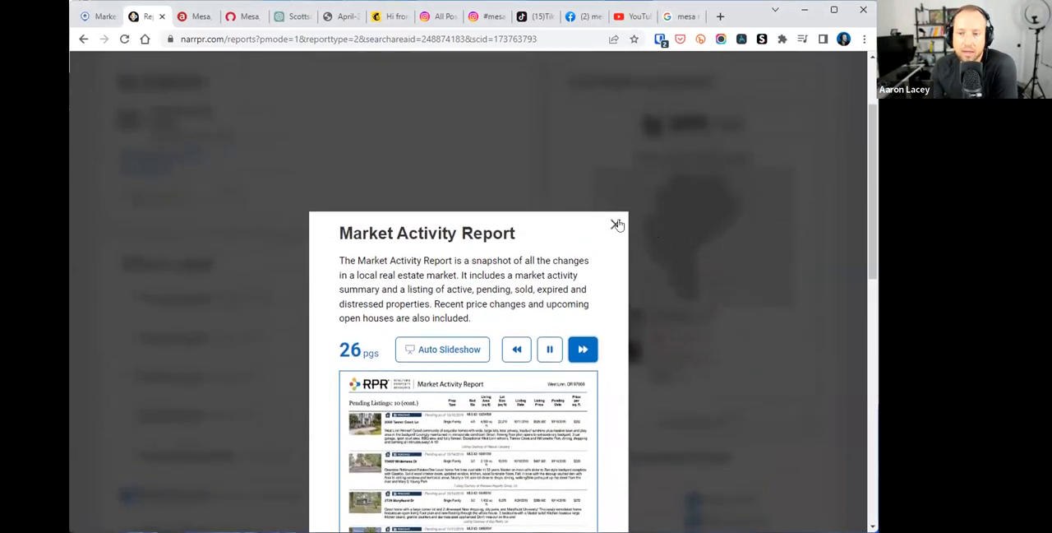
pyautogui.click(617, 223)
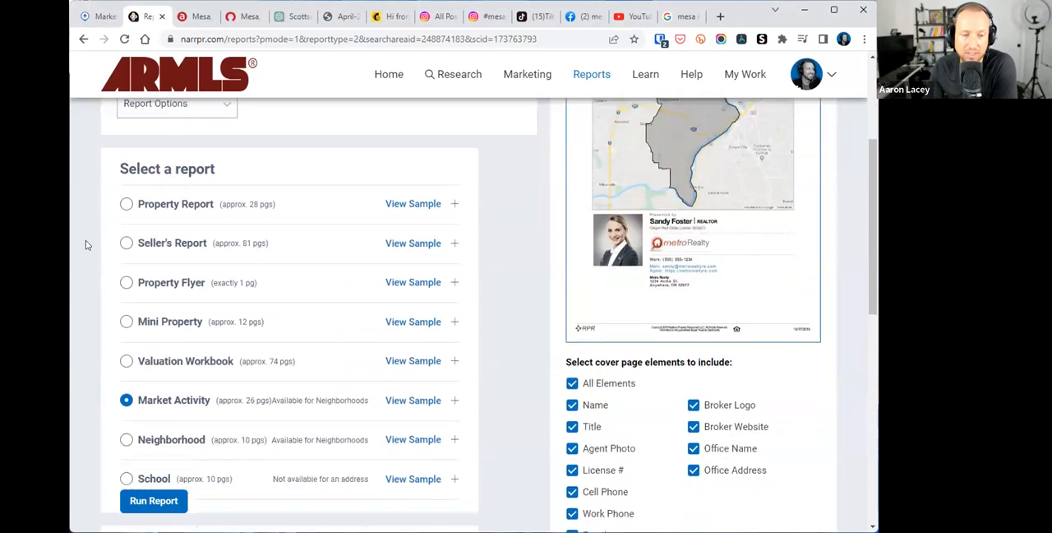
# - Switch to the Rocket Homes Mesa Housing Market Report tab and continue to the Redfin home page
pyautogui.scroll(3)
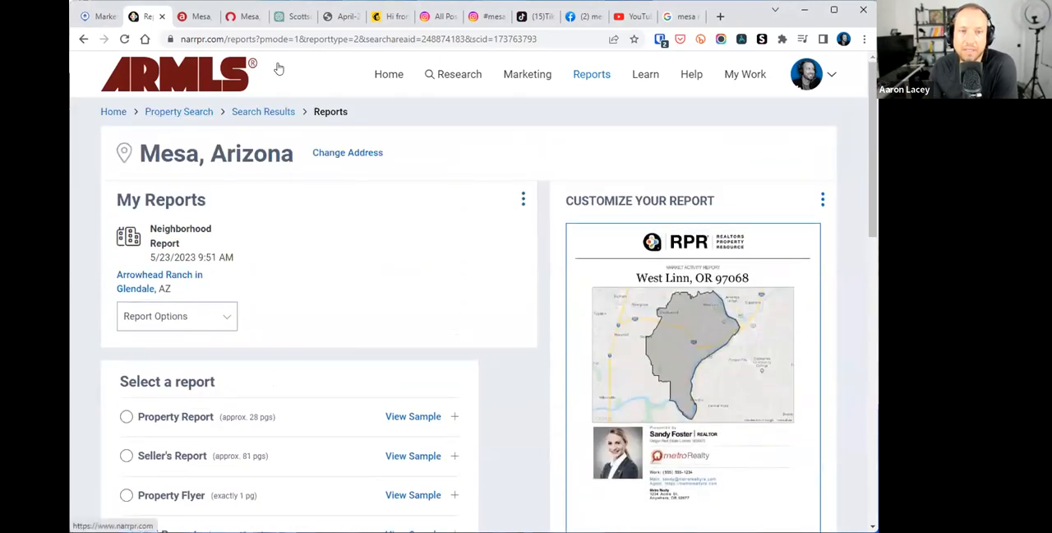
pyautogui.moveTo(202, 17)
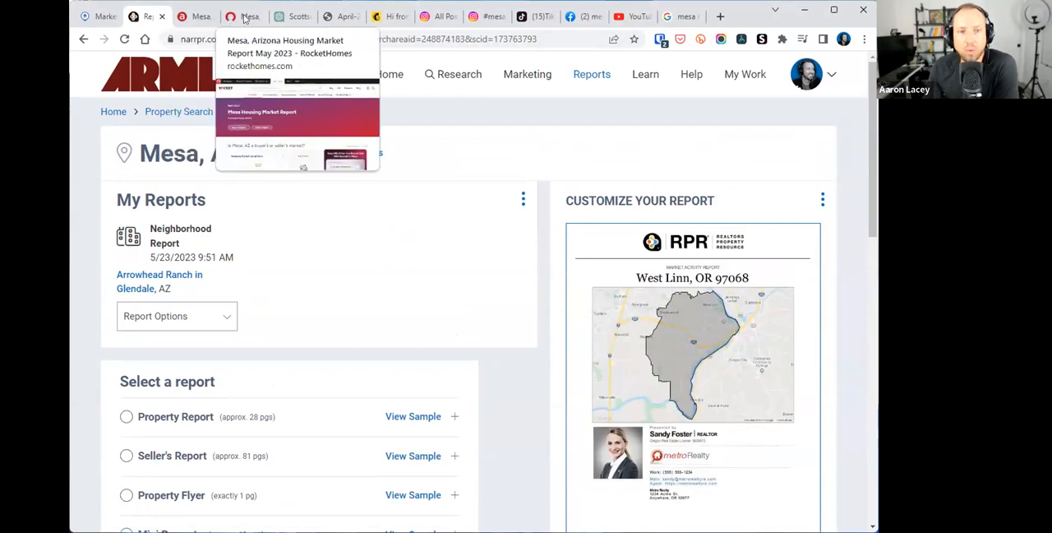
pyautogui.click(246, 16)
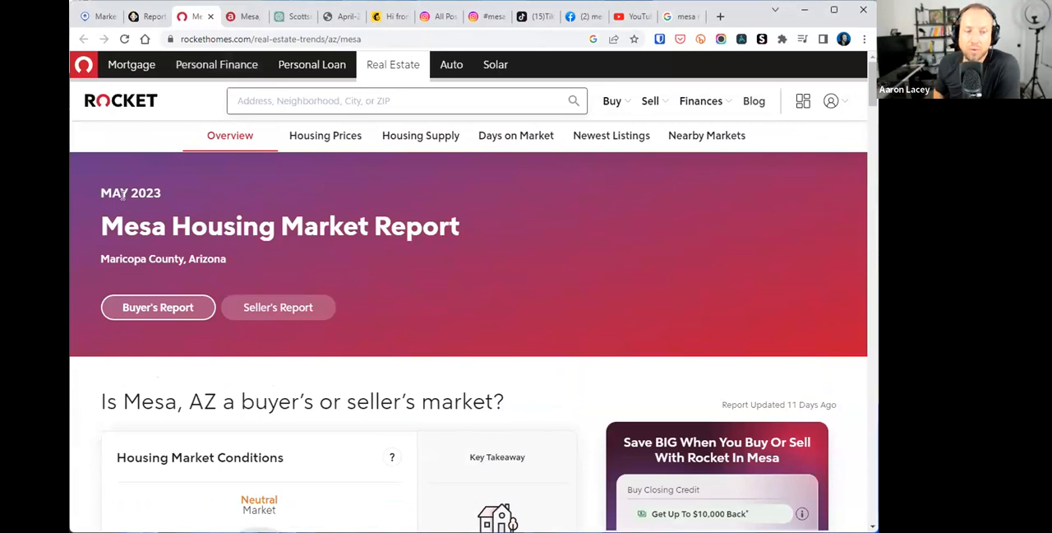
pyautogui.click(271, 38)
pyautogui.write('redfin.com')
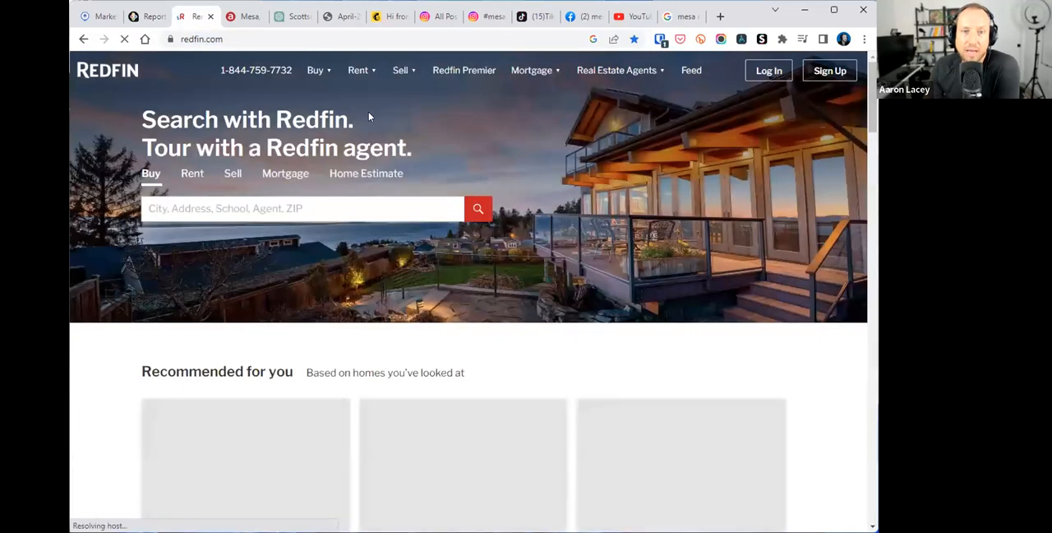
# - From Redfin's Buy menu, go to the US housing market overview with April 2023 national figures
pyautogui.click(315, 70)
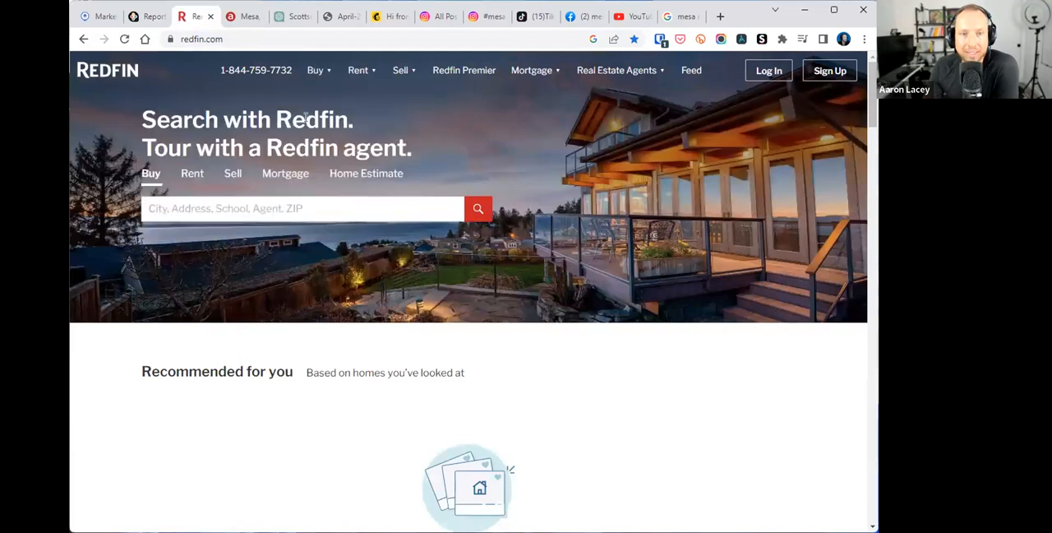
pyautogui.click(315, 69)
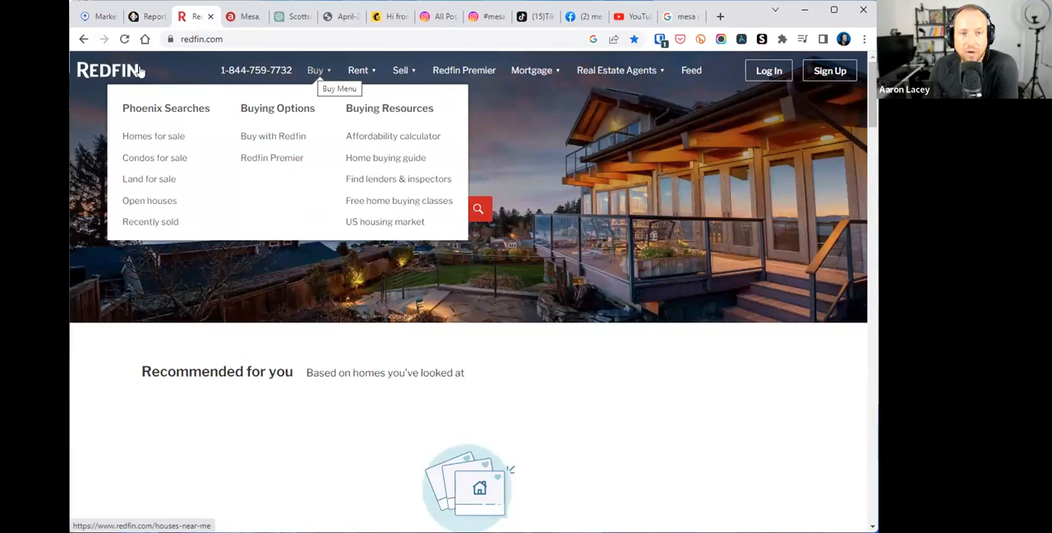
pyautogui.moveTo(335, 84)
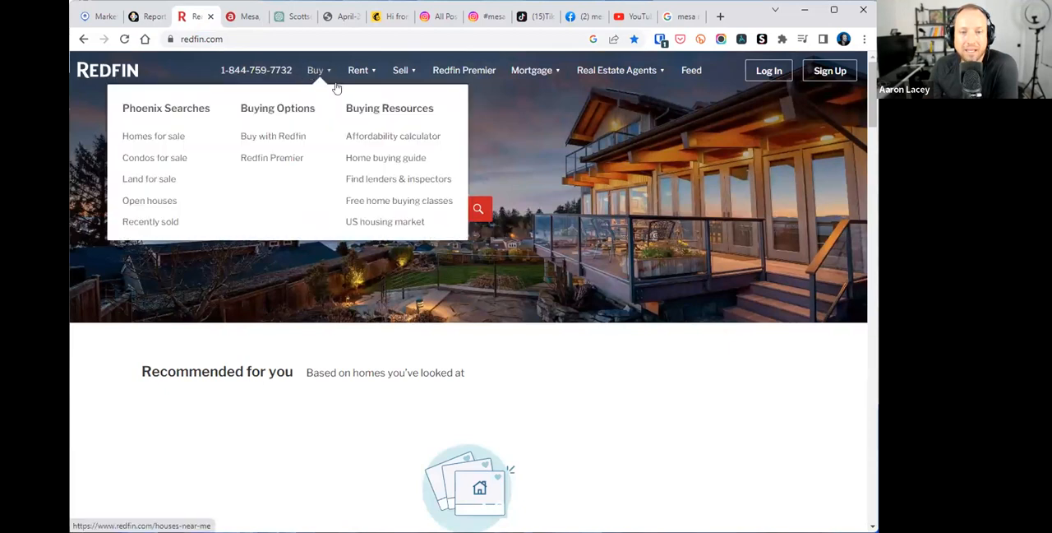
pyautogui.moveTo(385, 222)
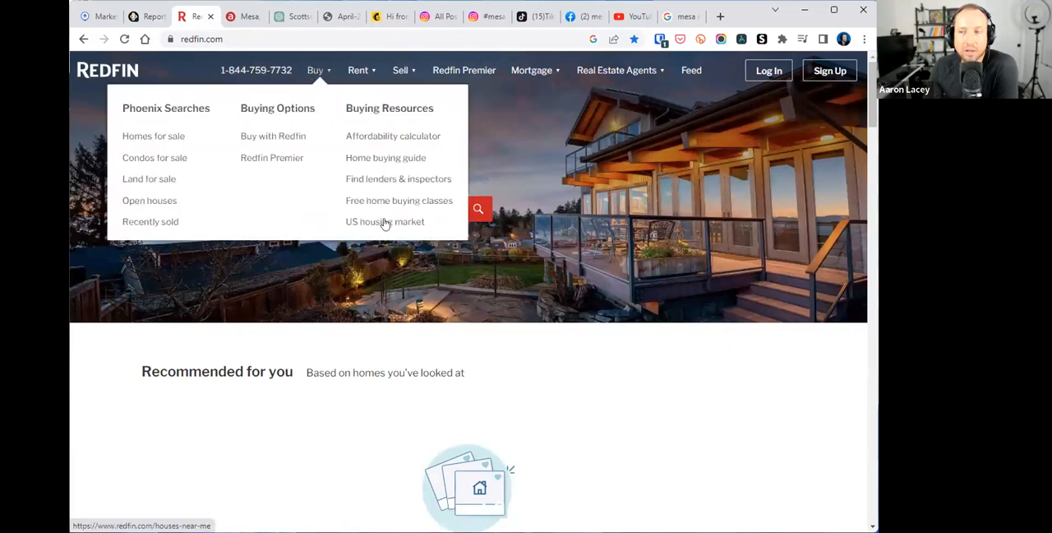
pyautogui.moveTo(384, 222)
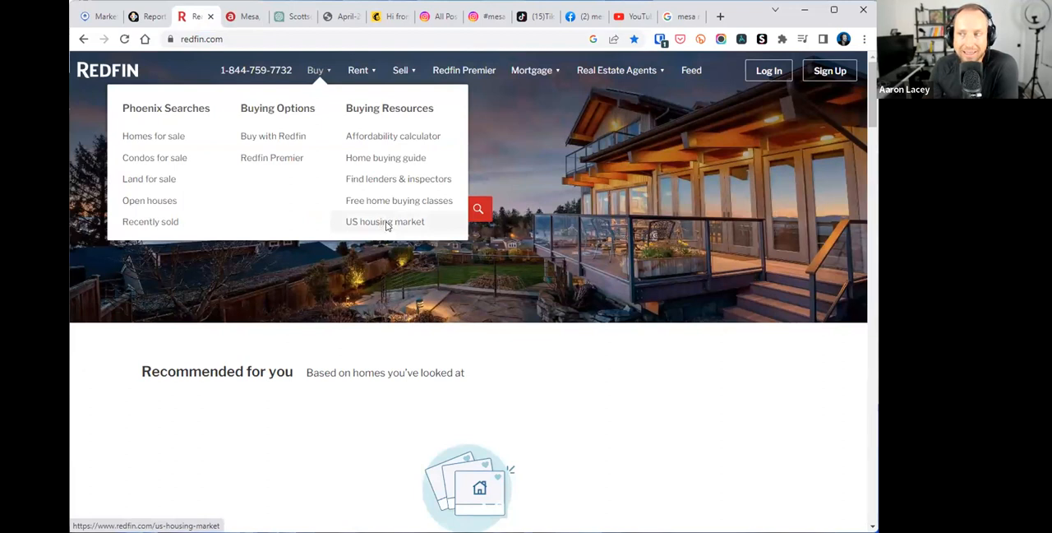
pyautogui.click(384, 221)
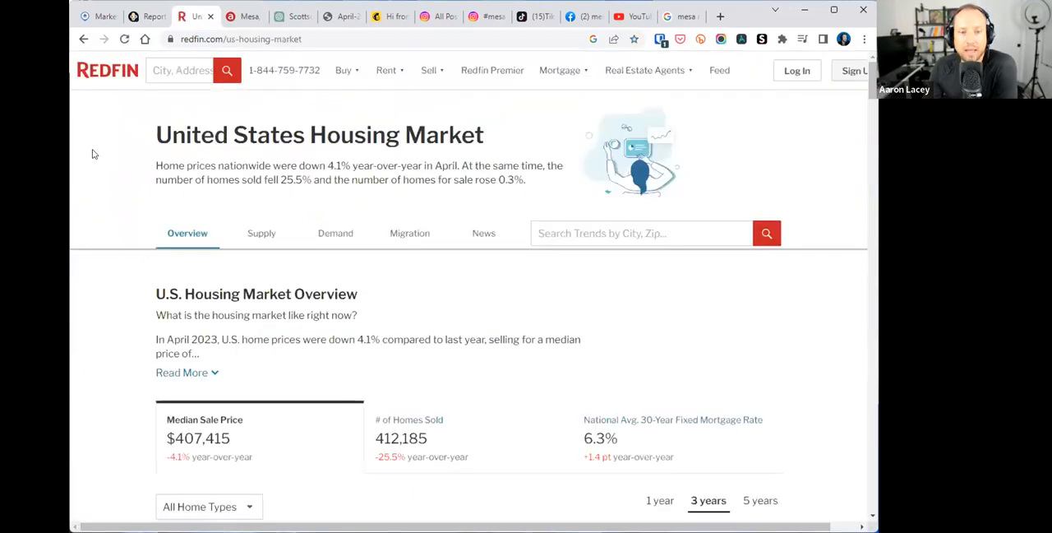
pyautogui.moveTo(130, 172)
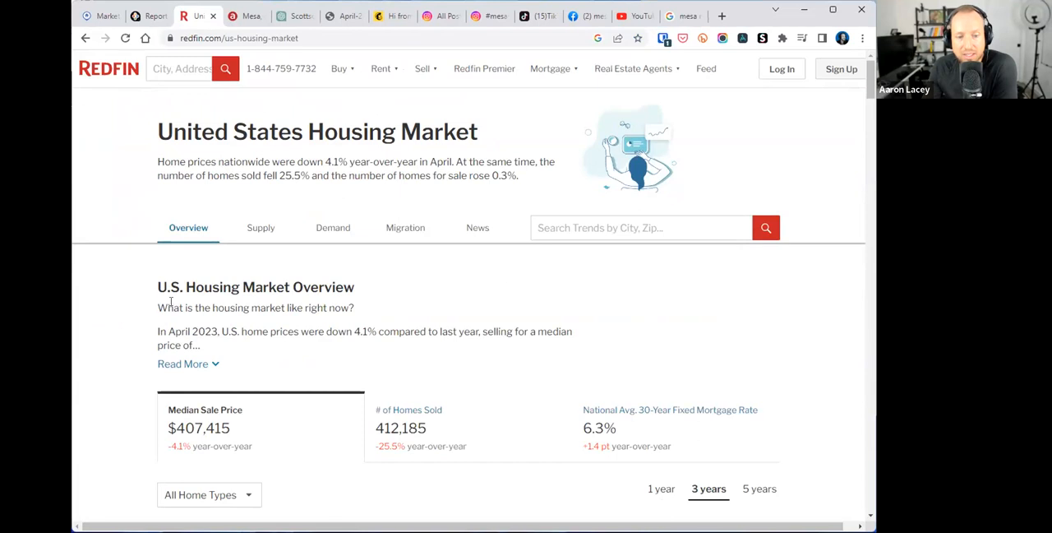
pyautogui.moveTo(407, 235)
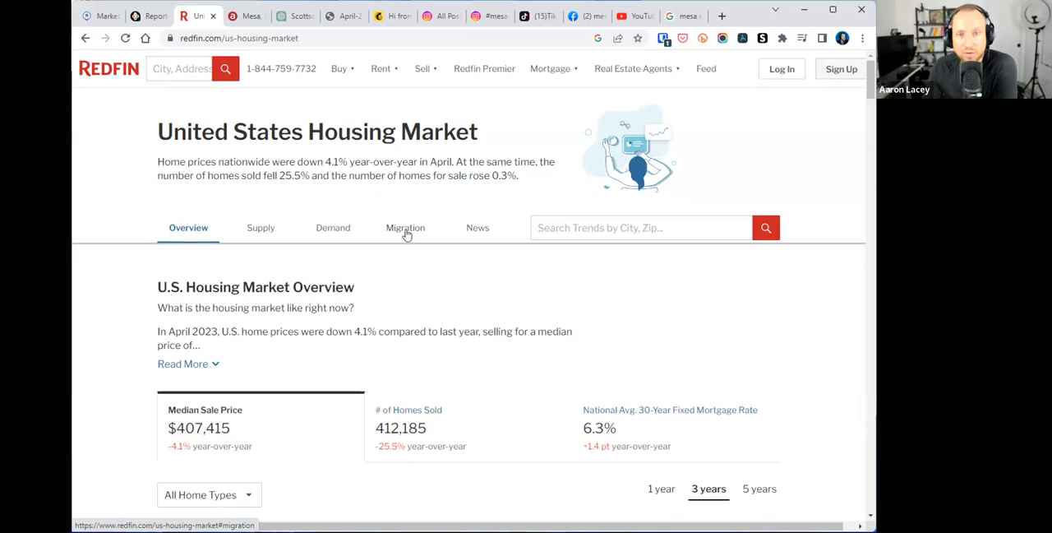
# - Search Redfin trends for 'mesa, az' and chart Mesa's median days on market
pyautogui.write('m')
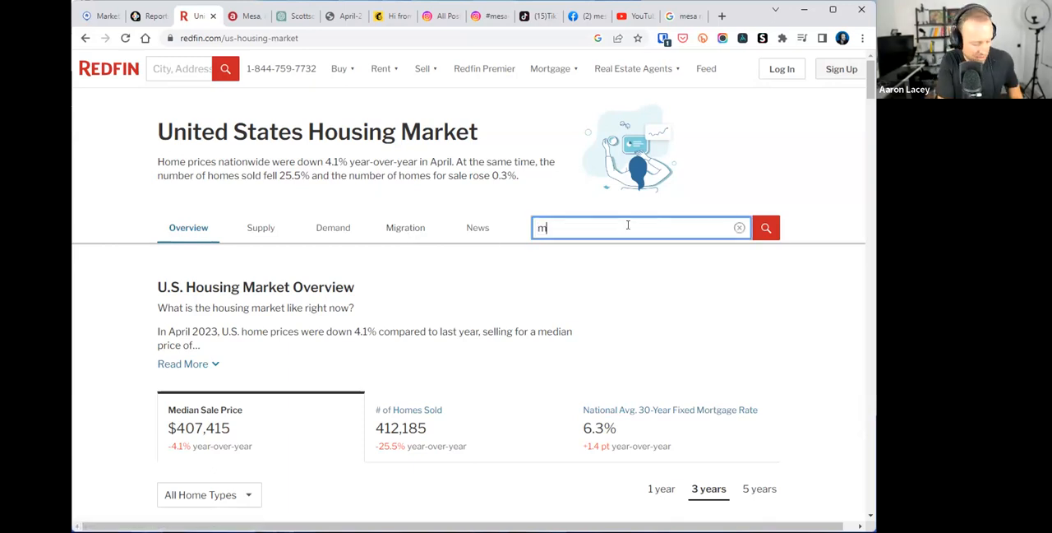
pyautogui.write('esa, az')
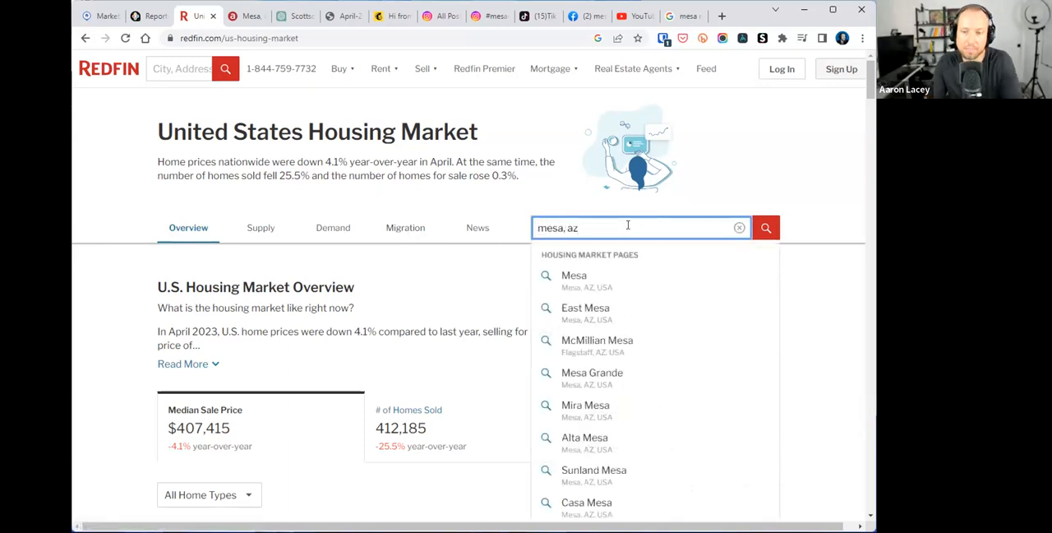
pyautogui.click(574, 276)
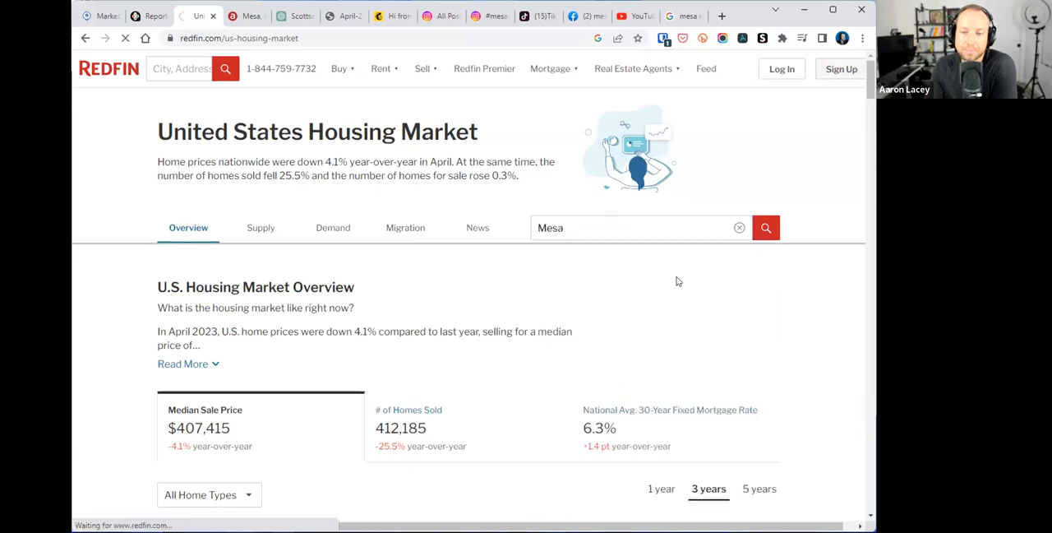
pyautogui.click(766, 228)
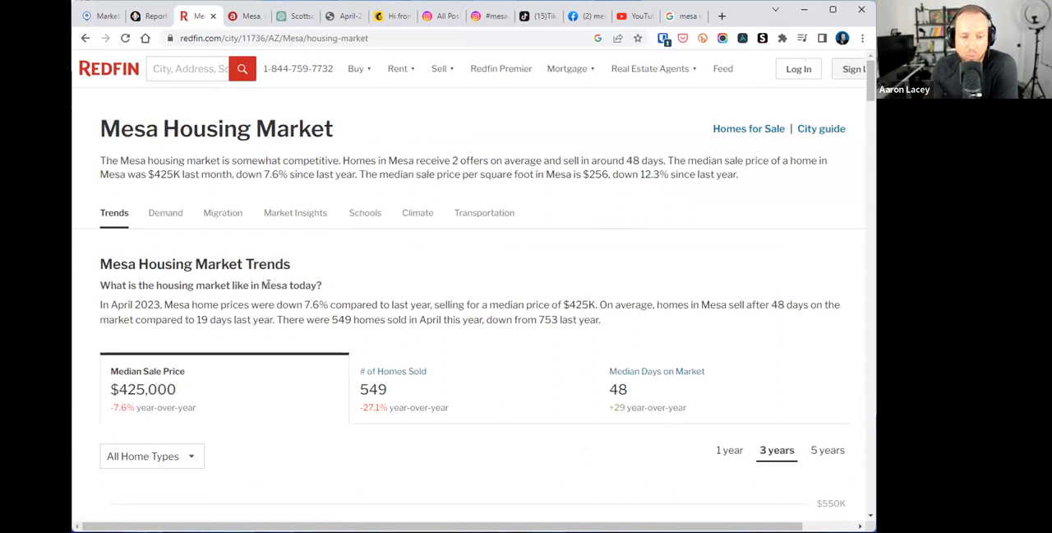
pyautogui.moveTo(389, 274)
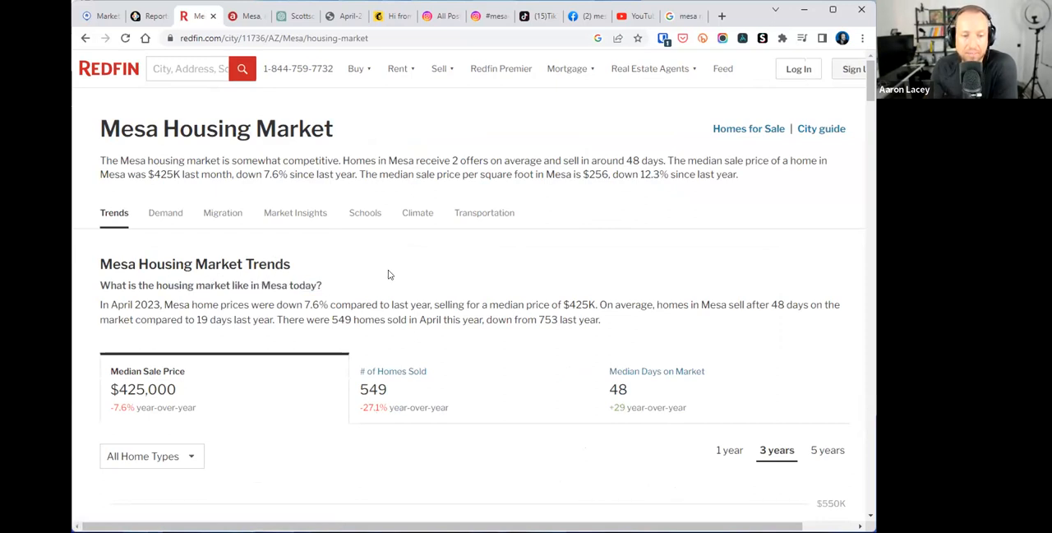
pyautogui.moveTo(189, 384)
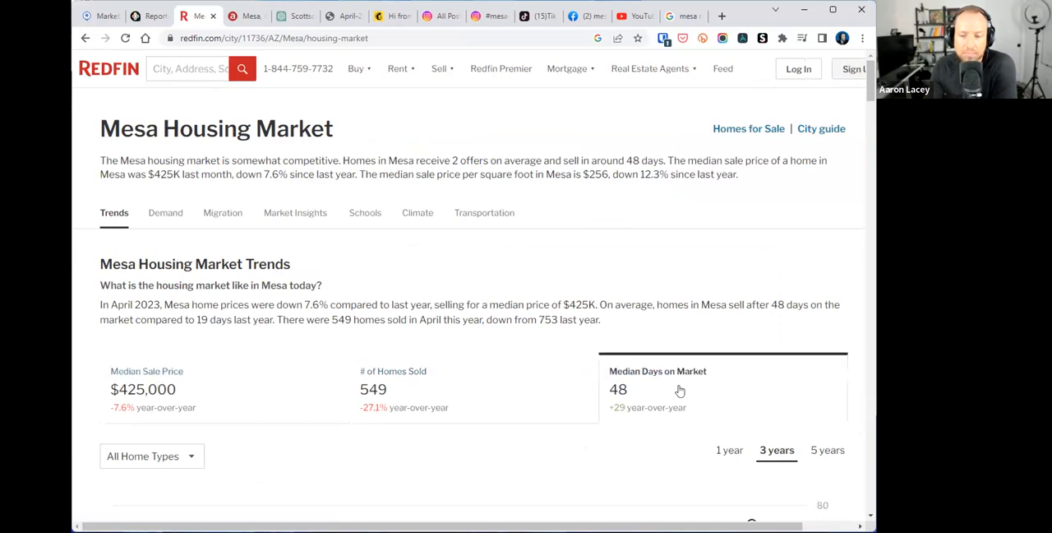
# - Scroll past the Mesa trend charts to the 'How hot is the Mesa housing market?' demand stats and Migration section
pyautogui.scroll(-3)
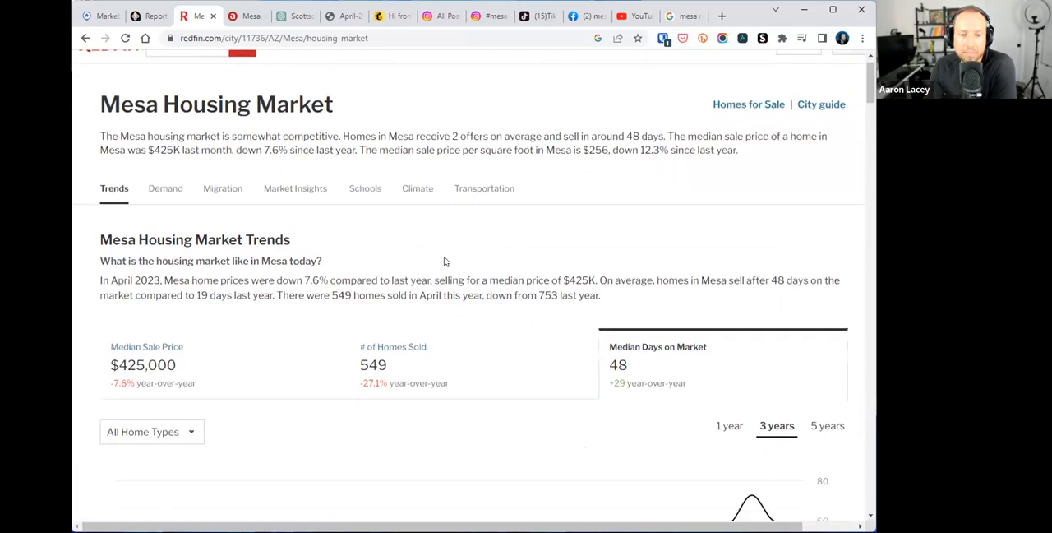
pyautogui.scroll(-3)
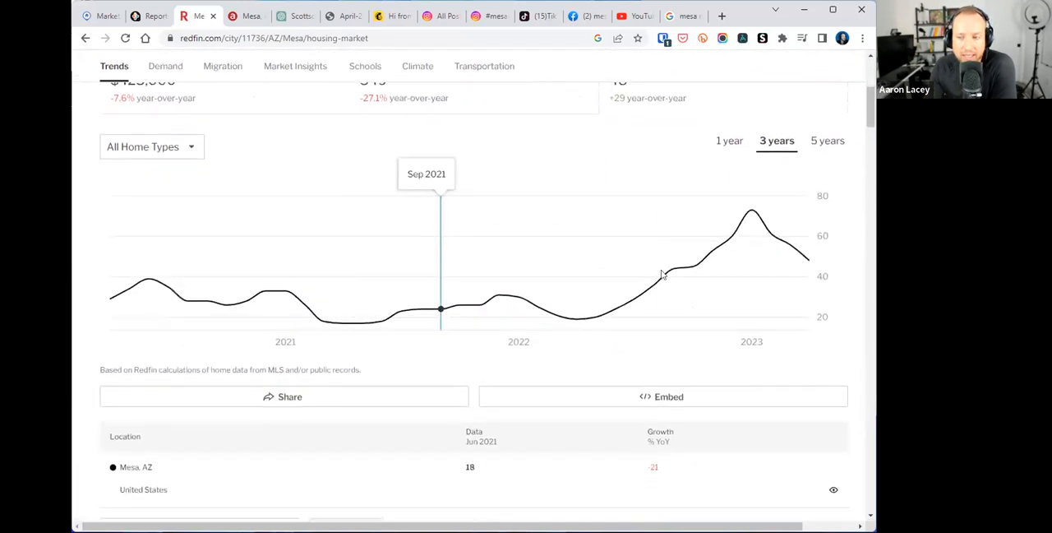
pyautogui.scroll(3)
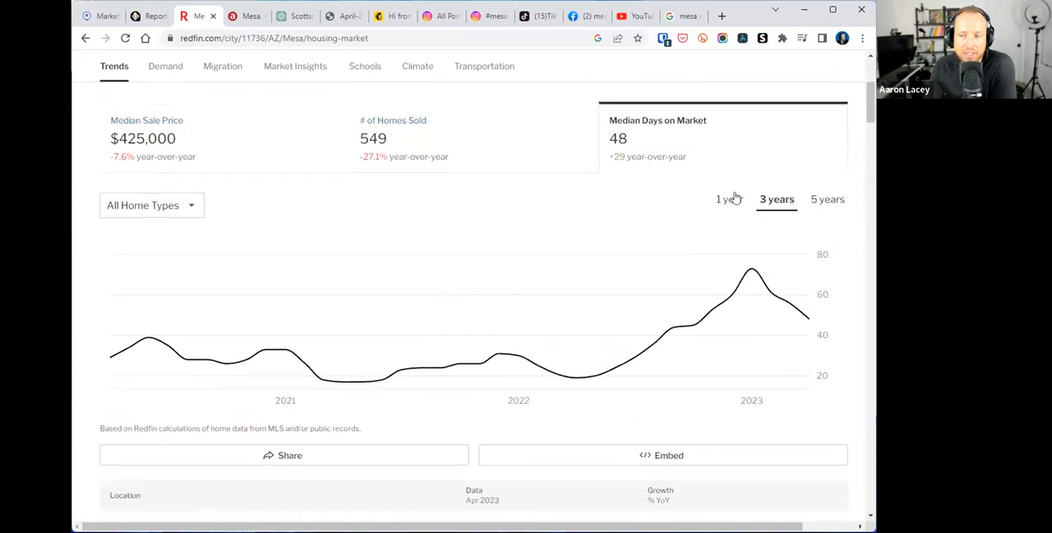
pyautogui.scroll(-3)
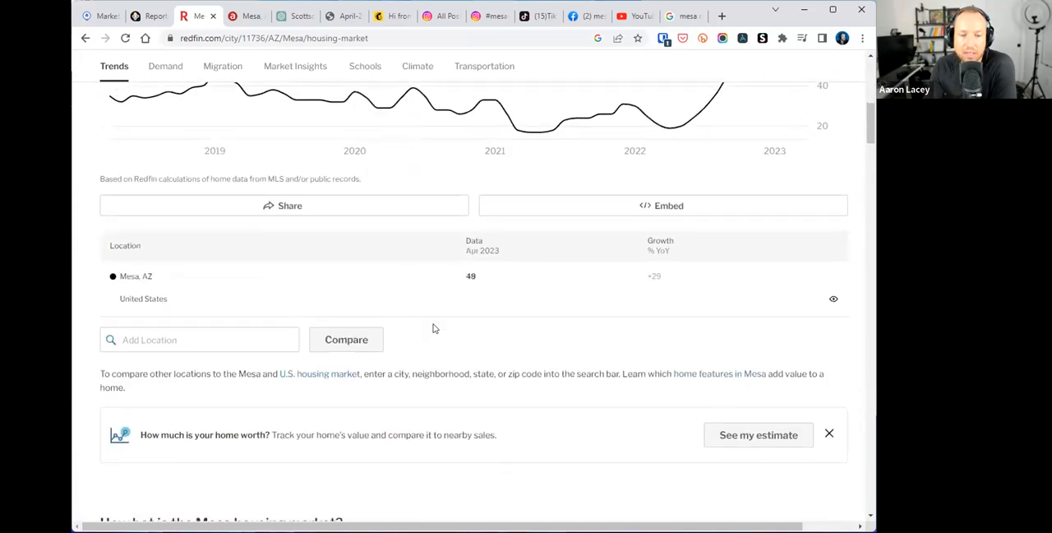
pyautogui.scroll(-3)
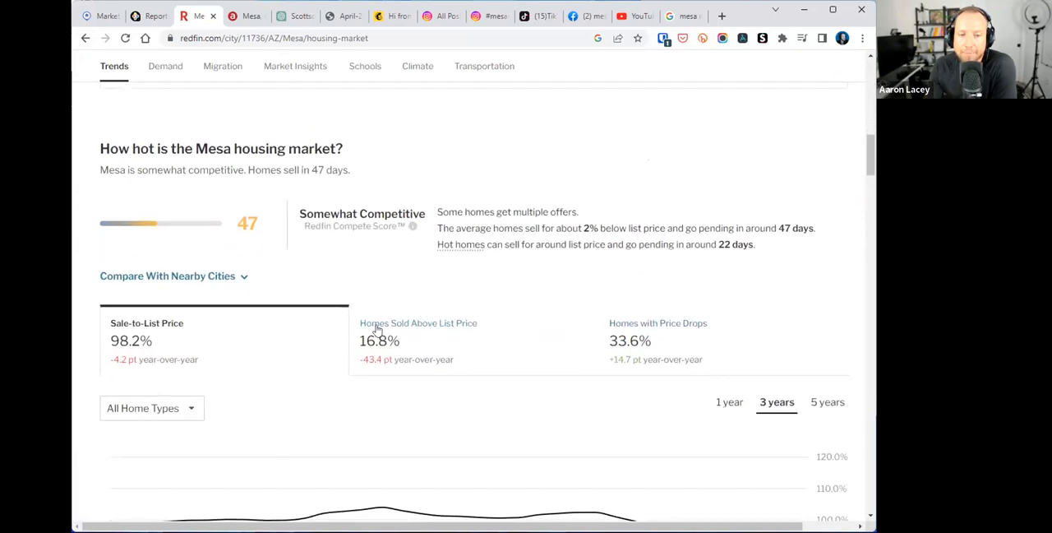
pyautogui.scroll(-3)
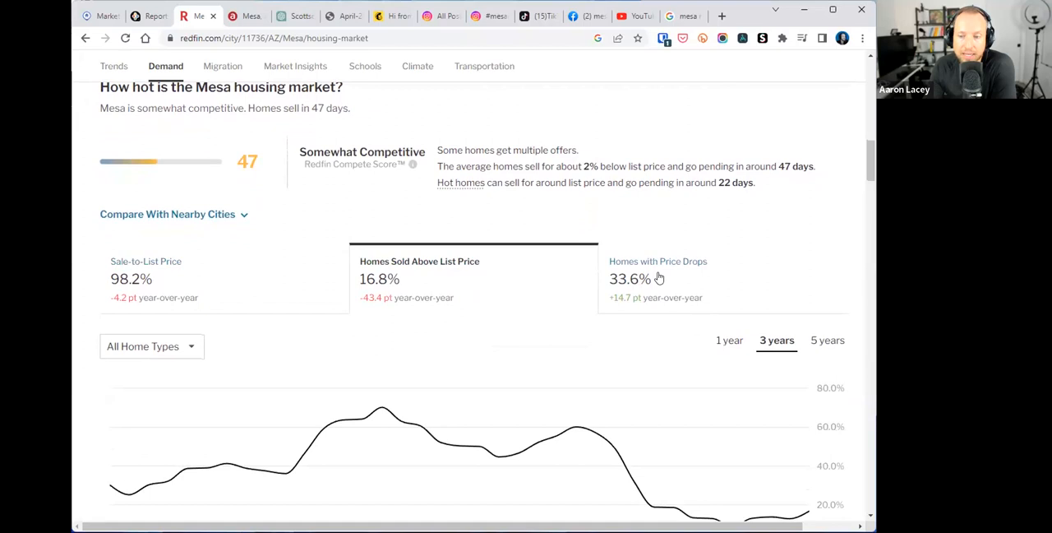
pyautogui.scroll(-3)
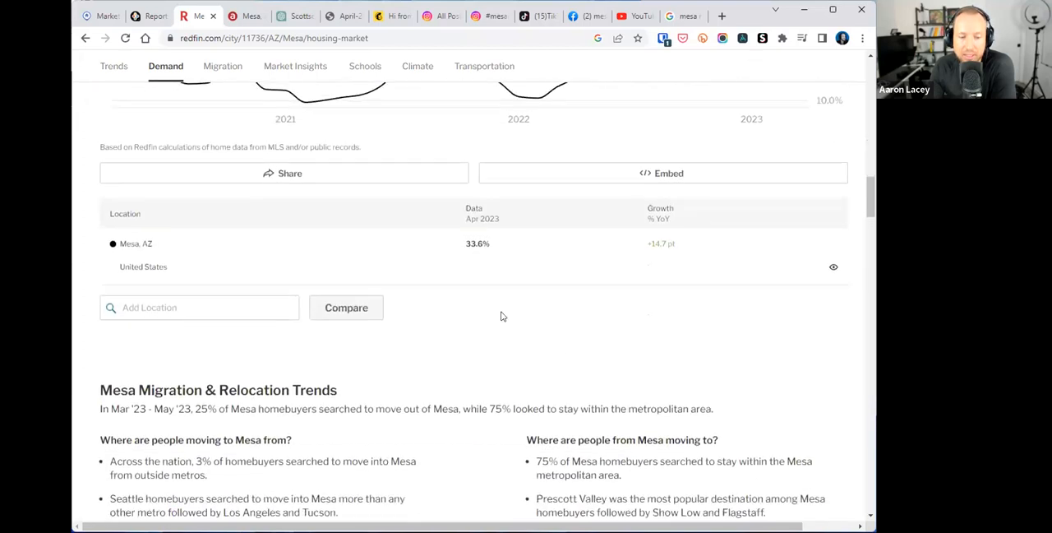
# - Toggle the migration map between 'Moving to Mesa' and 'Moving from Mesa', ending on outbound moves
pyautogui.scroll(-3)
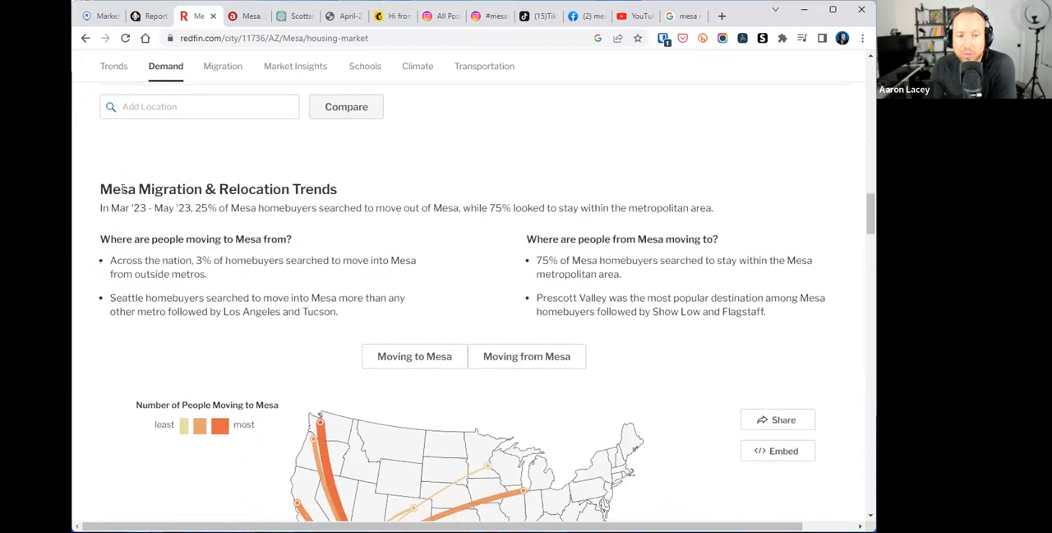
pyautogui.moveTo(279, 192)
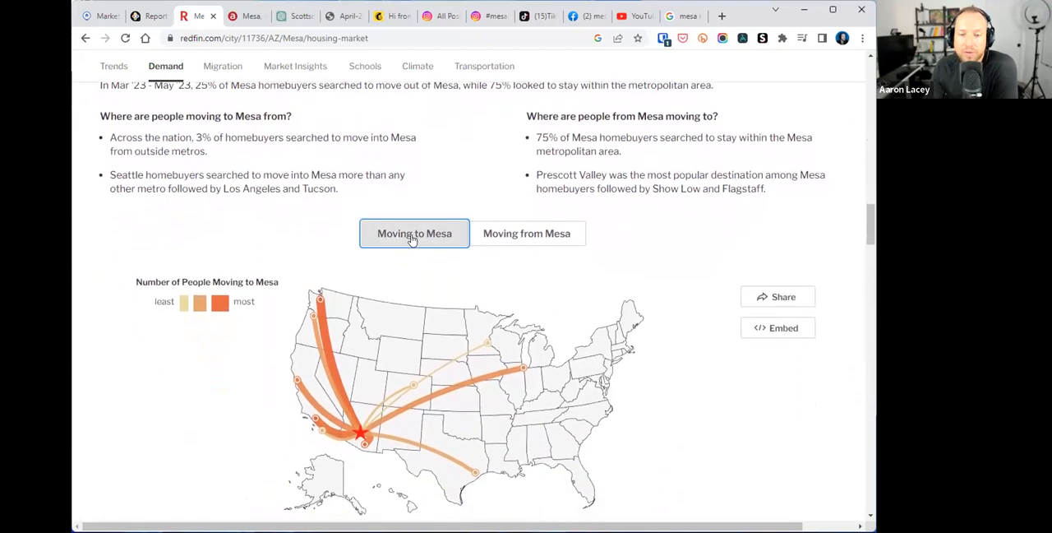
pyautogui.click(526, 233)
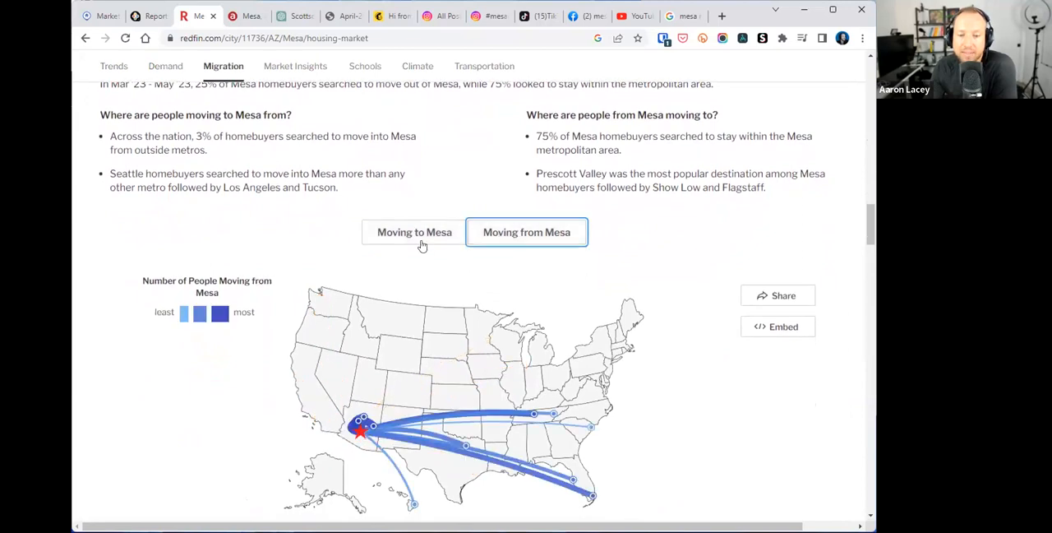
pyautogui.click(415, 232)
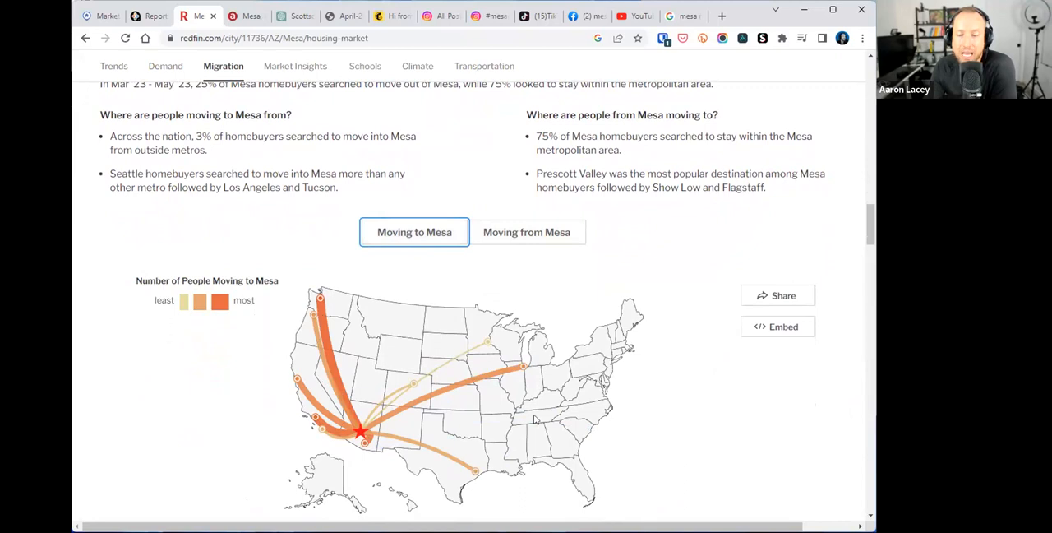
pyautogui.click(527, 232)
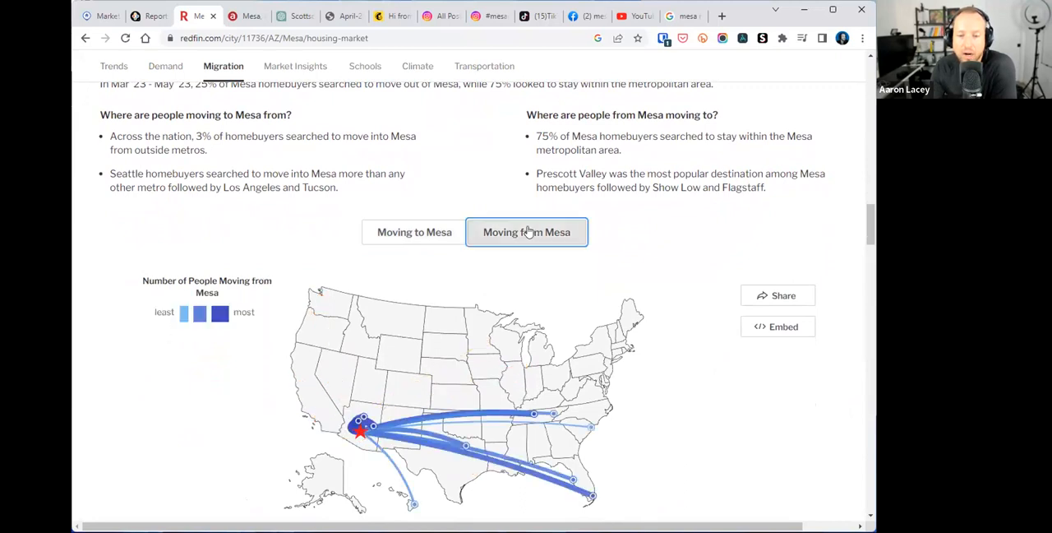
pyautogui.moveTo(533, 413)
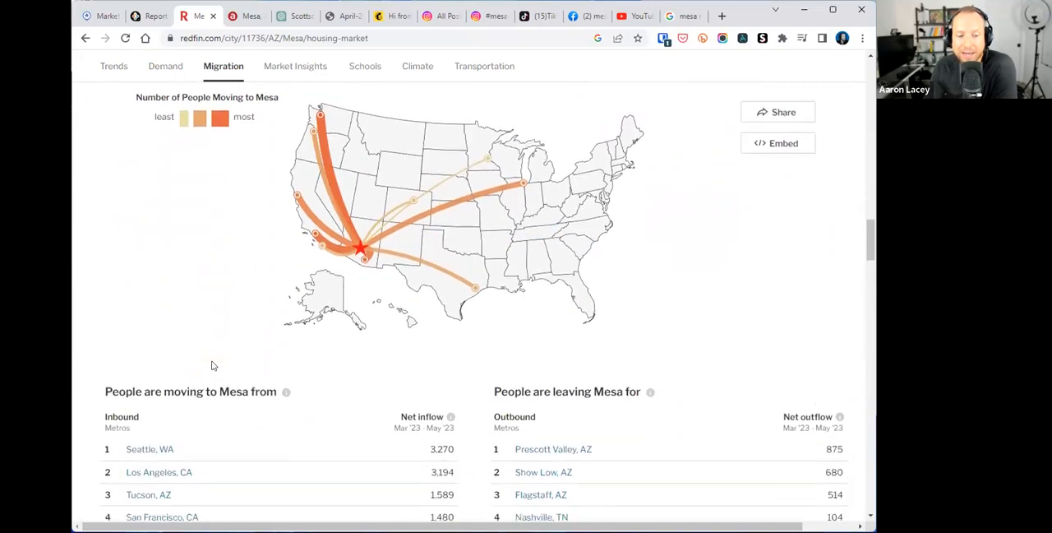
# - Scroll below the map to the 'People are moving to Mesa from' and 'People are leaving Mesa for' tables
pyautogui.scroll(-3)
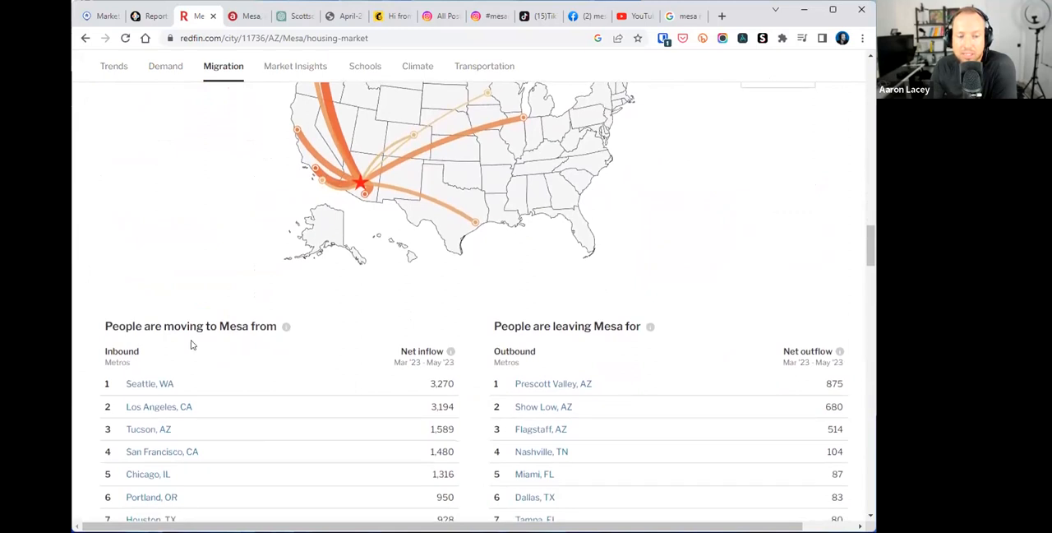
pyautogui.scroll(-3)
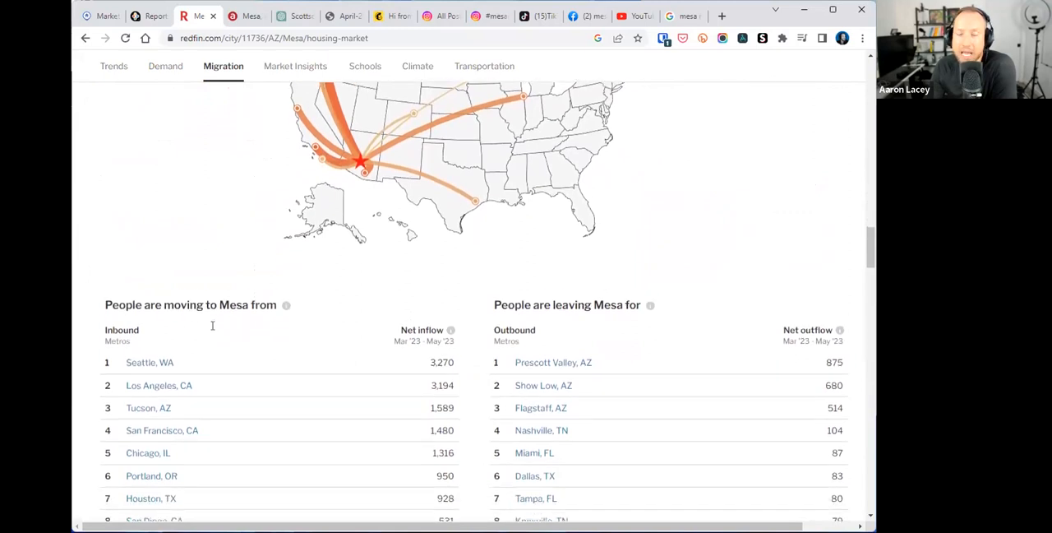
pyautogui.scroll(-3)
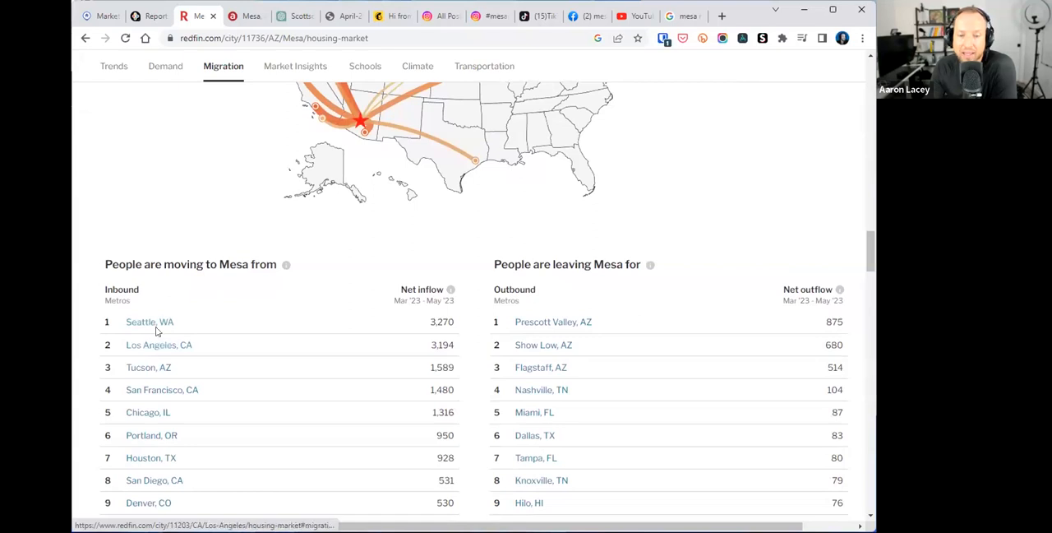
pyautogui.moveTo(148, 367)
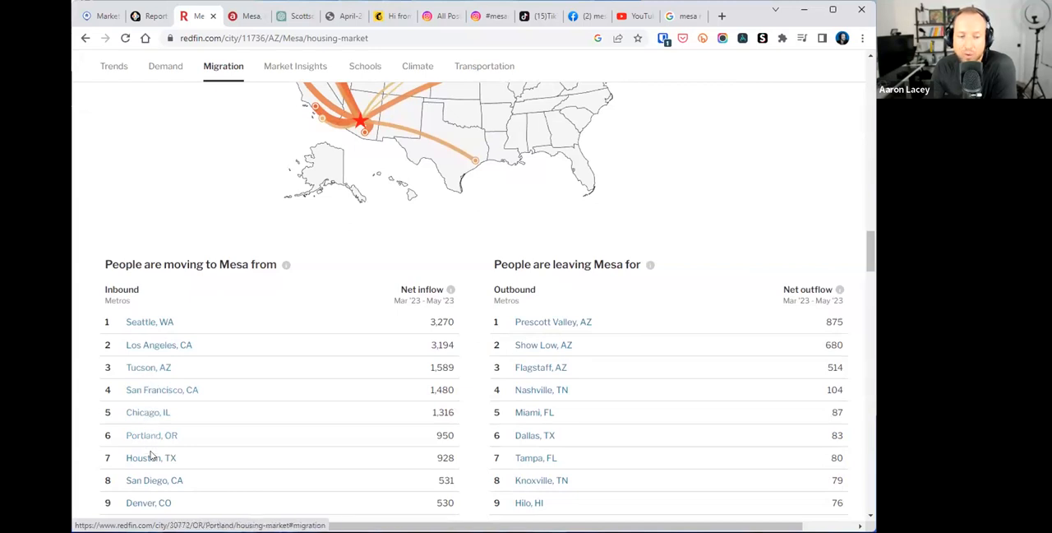
pyautogui.scroll(-3)
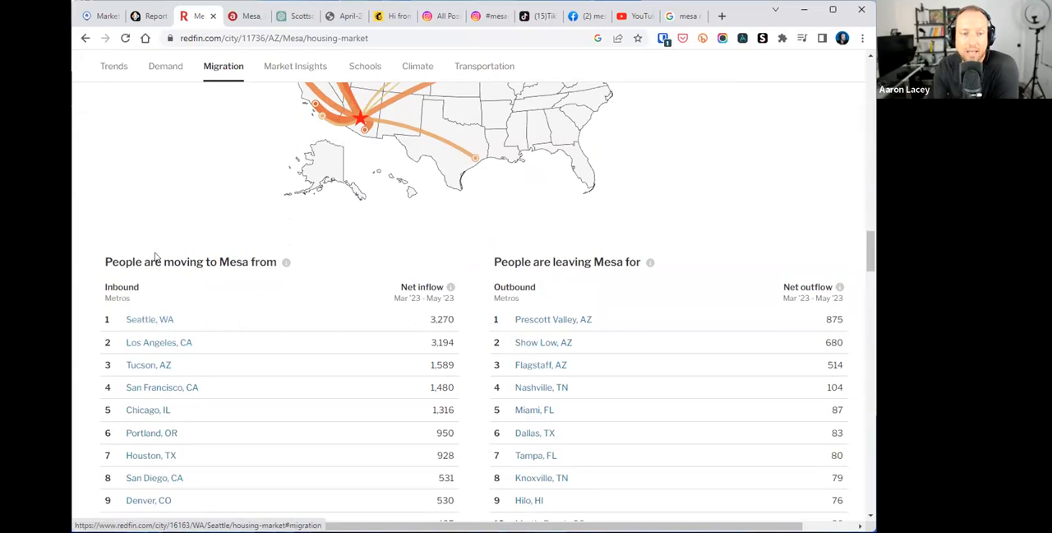
pyautogui.moveTo(143, 254)
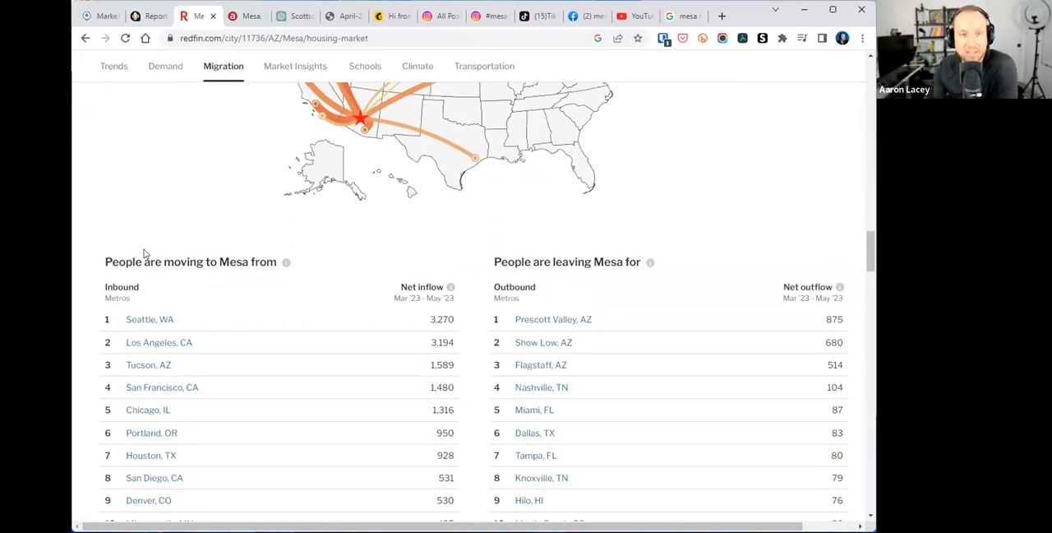
pyautogui.moveTo(183, 210)
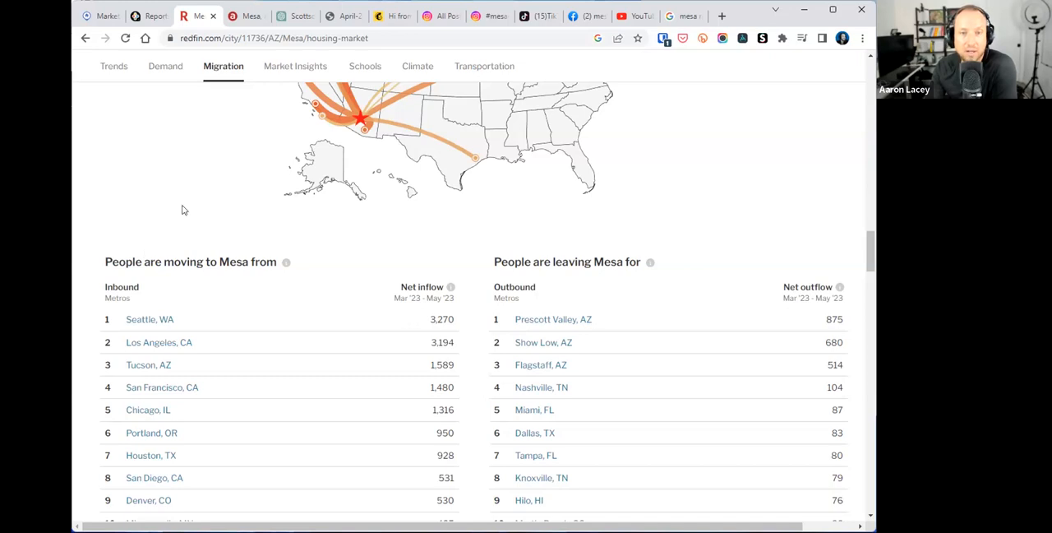
pyautogui.moveTo(134, 237)
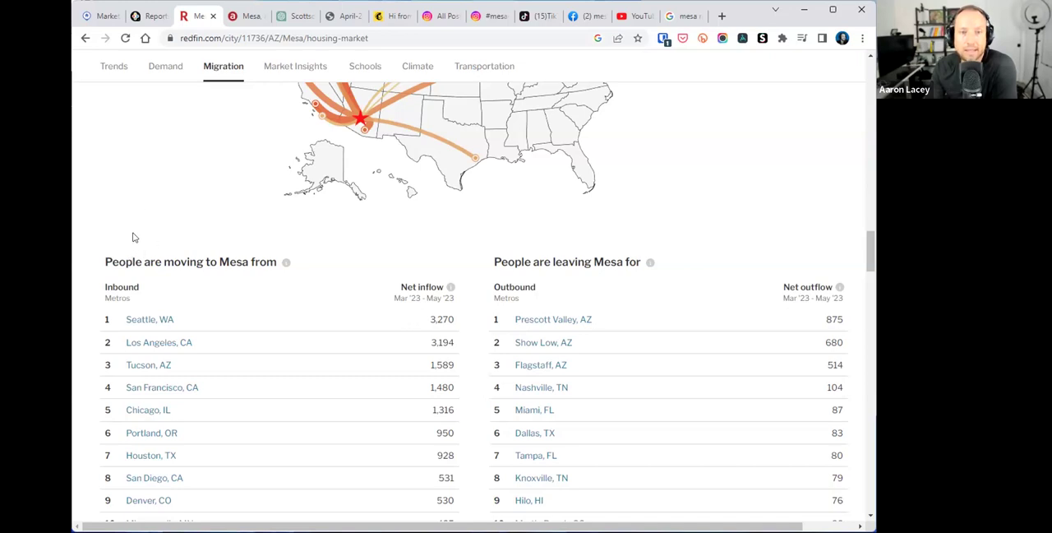
pyautogui.moveTo(143, 196)
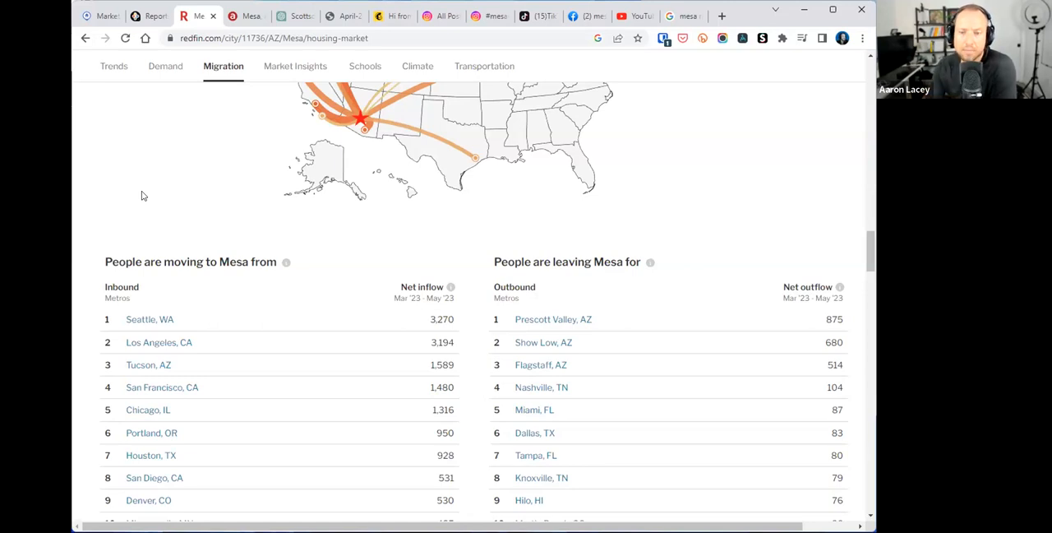
pyautogui.moveTo(565, 305)
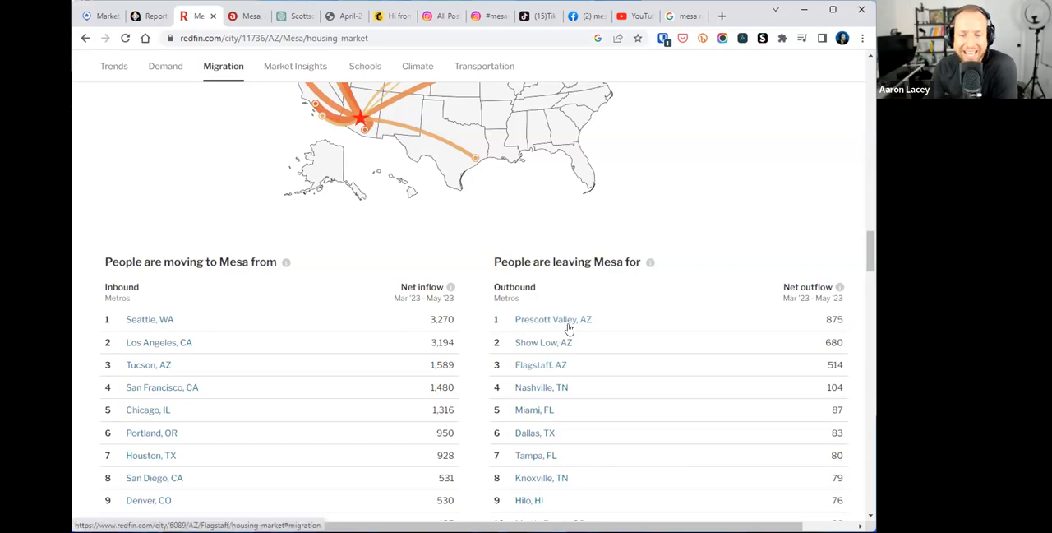
pyautogui.moveTo(546, 410)
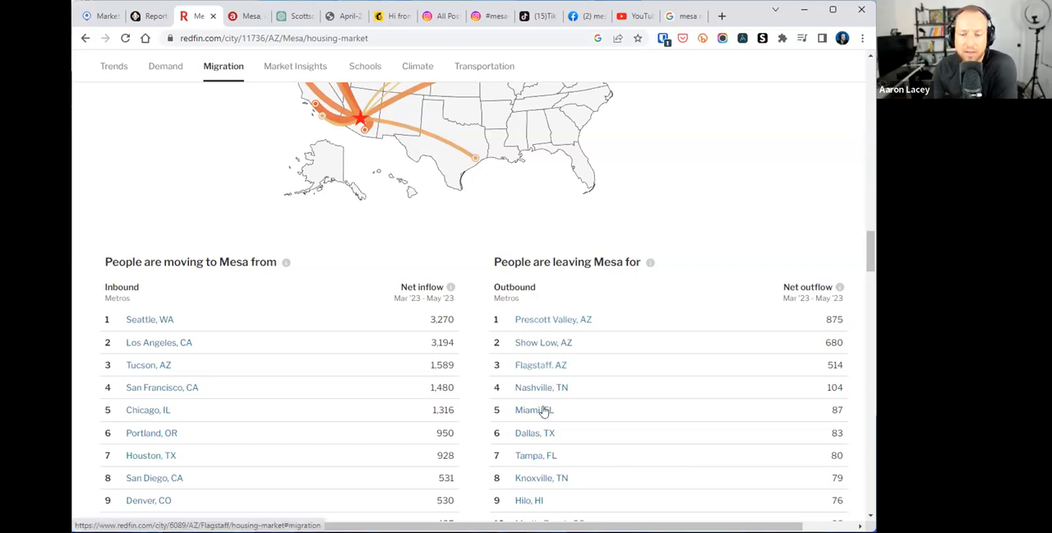
pyautogui.moveTo(545, 456)
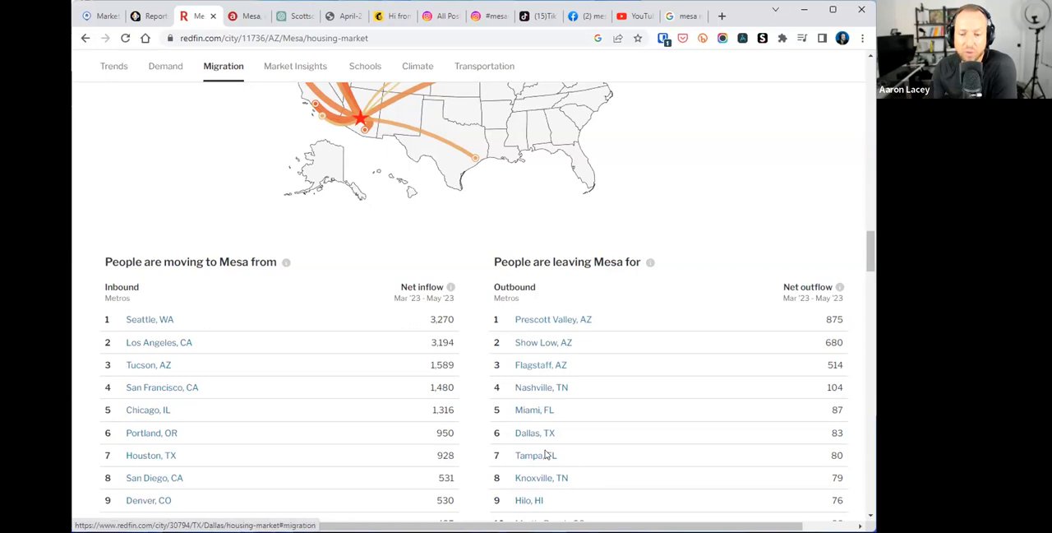
pyautogui.scroll(3)
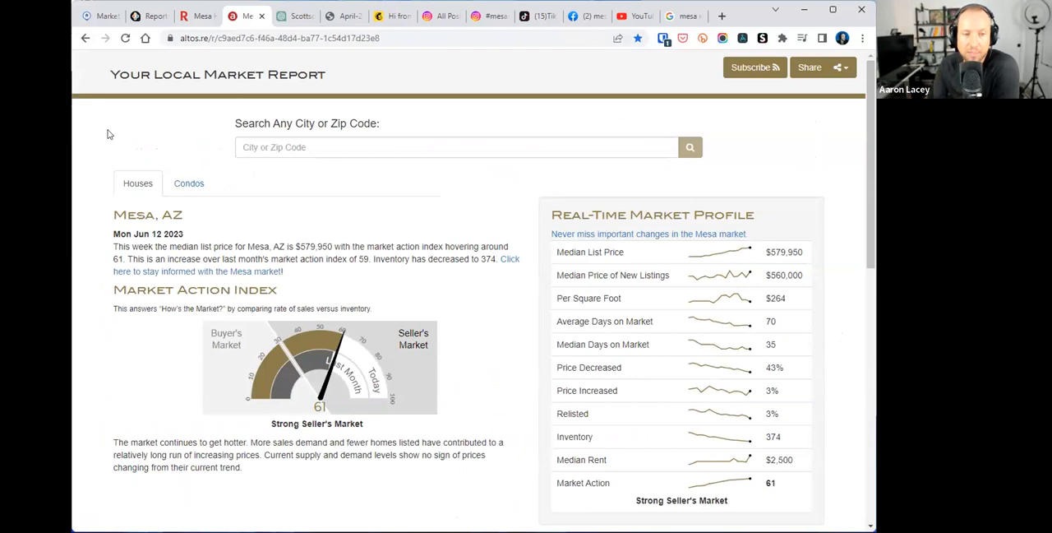
pyautogui.moveTo(108, 72)
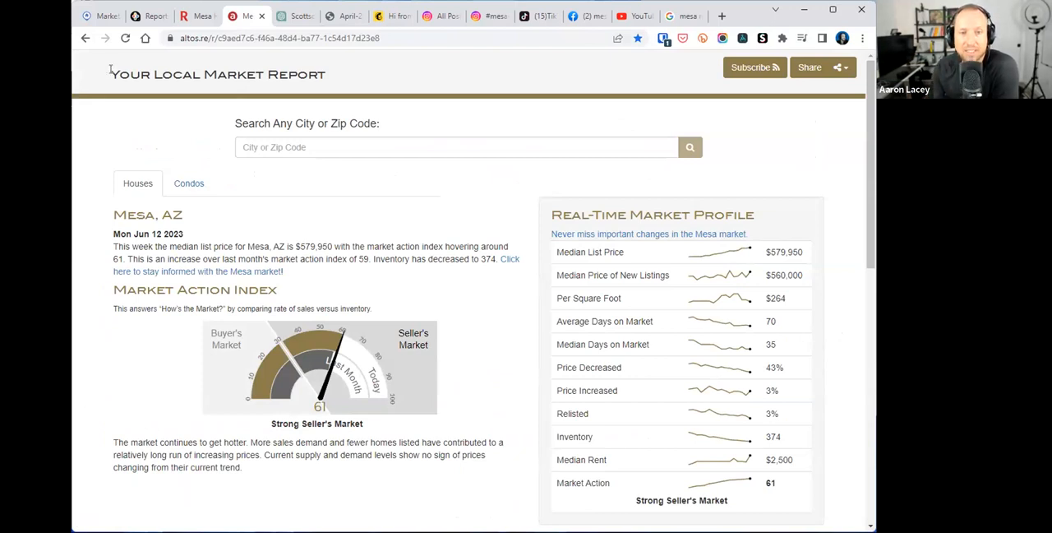
pyautogui.moveTo(331, 76)
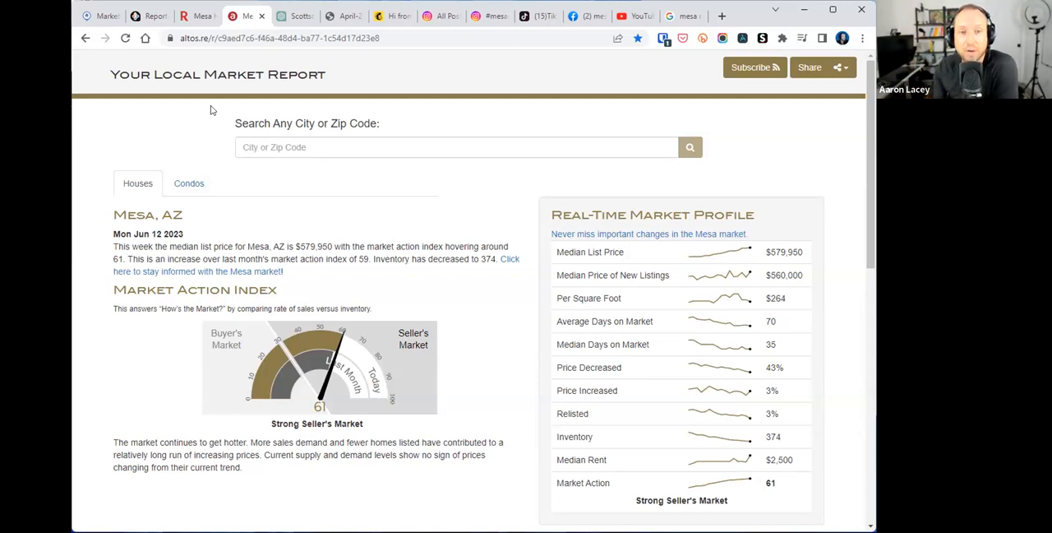
pyautogui.moveTo(805, 161)
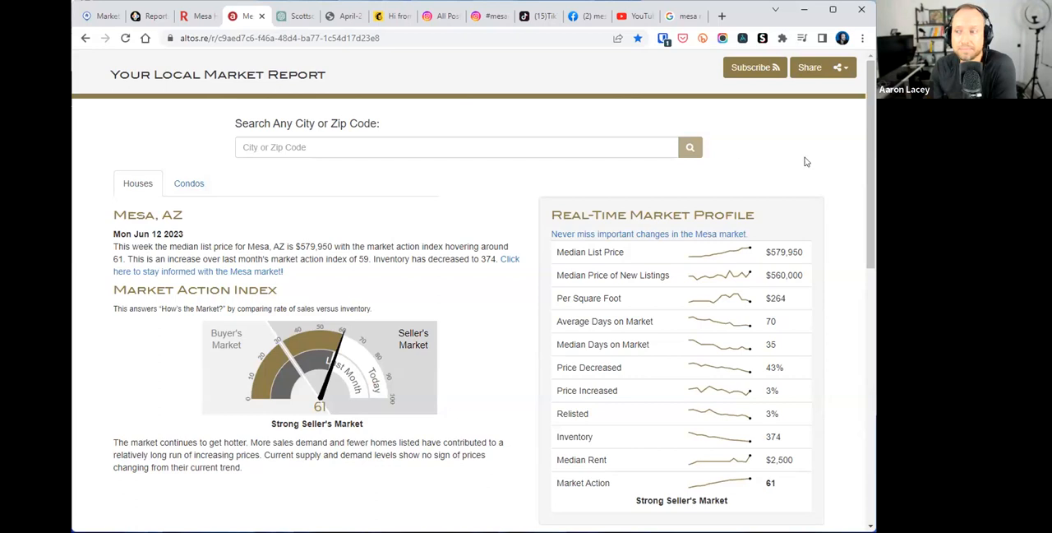
pyautogui.moveTo(238, 124)
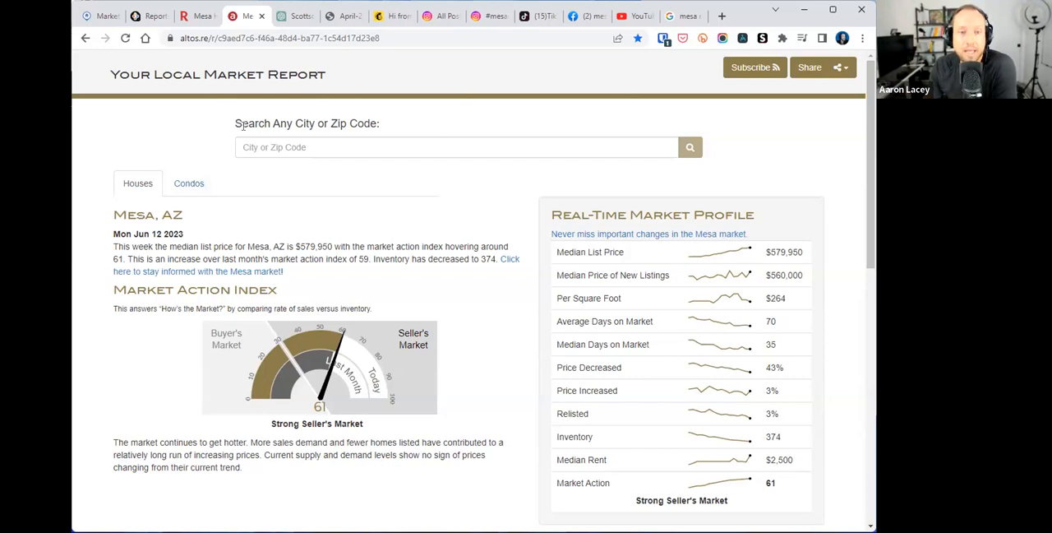
pyautogui.moveTo(231, 123)
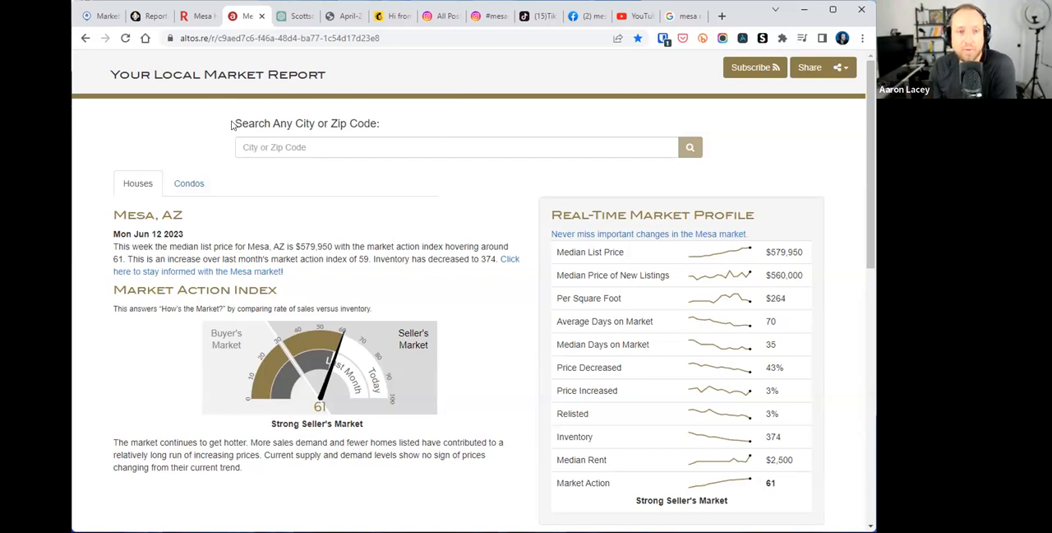
pyautogui.moveTo(218, 234)
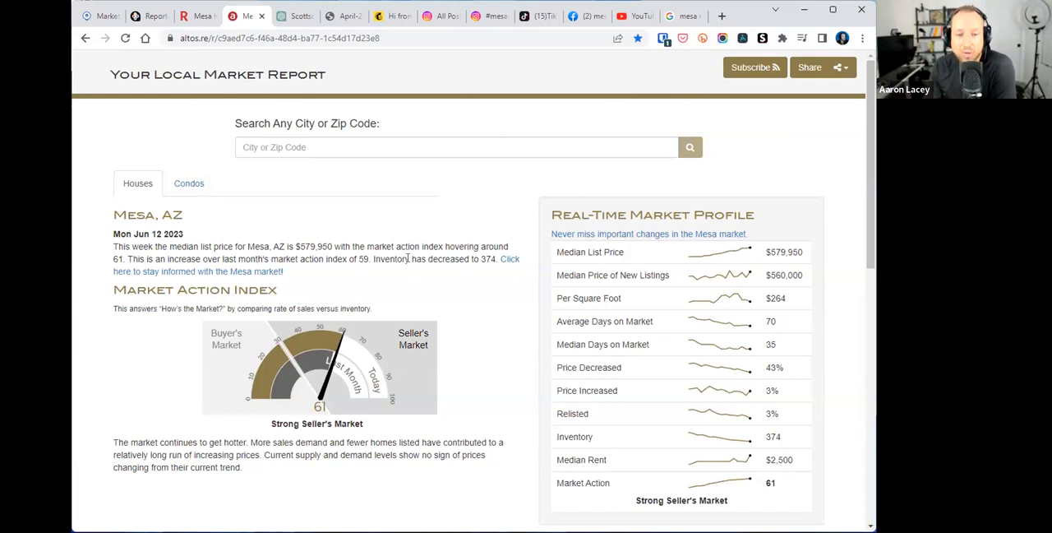
# - Highlight the $560,000 new-listing median price and 35 median days on market in the Mesa profile
pyautogui.scroll(-3)
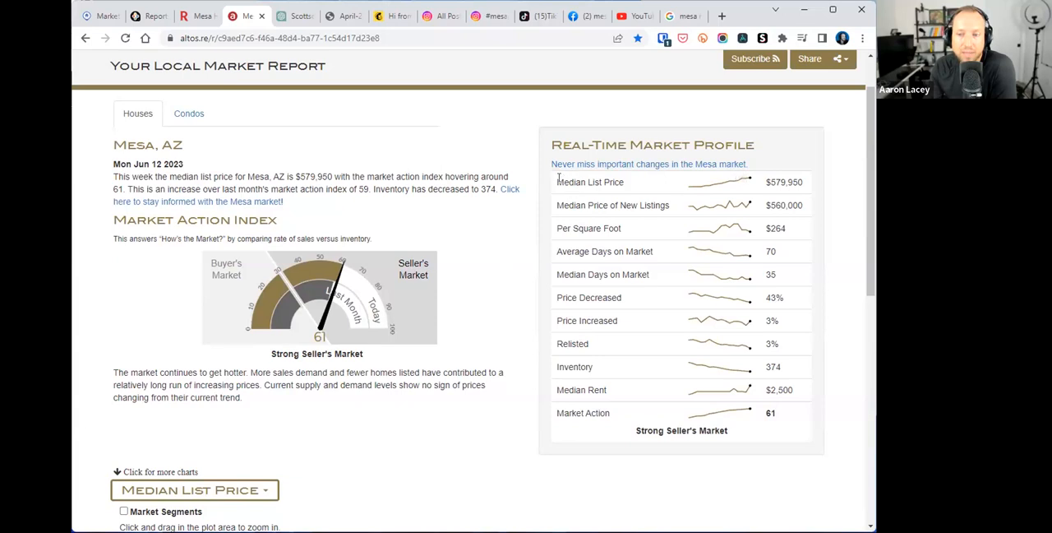
pyautogui.doubleClick(594, 205)
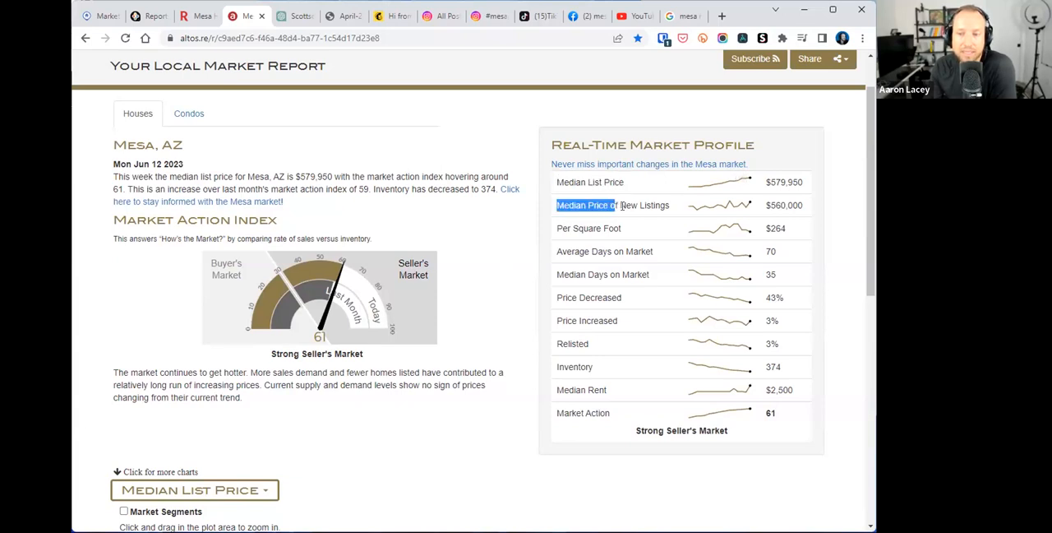
pyautogui.doubleClick(588, 228)
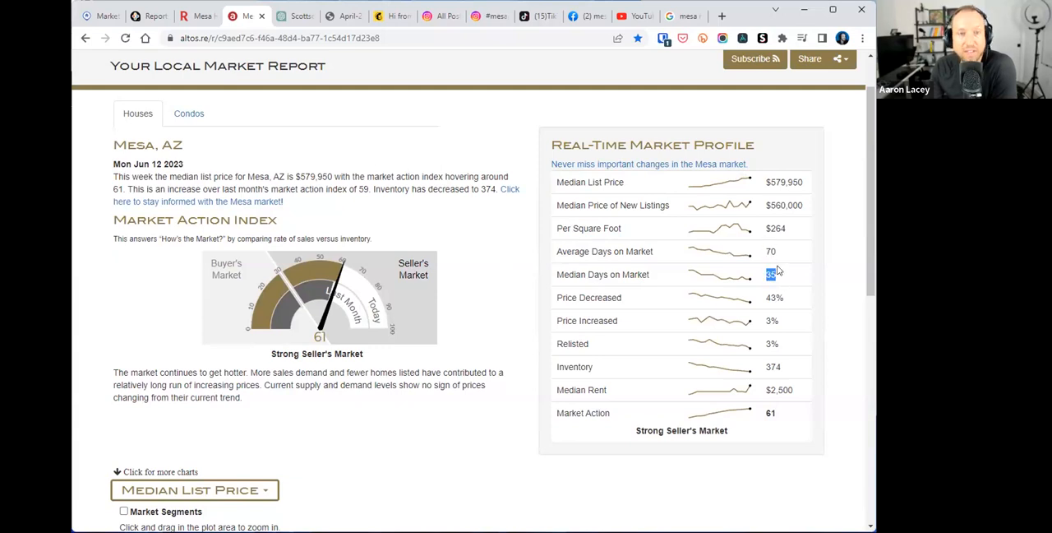
pyautogui.moveTo(555, 259)
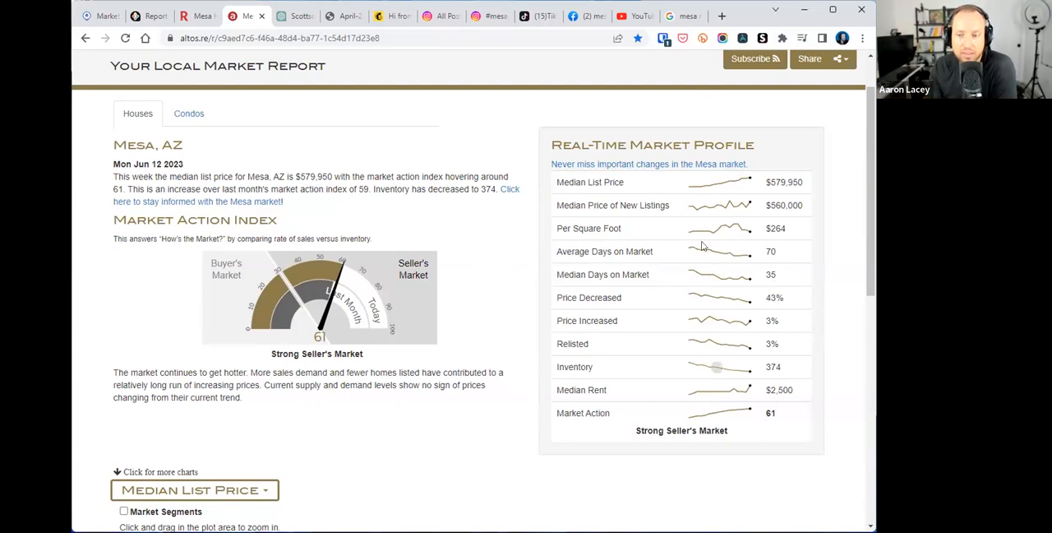
pyautogui.moveTo(559, 344)
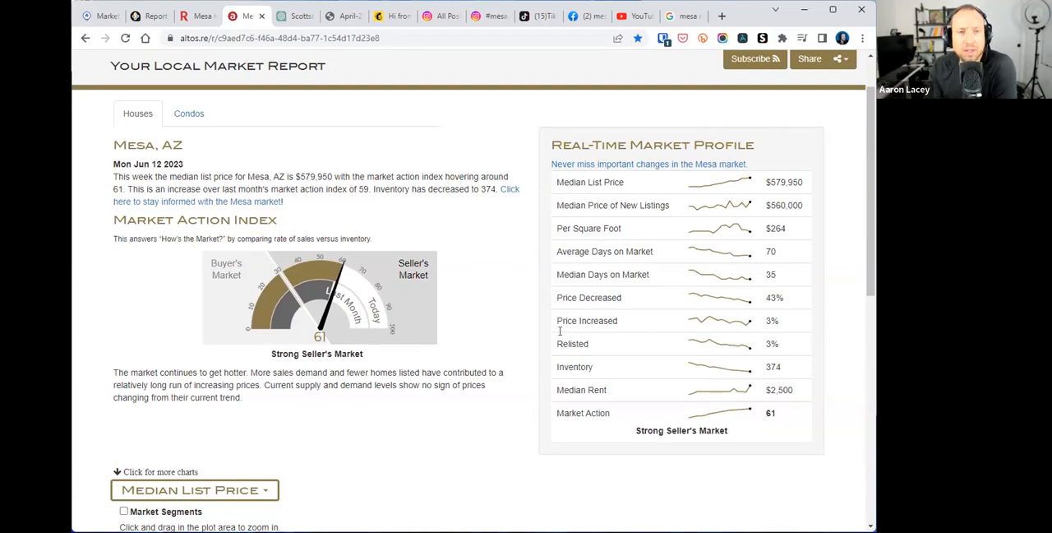
pyautogui.moveTo(582, 157)
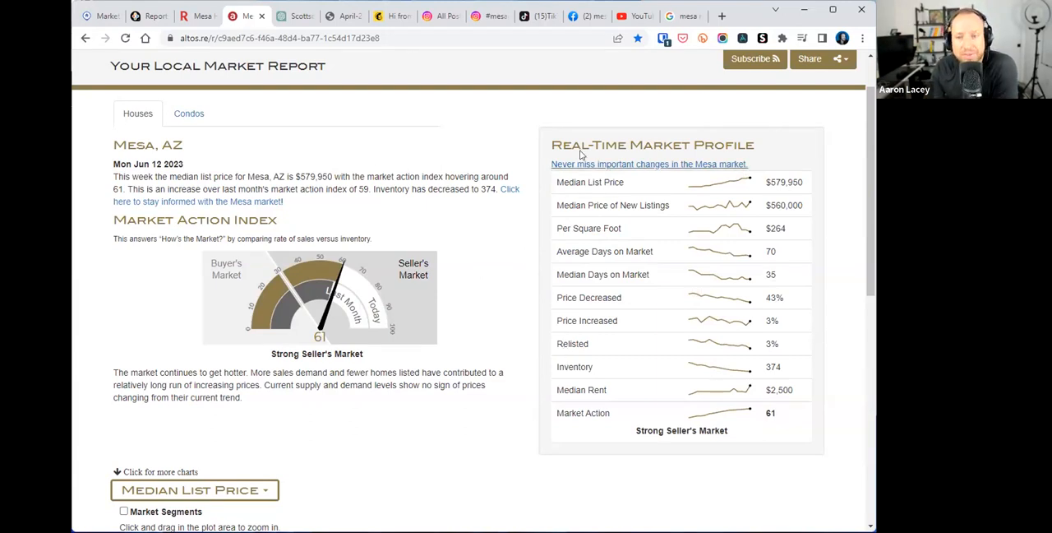
pyautogui.moveTo(760, 149)
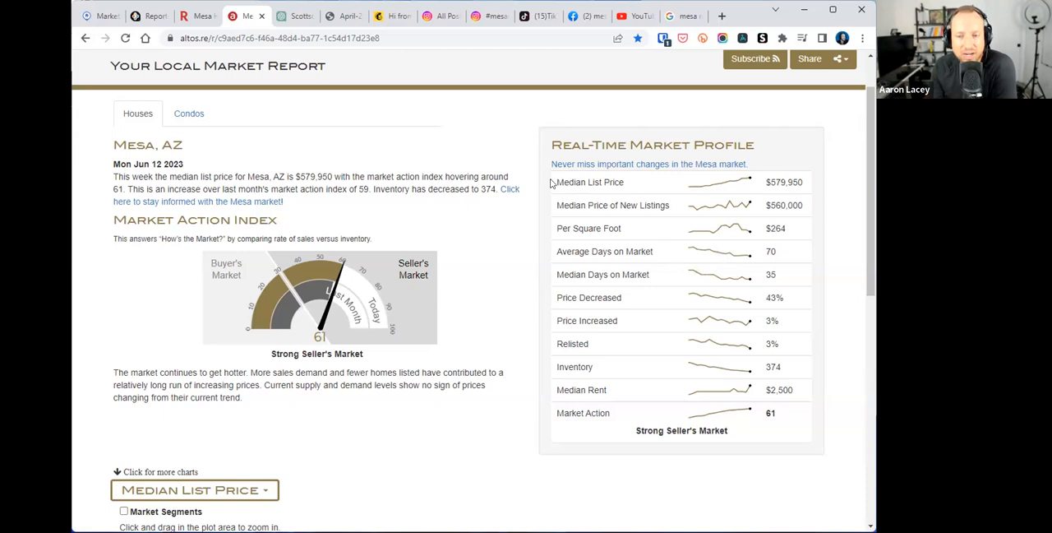
pyautogui.moveTo(665, 321)
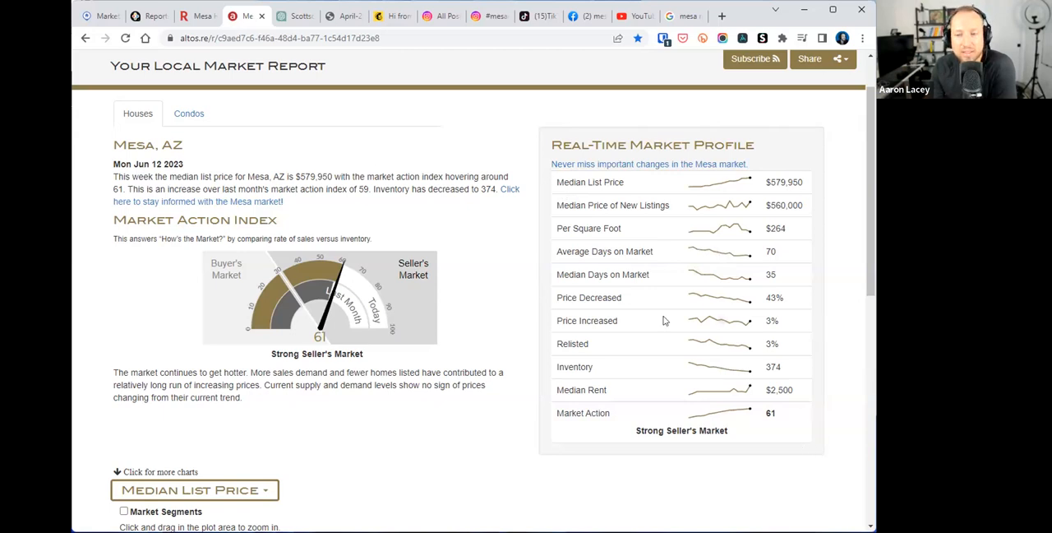
pyautogui.moveTo(507, 124)
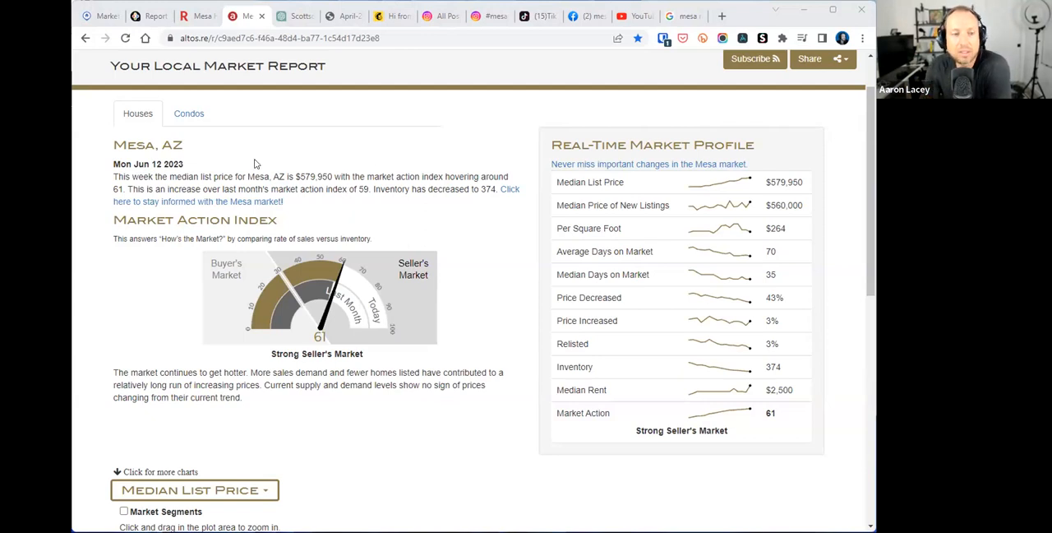
pyautogui.moveTo(454, 189)
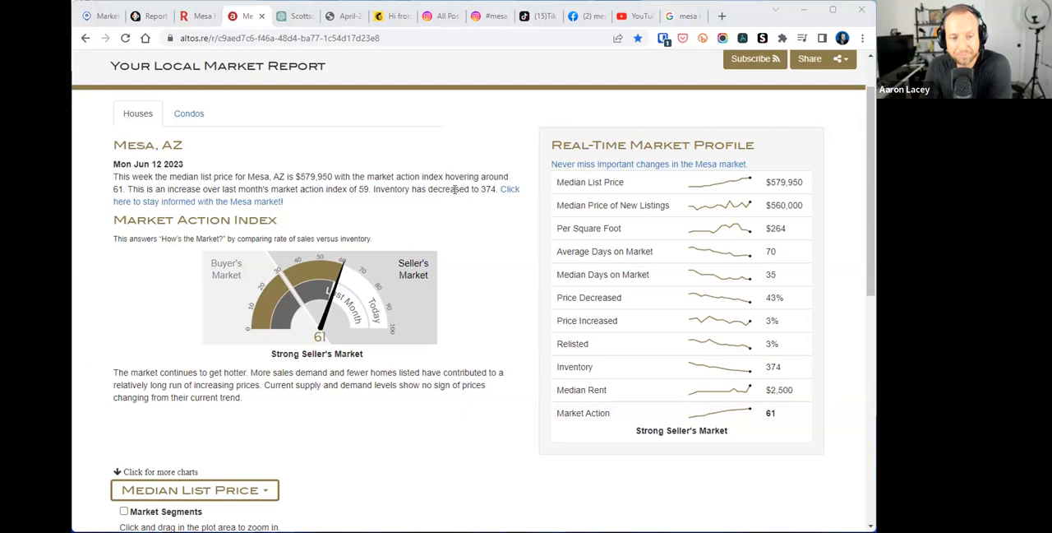
pyautogui.moveTo(434, 183)
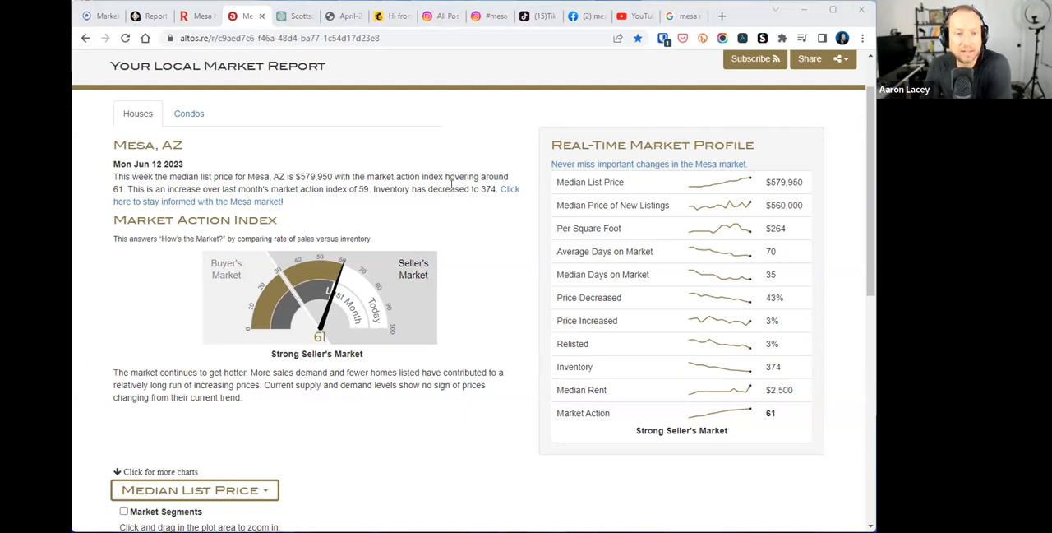
pyautogui.moveTo(456, 198)
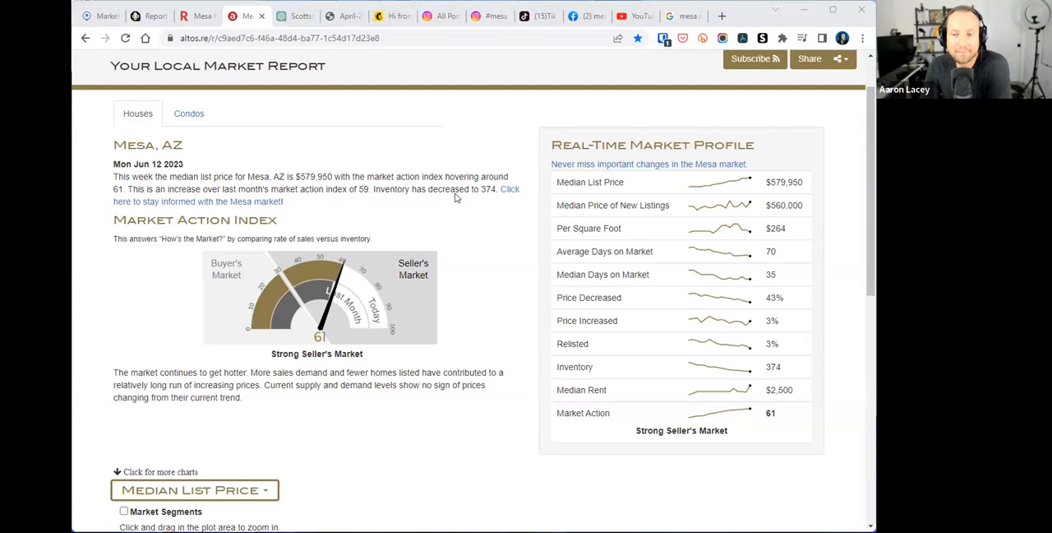
pyautogui.moveTo(522, 277)
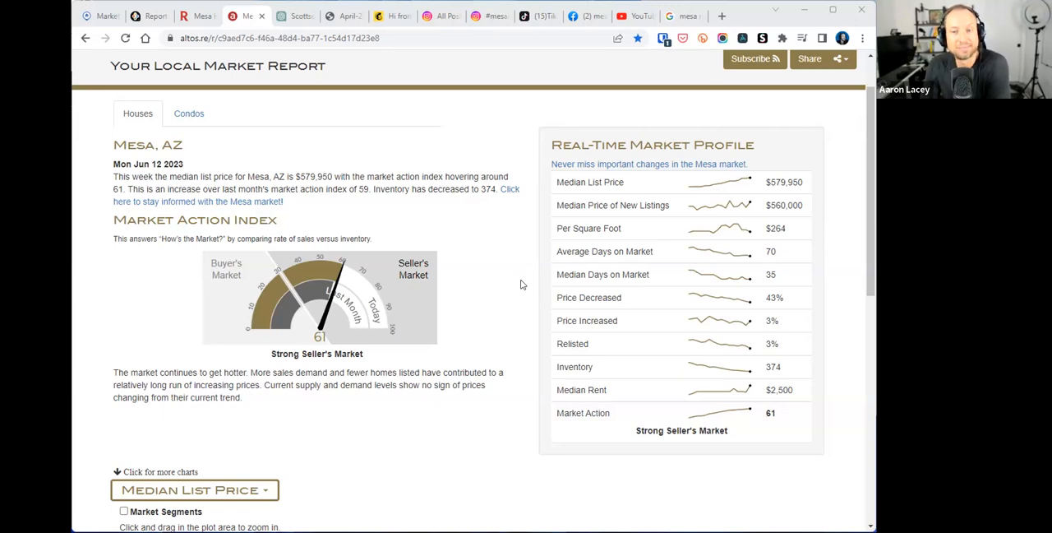
pyautogui.moveTo(569, 189)
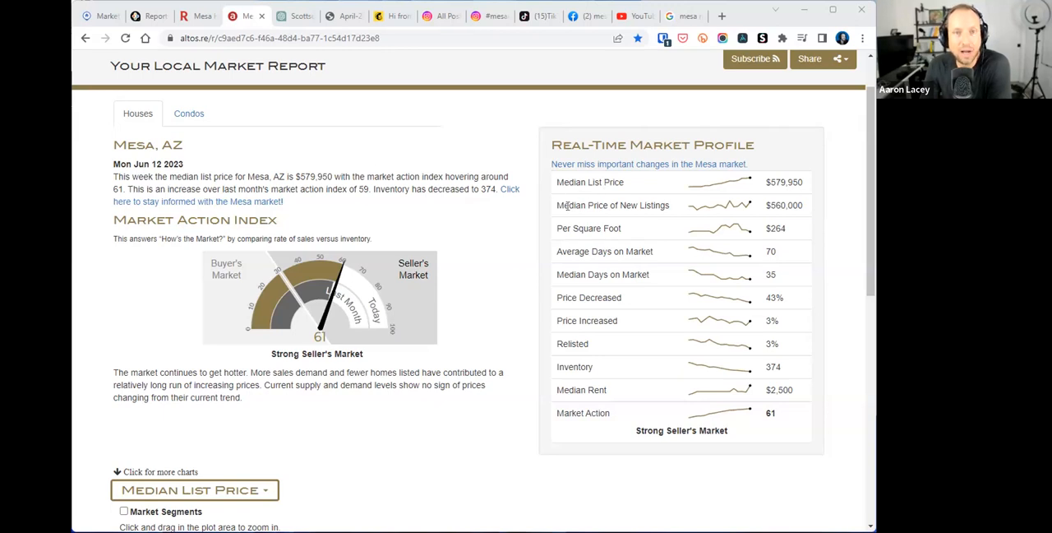
pyautogui.moveTo(454, 153)
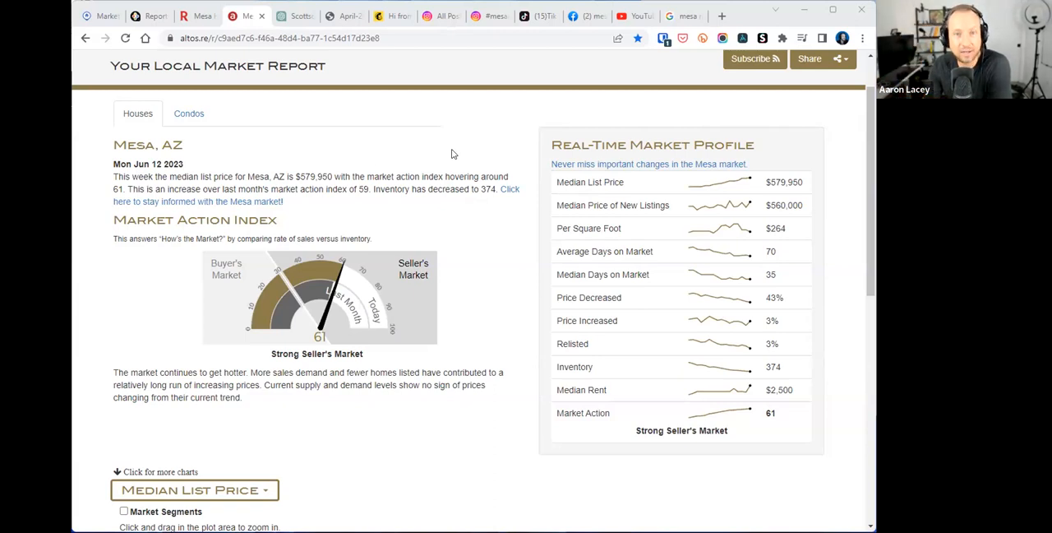
pyautogui.moveTo(309, 205)
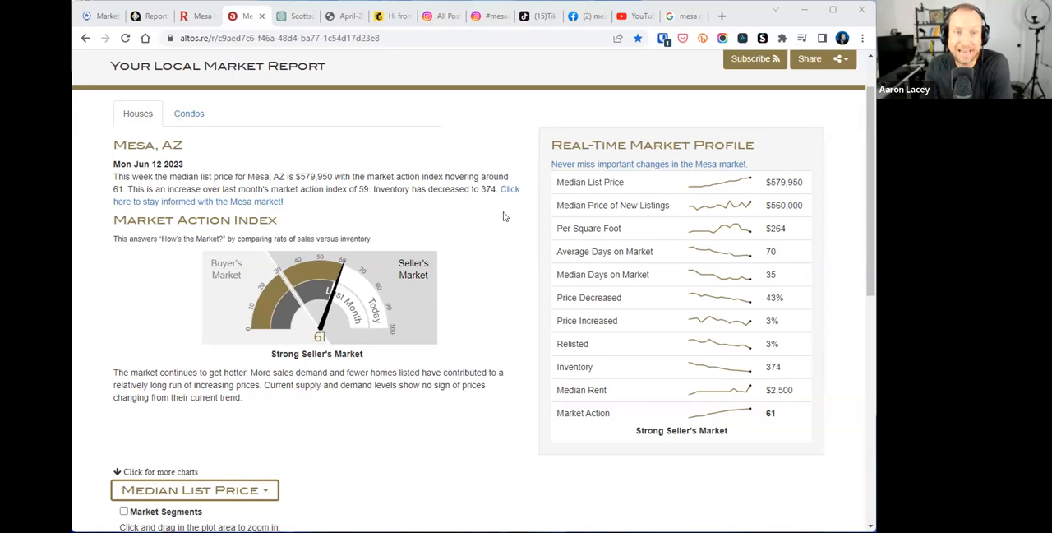
pyautogui.moveTo(427, 155)
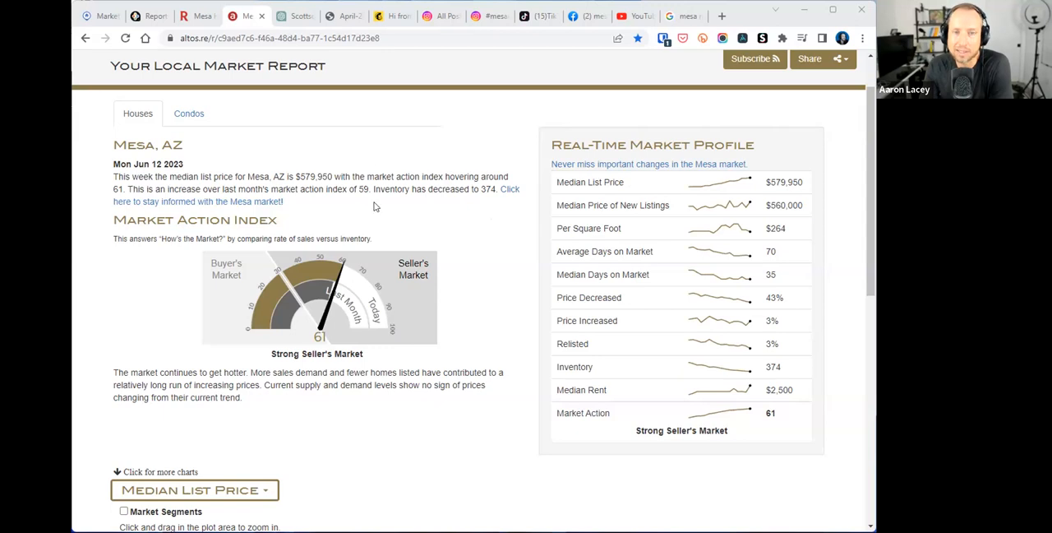
pyautogui.moveTo(363, 201)
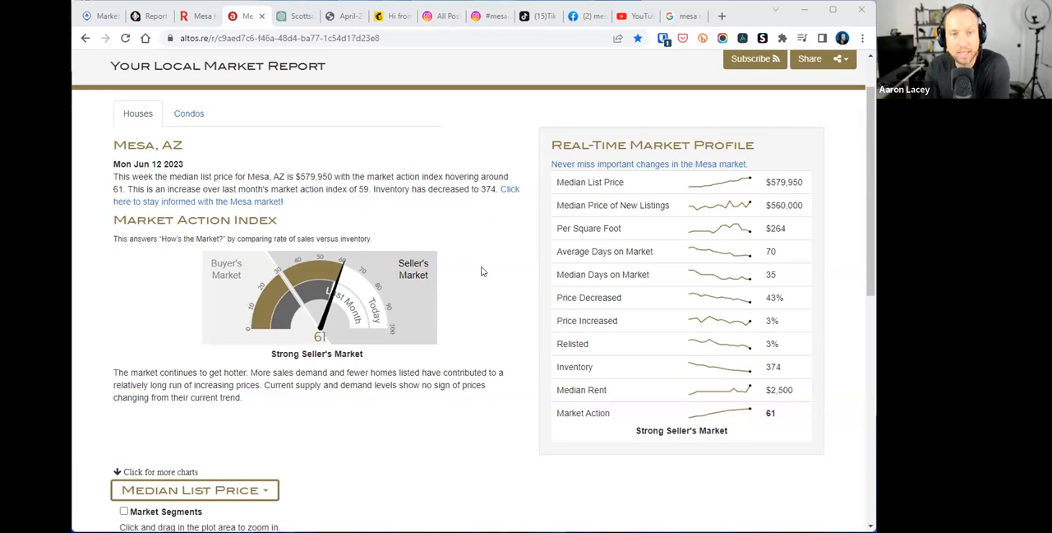
pyautogui.moveTo(485, 316)
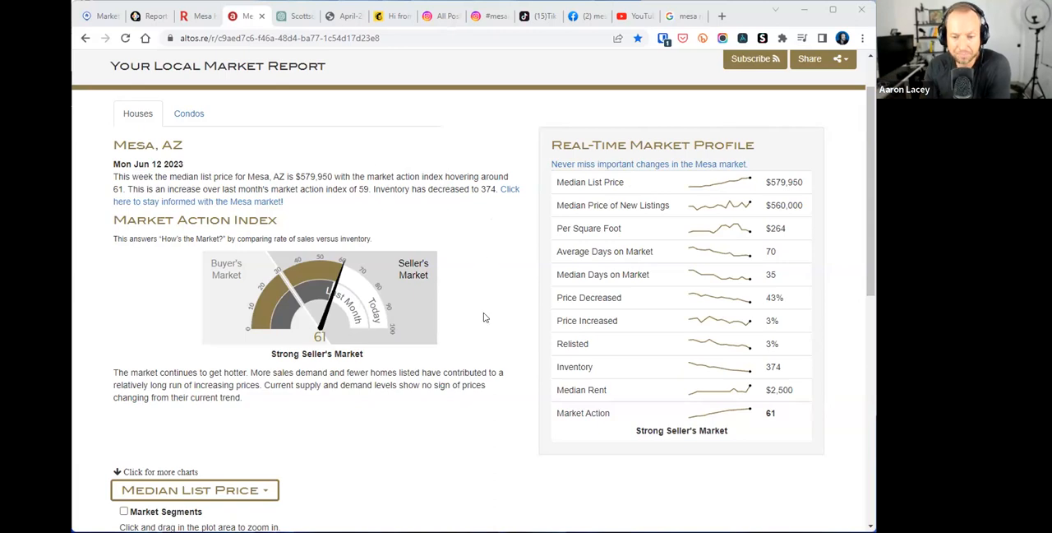
pyautogui.moveTo(498, 259)
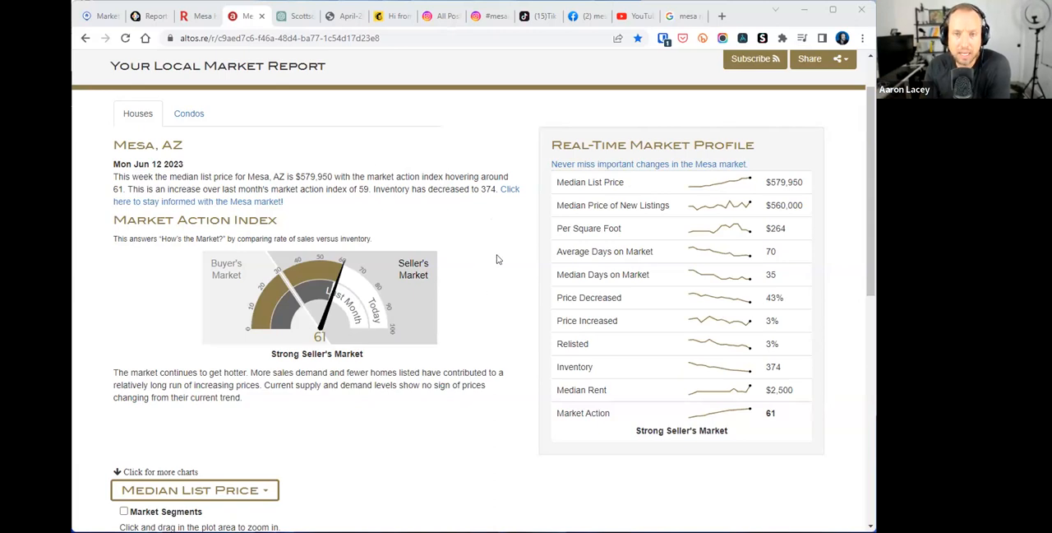
pyautogui.scroll(-3)
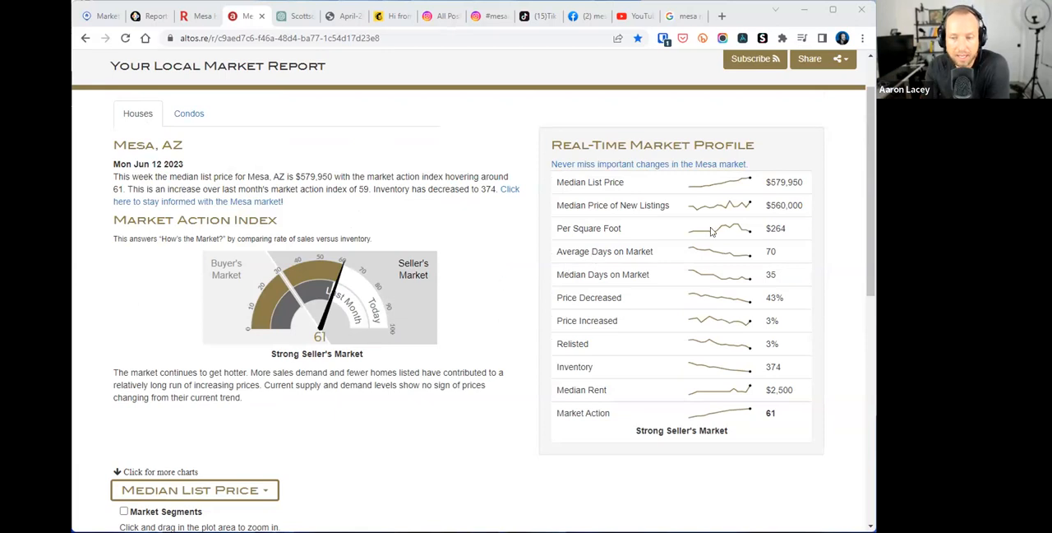
pyautogui.moveTo(713, 394)
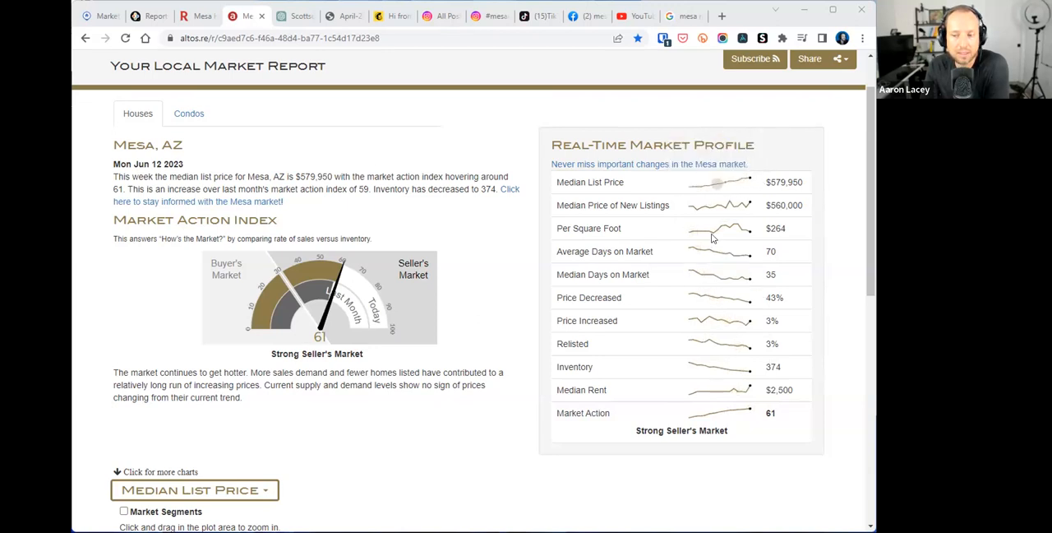
pyautogui.moveTo(697, 274)
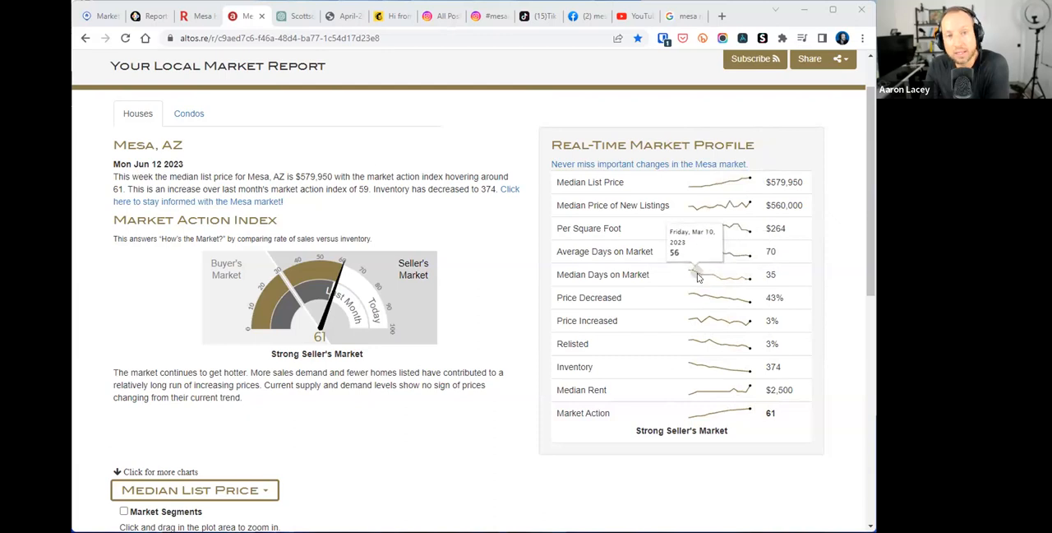
pyautogui.moveTo(536, 227)
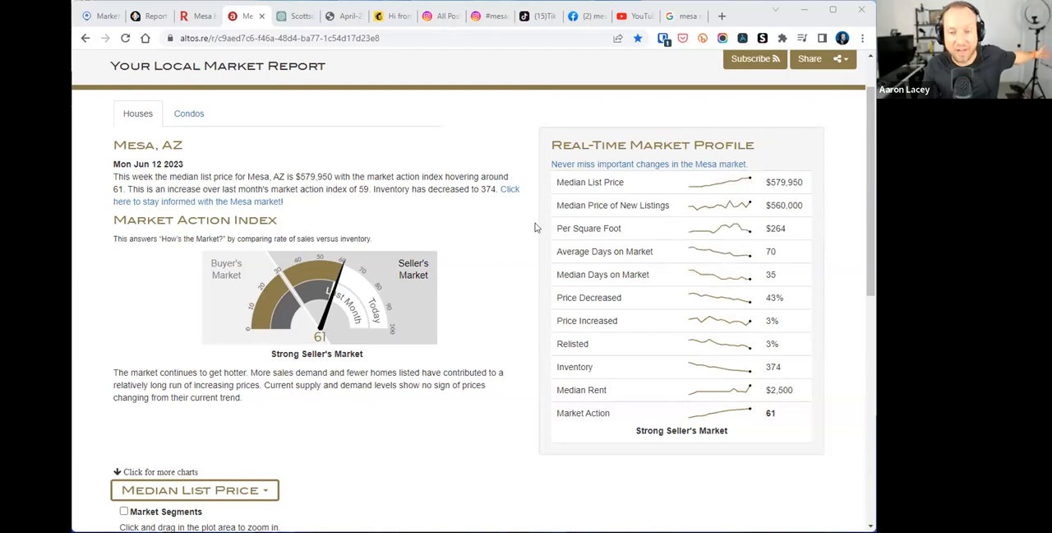
pyautogui.scroll(-3)
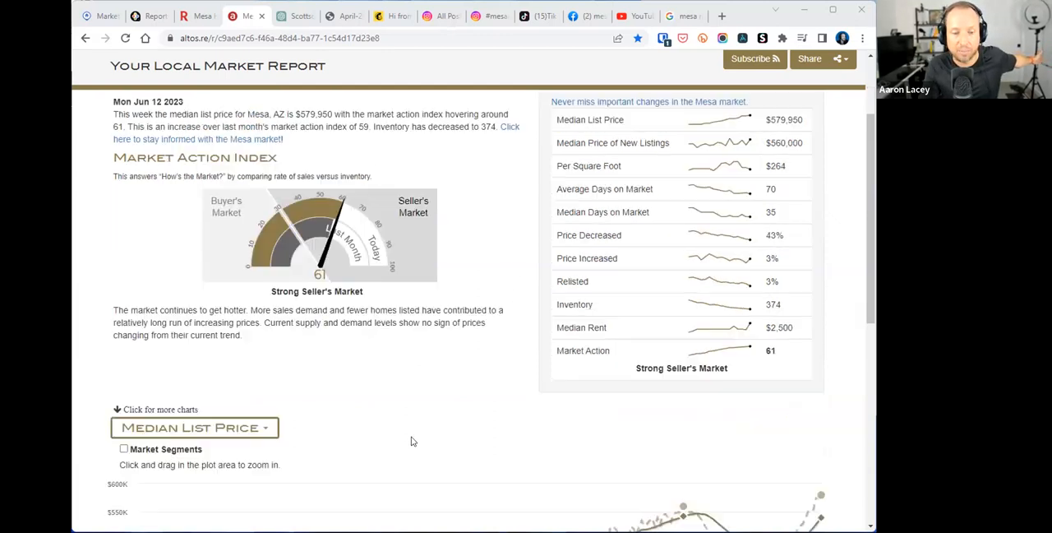
pyautogui.scroll(-3)
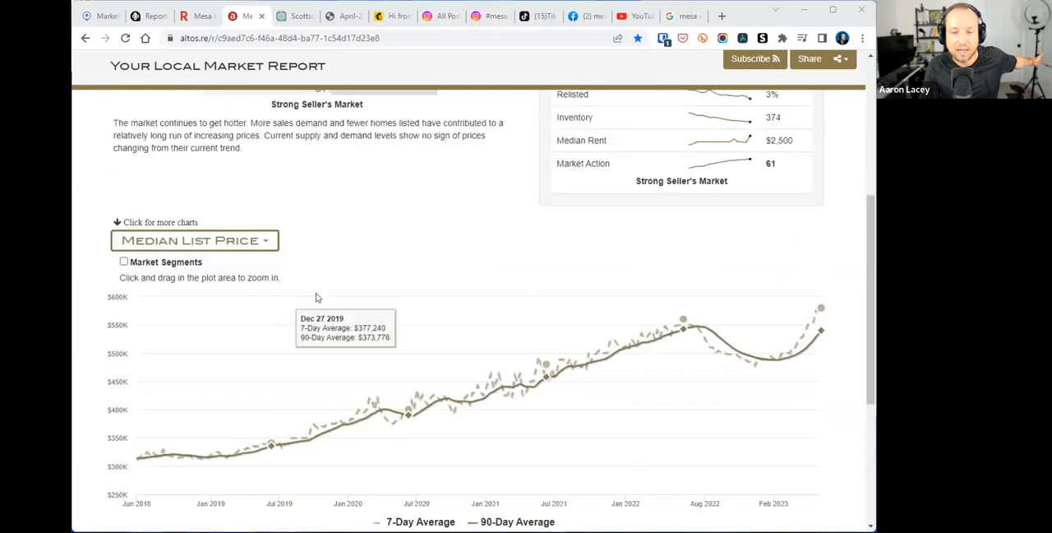
pyautogui.scroll(-3)
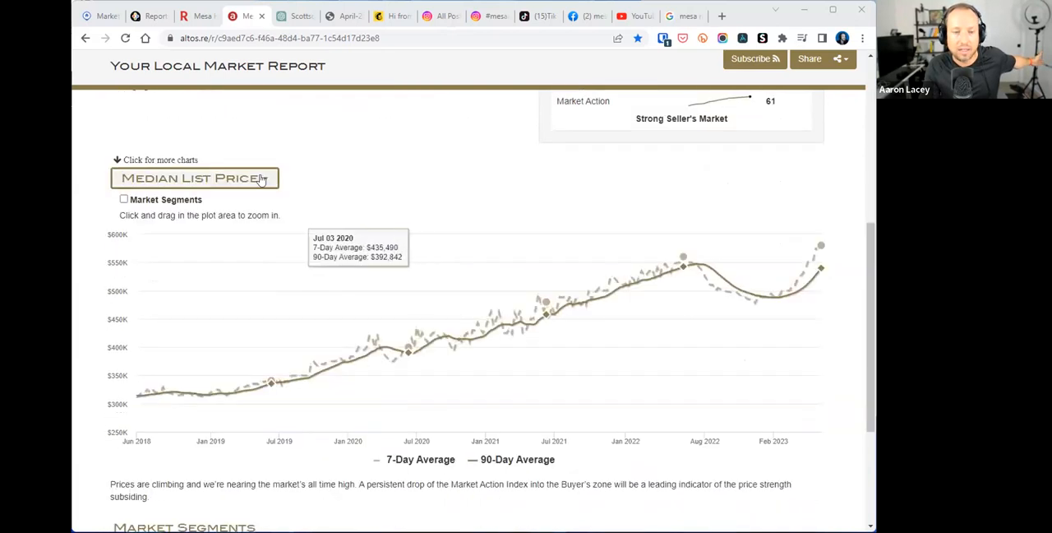
pyautogui.click(194, 177)
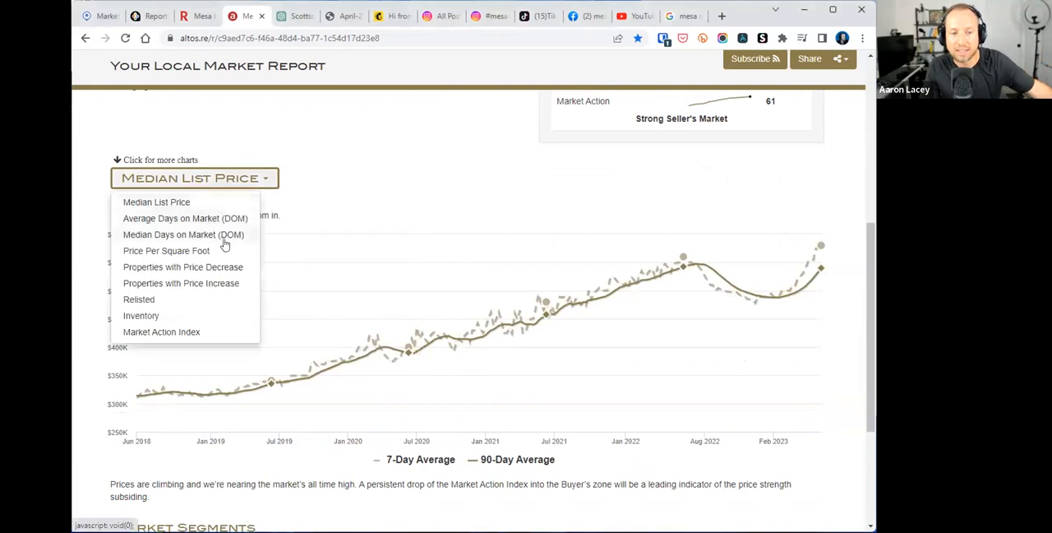
pyautogui.moveTo(141, 316)
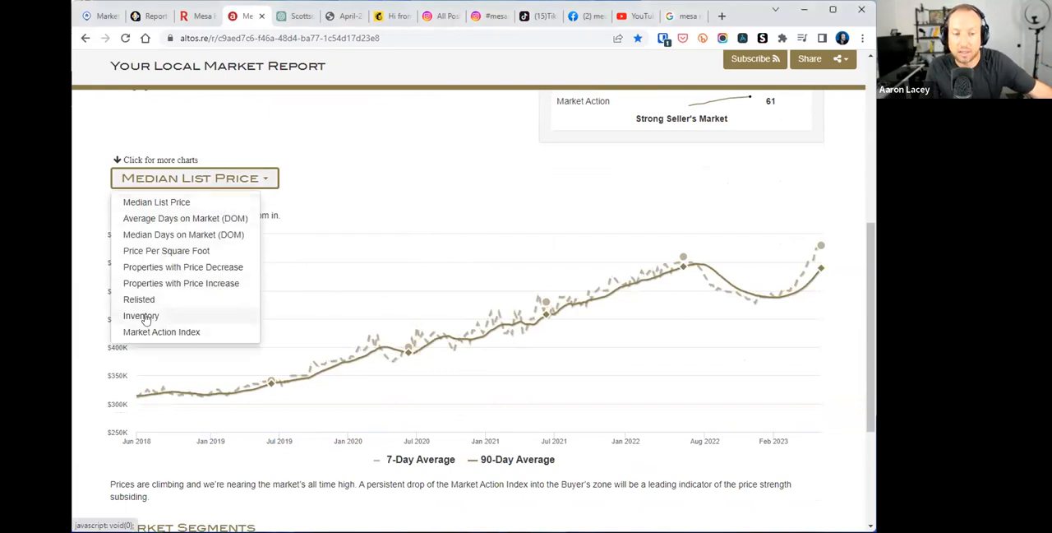
pyautogui.click(141, 316)
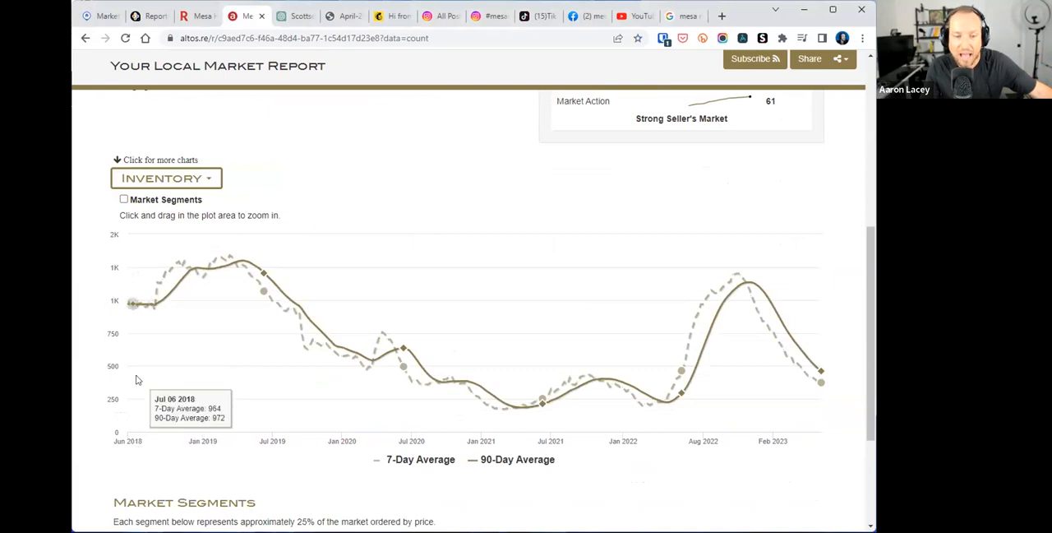
pyautogui.moveTo(750, 292)
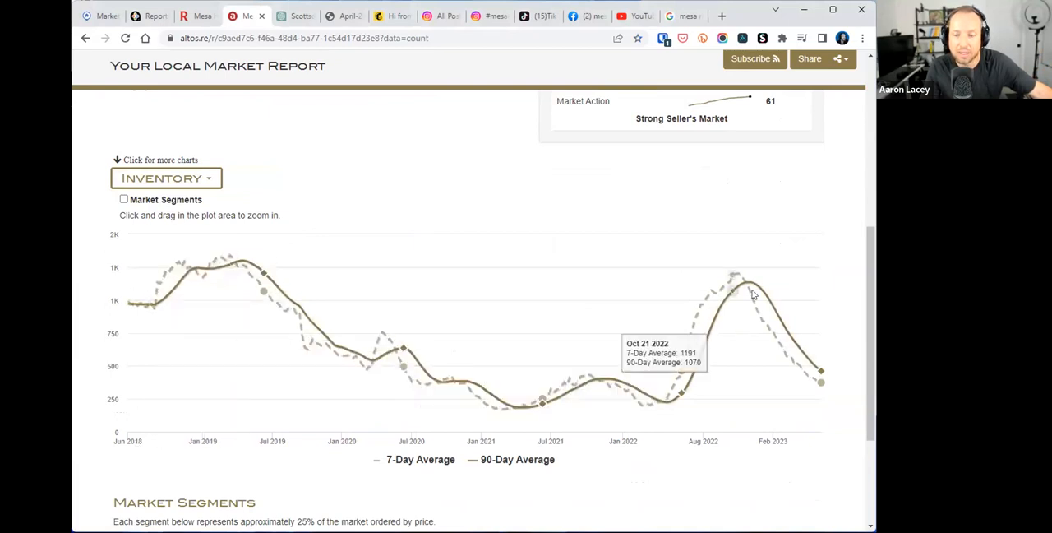
pyautogui.moveTo(692, 391)
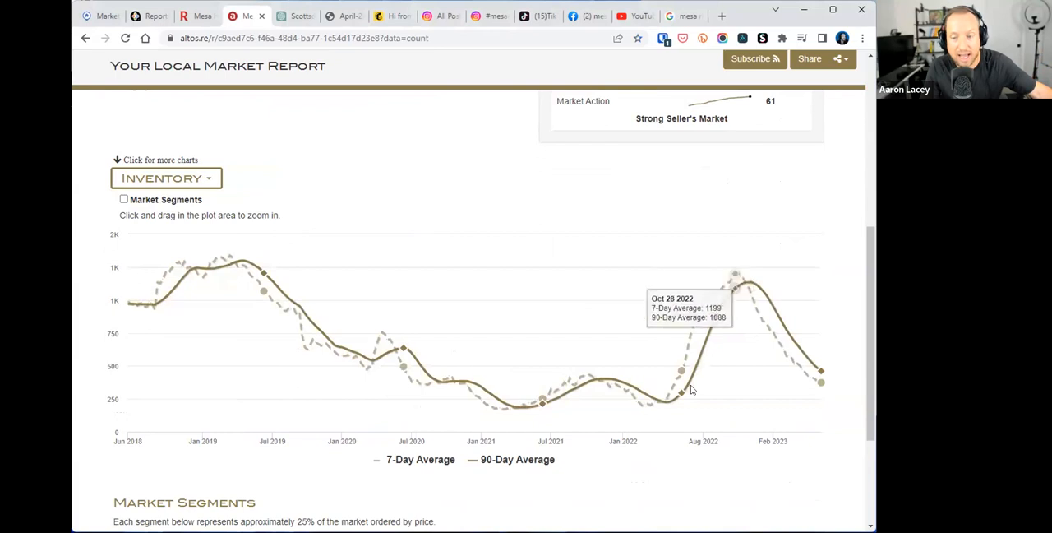
pyautogui.moveTo(668, 406)
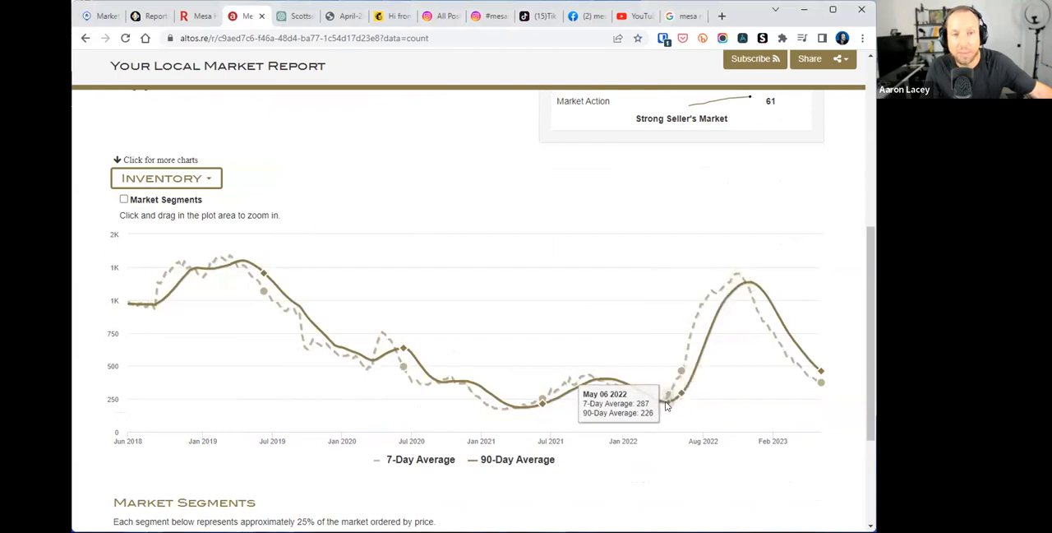
pyautogui.moveTo(681, 399)
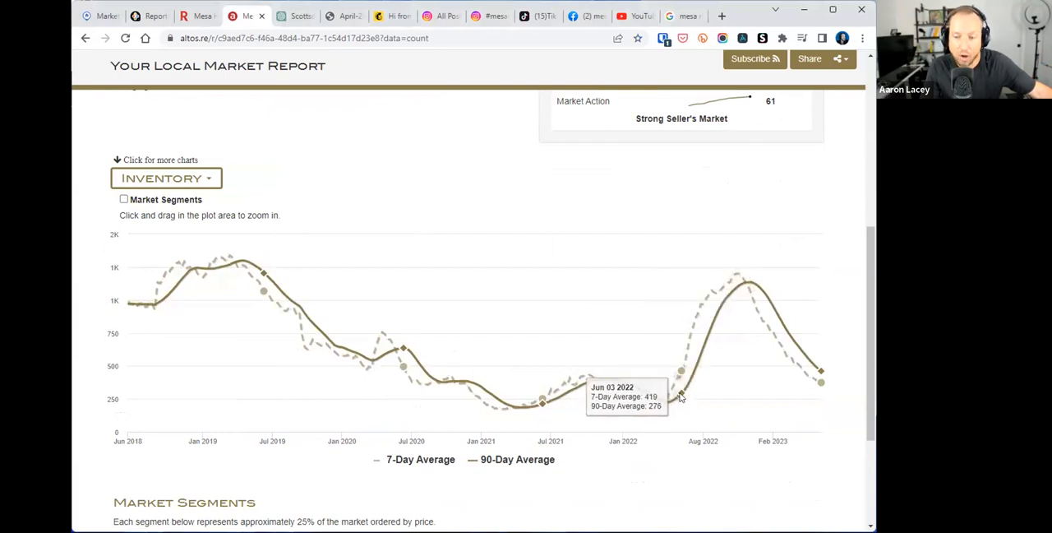
pyautogui.moveTo(675, 399)
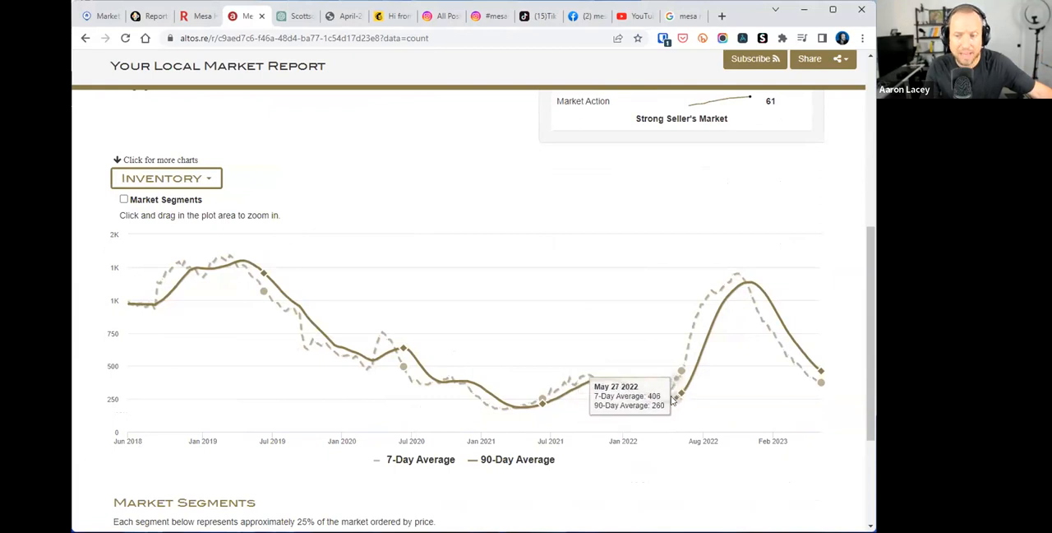
pyautogui.moveTo(738, 312)
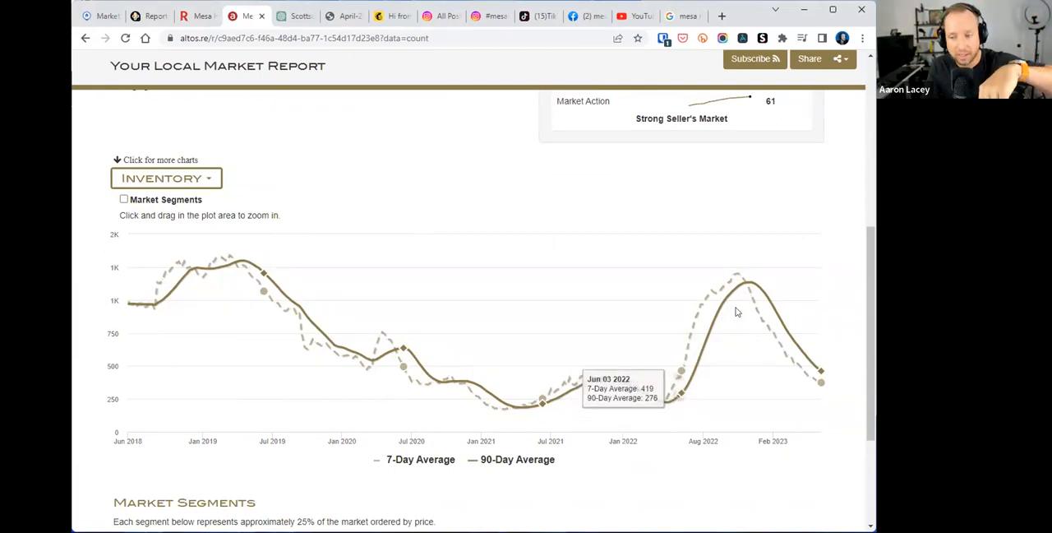
pyautogui.moveTo(741, 286)
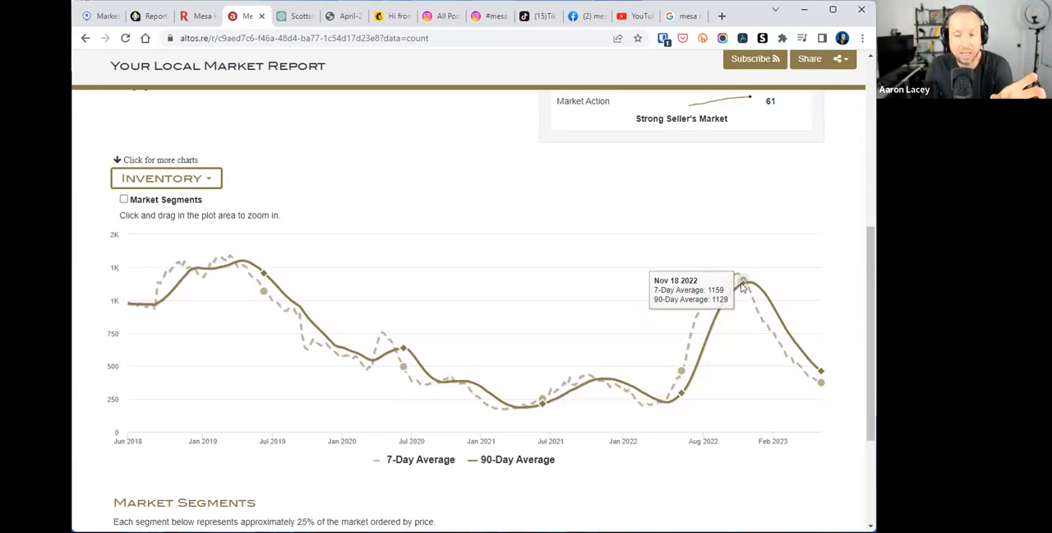
pyautogui.moveTo(730, 305)
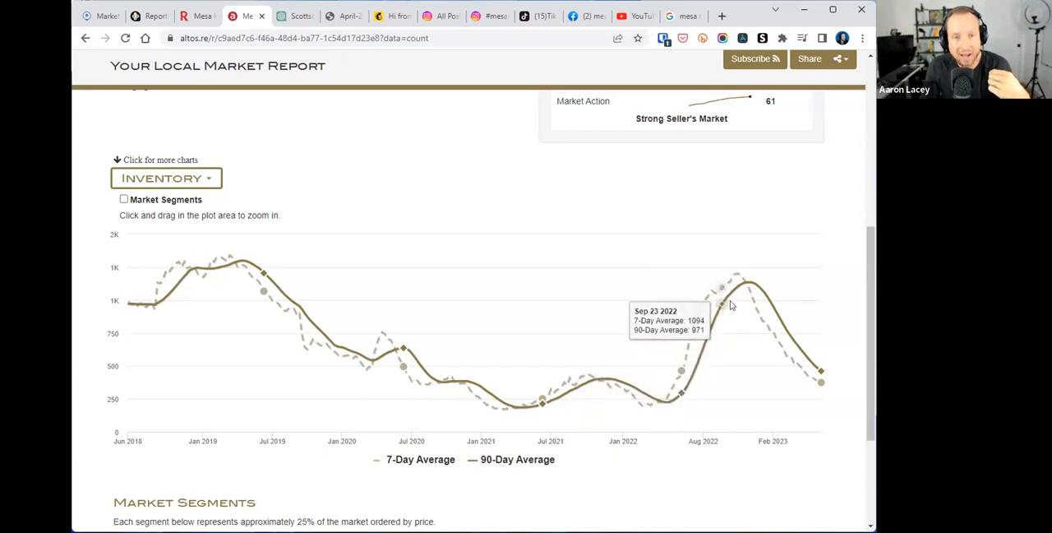
pyautogui.moveTo(741, 284)
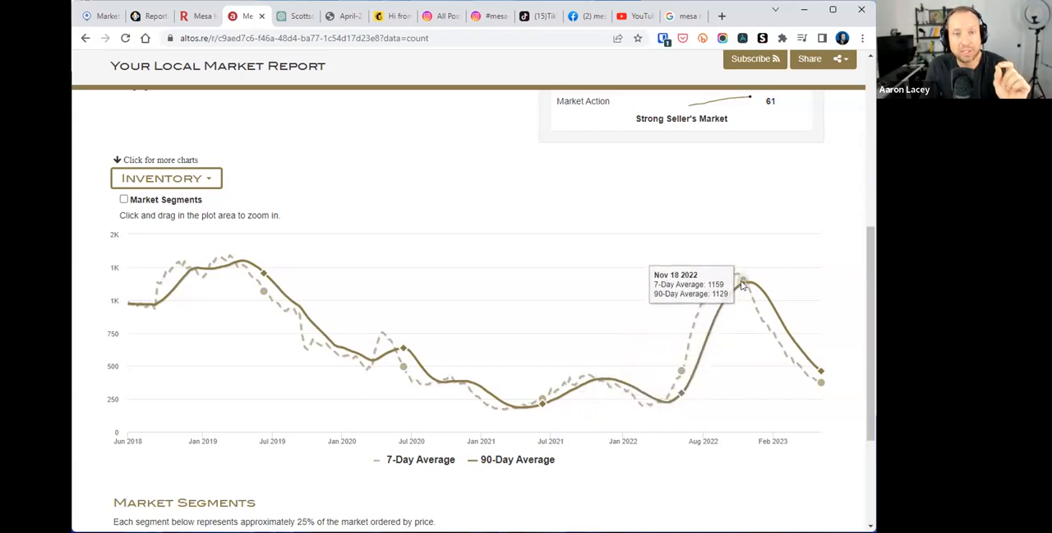
pyautogui.moveTo(675, 403)
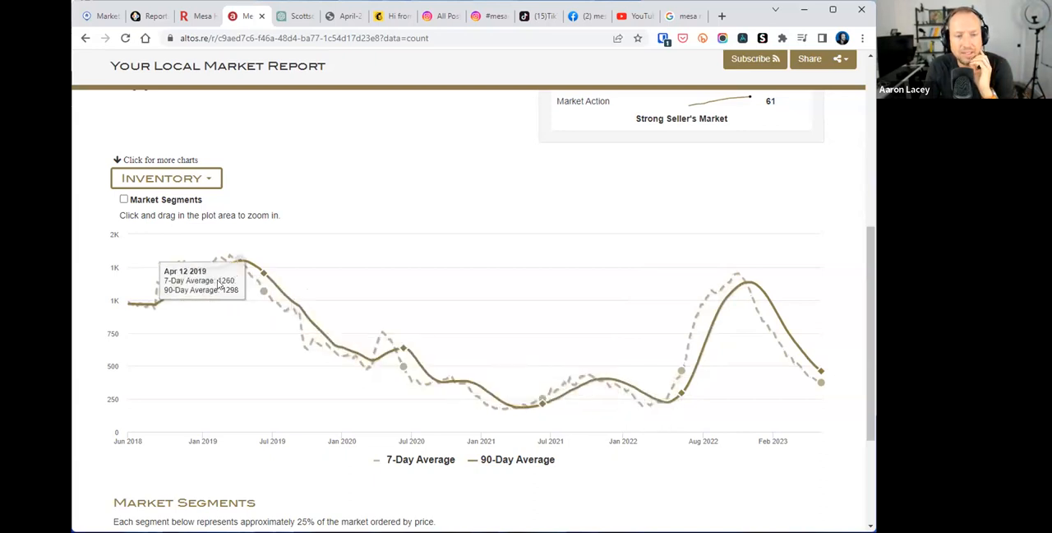
# - Change the Mesa chart dropdown from Inventory to Median List Price
pyautogui.click(165, 178)
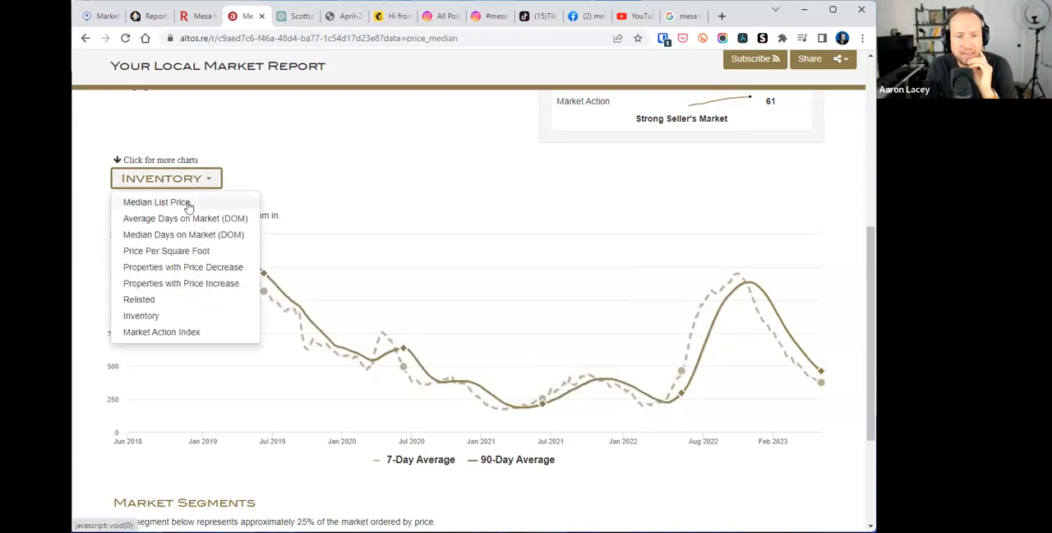
pyautogui.click(156, 201)
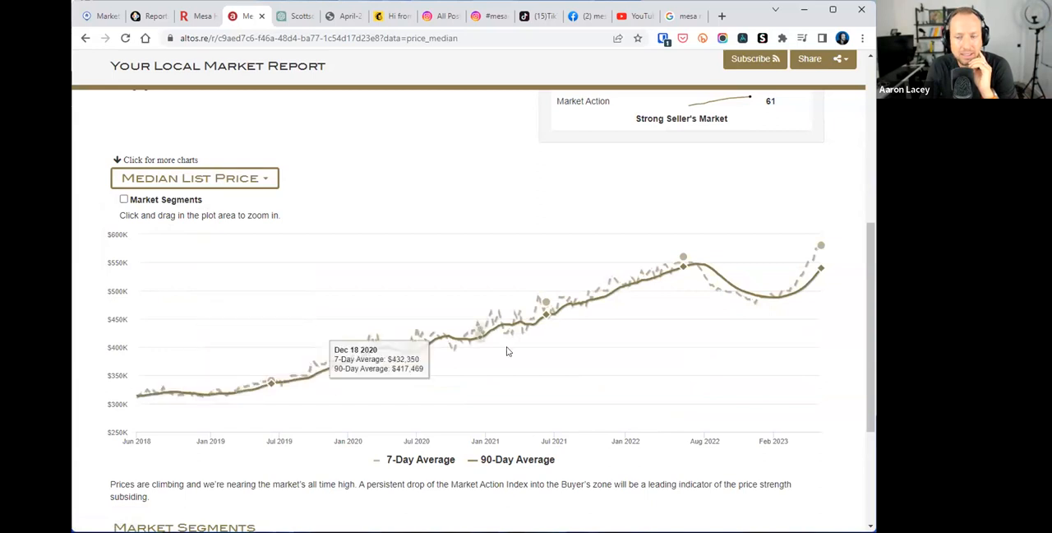
pyautogui.moveTo(783, 298)
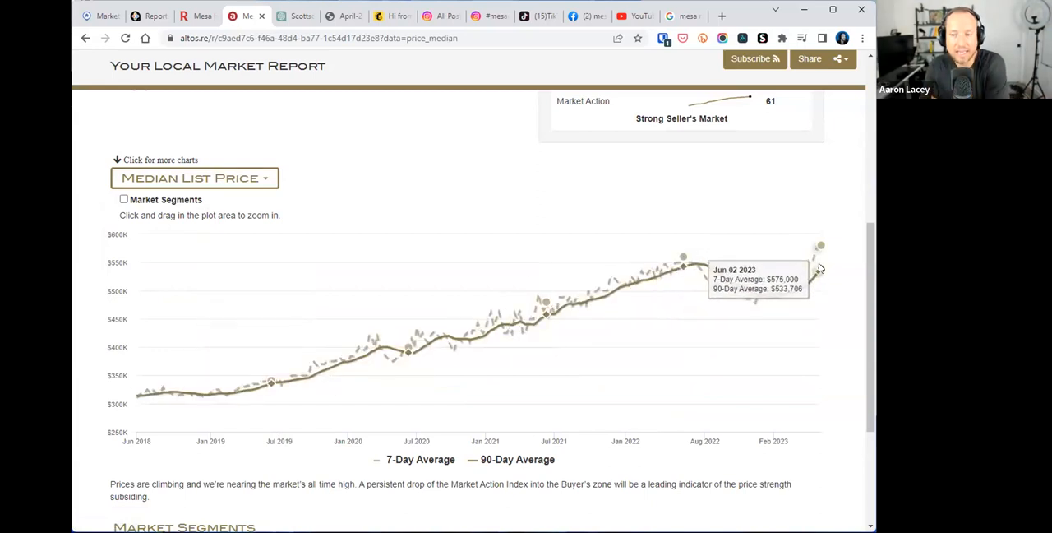
pyautogui.moveTo(382, 383)
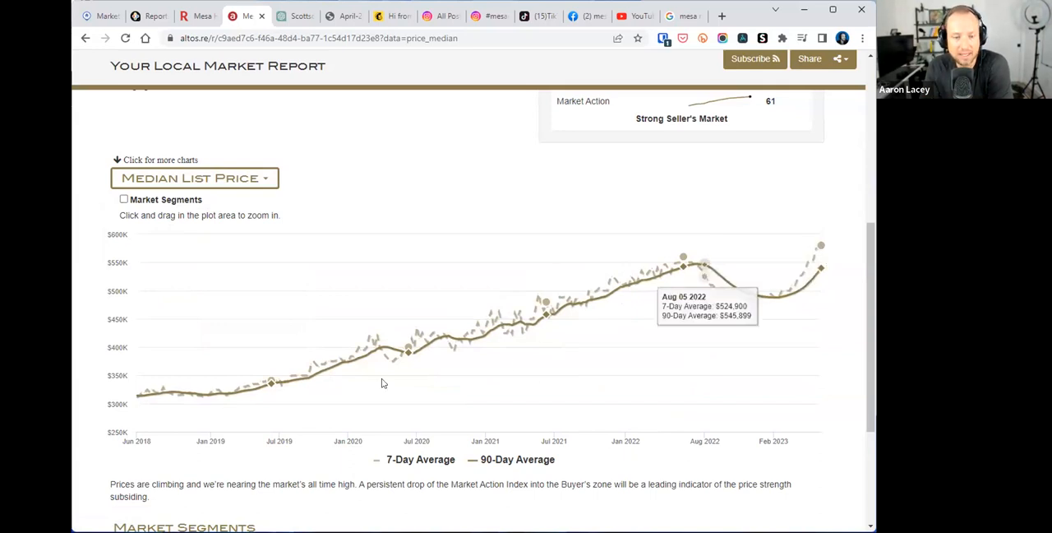
pyautogui.moveTo(363, 367)
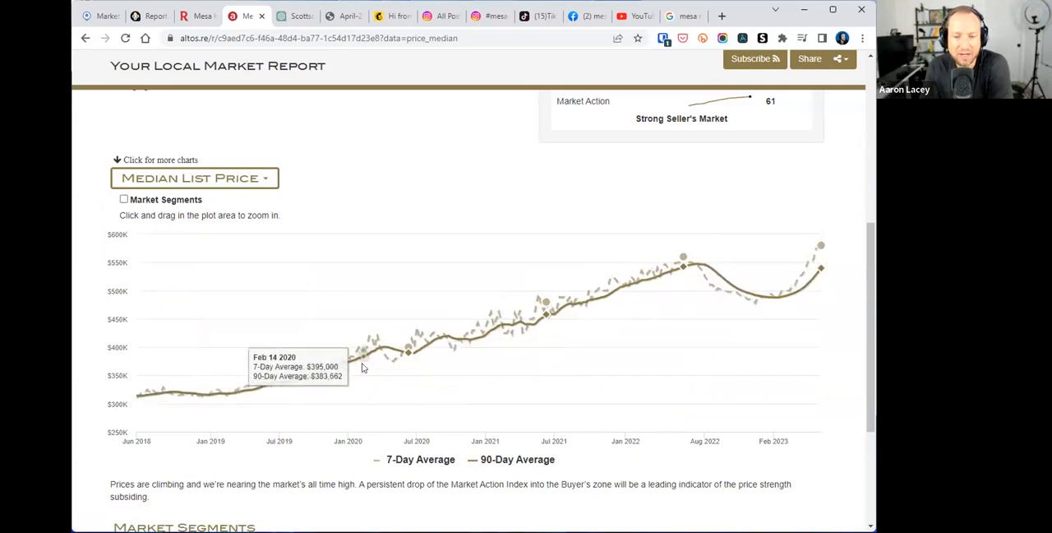
pyautogui.moveTo(820, 246)
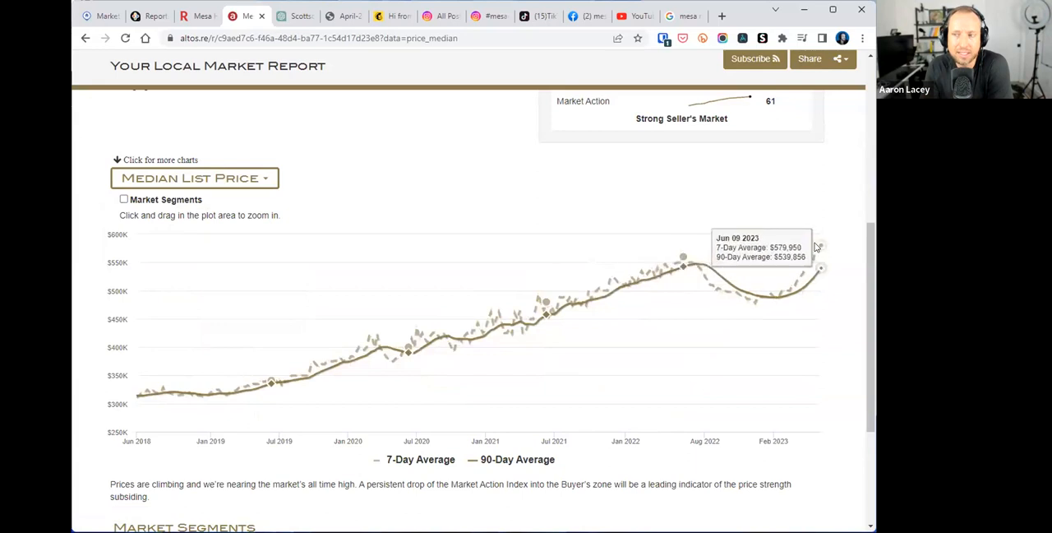
pyautogui.moveTo(683, 266)
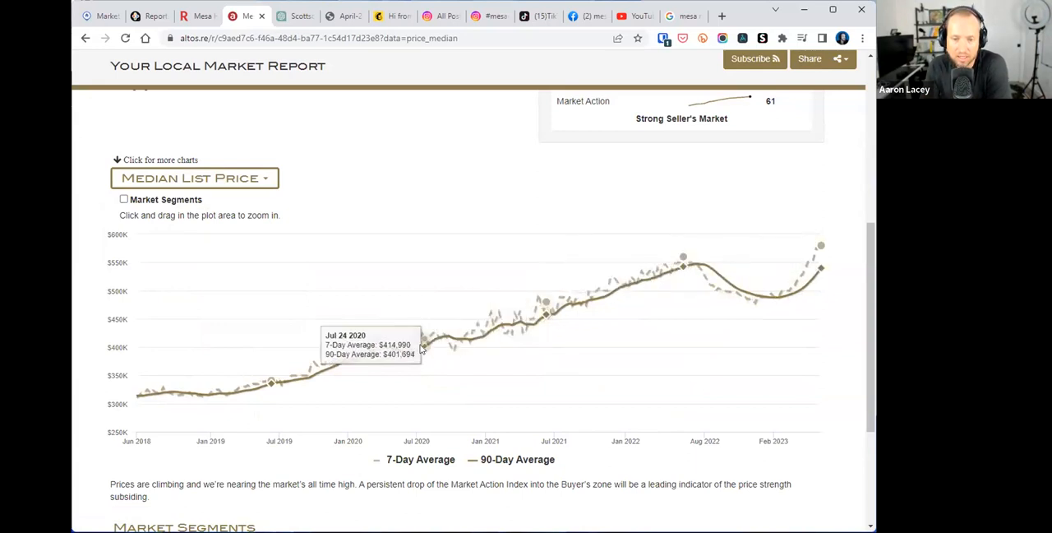
pyautogui.moveTo(105, 398)
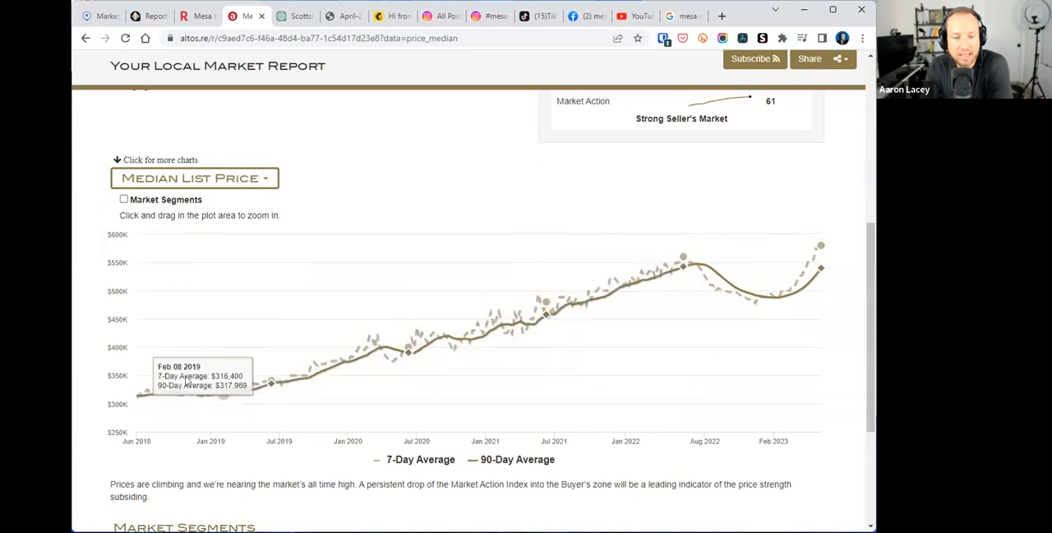
pyautogui.moveTo(593, 300)
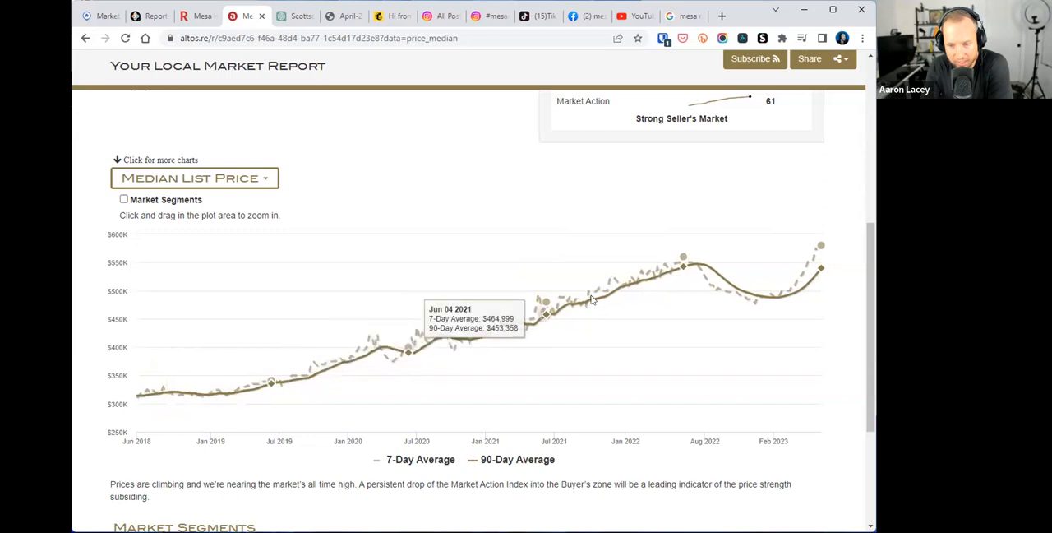
pyautogui.moveTo(434, 350)
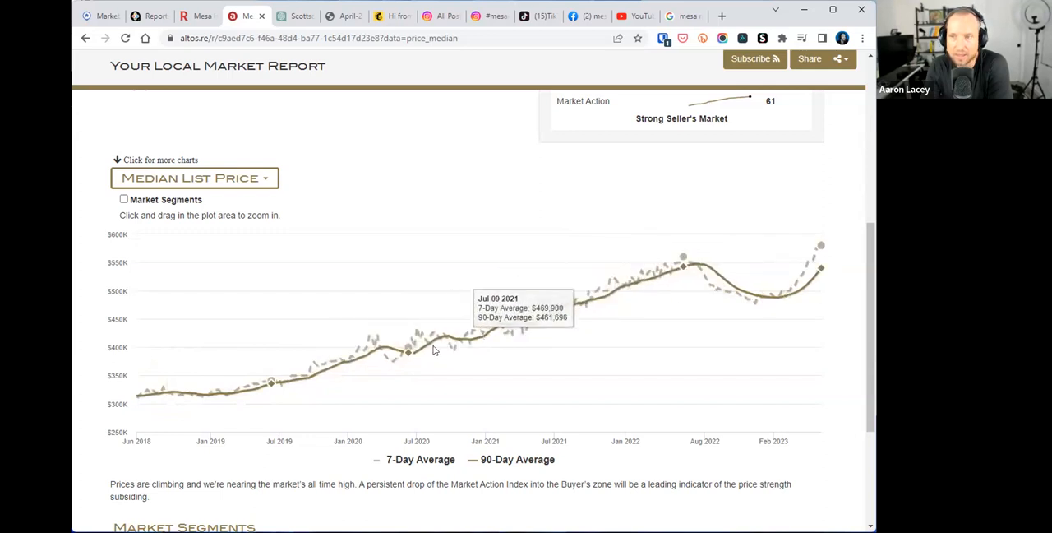
pyautogui.moveTo(184, 405)
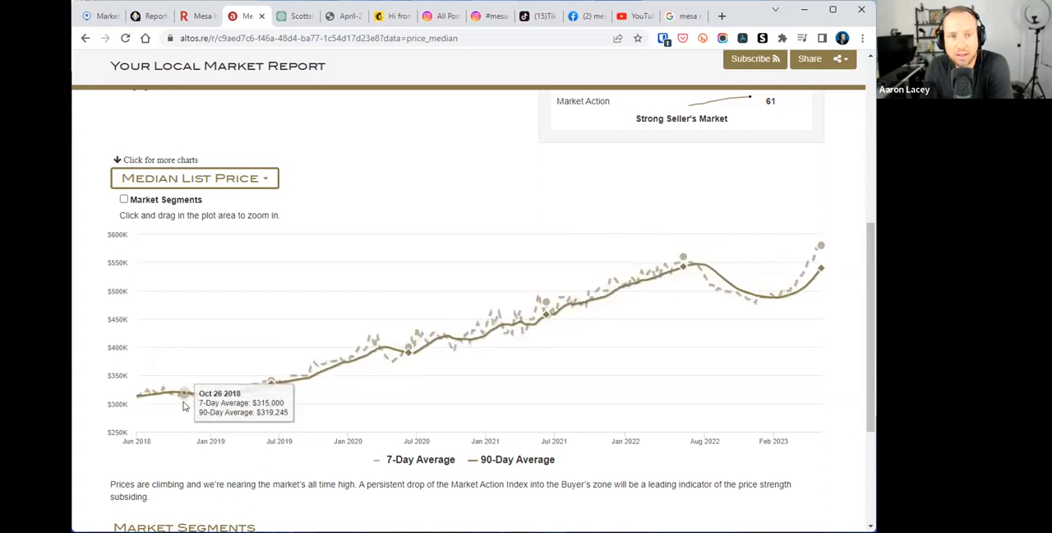
pyautogui.moveTo(543, 334)
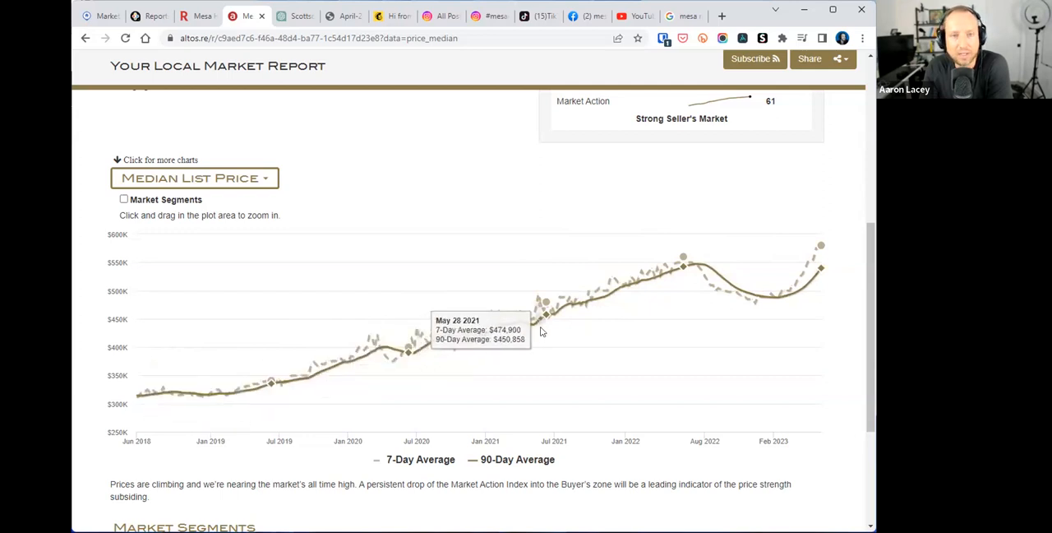
pyautogui.moveTo(462, 338)
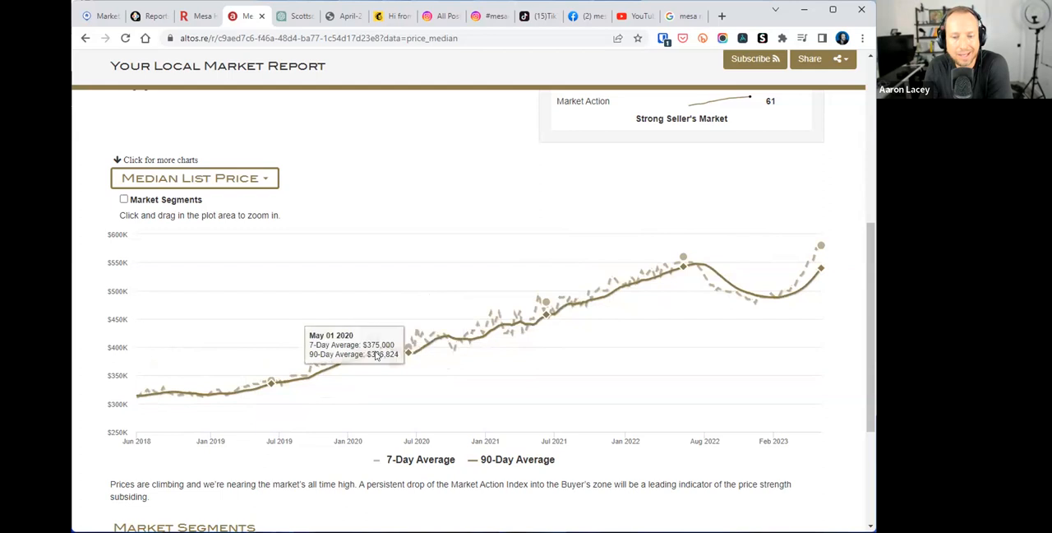
pyautogui.moveTo(774, 262)
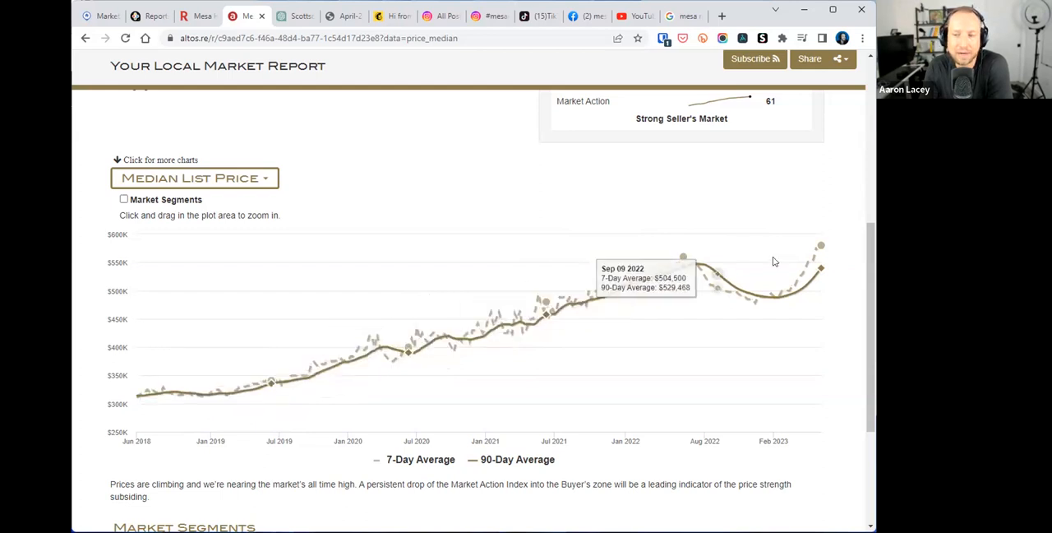
pyautogui.moveTo(814, 245)
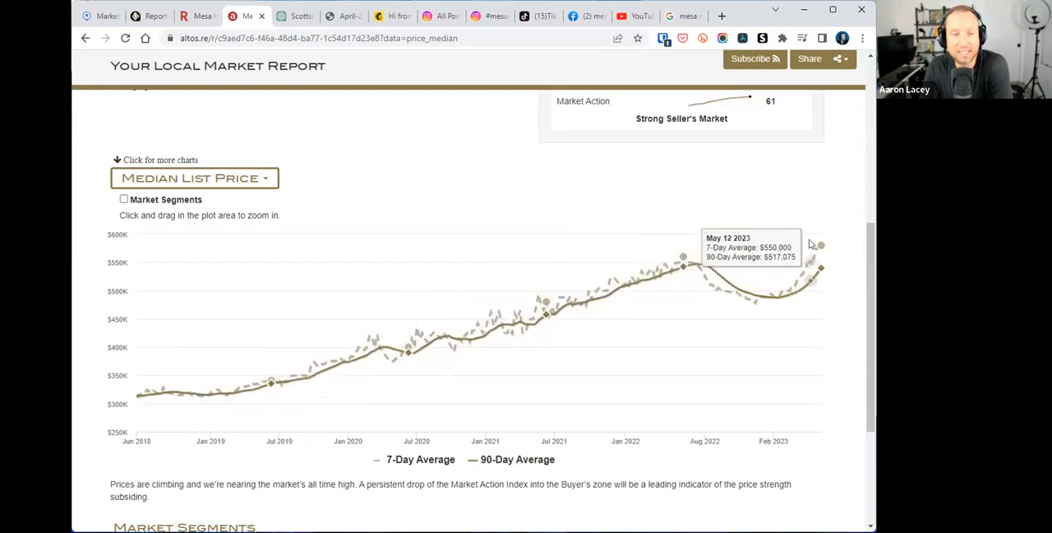
pyautogui.moveTo(569, 209)
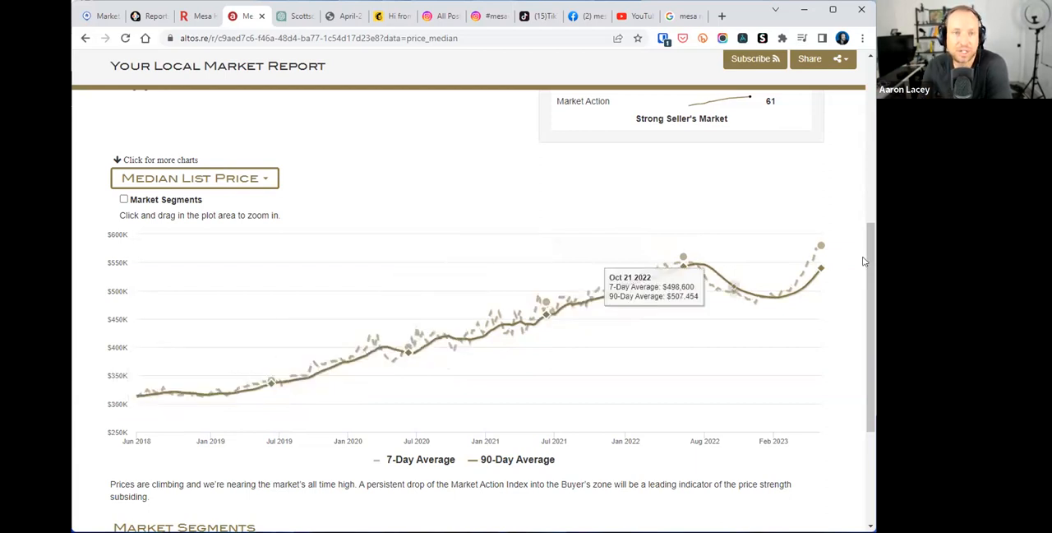
pyautogui.moveTo(544, 309)
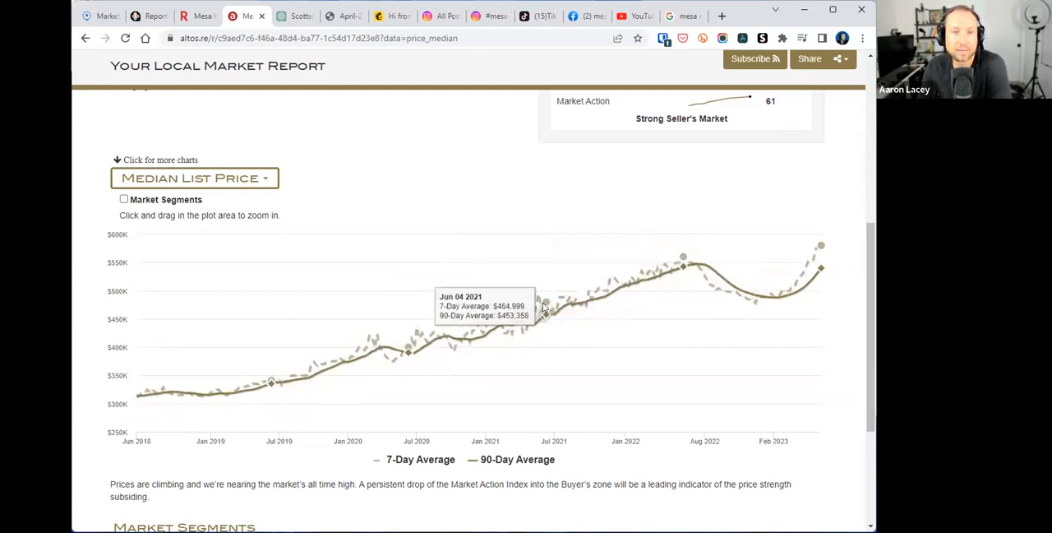
pyautogui.moveTo(849, 184)
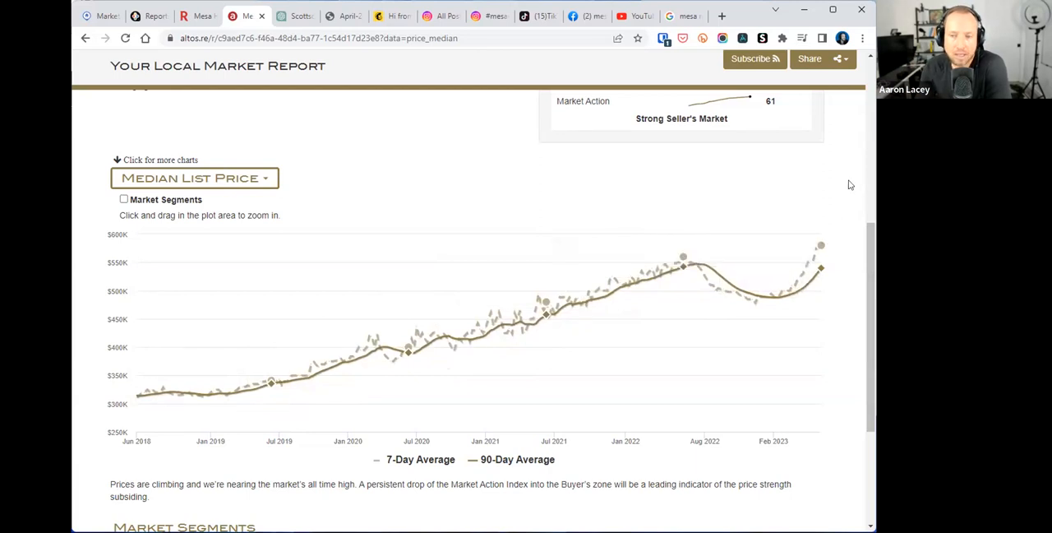
pyautogui.scroll(3)
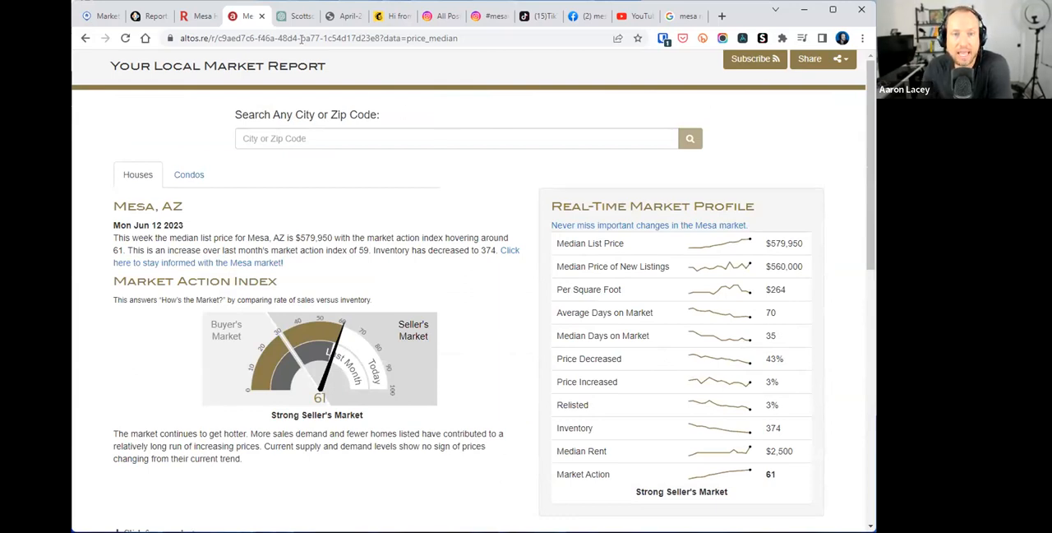
pyautogui.moveTo(296, 16)
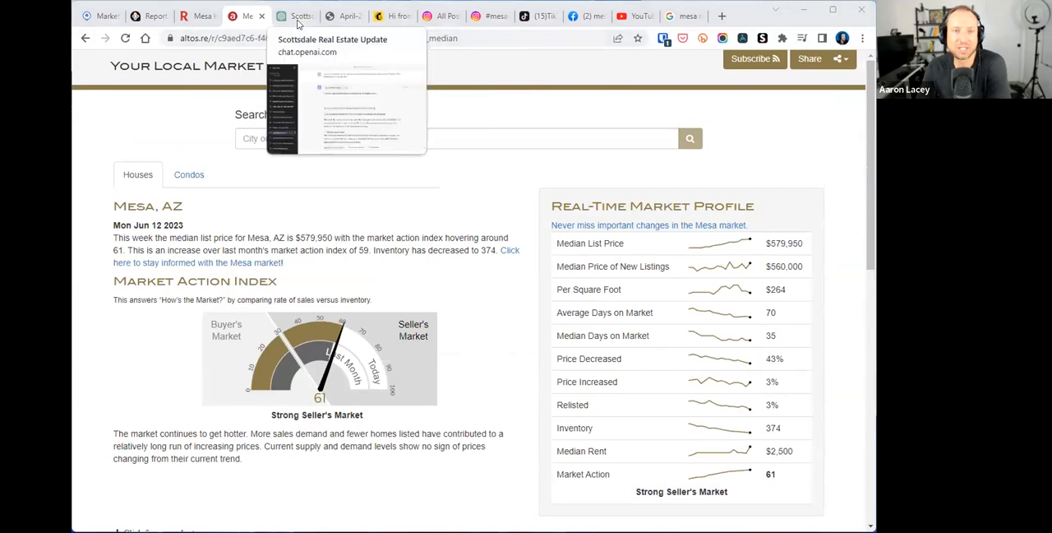
# - Return to ChatGPT and start a new blank chat
pyautogui.click(296, 15)
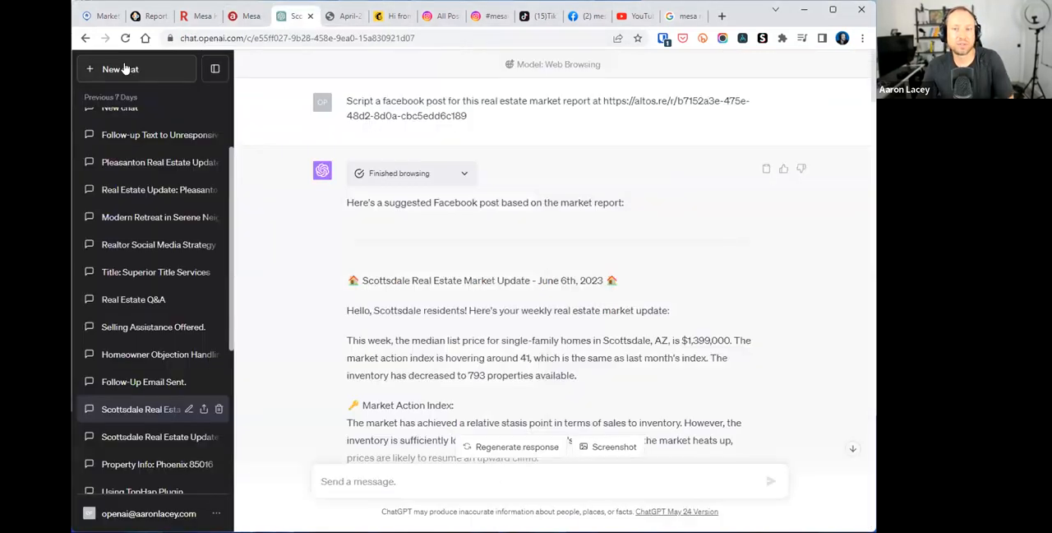
pyautogui.click(121, 69)
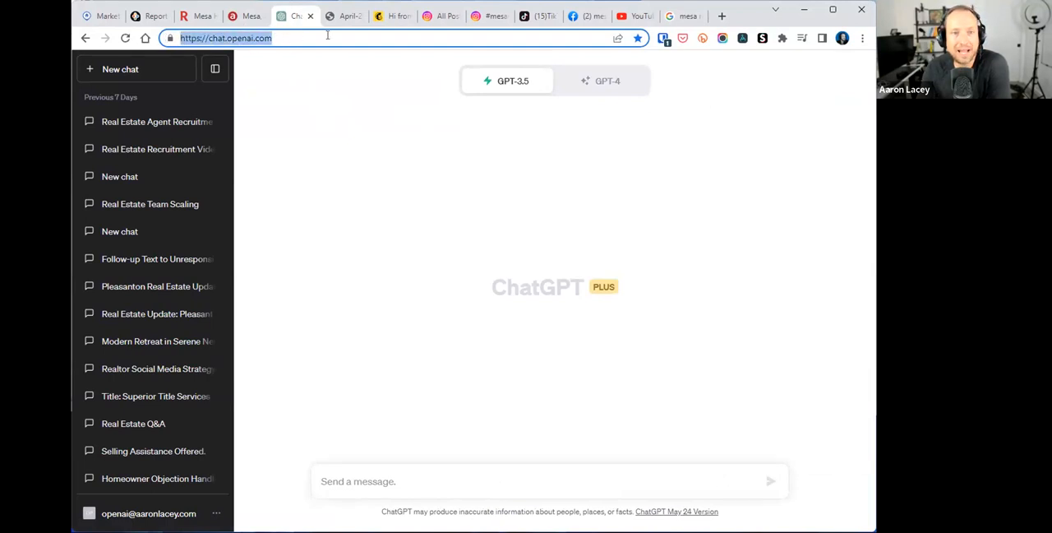
pyautogui.moveTo(328, 74)
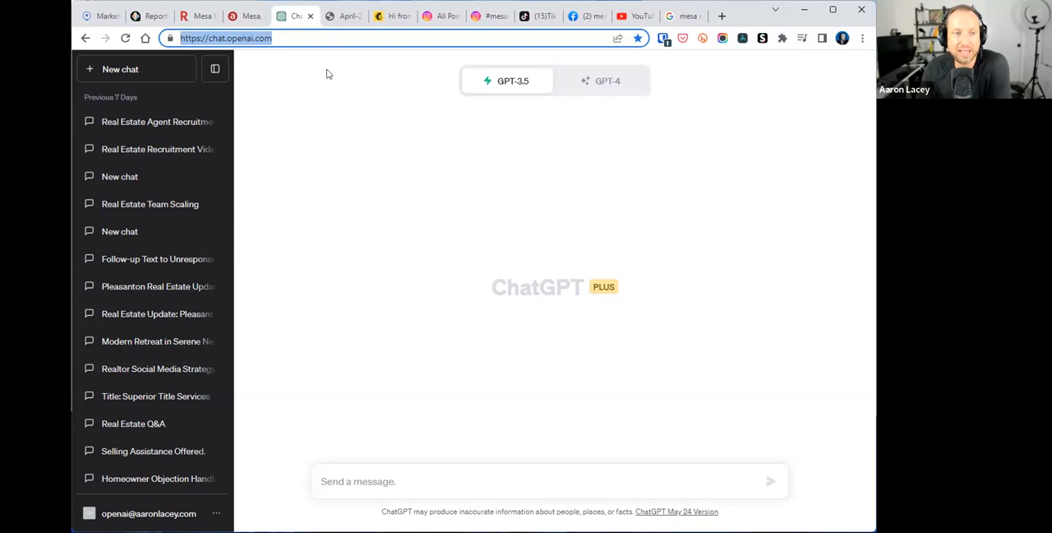
pyautogui.moveTo(328, 105)
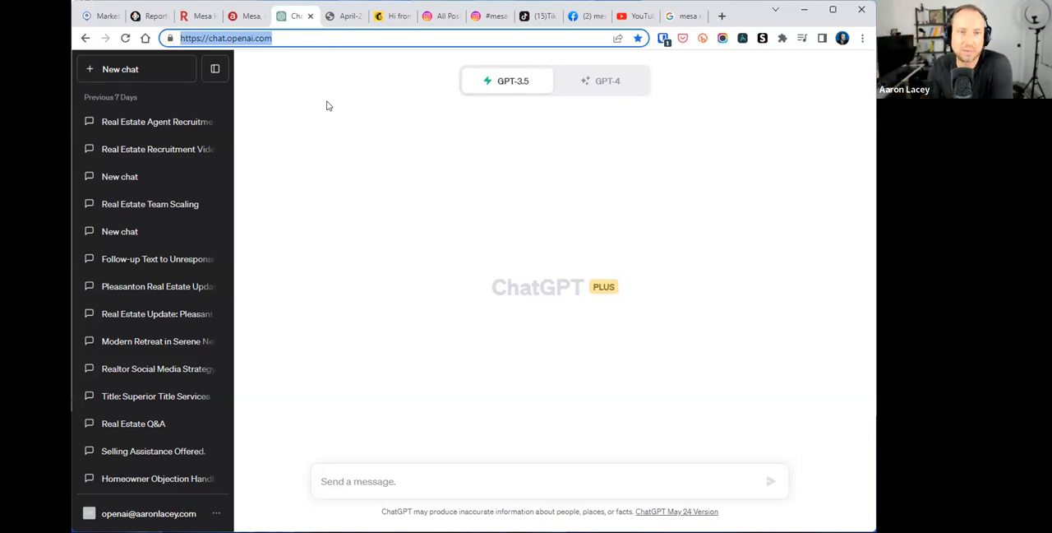
pyautogui.moveTo(255, 74)
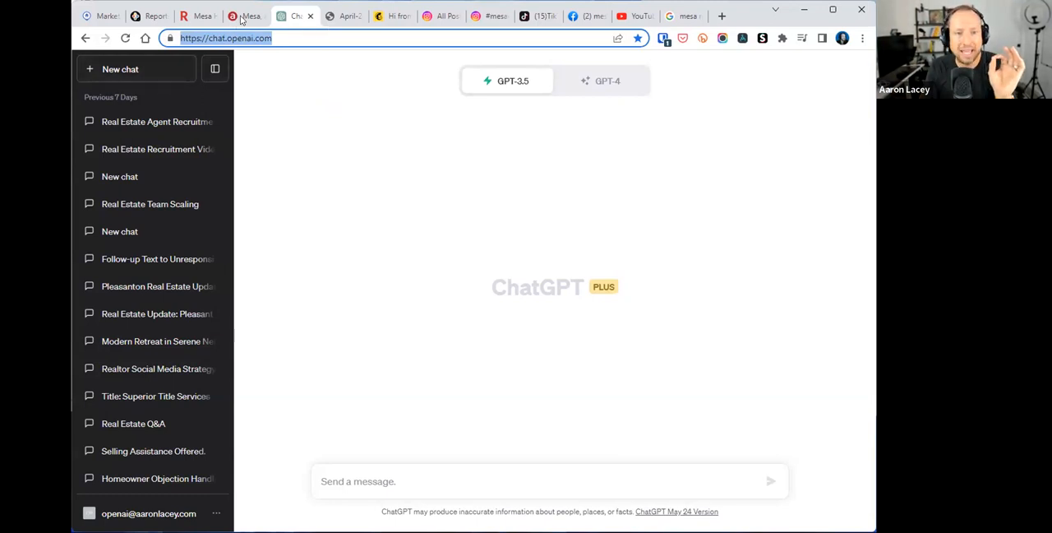
# - Select the Mesa report summary and market-profile stats, copy them, and return to the empty chat
pyautogui.click(234, 15)
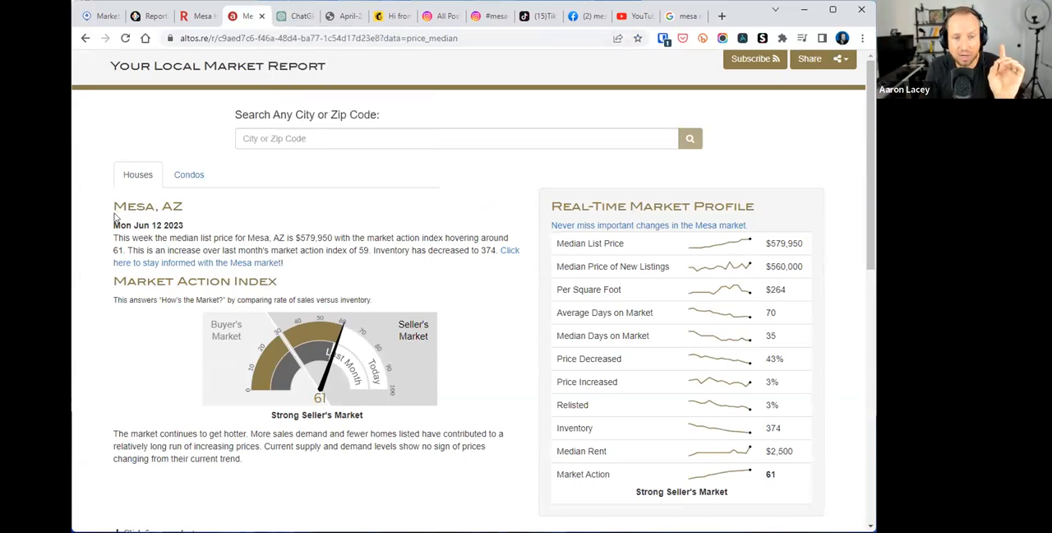
pyautogui.moveTo(114, 205); pyautogui.dragTo(288, 250)
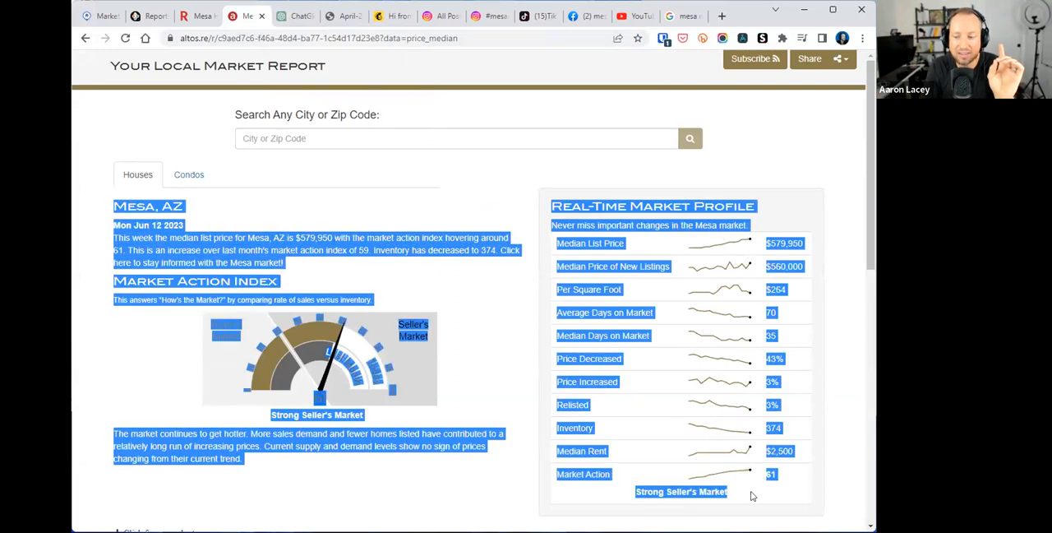
pyautogui.moveTo(462, 249)
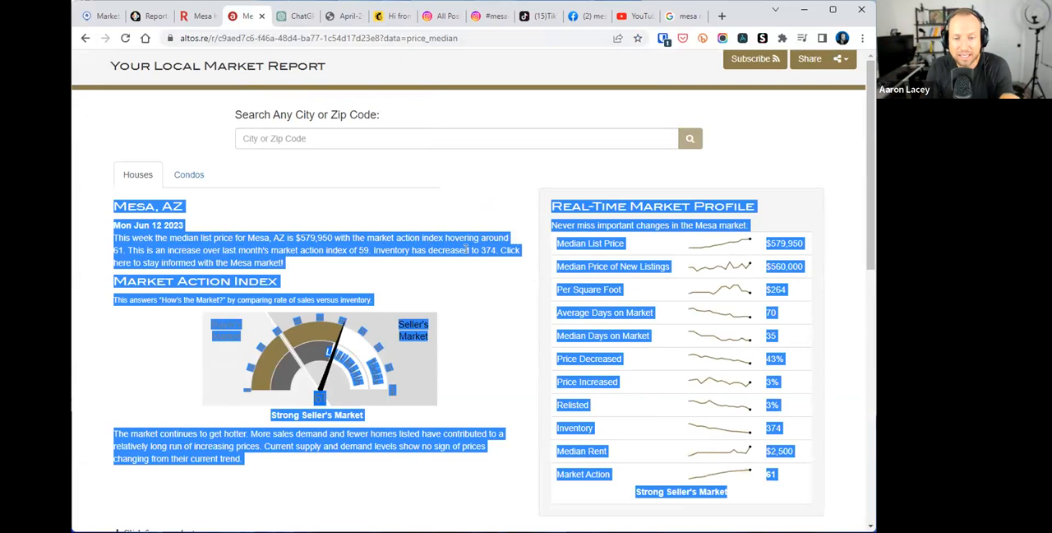
pyautogui.rightClick(464, 250)
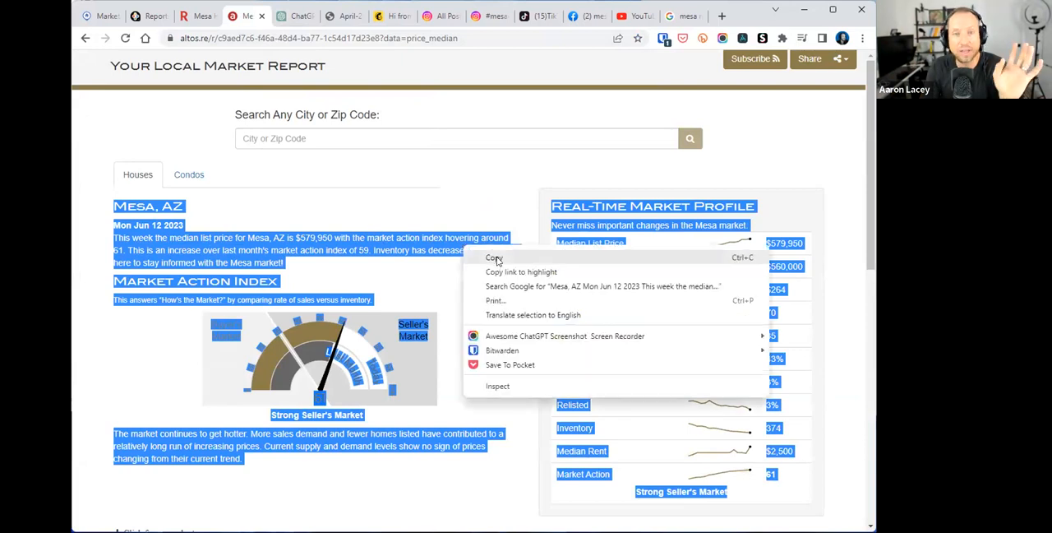
pyautogui.click(490, 258)
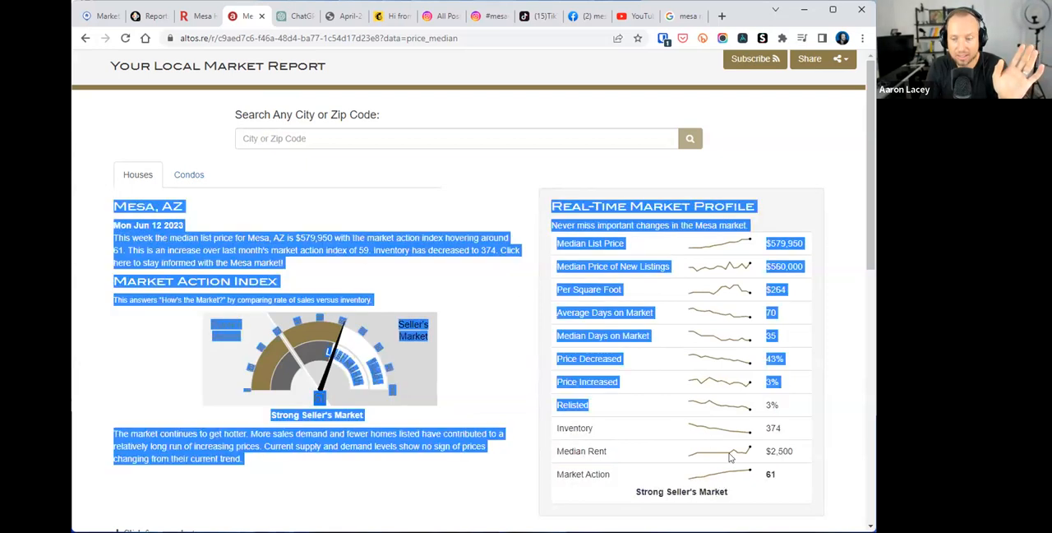
pyautogui.rightClick(729, 458)
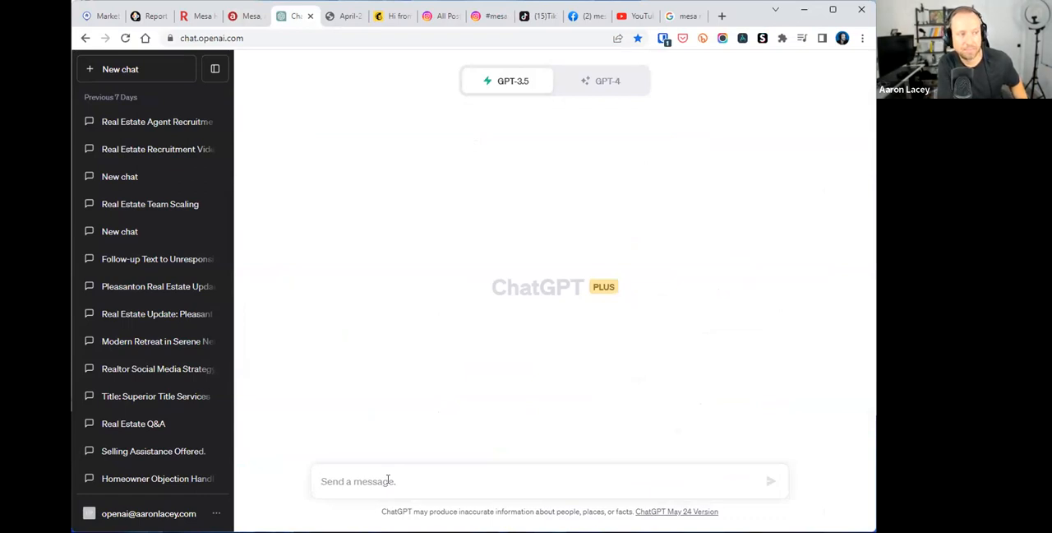
# - Send a prompt asking for an email to the database using the quoted Mesa stats (Inventory 374, Median Rent $2,500, Market Action 61)
pyautogui.write('Using the following real estat')
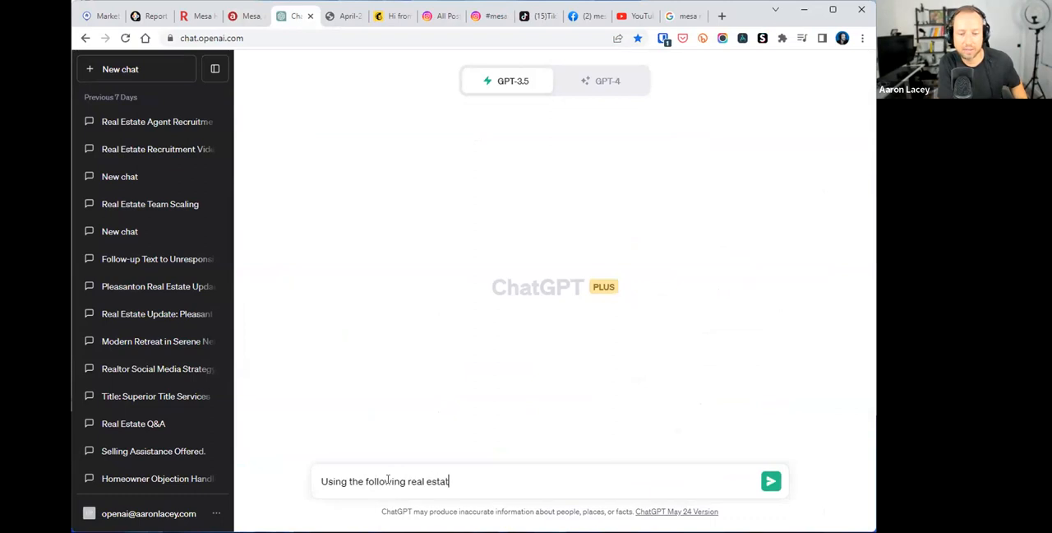
pyautogui.write('market stats, writ')
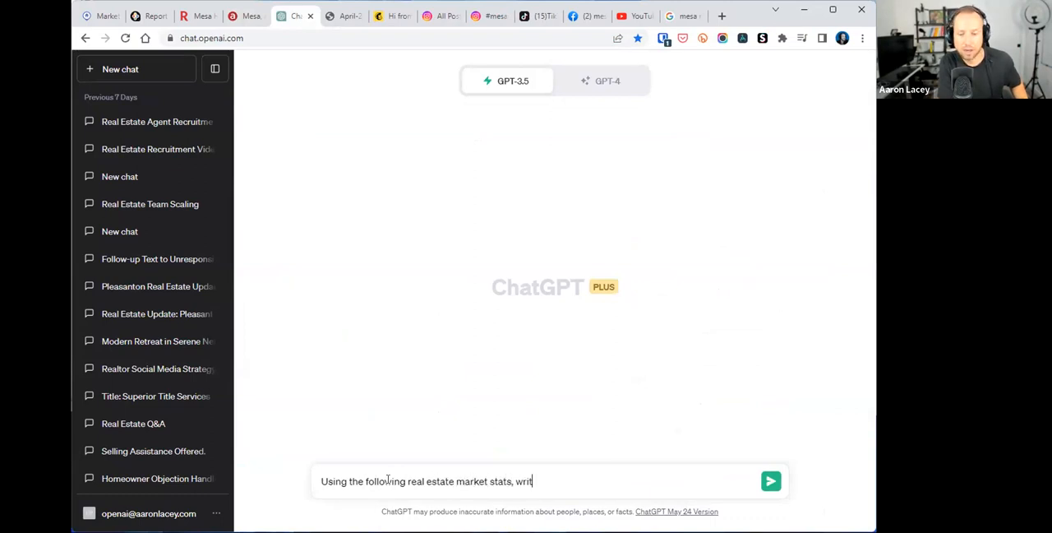
pyautogui.write('e an email to my data')
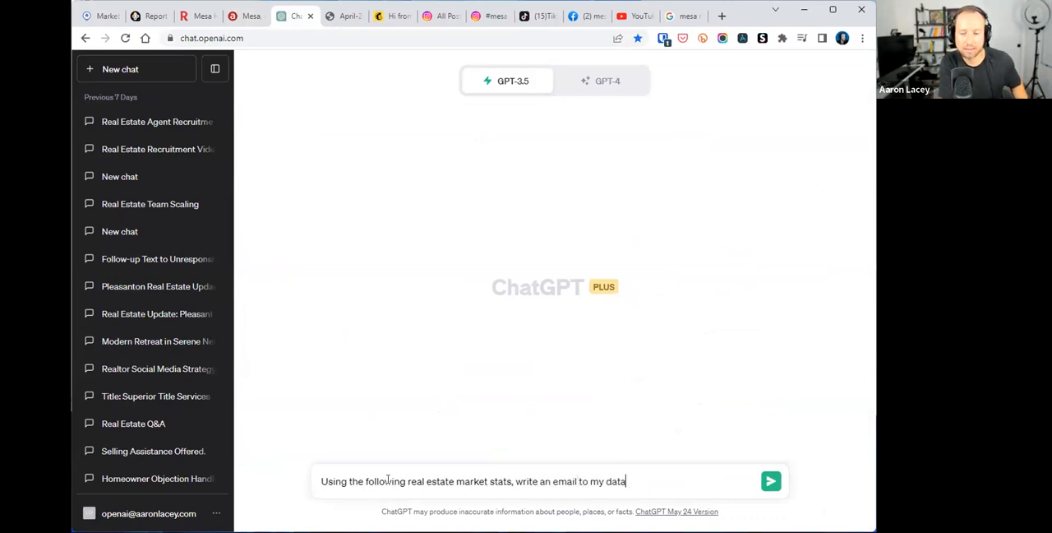
pyautogui.write('base:')
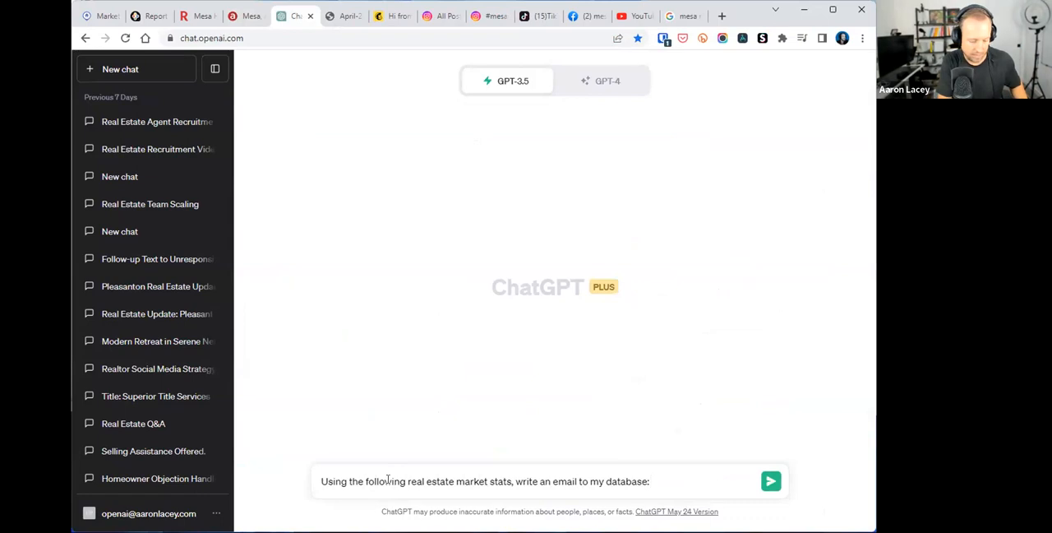
pyautogui.write('""')
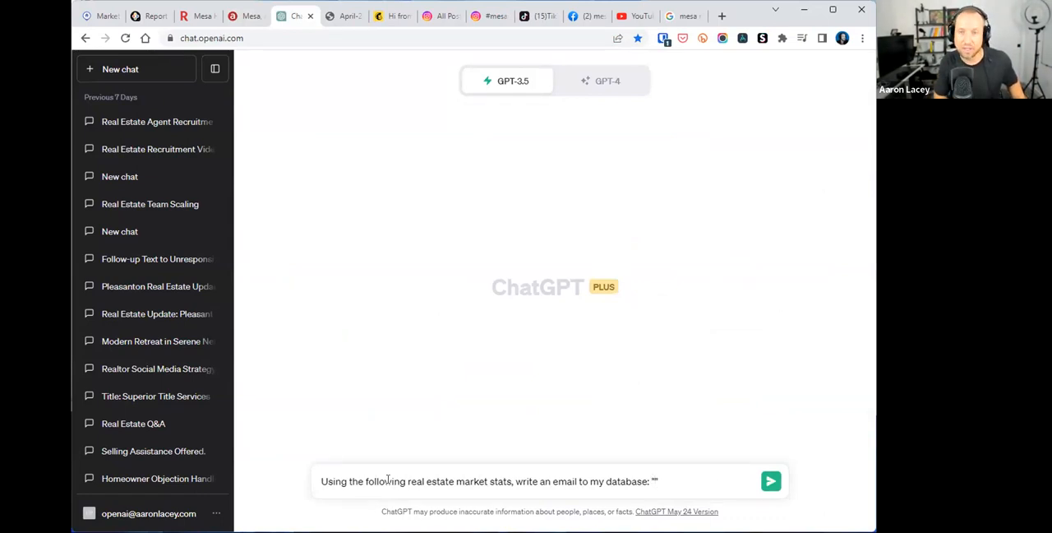
pyautogui.write("Relisted 3% Inventory 374 Median Rent $2,500 Market Action 61 Strong Seller's Market")
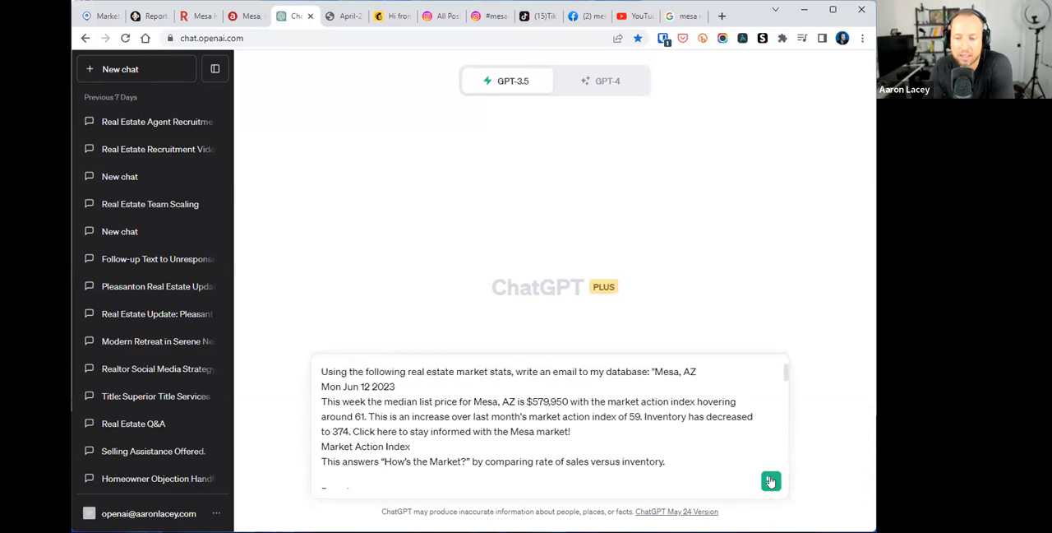
pyautogui.click(769, 480)
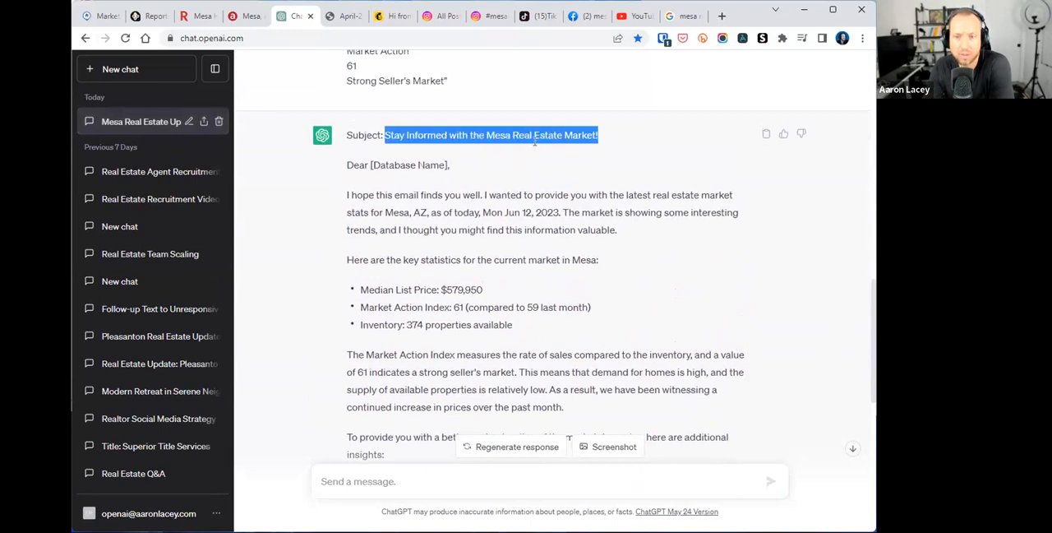
# - Read through the drafted Mesa email, highlighting the stay-informed sentence and 'updates', down to the signature
pyautogui.click(411, 165)
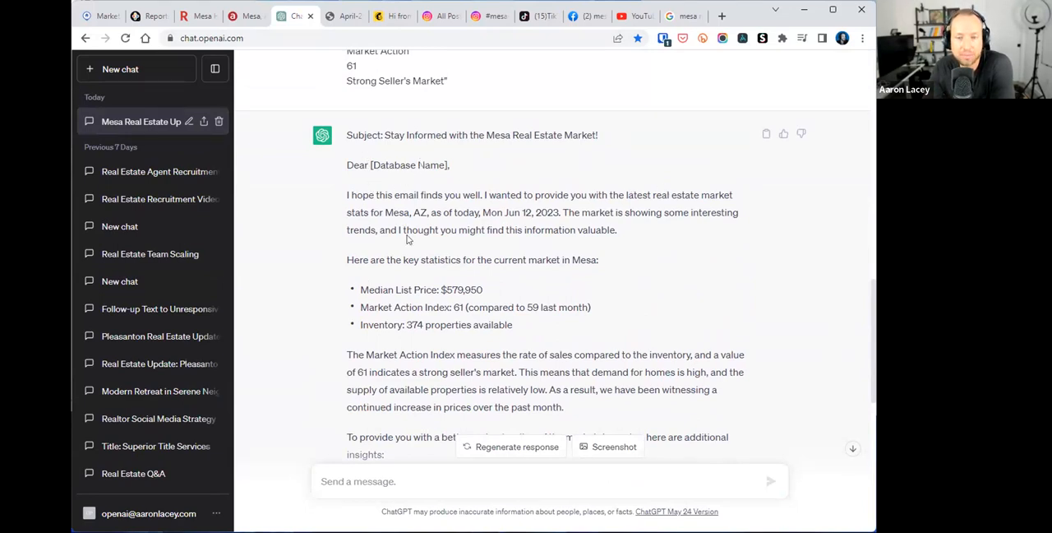
pyautogui.scroll(-3)
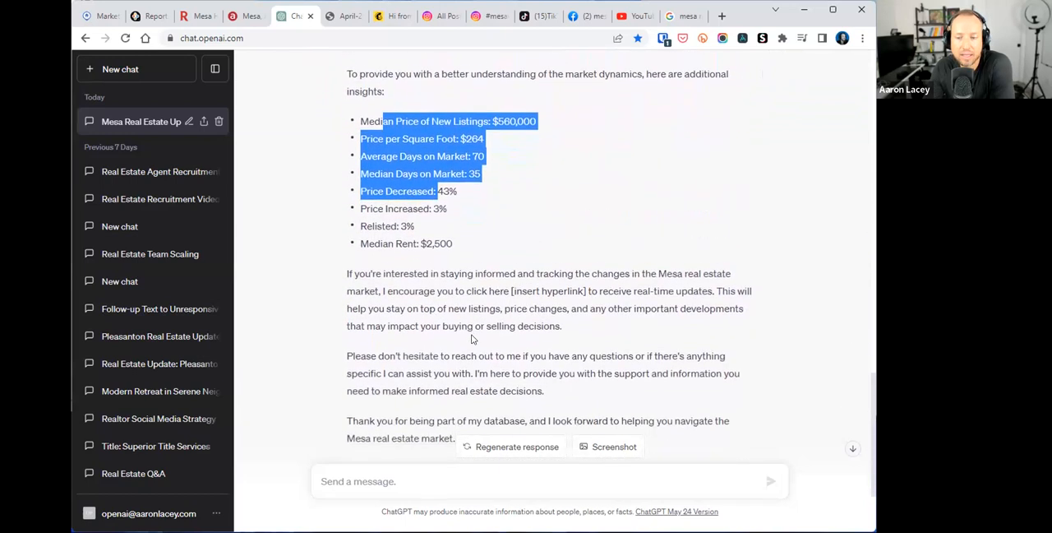
pyautogui.scroll(-3)
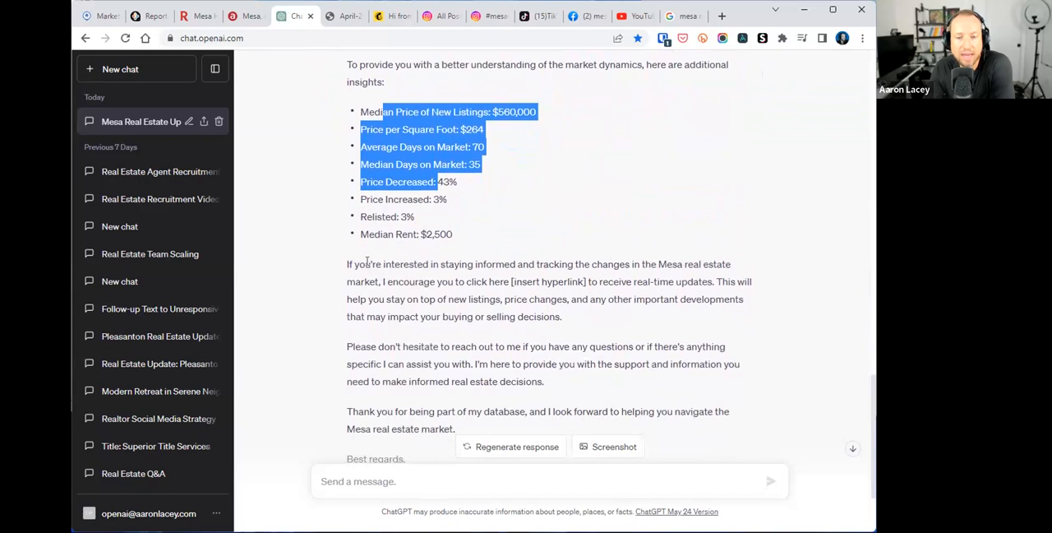
pyautogui.moveTo(360, 264); pyautogui.dragTo(546, 299)
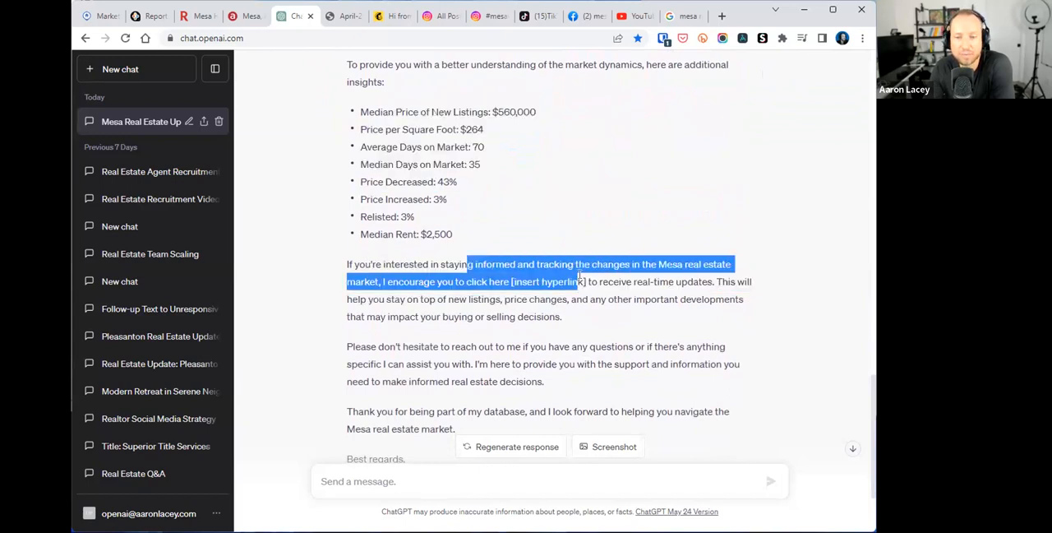
pyautogui.doubleClick(696, 281)
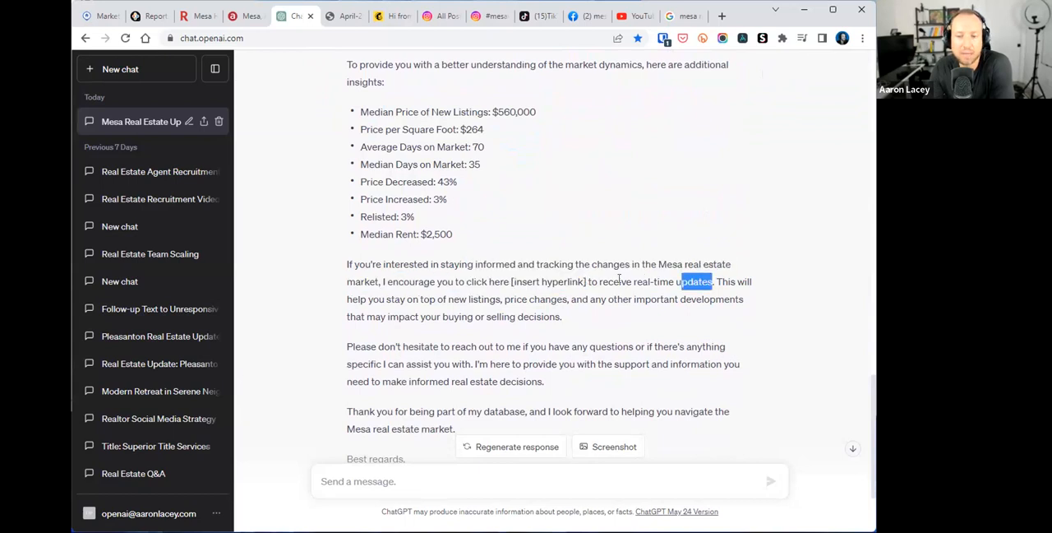
pyautogui.moveTo(506, 340)
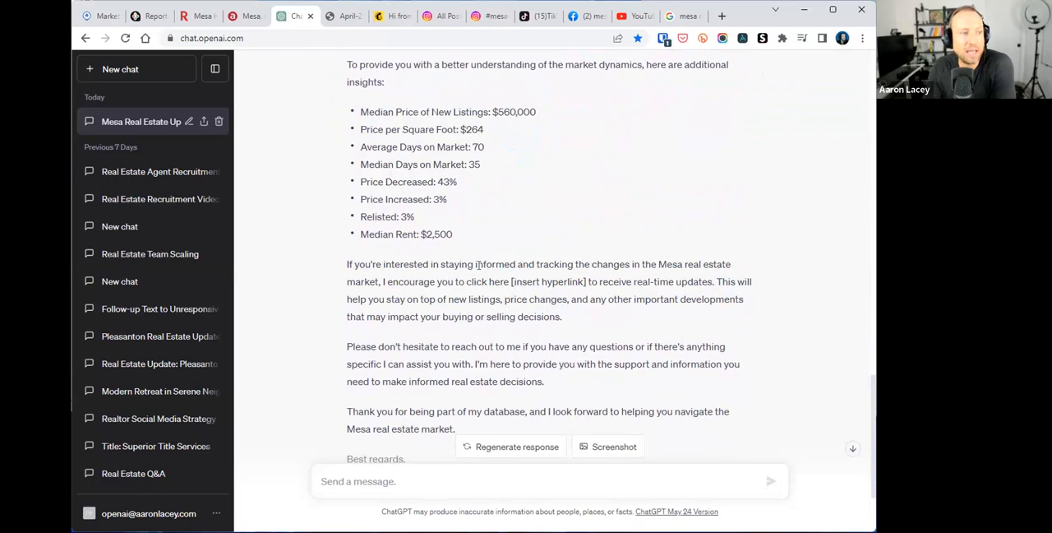
pyautogui.moveTo(583, 239)
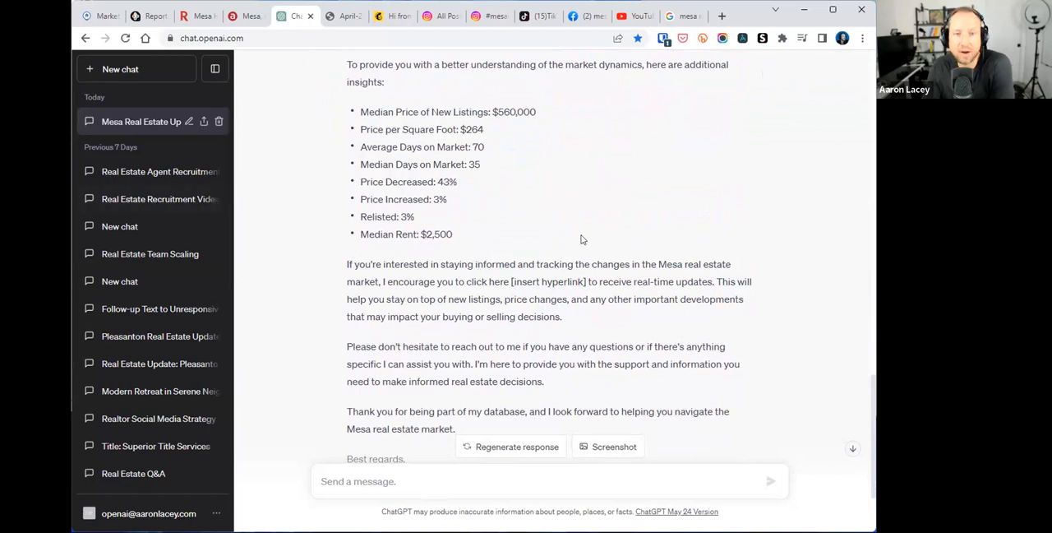
pyautogui.scroll(-3)
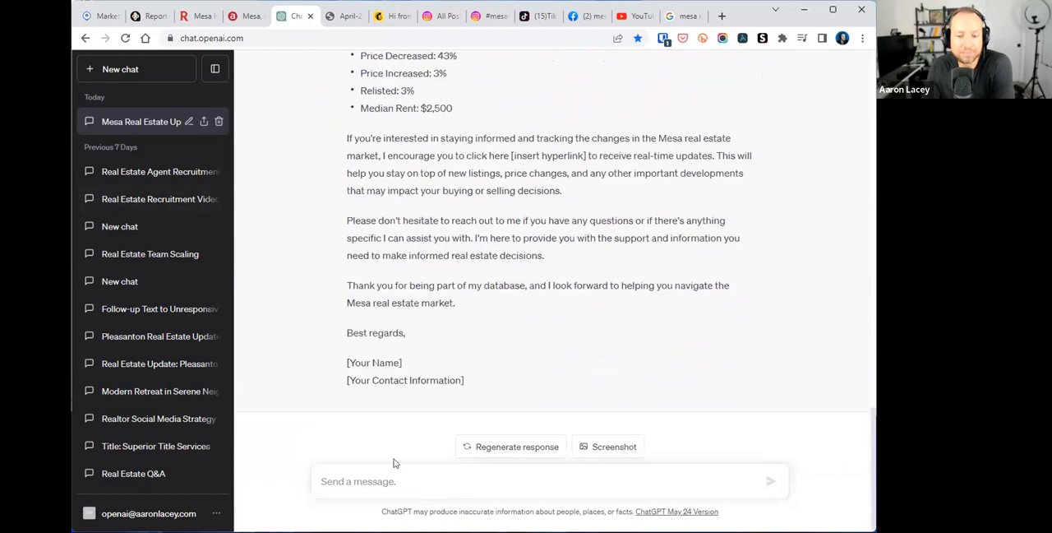
pyautogui.click(370, 482)
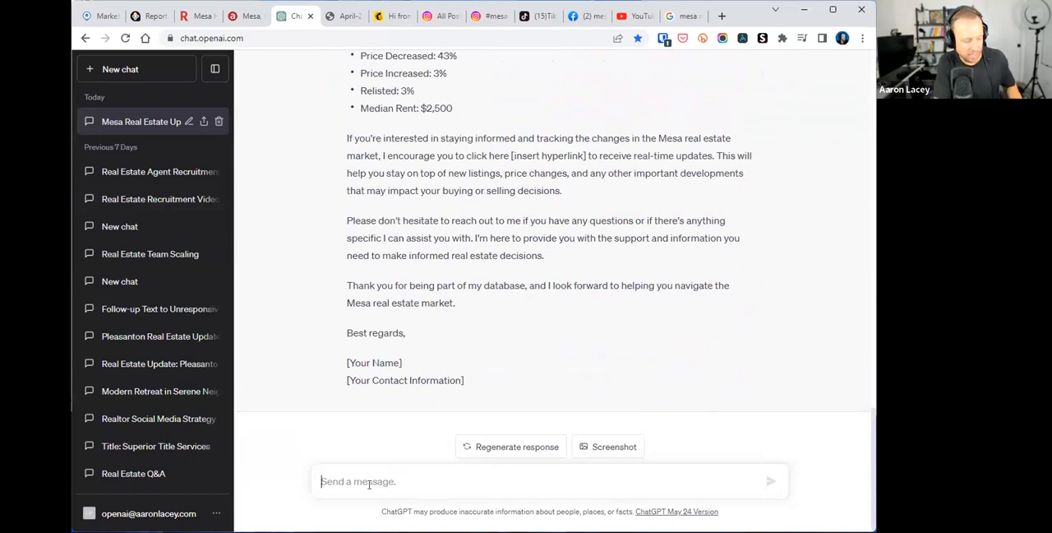
pyautogui.write('Write a')
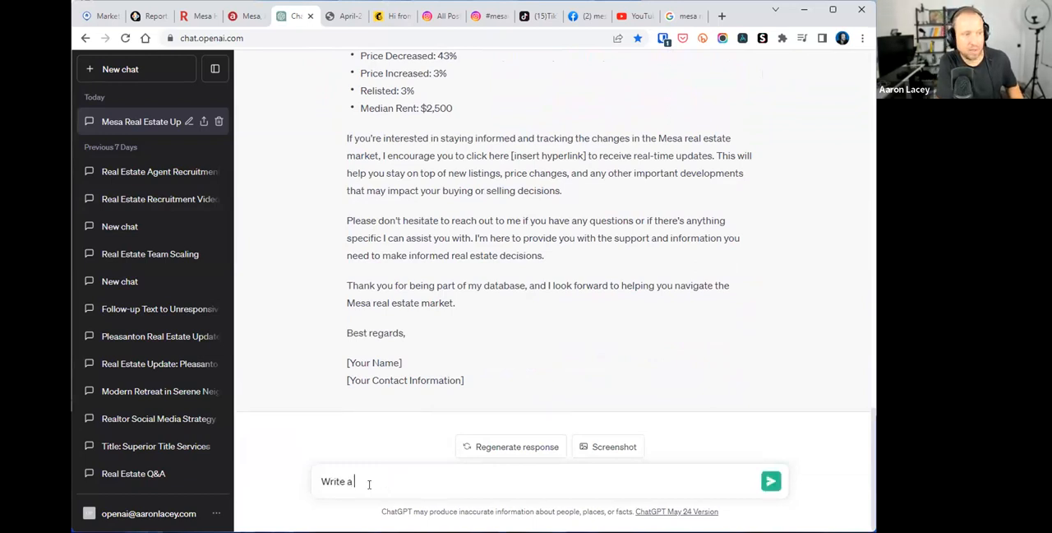
pyautogui.write('facebook post with t')
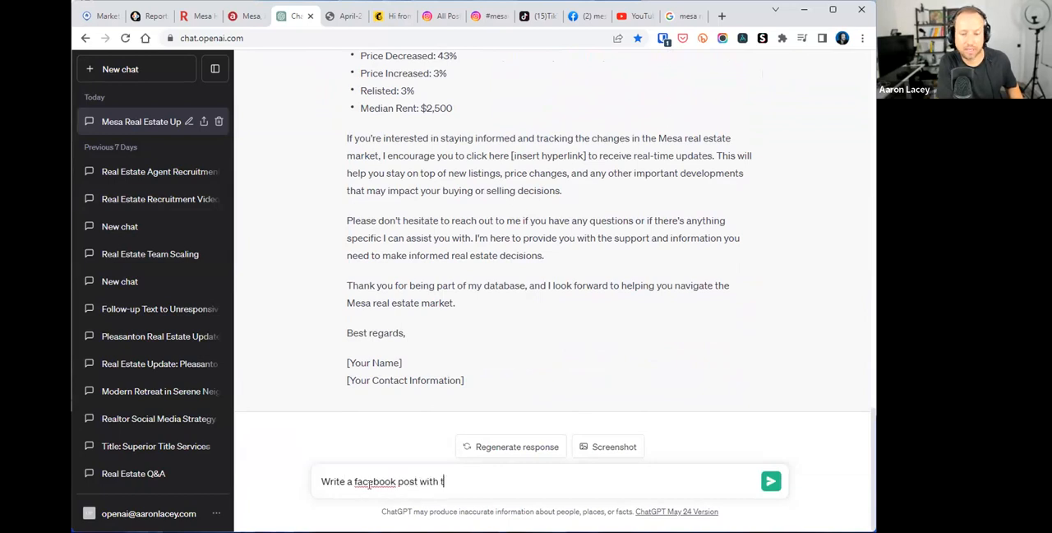
pyautogui.click(772, 480)
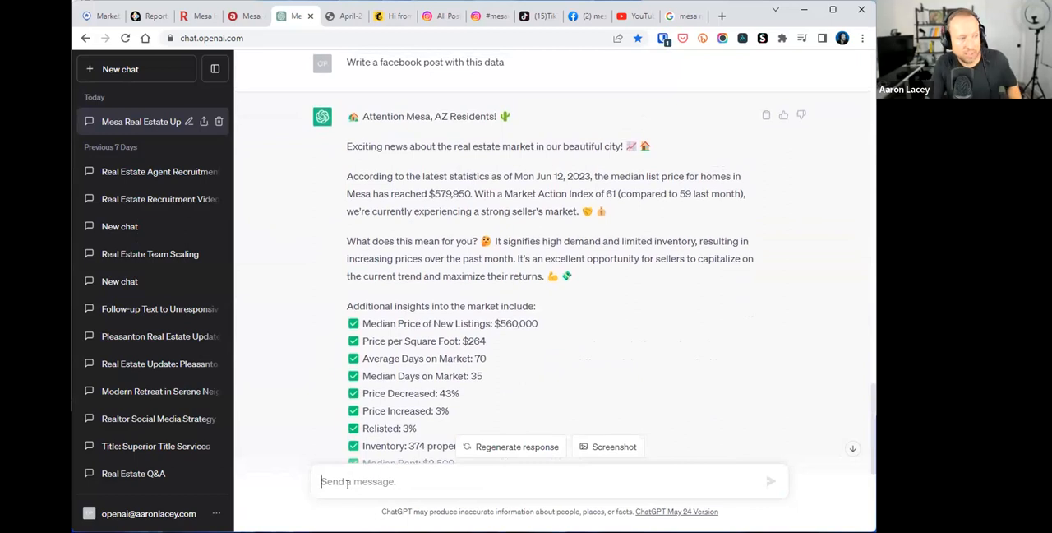
# - Ask ChatGPT to 'Script out a 60 second instagram reel' from the Mesa market data
pyautogui.write('so')
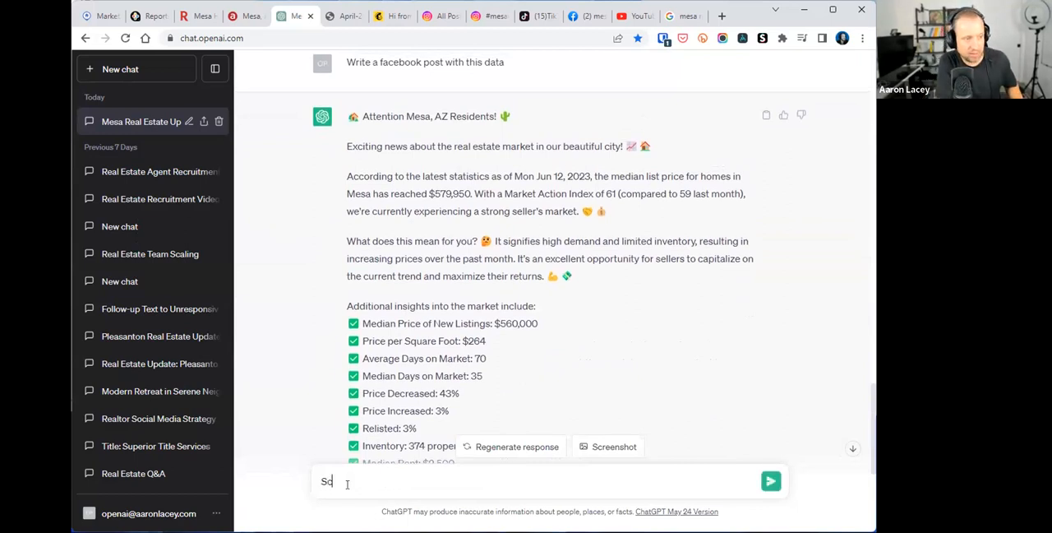
pyautogui.write('Script out a')
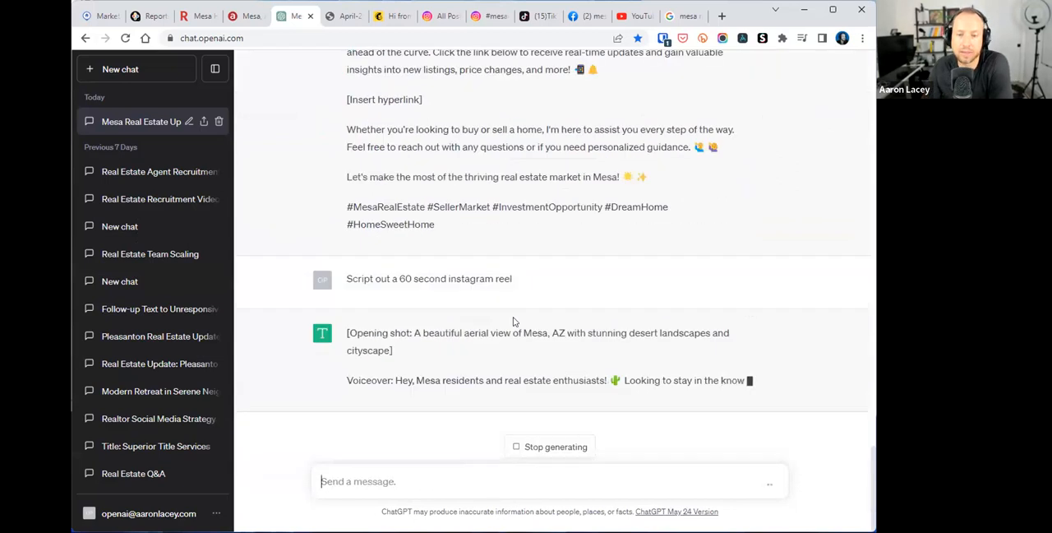
pyautogui.scroll(-3)
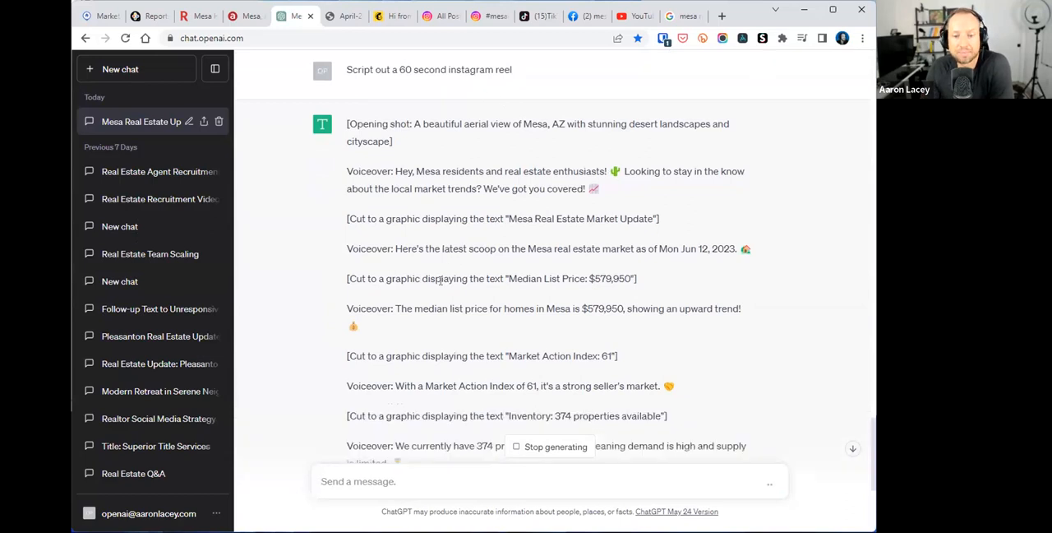
pyautogui.scroll(-3)
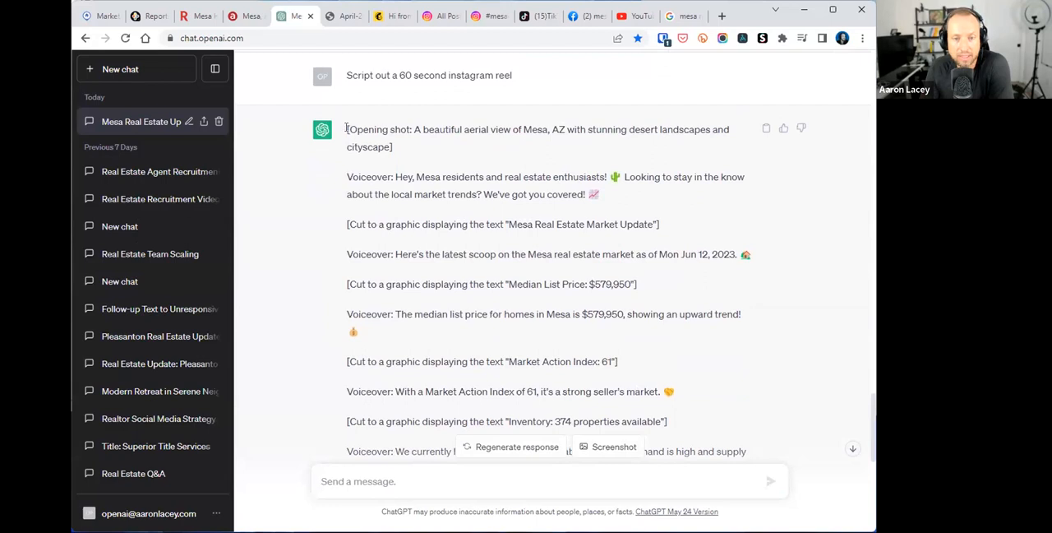
# - Read the reel script, highlighting the aerial opening shot, opening voiceover and median list price lines
pyautogui.moveTo(440, 129); pyautogui.dragTo(483, 129)
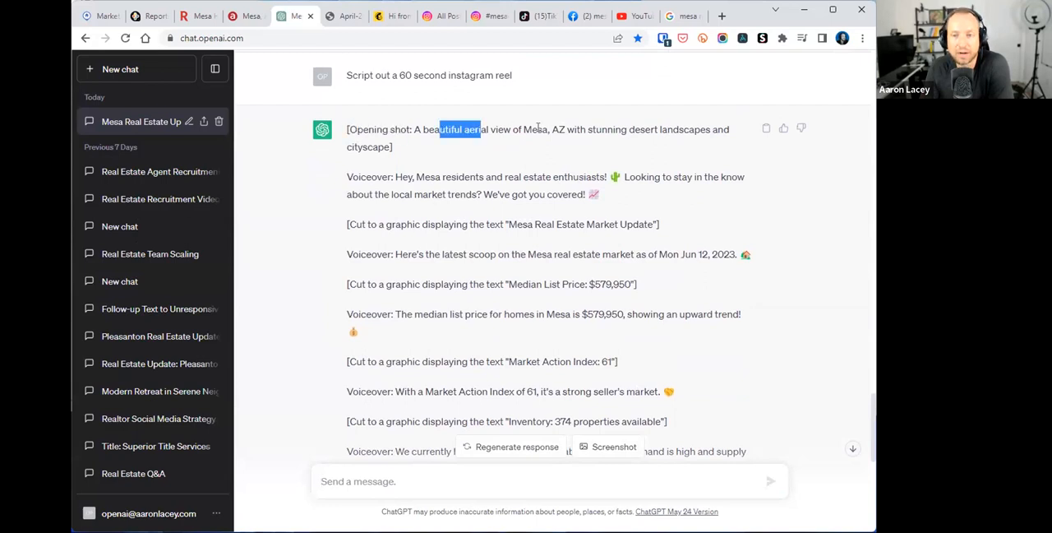
pyautogui.doubleClick(368, 177)
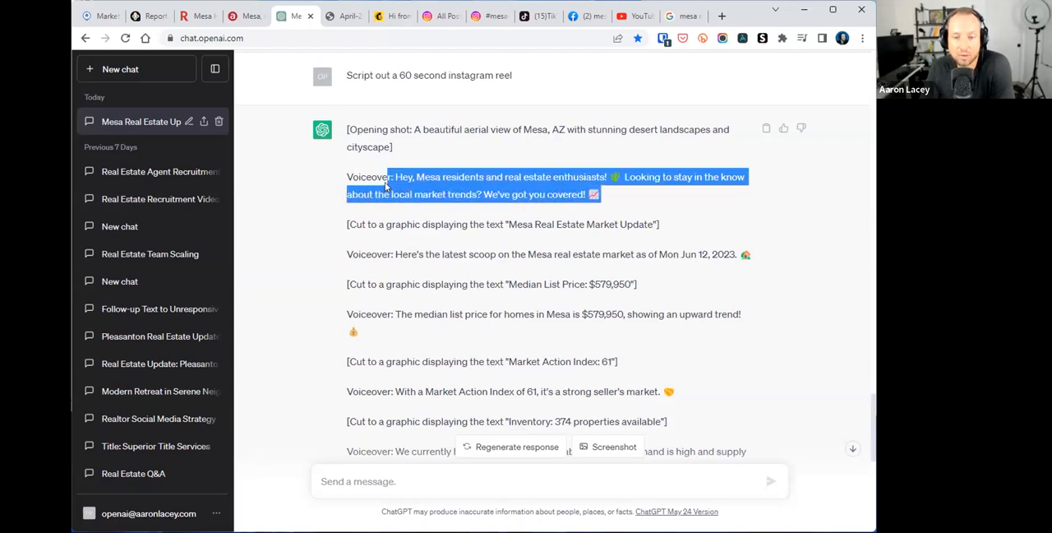
pyautogui.click(425, 230)
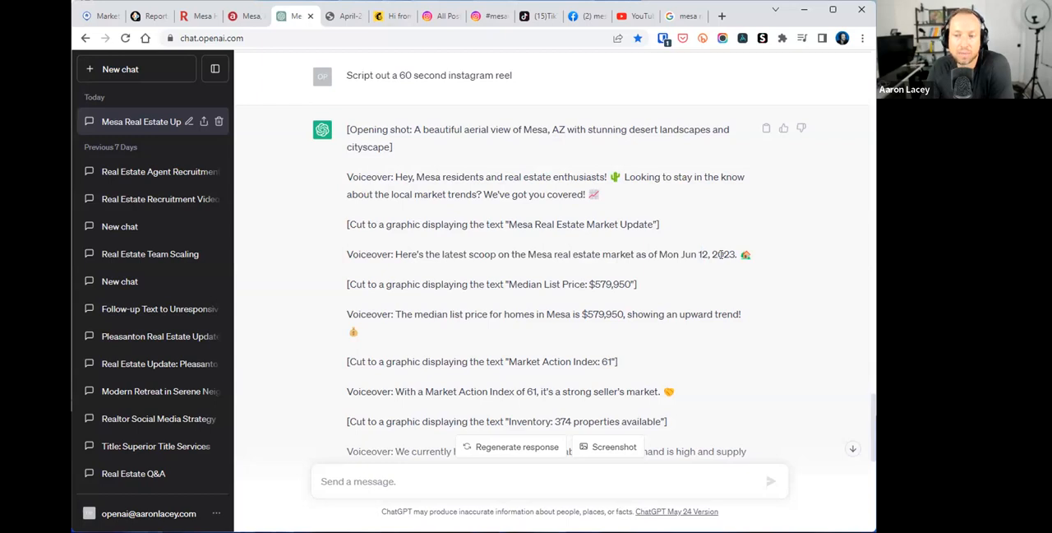
pyautogui.scroll(-3)
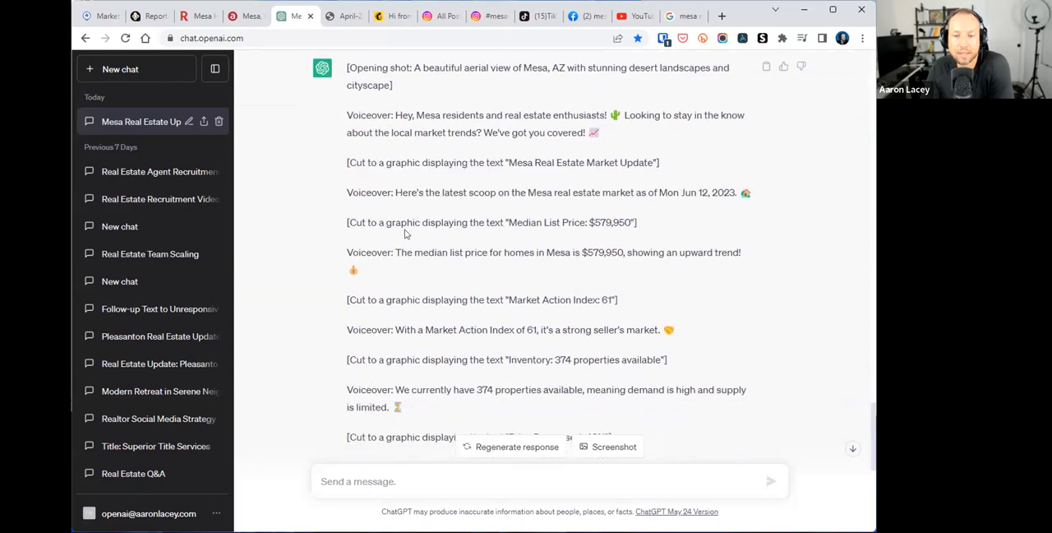
pyautogui.moveTo(401, 222); pyautogui.dragTo(633, 222)
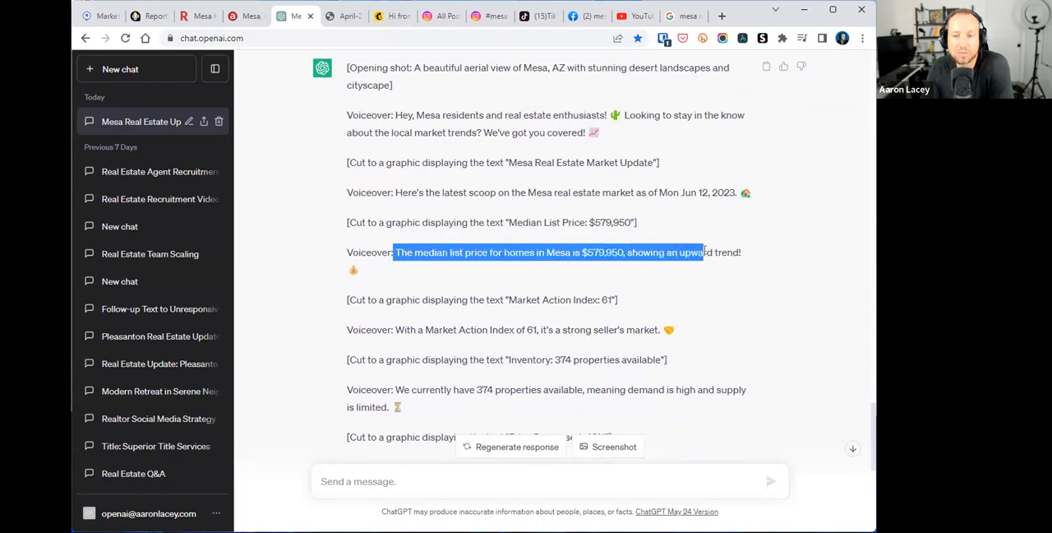
pyautogui.click(633, 252)
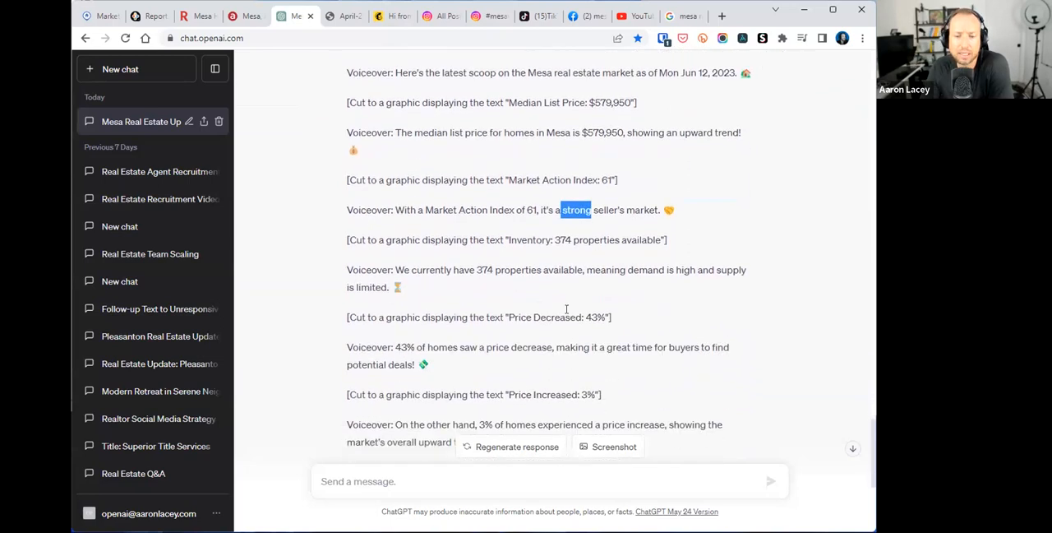
pyautogui.scroll(-3)
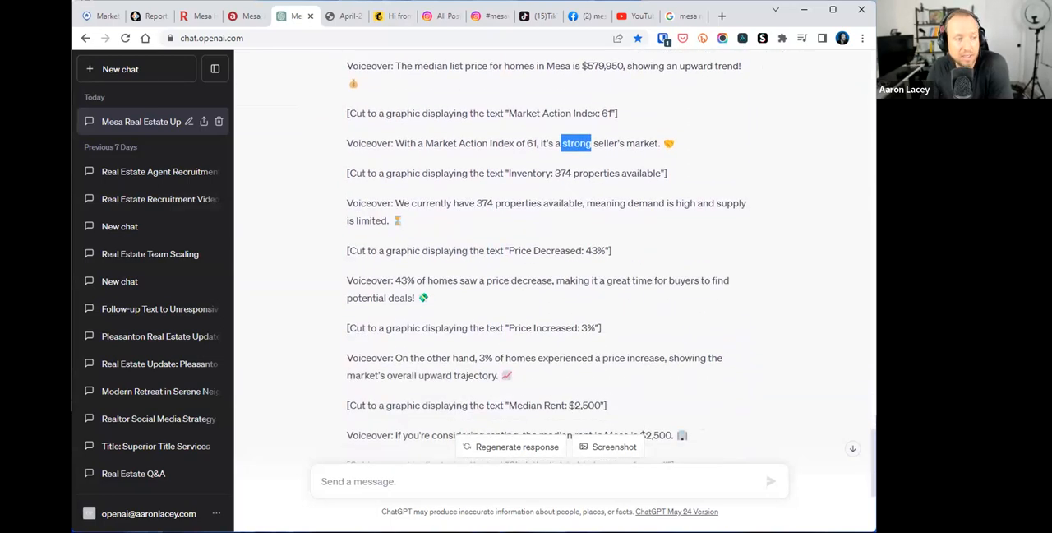
pyautogui.scroll(-3)
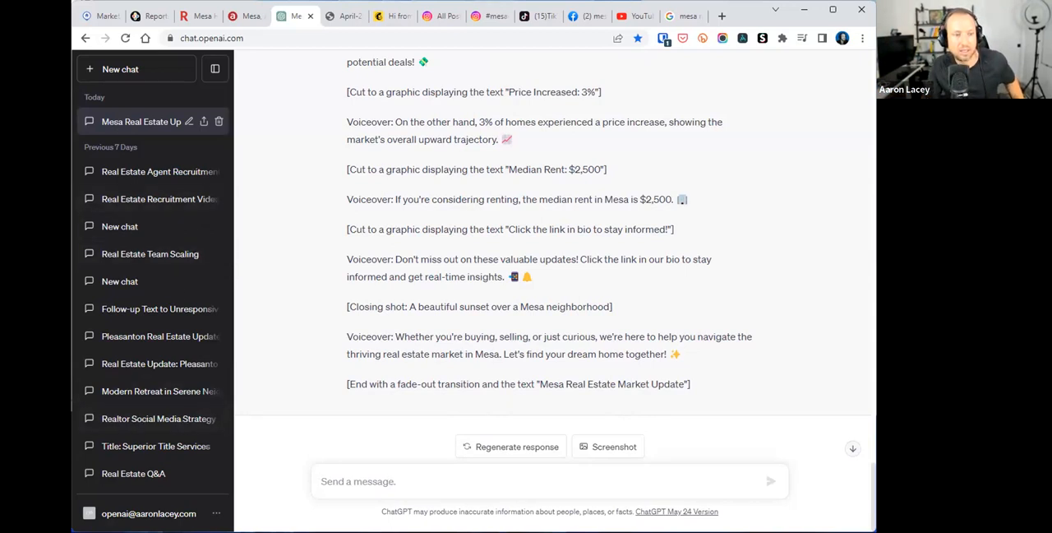
pyautogui.moveTo(245, 264)
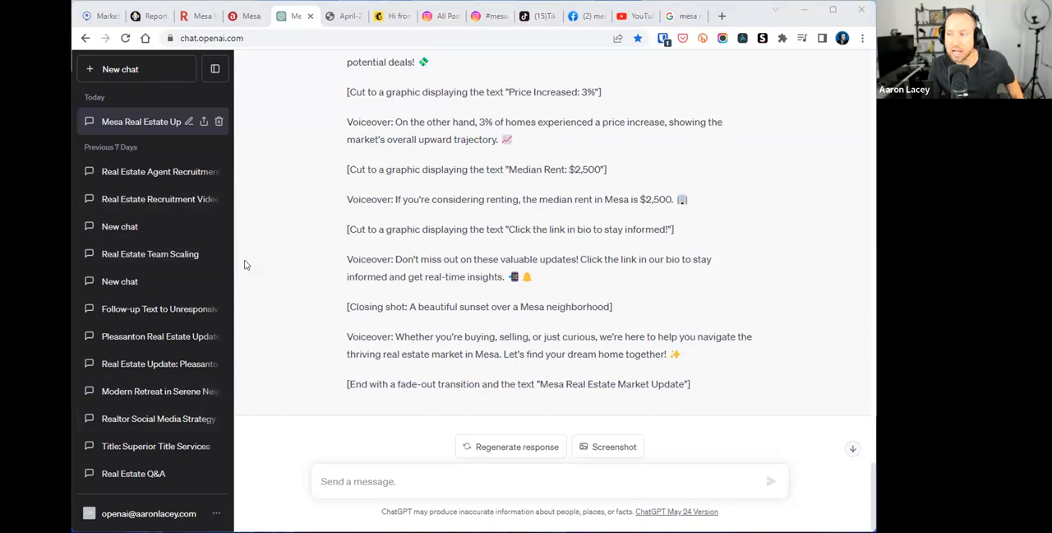
pyautogui.moveTo(399, 450)
pyautogui.write('Using this market information, how would I influence a homebuyer to buy a home now rather than wait?')
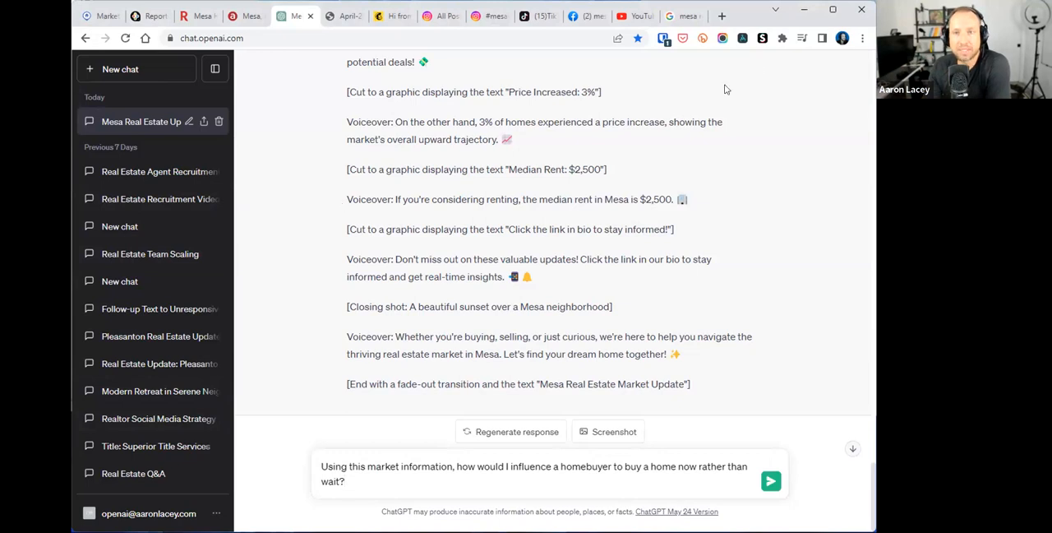
# - In a new tab, go to weserv.realtor and reach Education > Webinar Playback
pyautogui.click(722, 15)
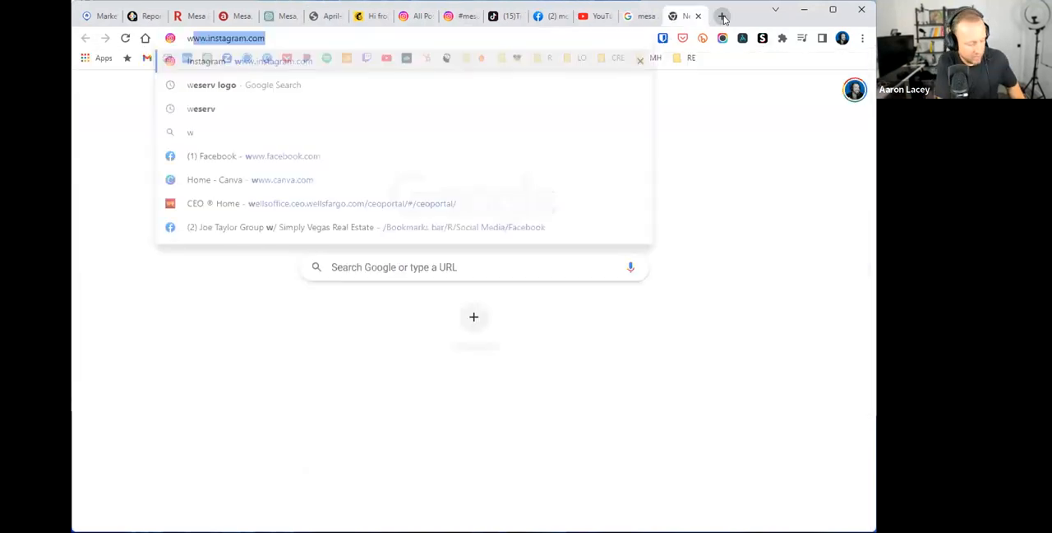
pyautogui.write('weserv logo')
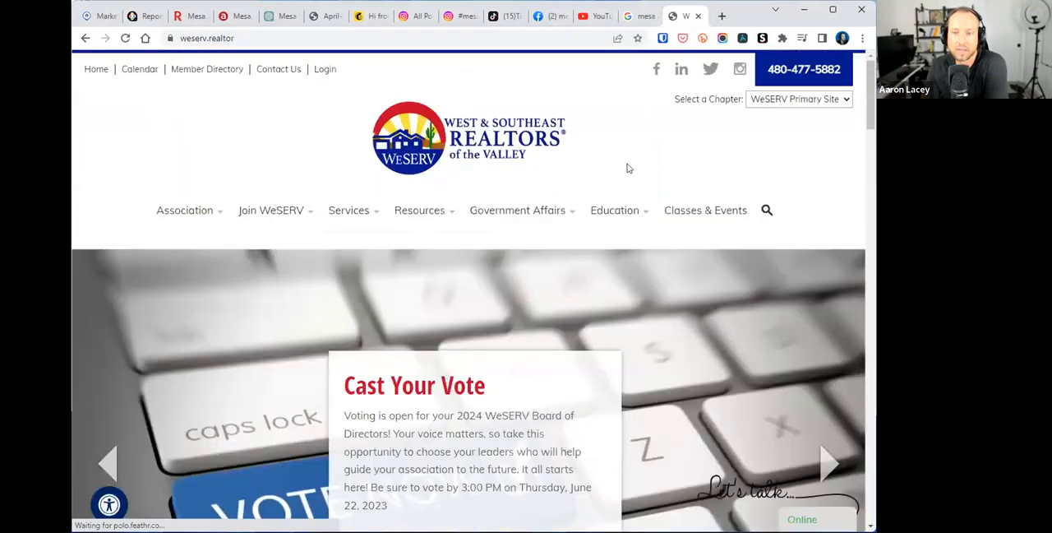
pyautogui.scroll(-3)
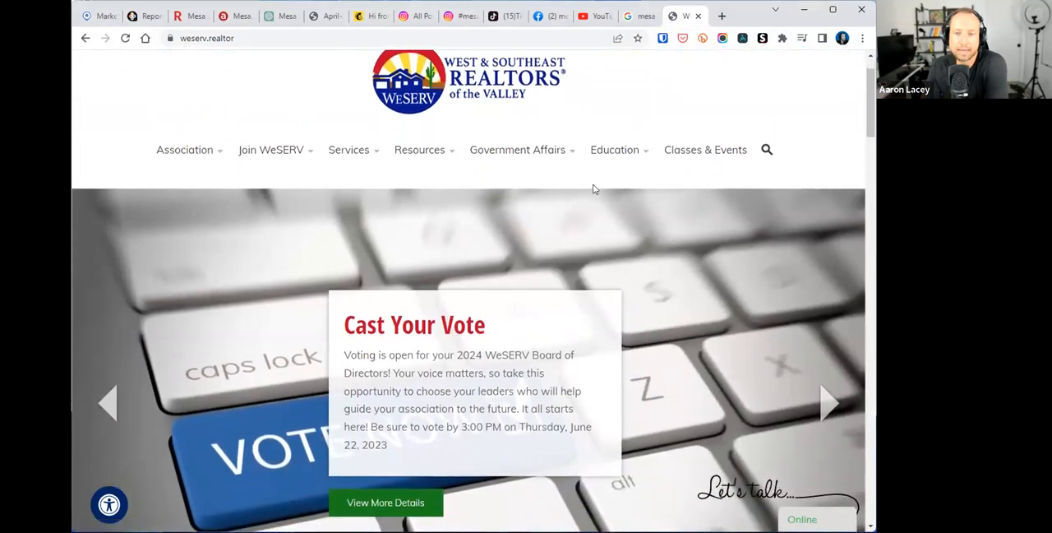
pyautogui.click(420, 149)
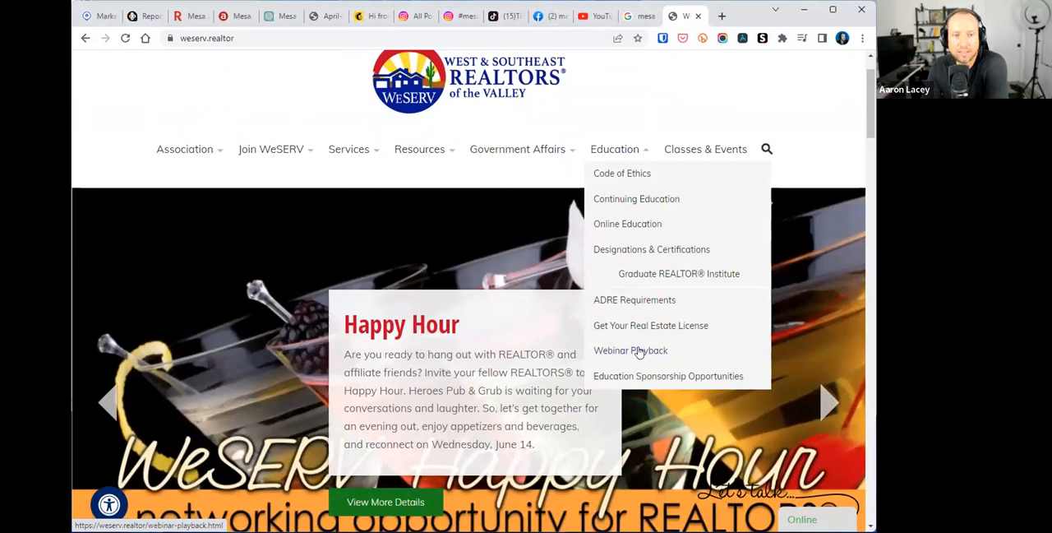
pyautogui.moveTo(643, 350)
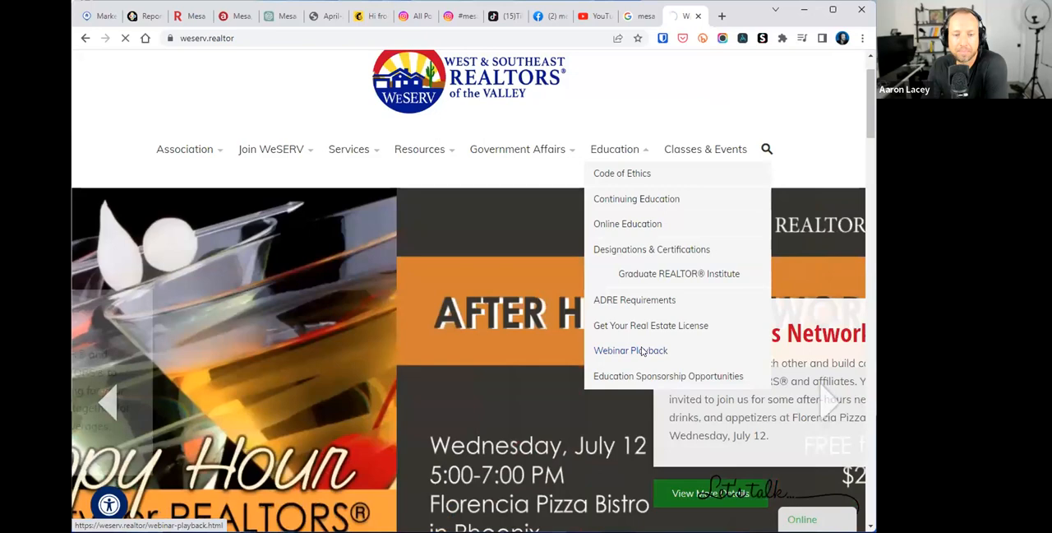
pyautogui.click(629, 350)
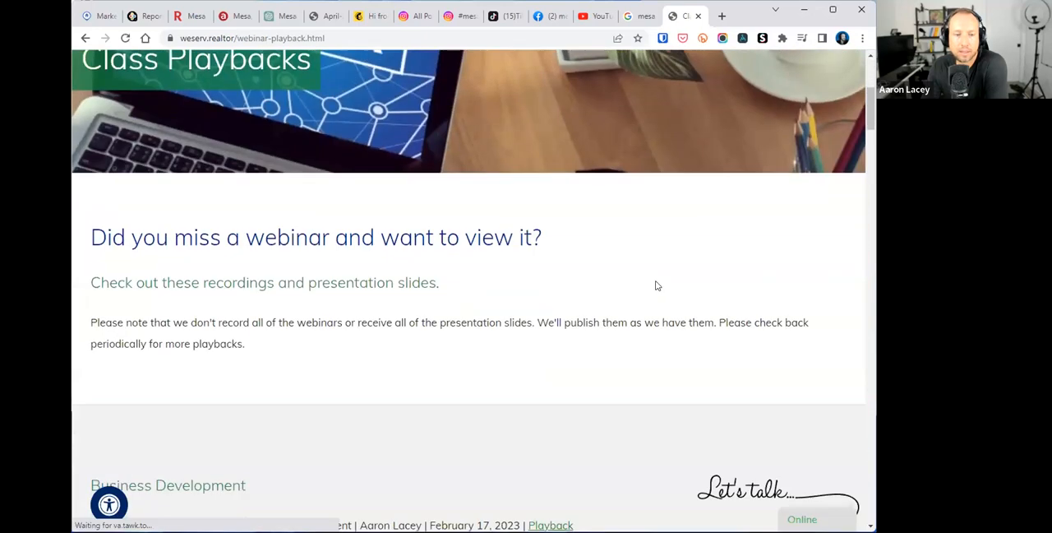
# - Move to the Digital Marketing recordings and mark the Brand Yourself and Turn Your Contracts webinar titles
pyautogui.scroll(-3)
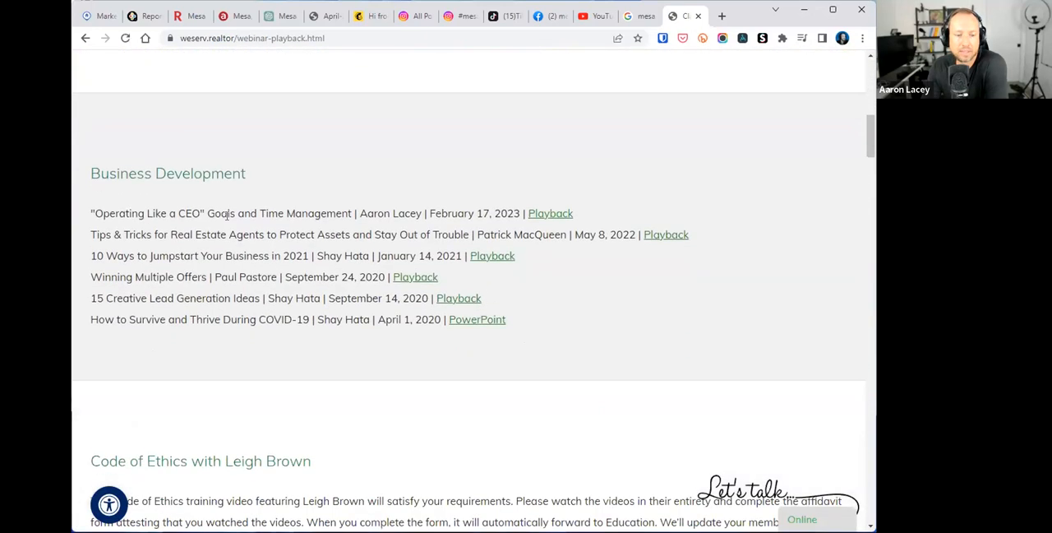
pyautogui.scroll(-3)
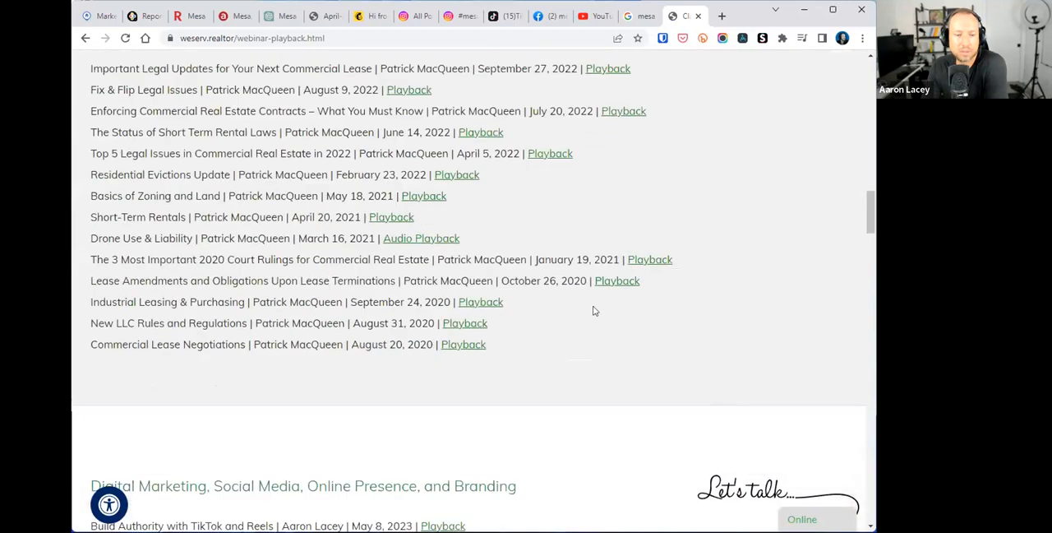
pyautogui.scroll(-3)
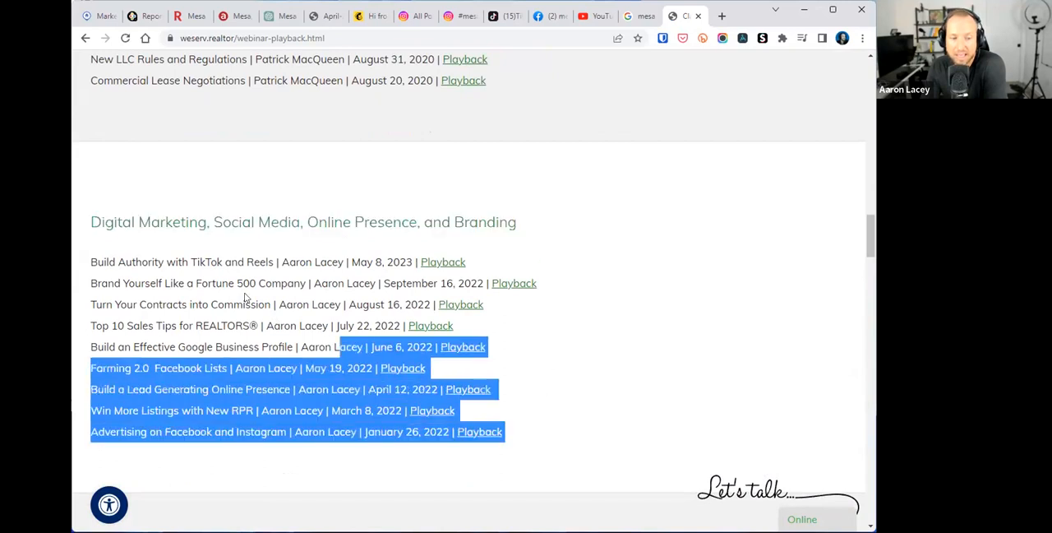
pyautogui.click(411, 261)
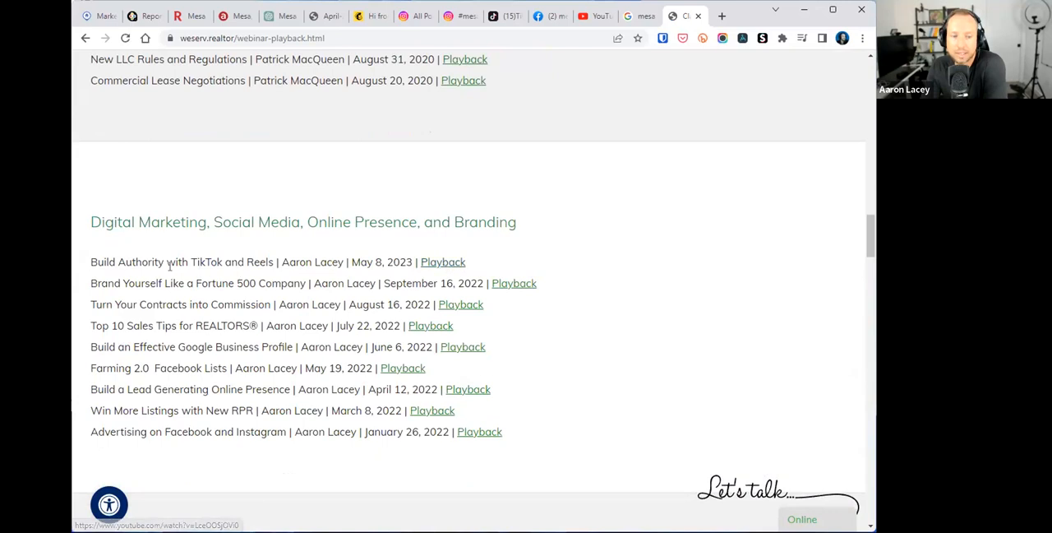
pyautogui.doubleClick(110, 283)
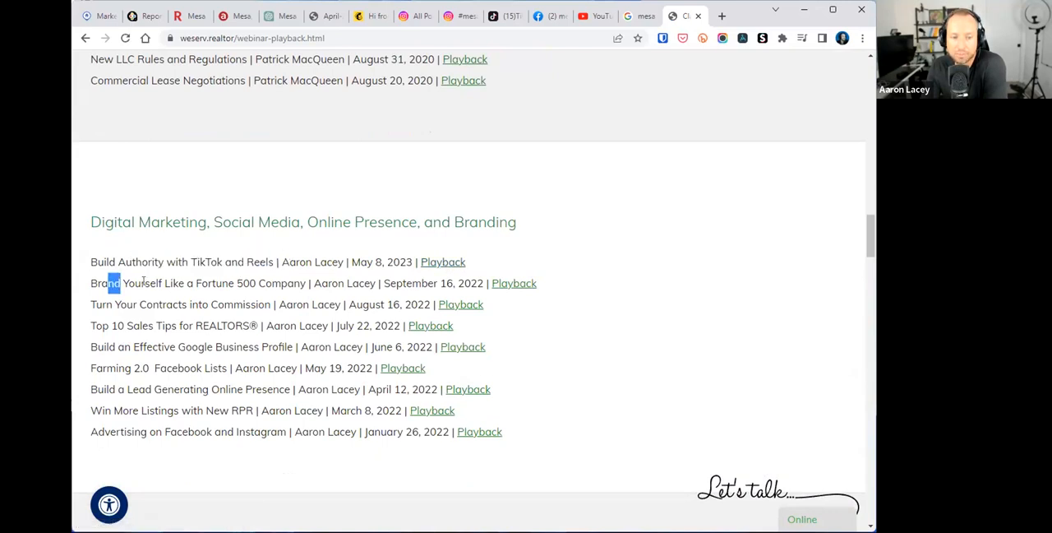
pyautogui.doubleClick(127, 304)
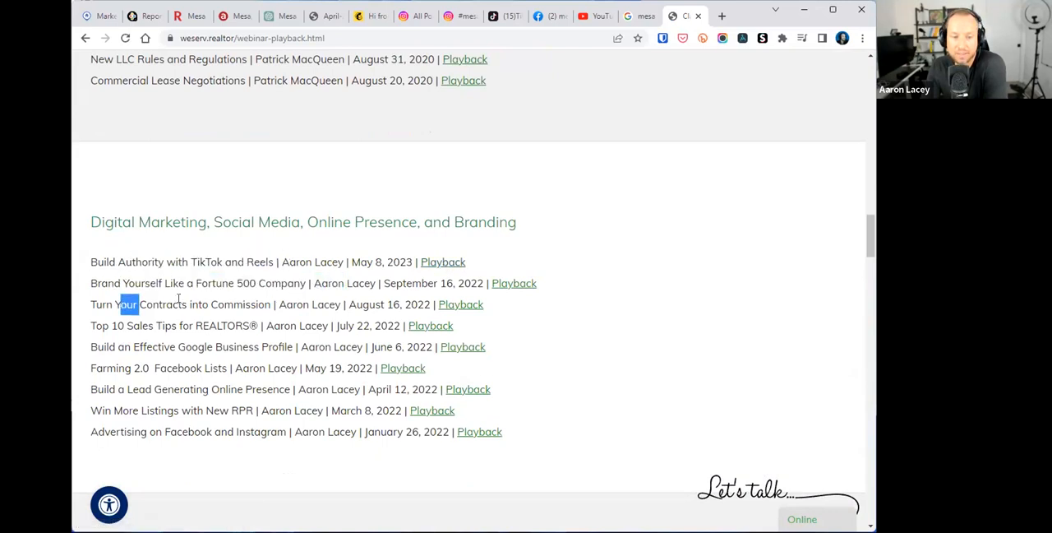
pyautogui.moveTo(119, 304); pyautogui.dragTo(272, 304)
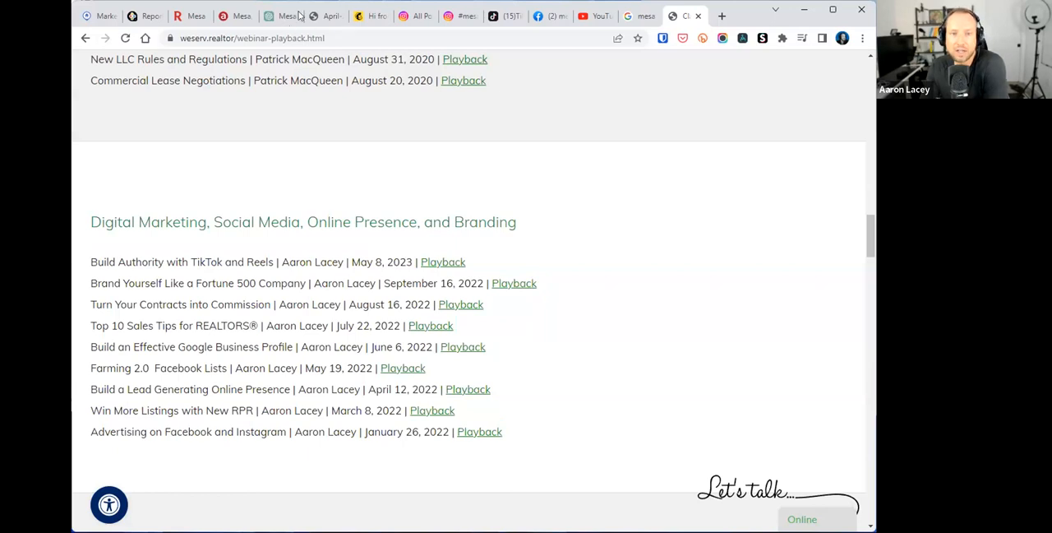
# - Back in ChatGPT, send the question on persuading a Mesa homebuyer to buy now rather than wait
pyautogui.click(279, 15)
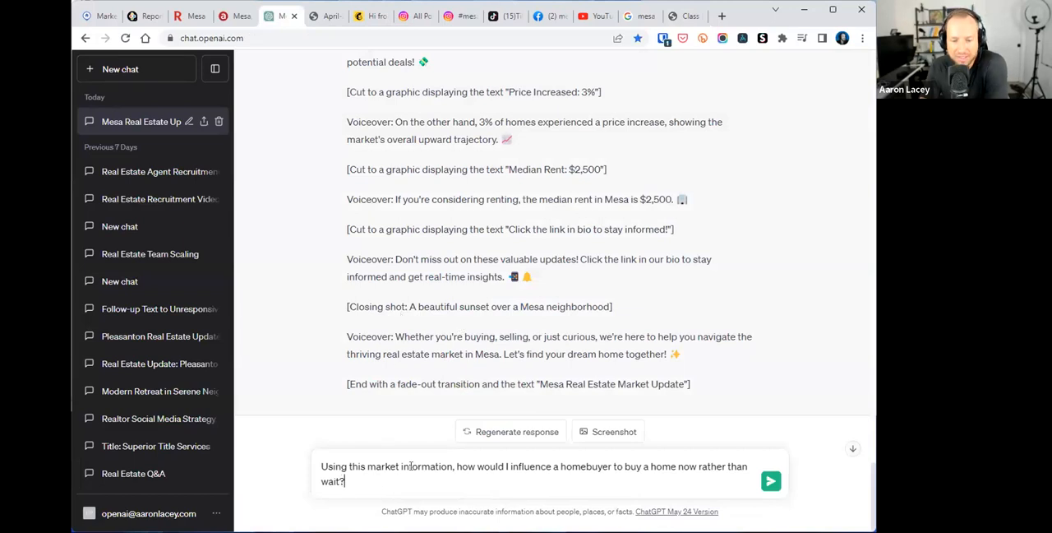
pyautogui.moveTo(543, 467)
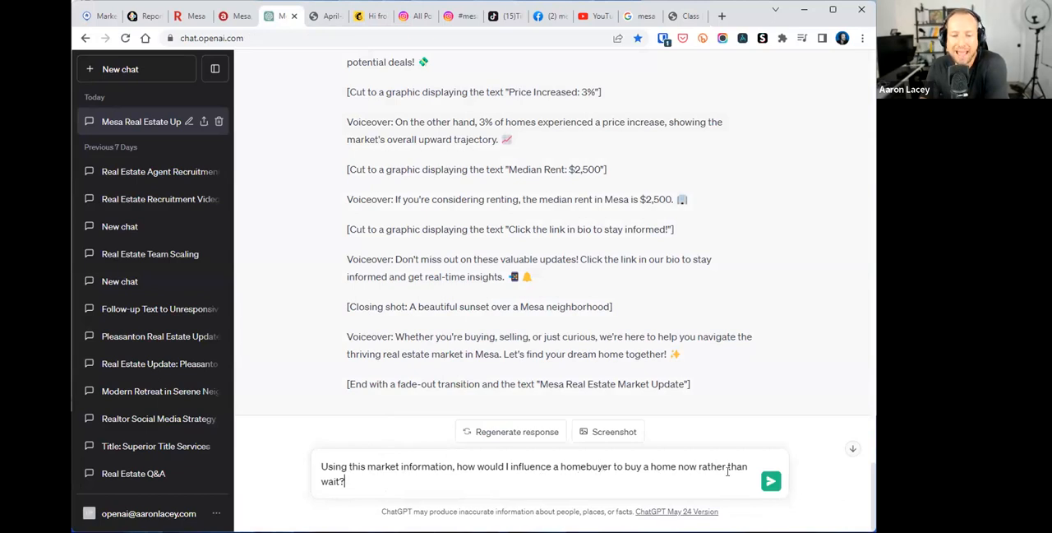
pyautogui.click(770, 481)
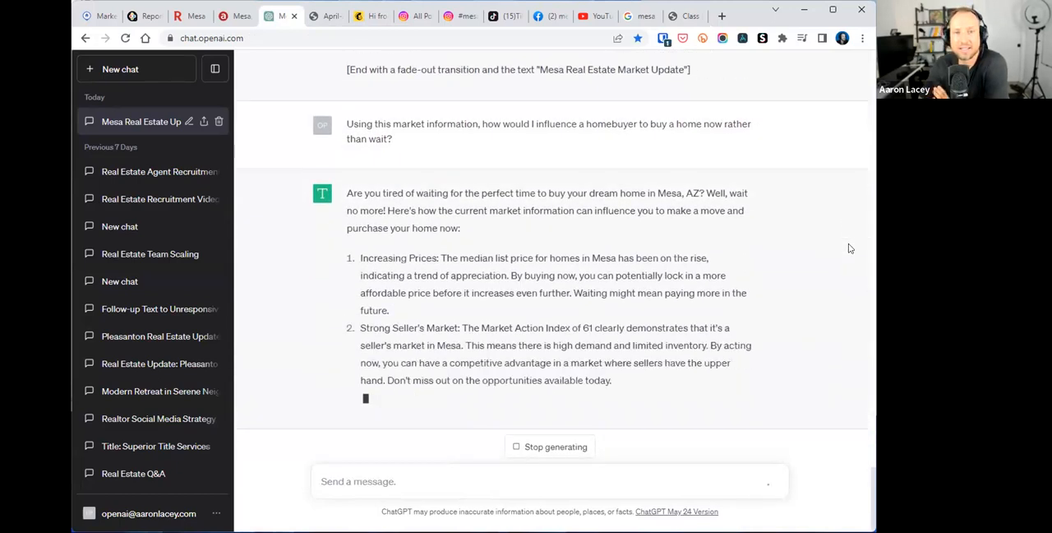
pyautogui.scroll(-3)
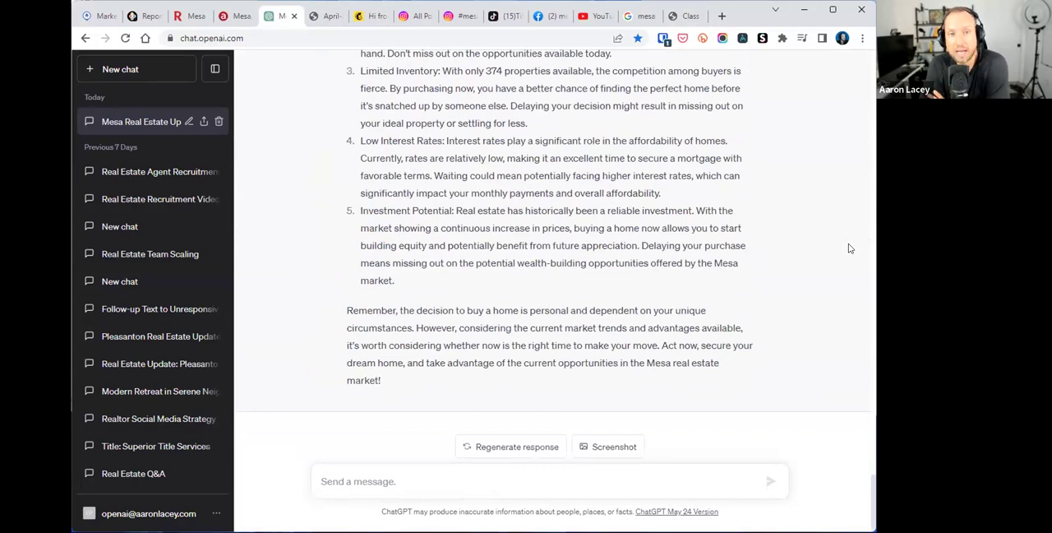
pyautogui.moveTo(625, 130)
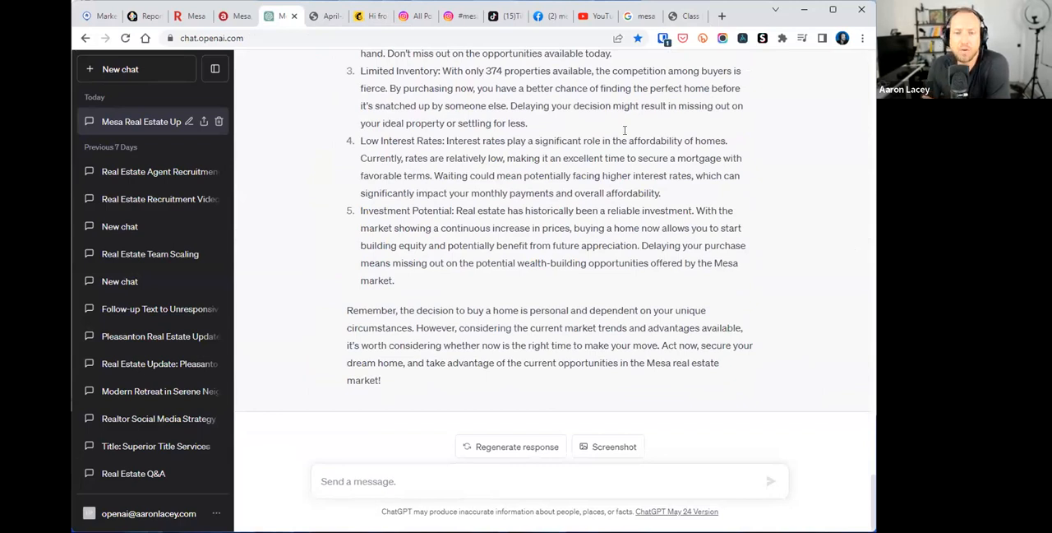
pyautogui.scroll(3)
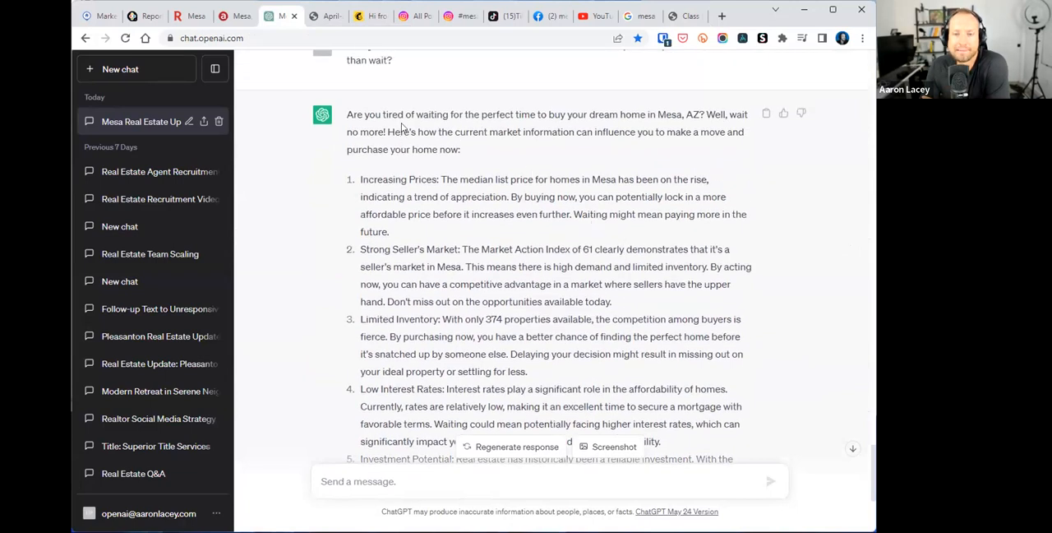
pyautogui.scroll(3)
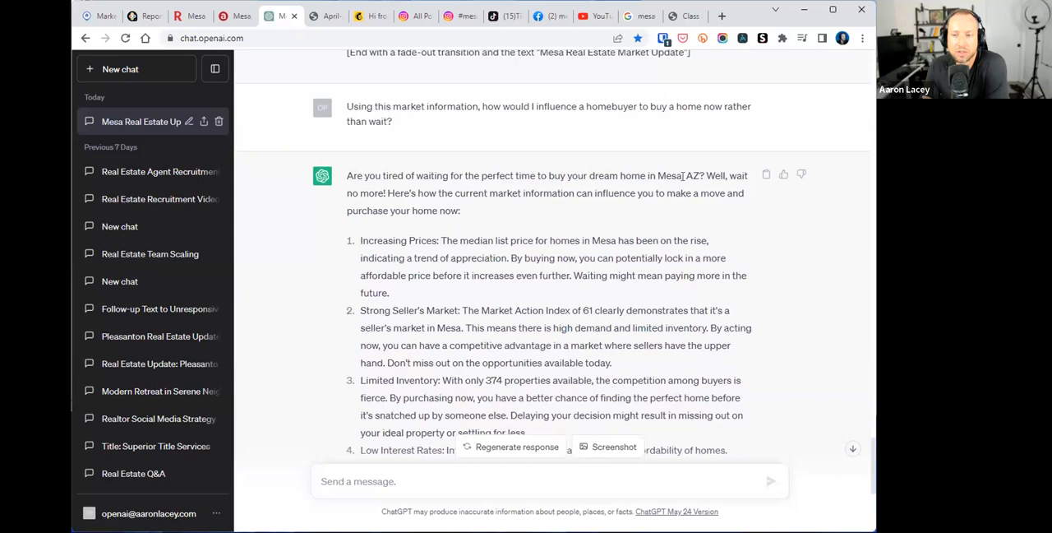
pyautogui.moveTo(455, 193)
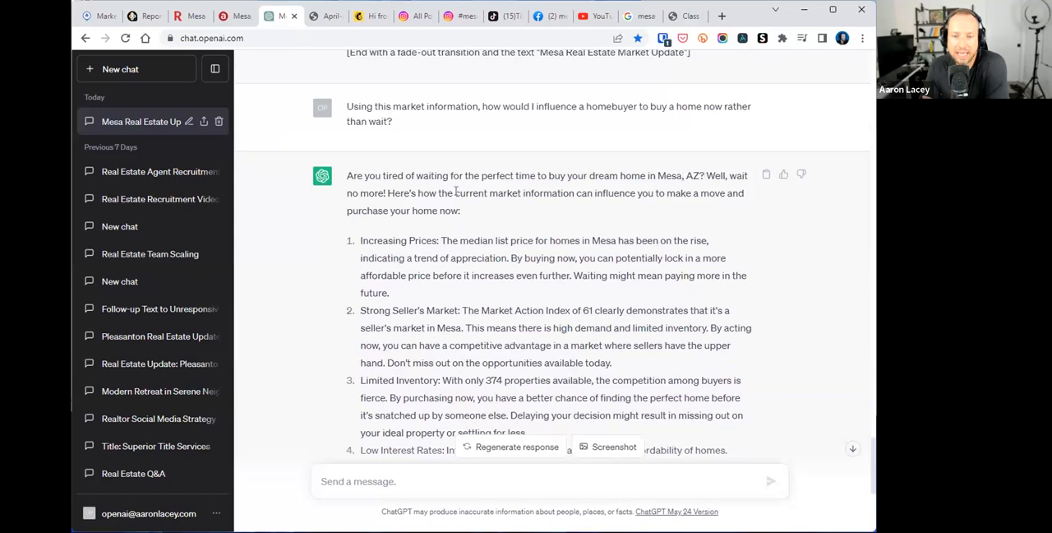
pyautogui.moveTo(471, 193); pyautogui.dragTo(655, 192)
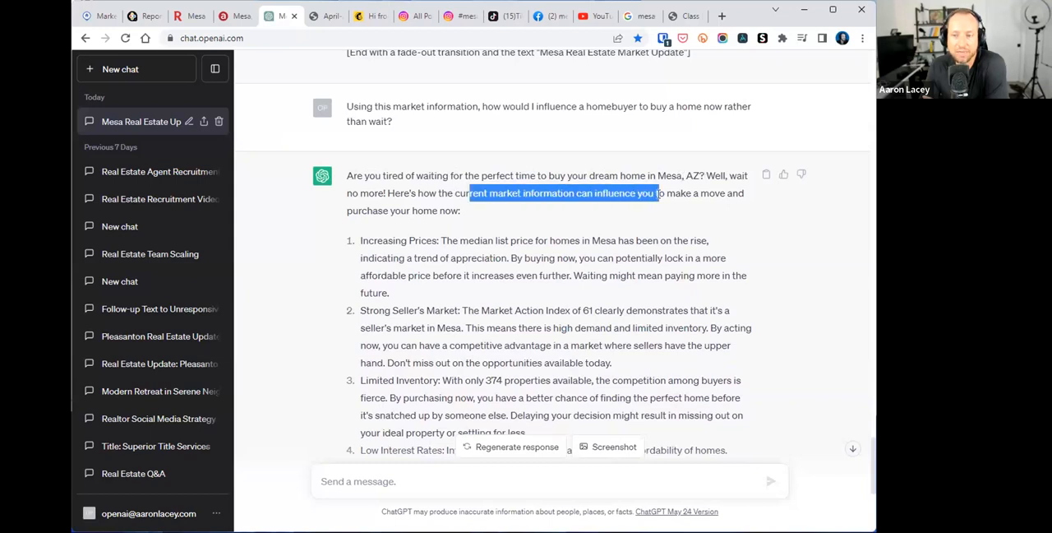
pyautogui.click(472, 222)
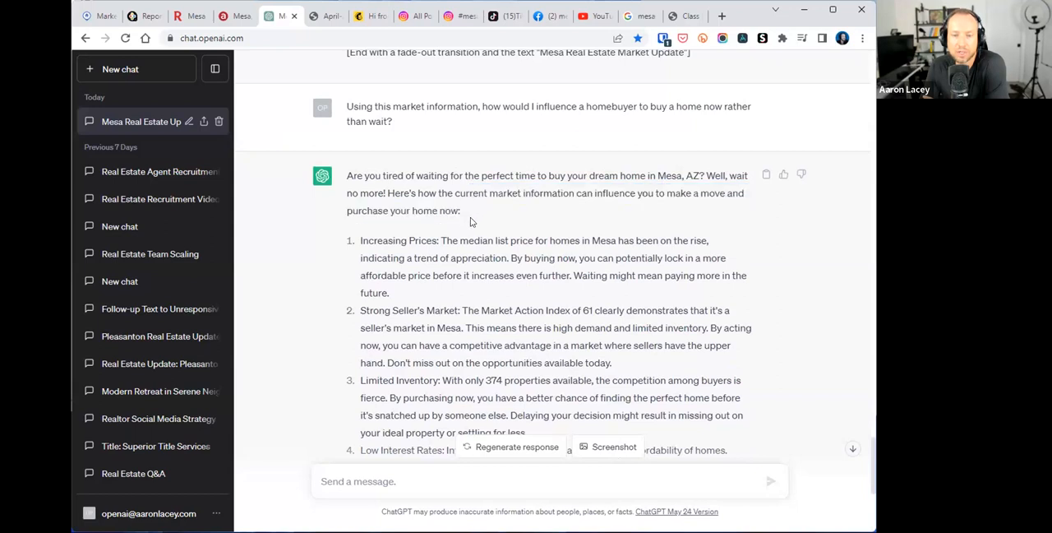
pyautogui.scroll(-3)
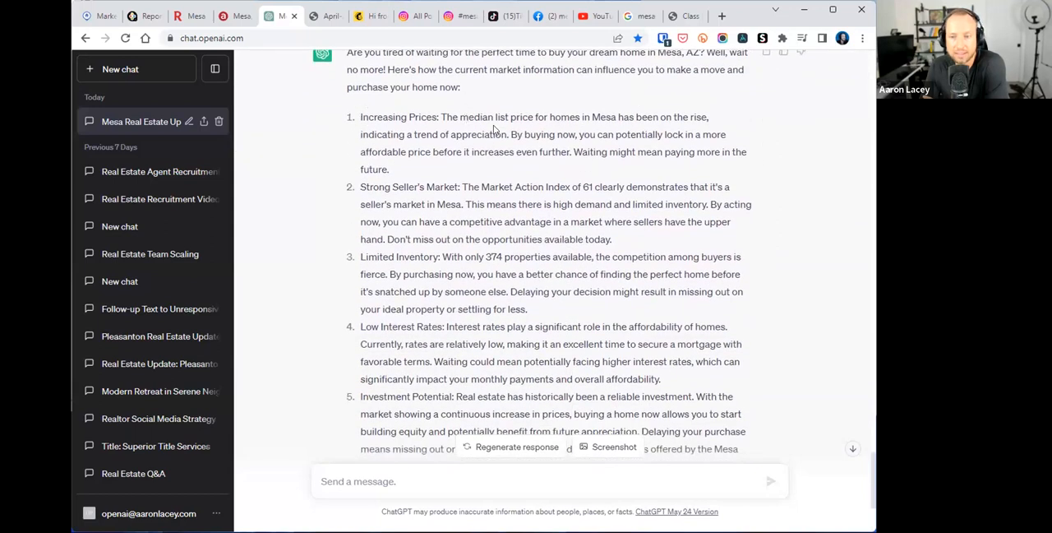
pyautogui.moveTo(397, 138)
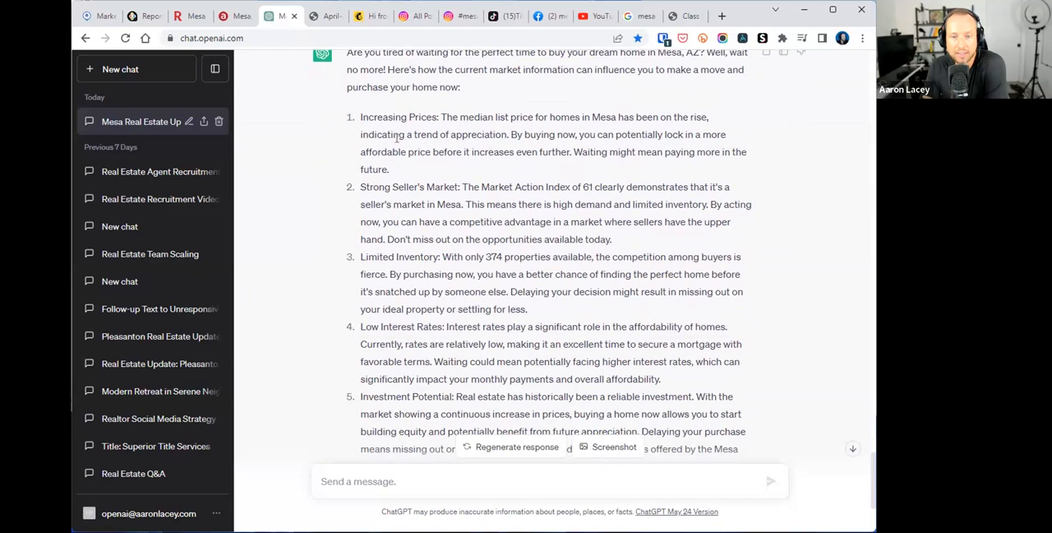
pyautogui.moveTo(360, 134); pyautogui.dragTo(501, 134)
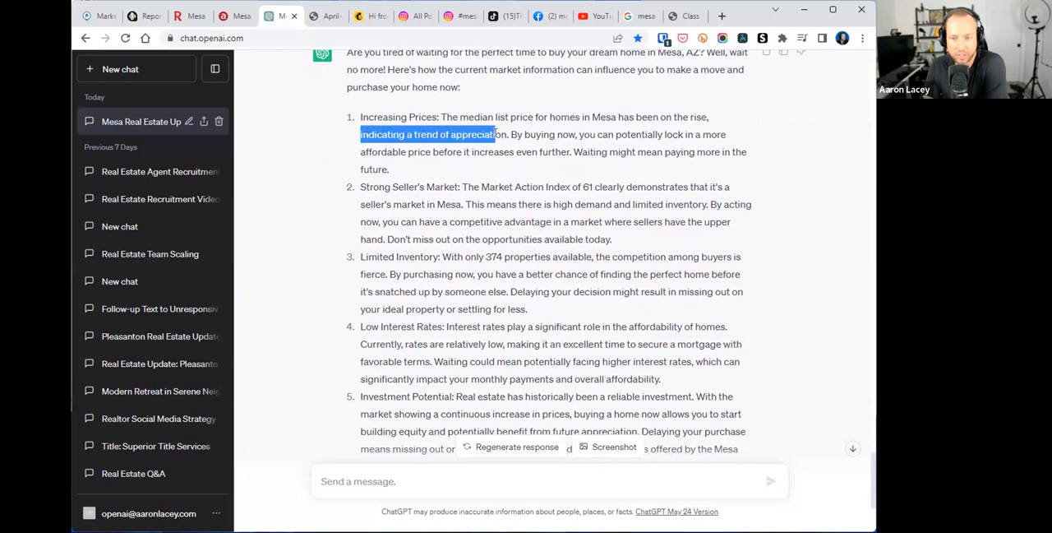
pyautogui.moveTo(602, 134)
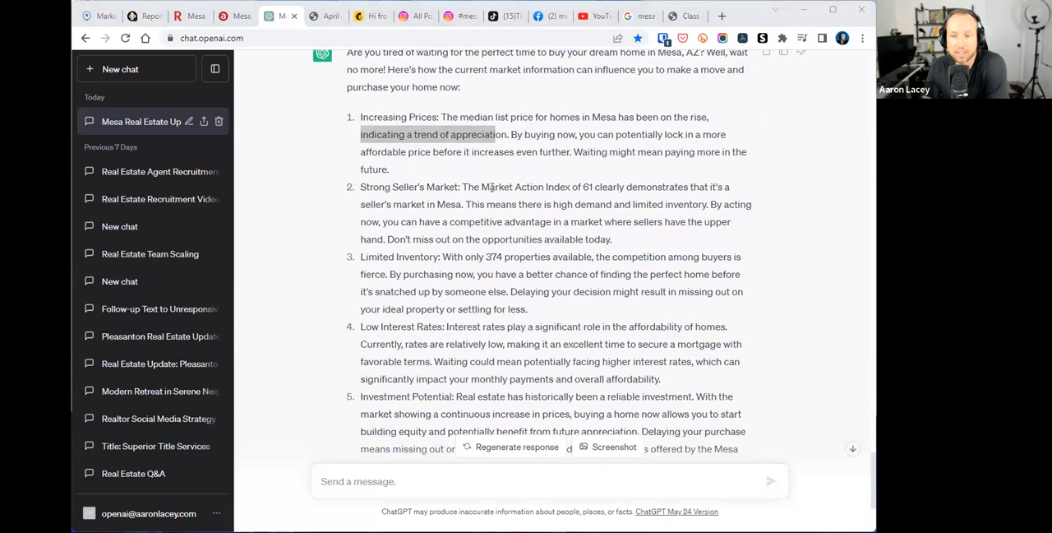
pyautogui.moveTo(556, 217)
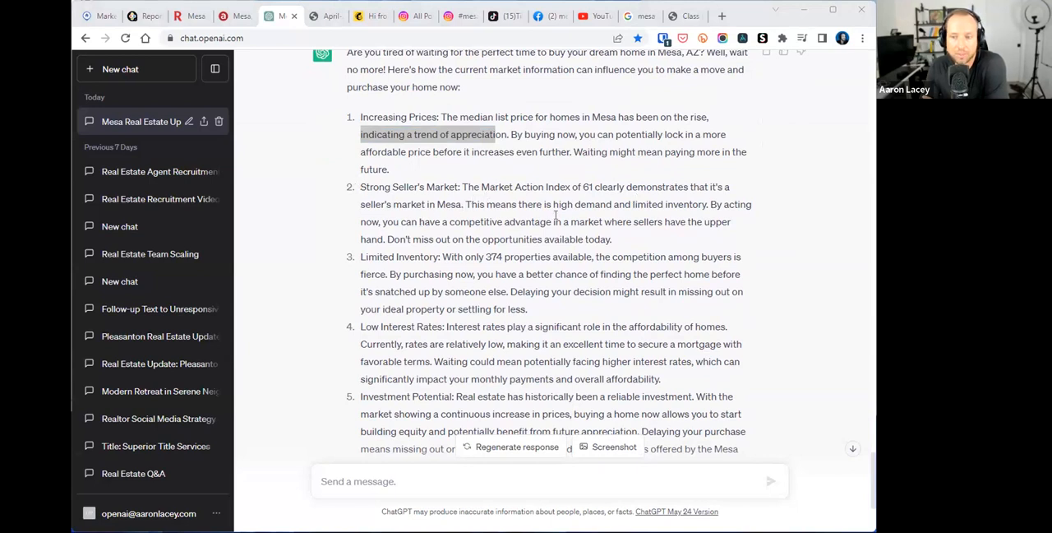
pyautogui.moveTo(544, 222)
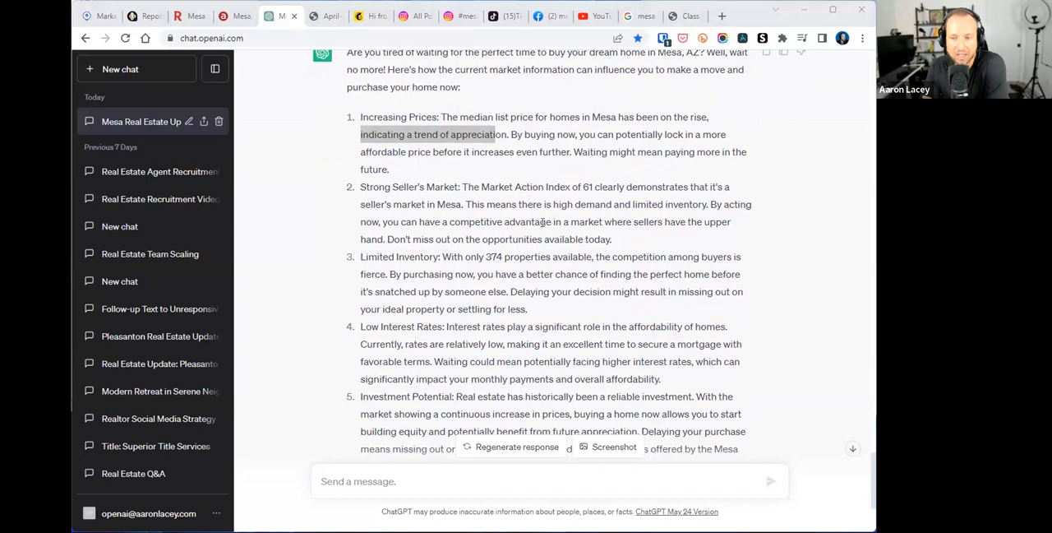
pyautogui.moveTo(530, 204)
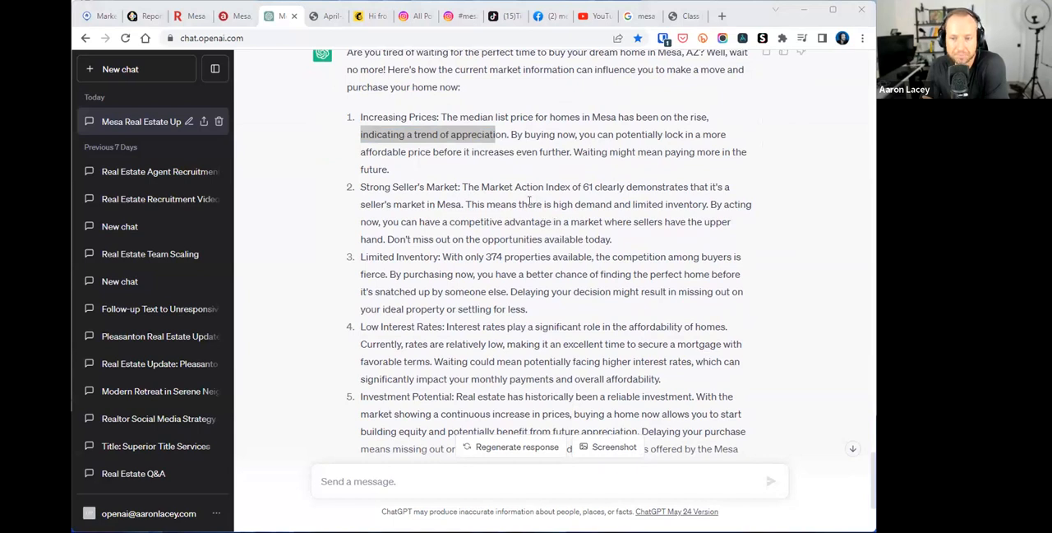
pyautogui.moveTo(600, 204)
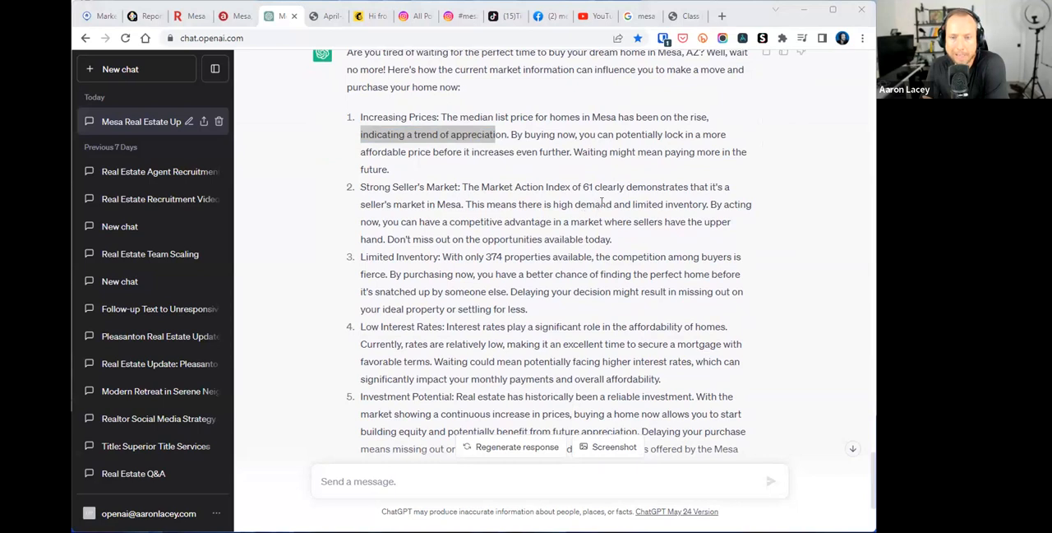
pyautogui.moveTo(622, 239)
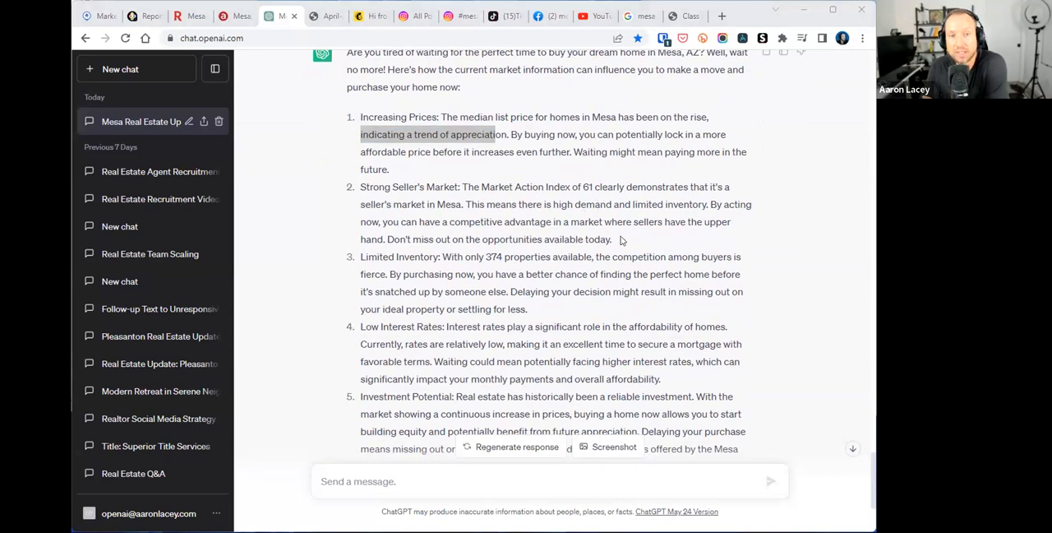
pyautogui.moveTo(360, 187); pyautogui.dragTo(611, 239)
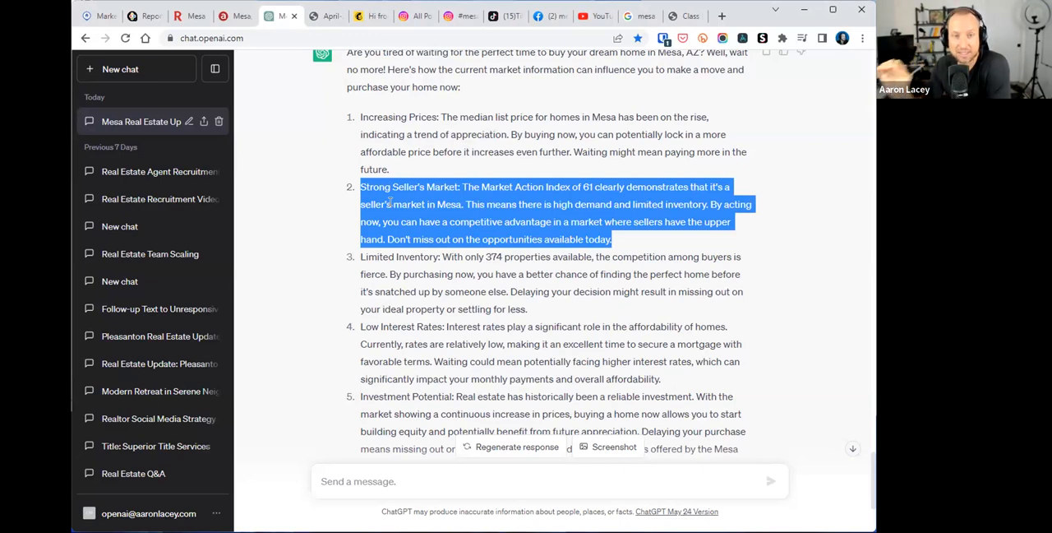
pyautogui.moveTo(685, 215)
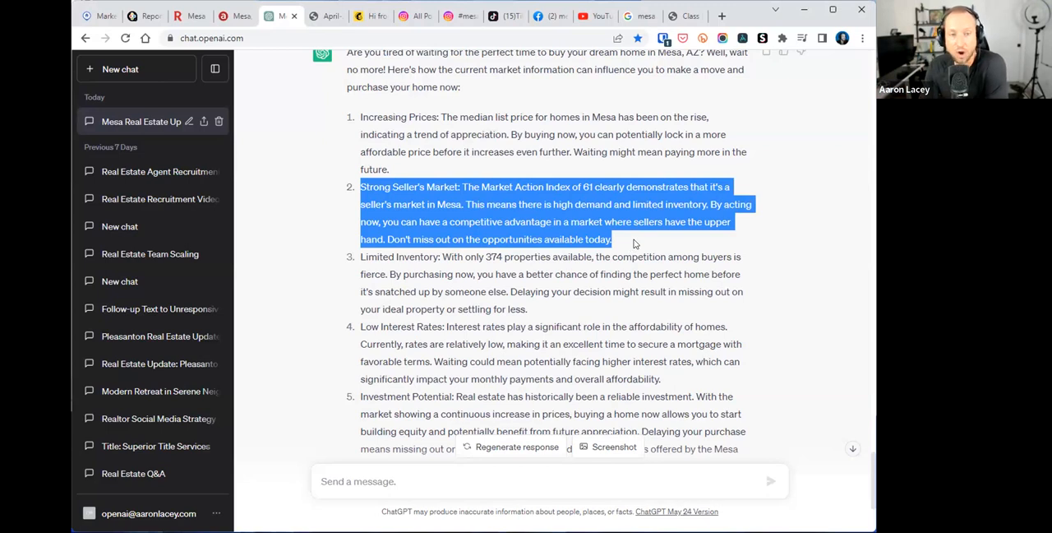
pyautogui.moveTo(436, 203)
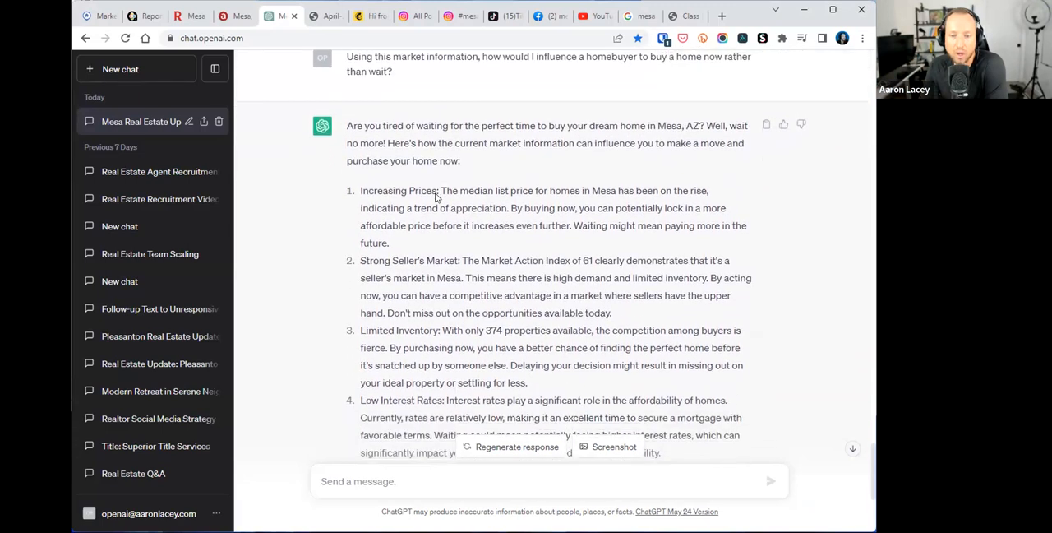
pyautogui.scroll(-3)
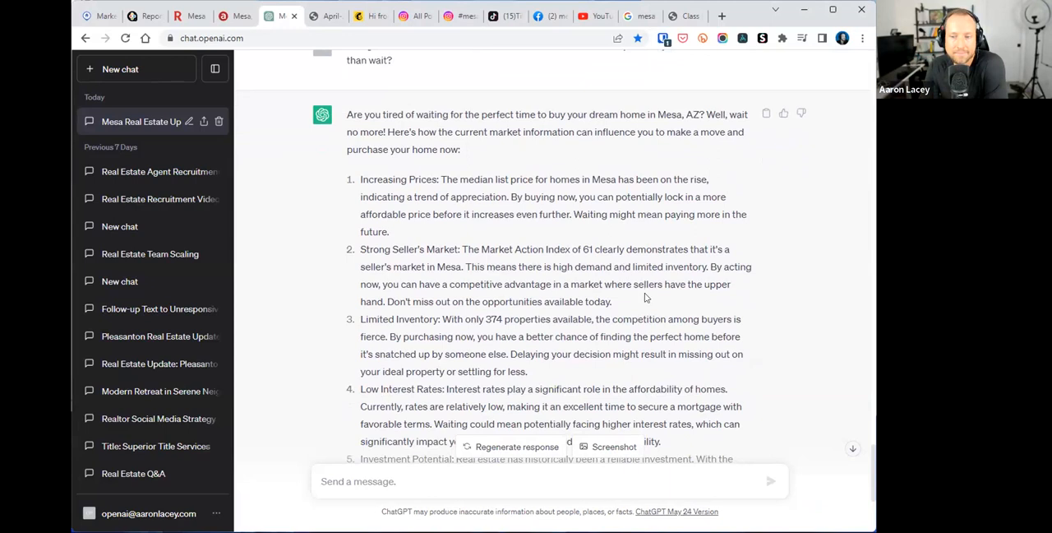
pyautogui.moveTo(628, 301)
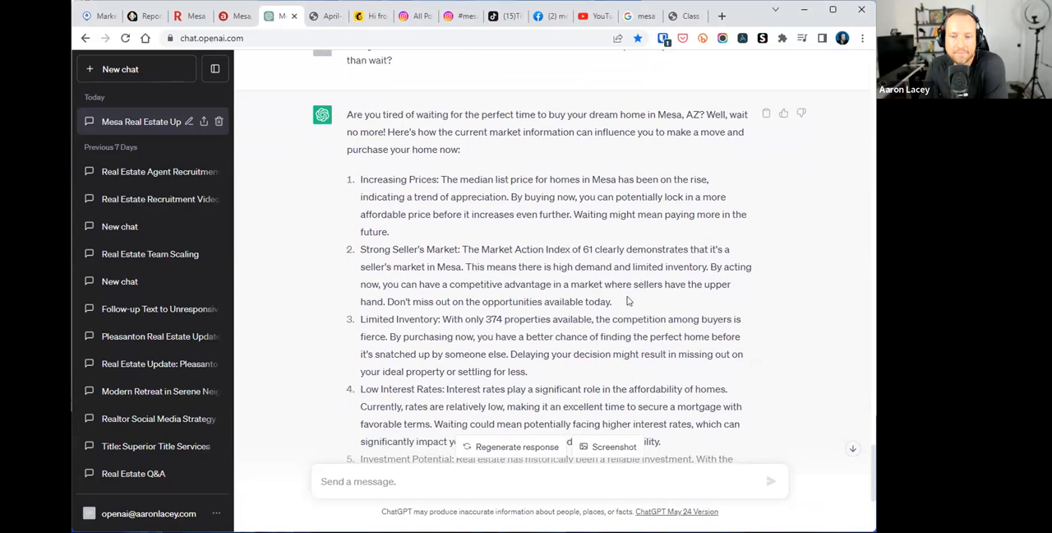
pyautogui.moveTo(625, 297)
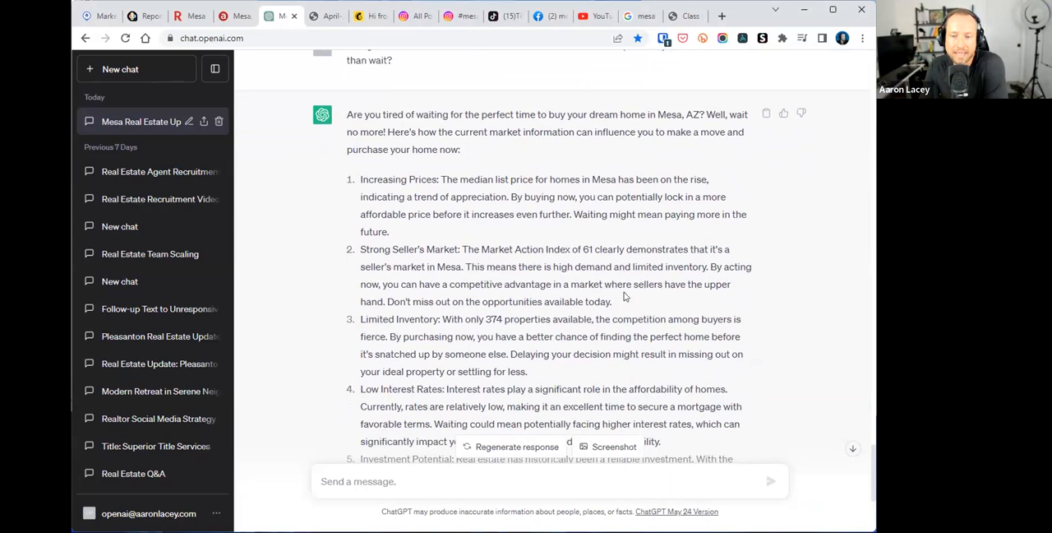
pyautogui.moveTo(435, 284)
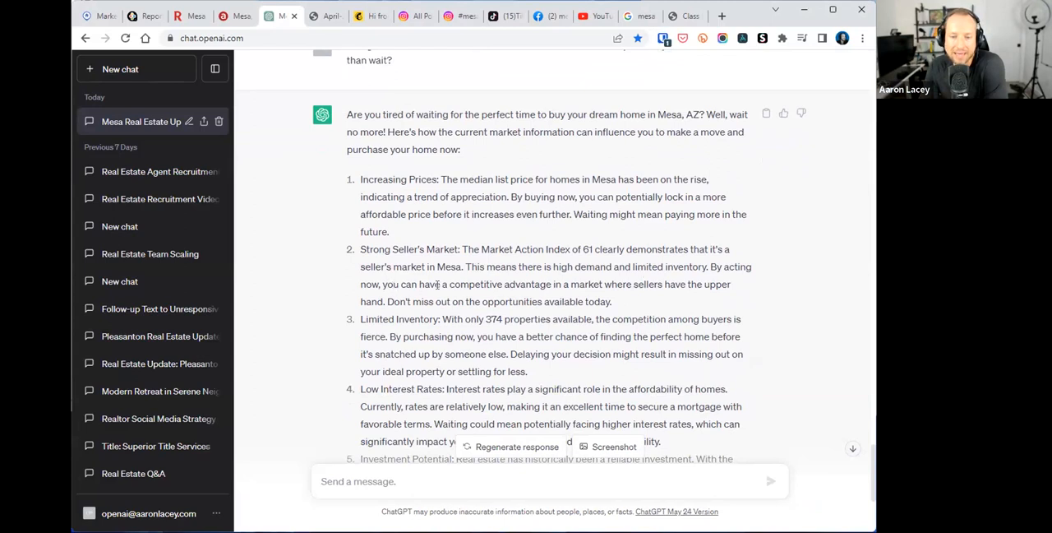
pyautogui.moveTo(449, 284); pyautogui.dragTo(690, 284)
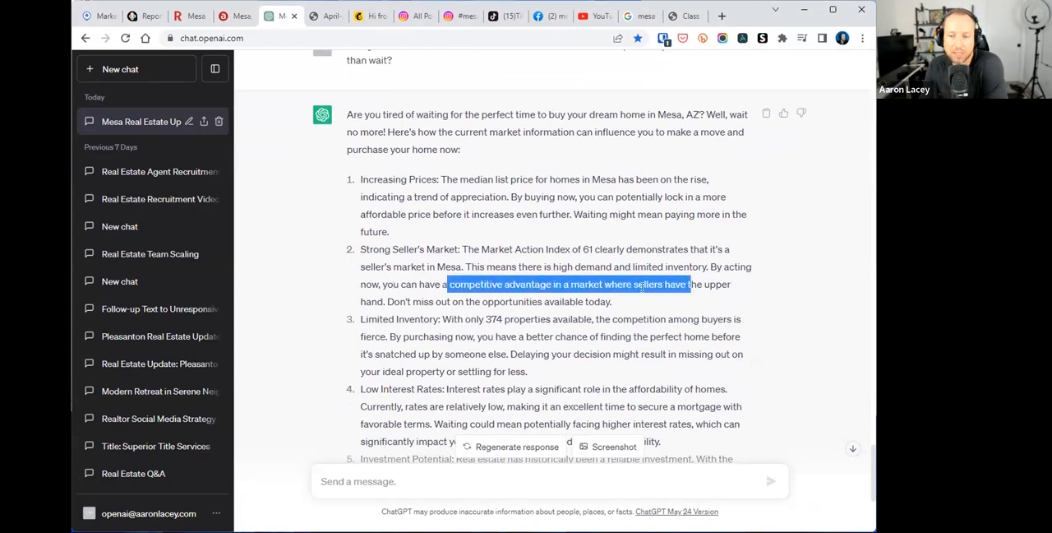
pyautogui.moveTo(688, 284); pyautogui.dragTo(427, 301)
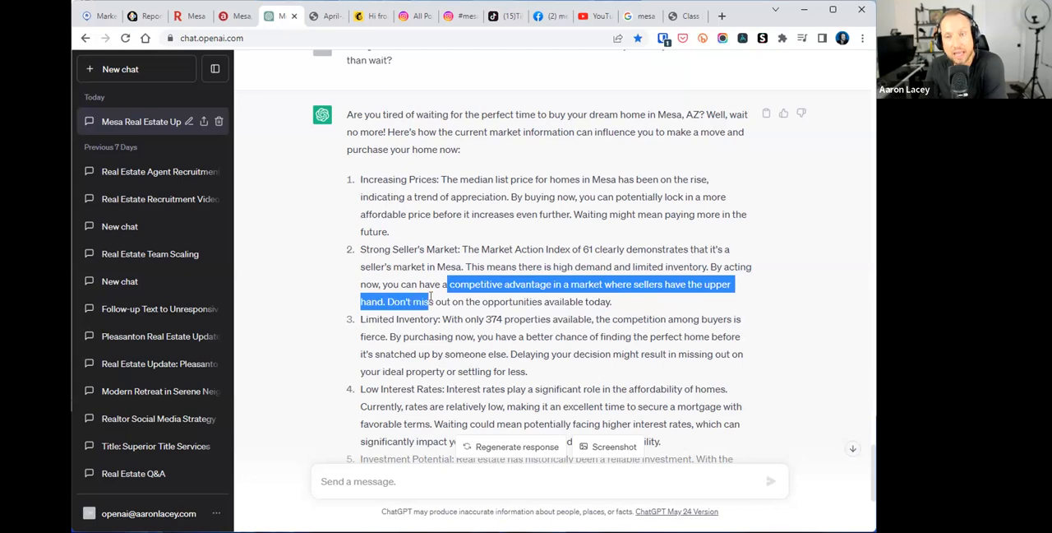
pyautogui.click(623, 301)
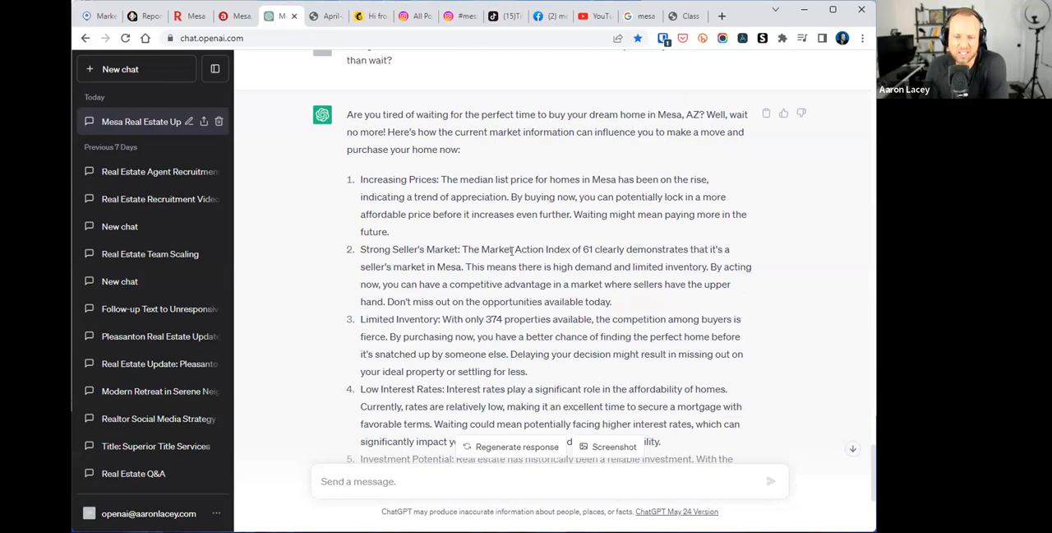
pyautogui.moveTo(360, 179); pyautogui.dragTo(389, 231)
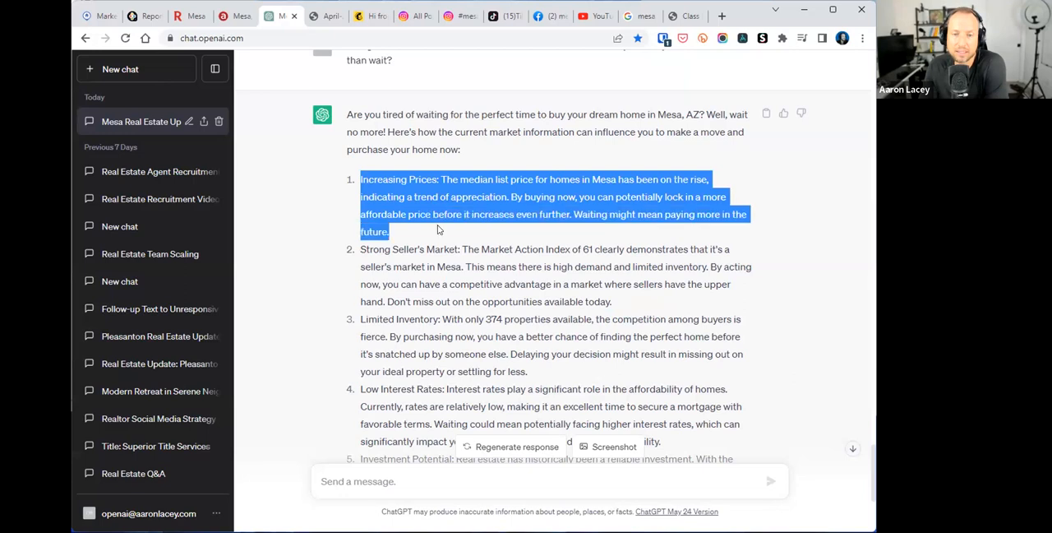
pyautogui.scroll(-3)
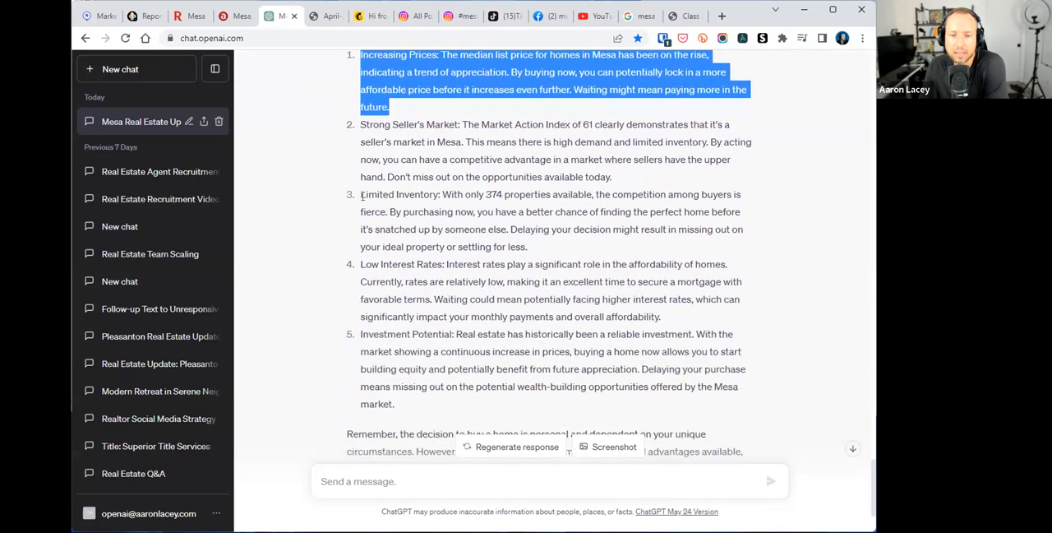
pyautogui.moveTo(360, 194); pyautogui.dragTo(428, 194)
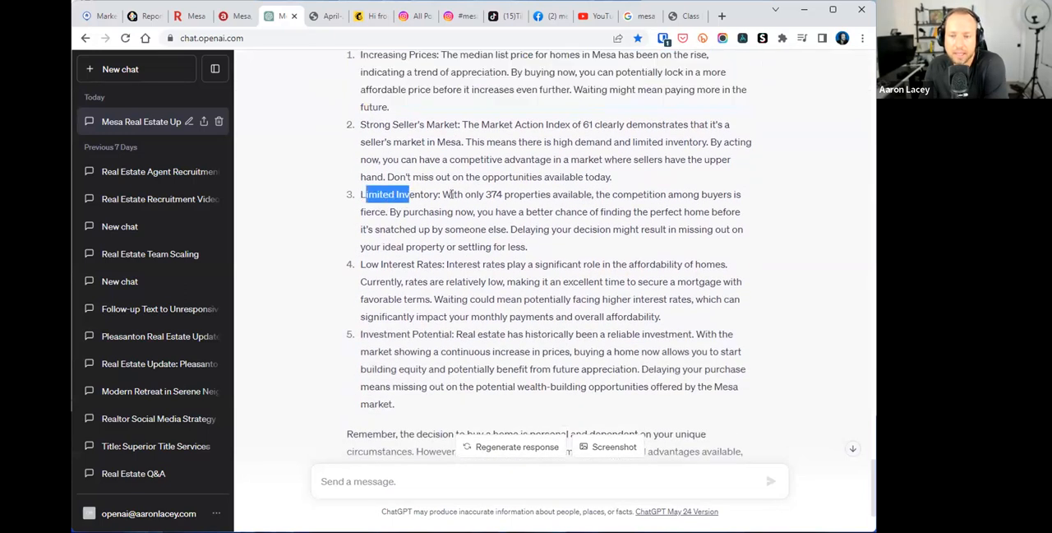
pyautogui.moveTo(444, 211)
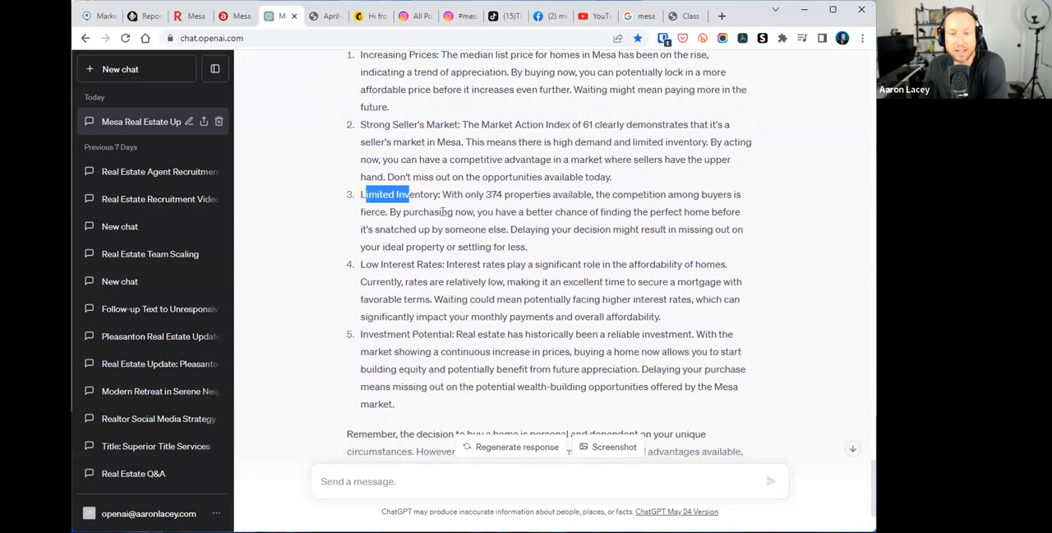
pyautogui.moveTo(542, 248)
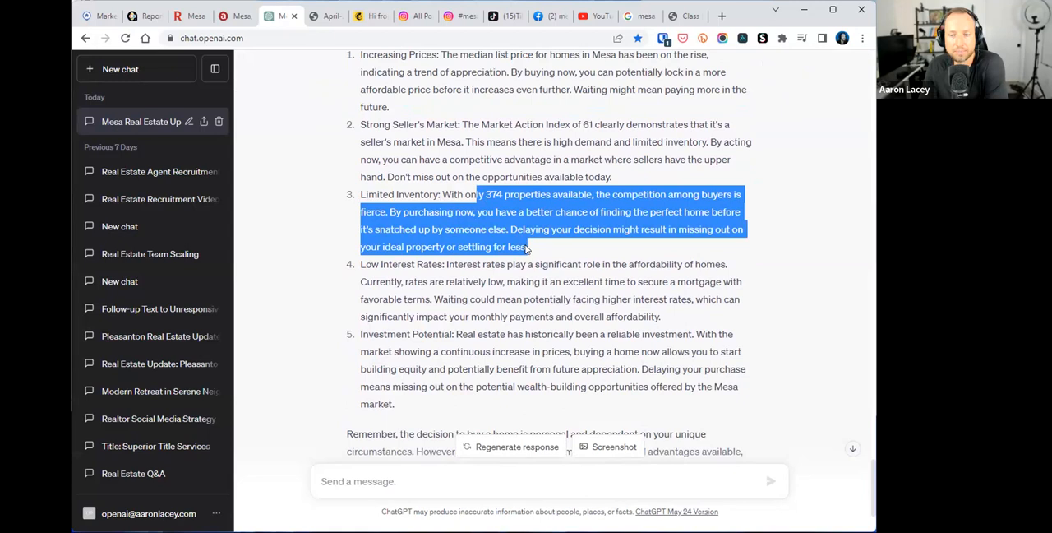
pyautogui.scroll(-3)
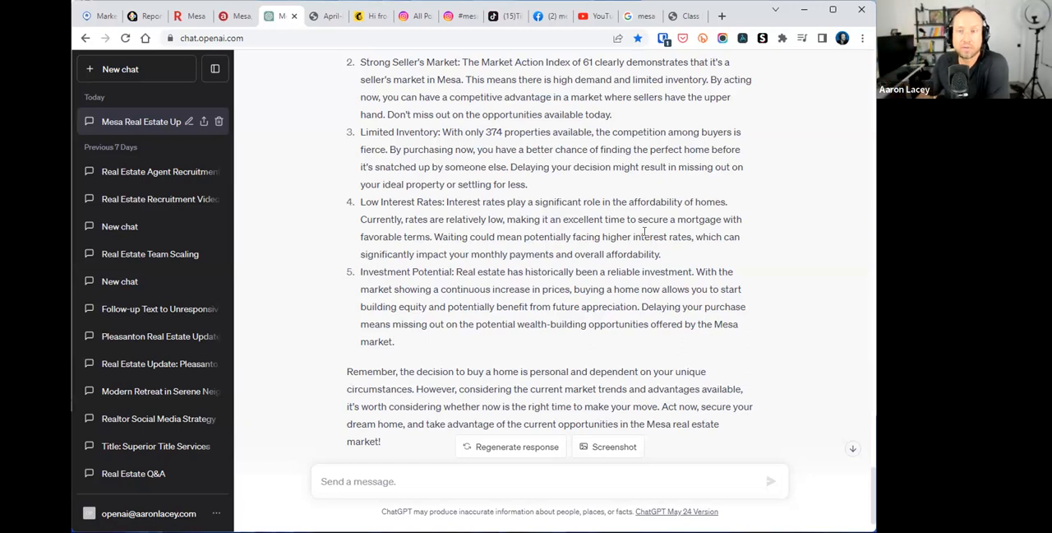
# - Search Google Images for '30 year mortgage interest rate graph' and preview The Mortgage Reports chart
pyautogui.click(720, 15)
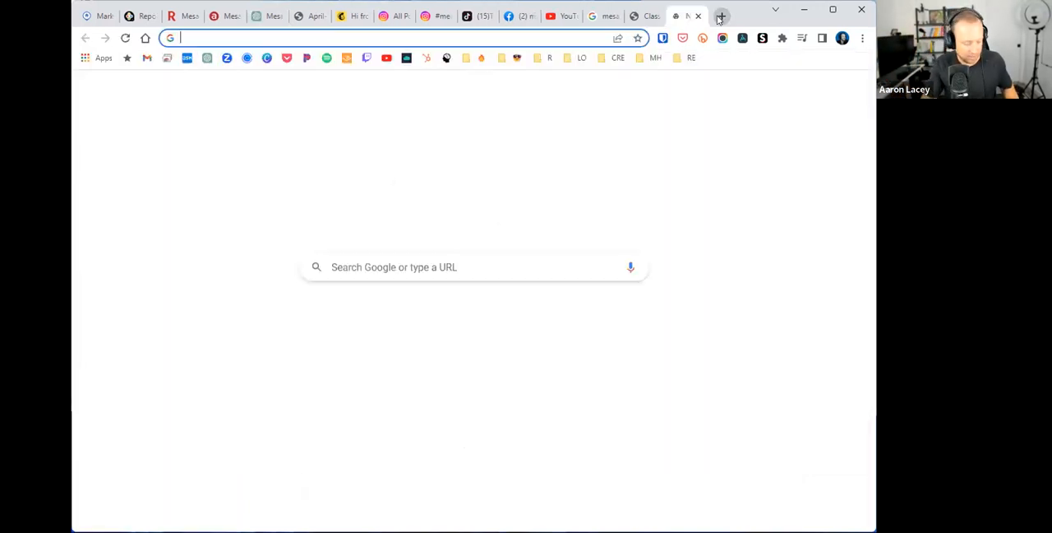
pyautogui.write('30 years')
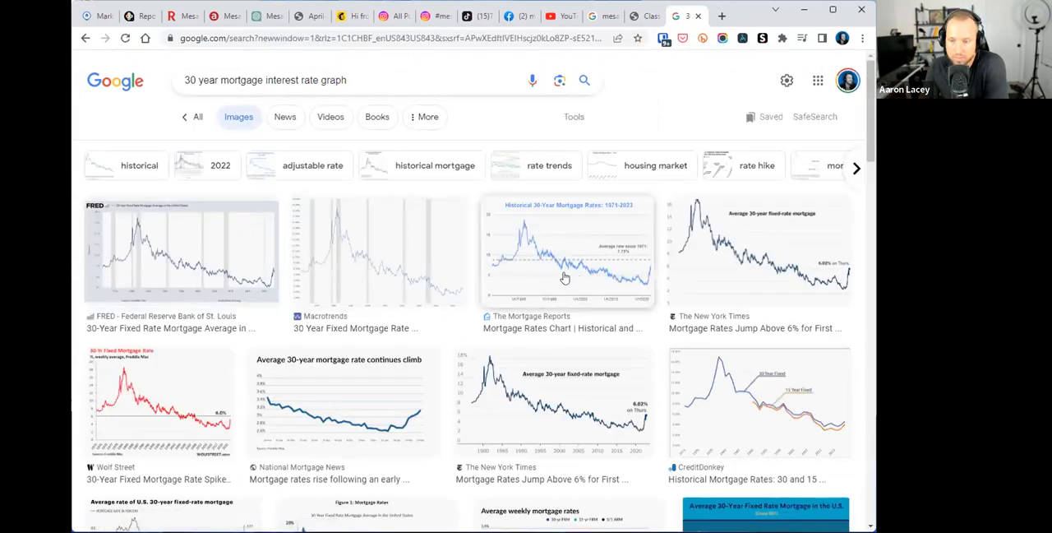
pyautogui.moveTo(576, 269)
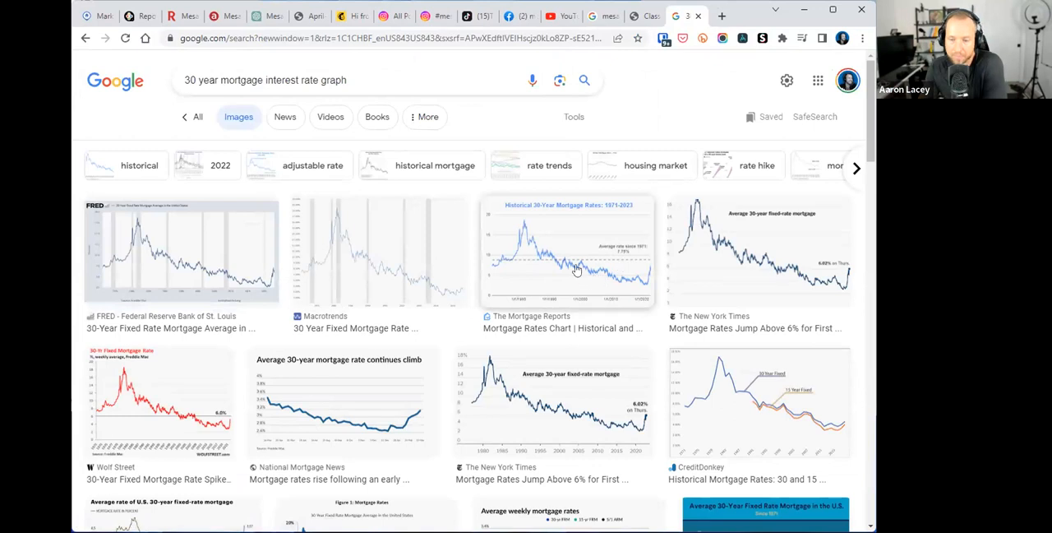
pyautogui.click(567, 251)
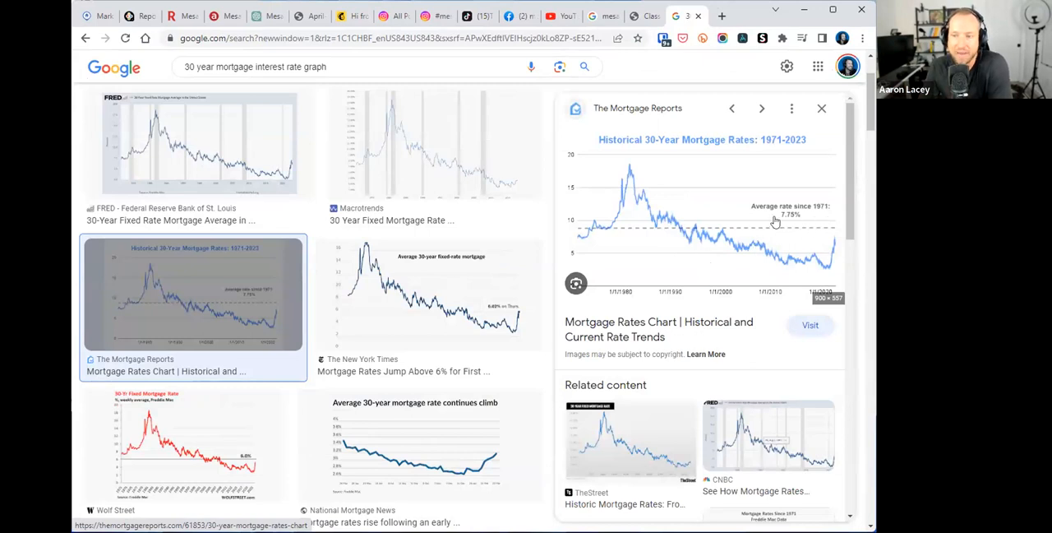
pyautogui.moveTo(784, 223)
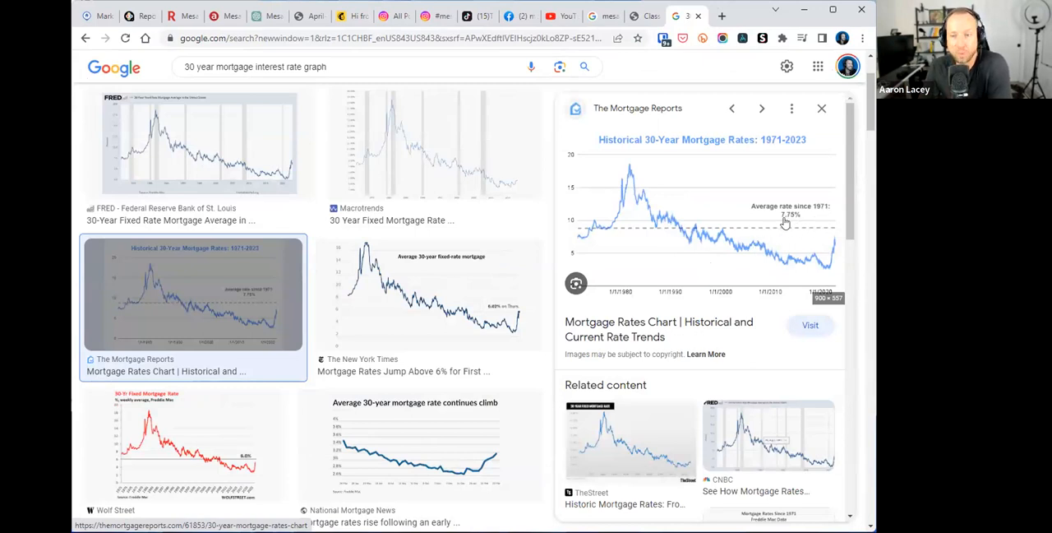
# - Visit The Mortgage Reports article and reach its historical 30-year rates chart, 1971–2023
pyautogui.click(809, 325)
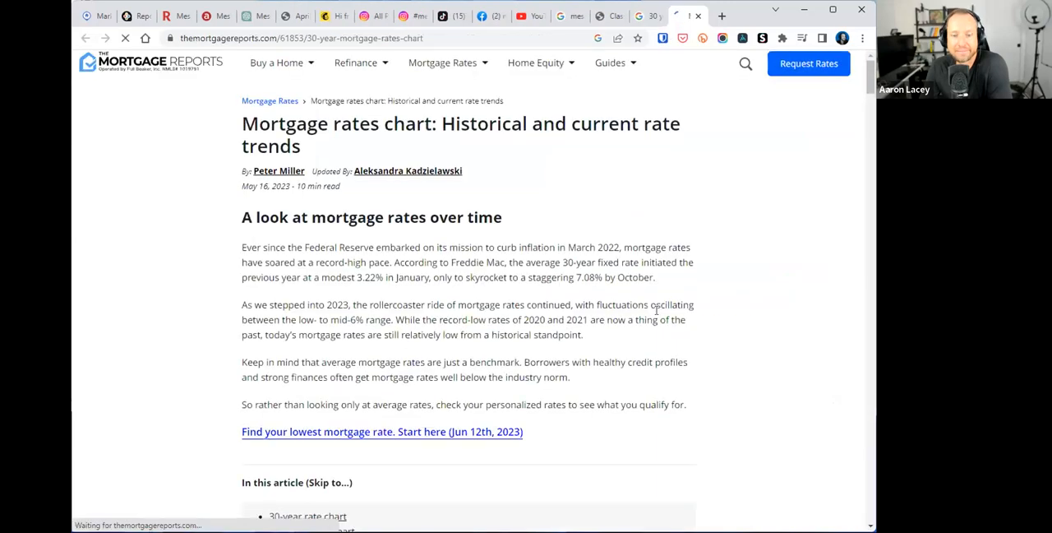
pyautogui.scroll(-3)
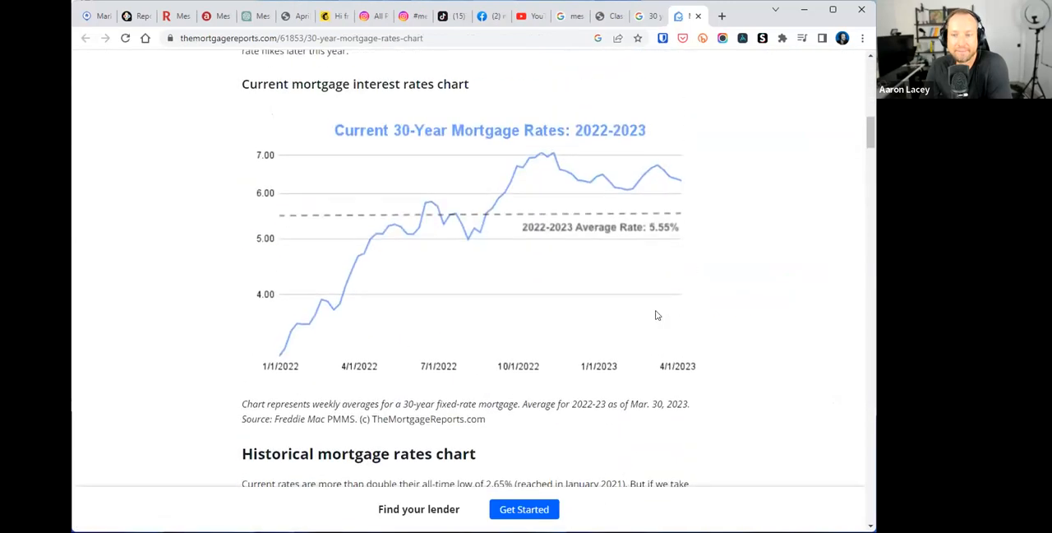
pyautogui.scroll(-3)
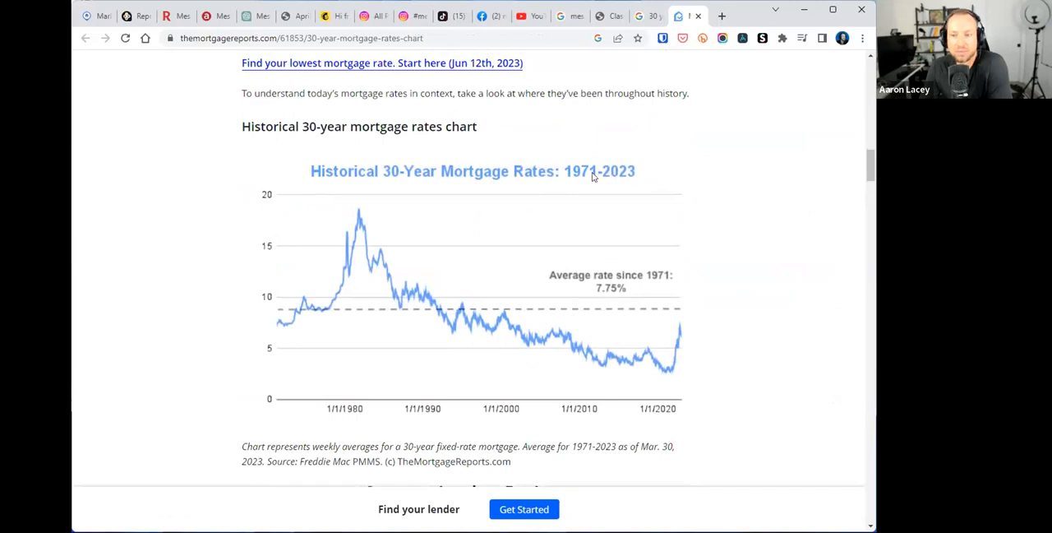
pyautogui.moveTo(392, 255)
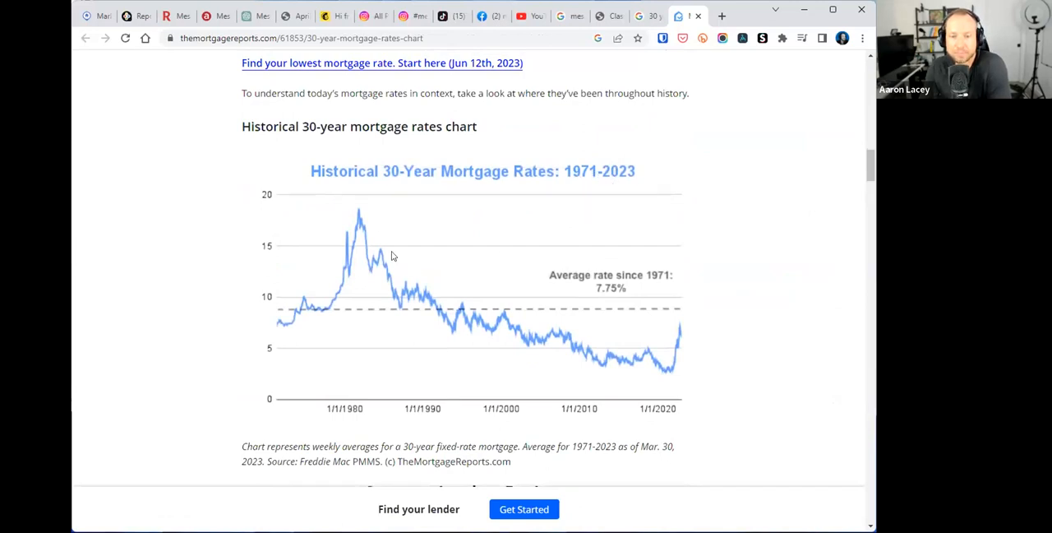
pyautogui.moveTo(366, 316)
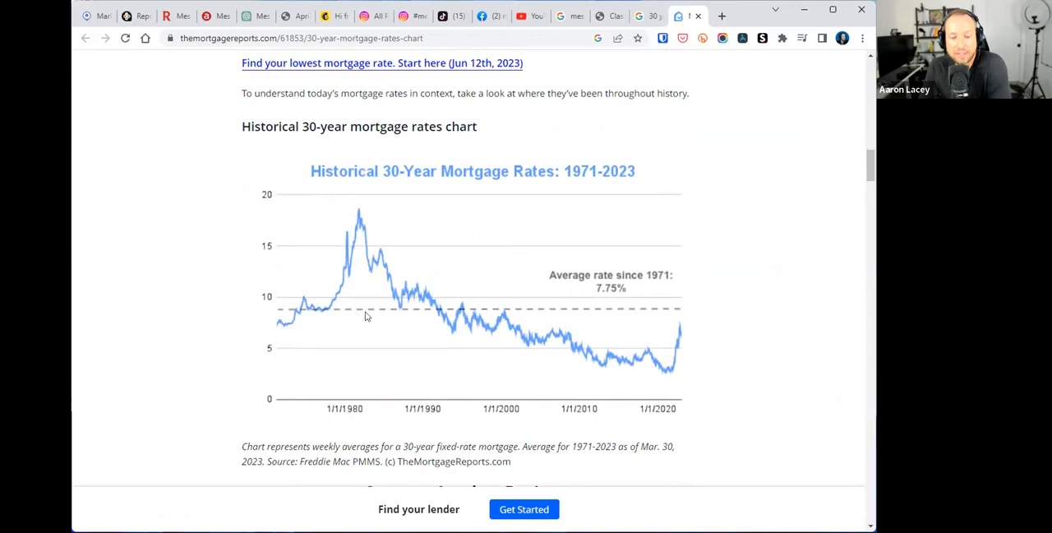
pyautogui.moveTo(617, 293)
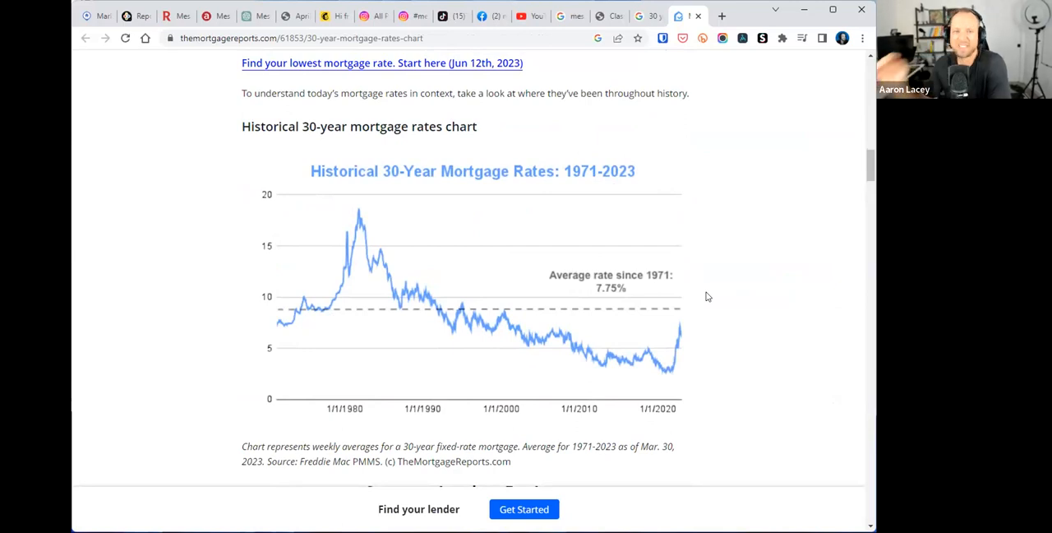
pyautogui.moveTo(676, 374)
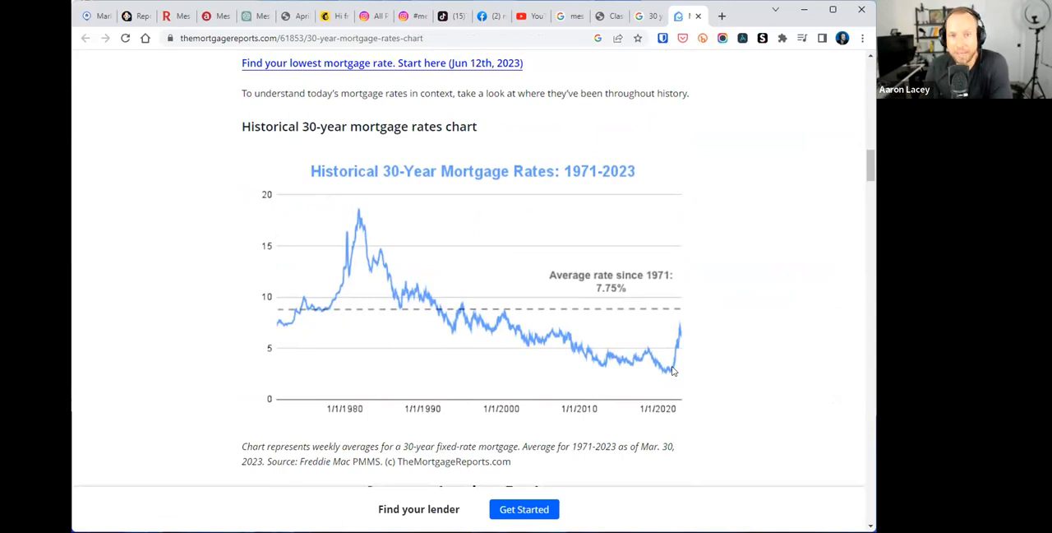
pyautogui.moveTo(709, 330)
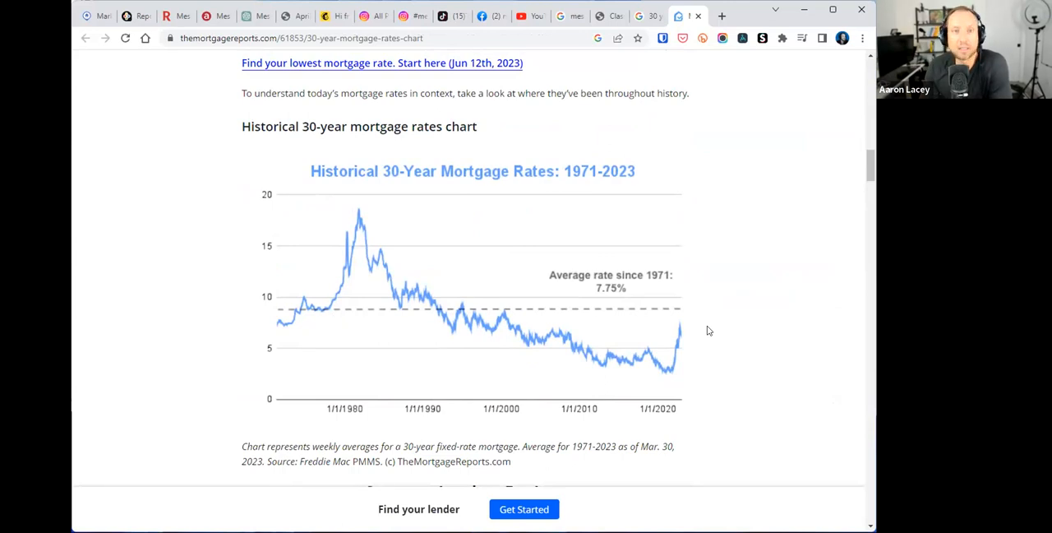
pyautogui.moveTo(708, 357)
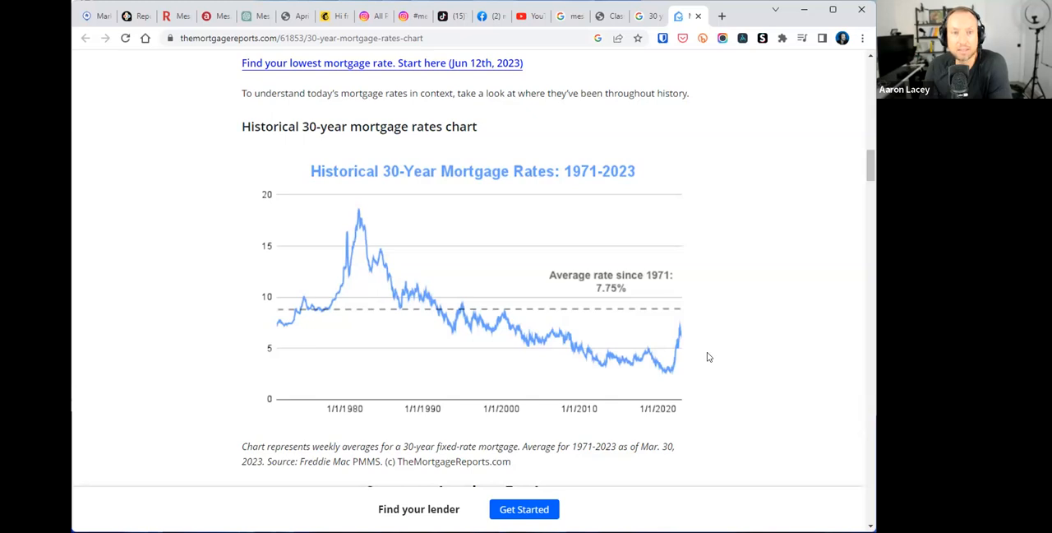
pyautogui.moveTo(676, 369)
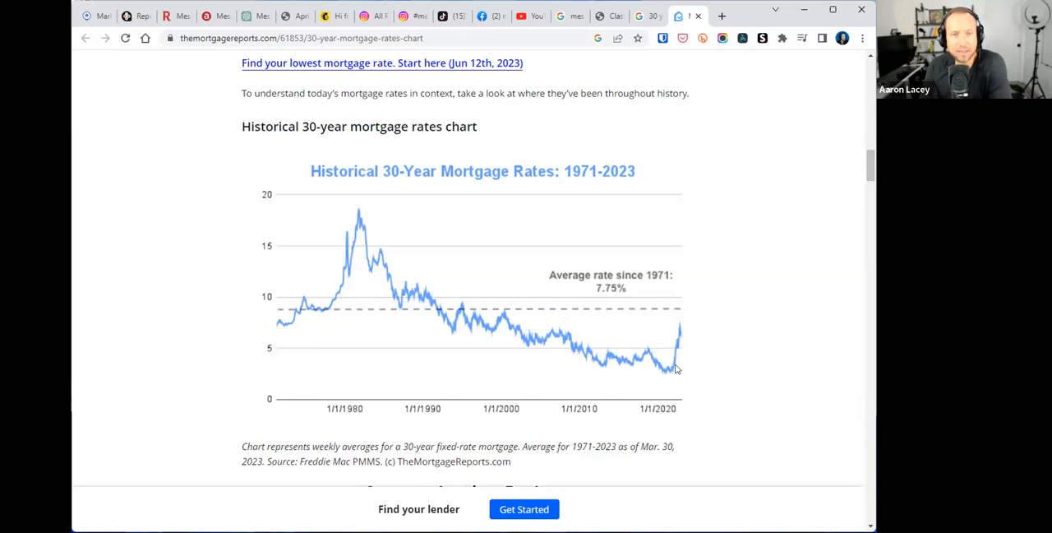
pyautogui.moveTo(678, 315)
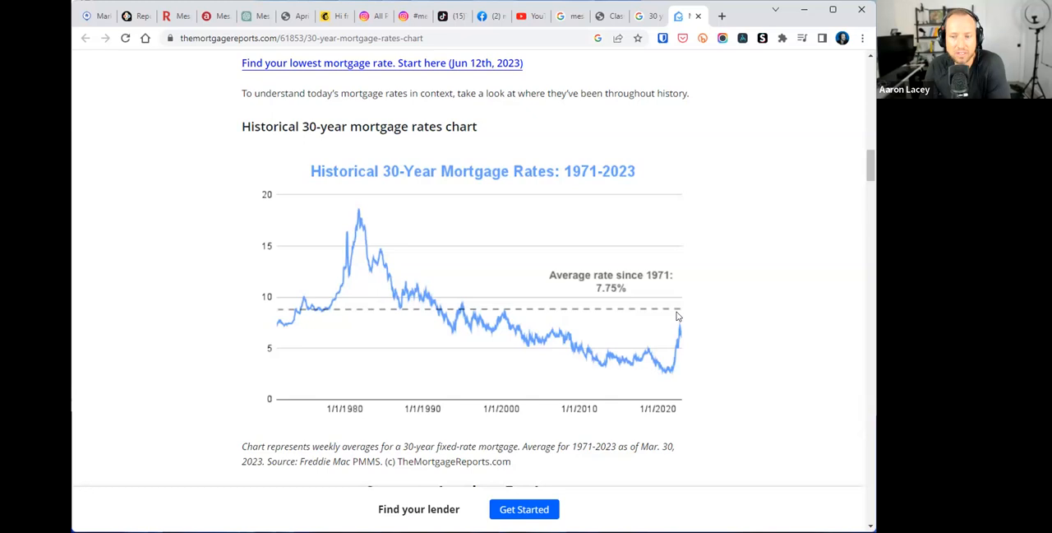
pyautogui.moveTo(627, 293)
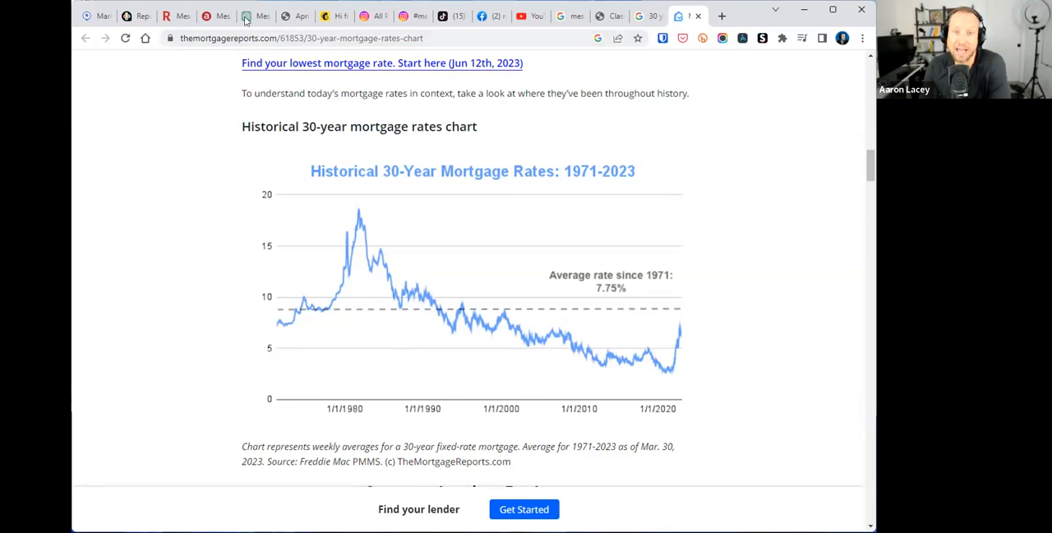
# - Return to ChatGPT's buy-now answer and show its five Mesa reasons and closing paragraph
pyautogui.click(257, 16)
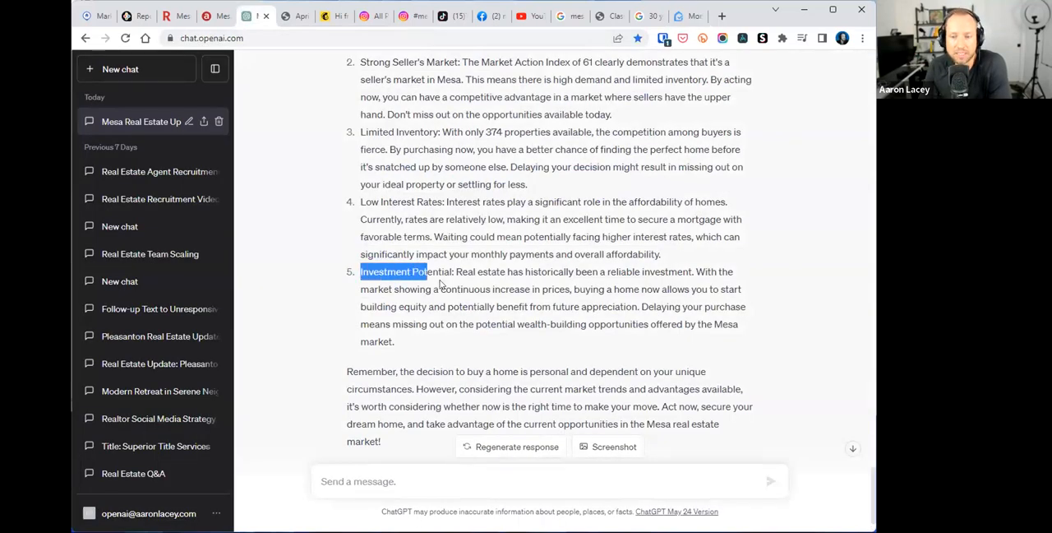
pyautogui.click(477, 284)
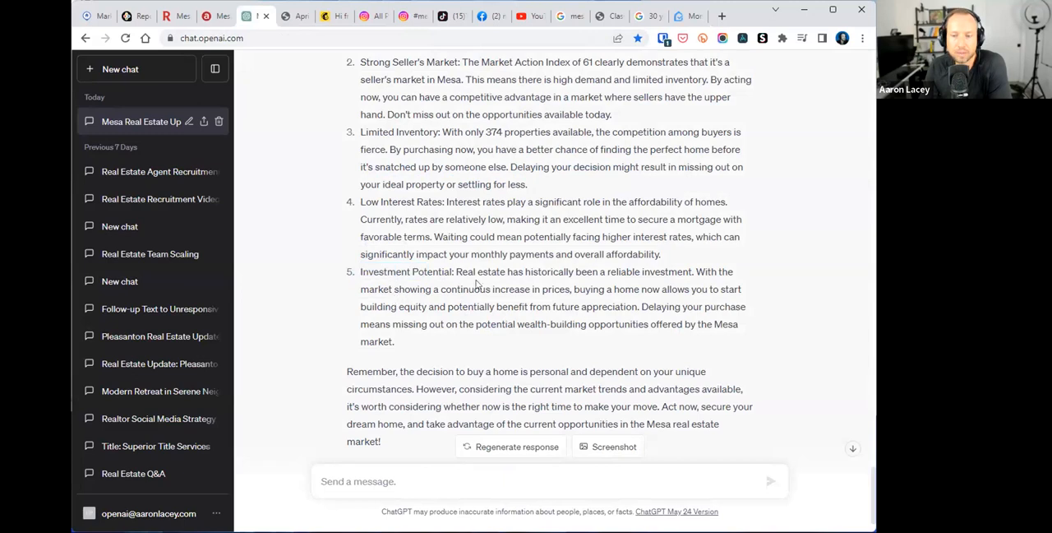
pyautogui.scroll(-3)
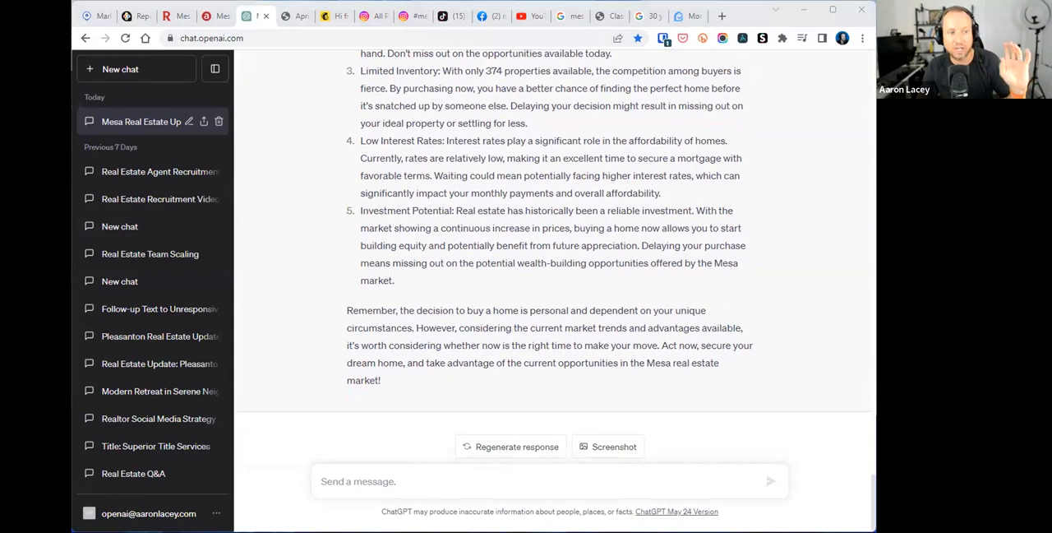
pyautogui.moveTo(466, 183)
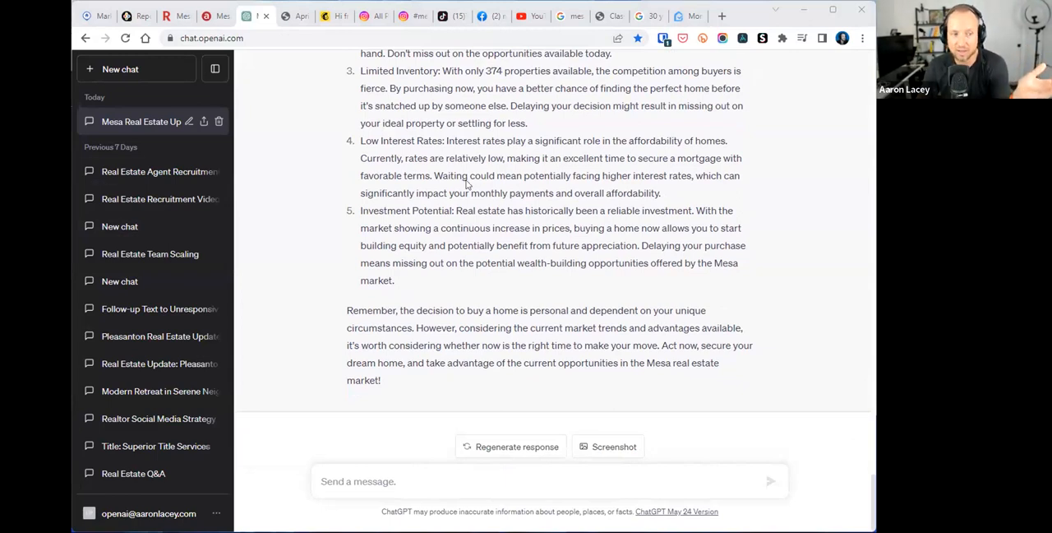
pyautogui.moveTo(482, 187)
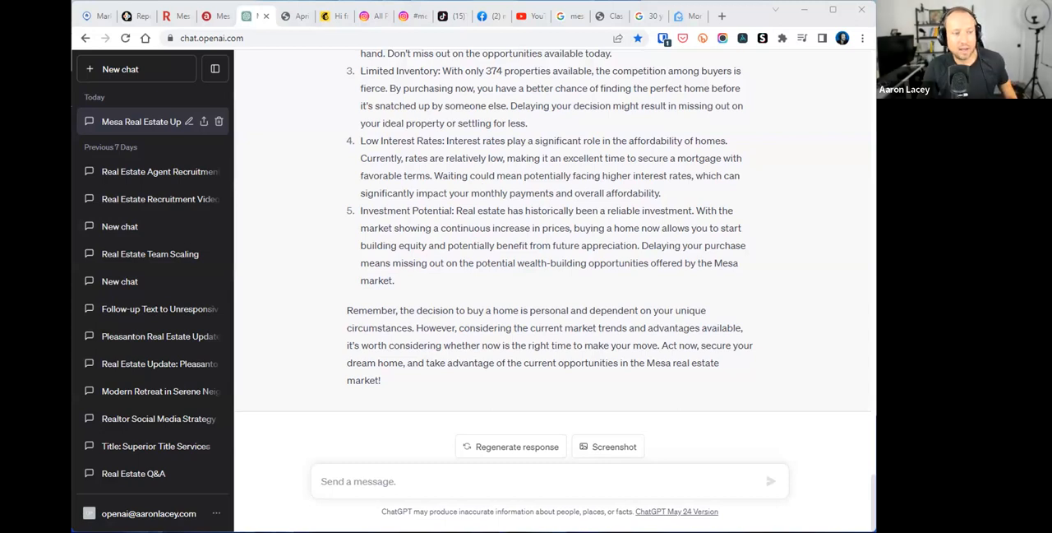
pyautogui.moveTo(444, 493)
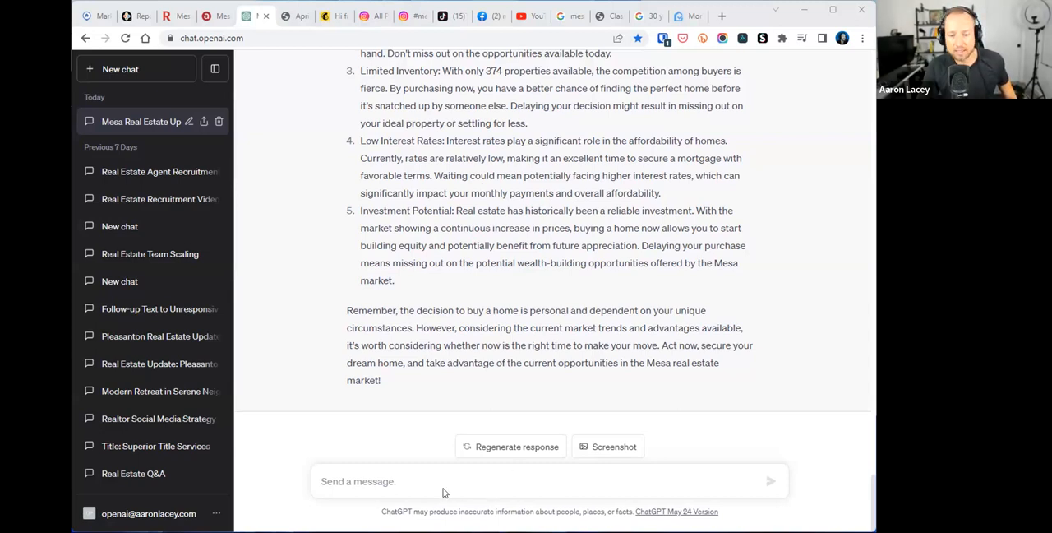
# - Send 'Script this into an email that includes objection handling' to ChatGPT
pyautogui.write('Script this into an email that includes objection handling')
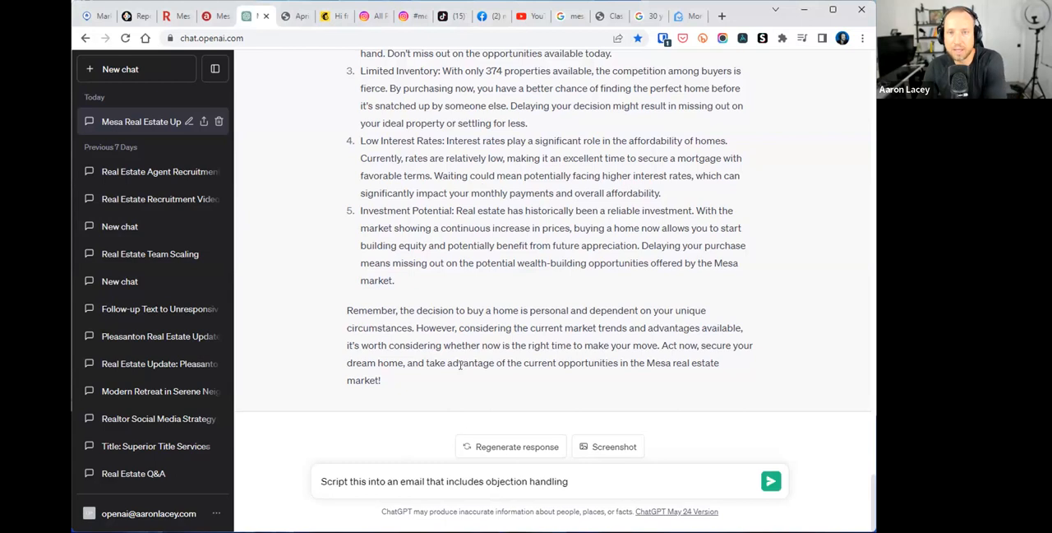
pyautogui.moveTo(357, 429)
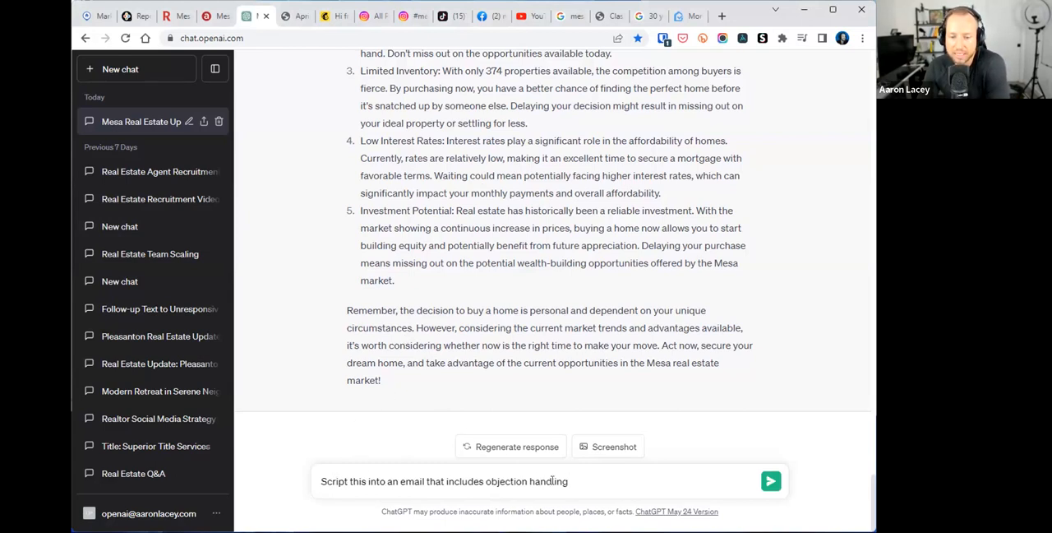
pyautogui.tripleClick(448, 481)
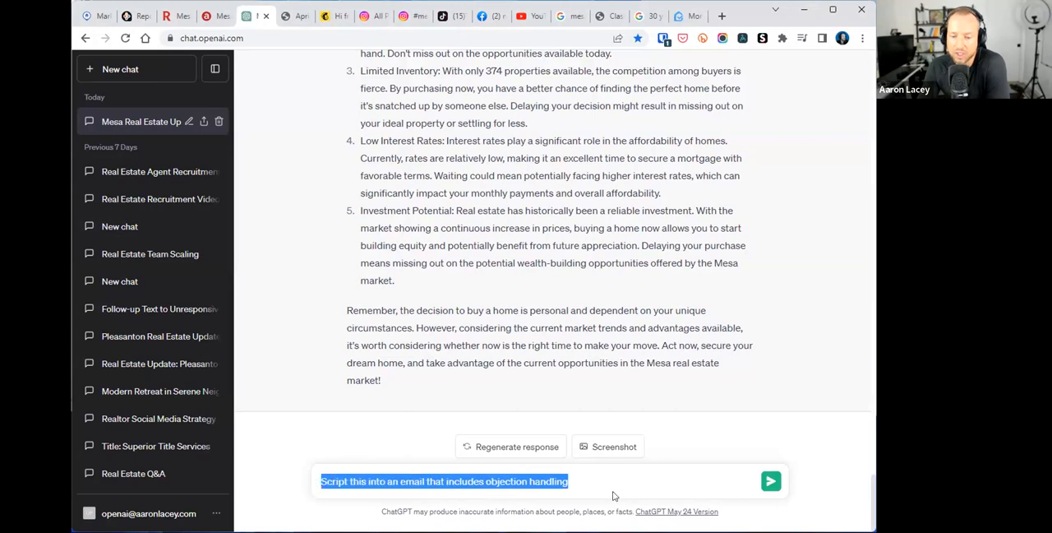
pyautogui.click(621, 480)
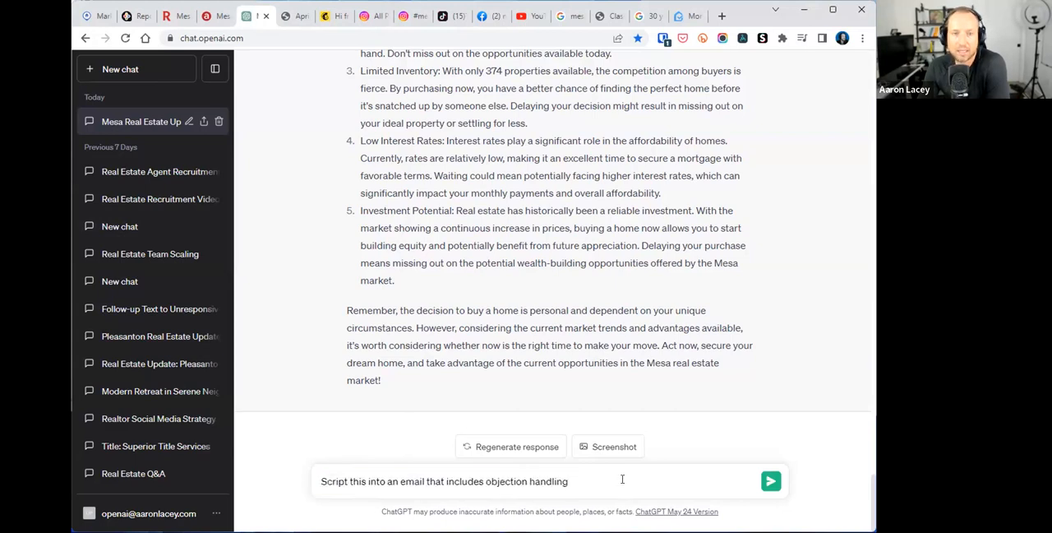
pyautogui.click(771, 482)
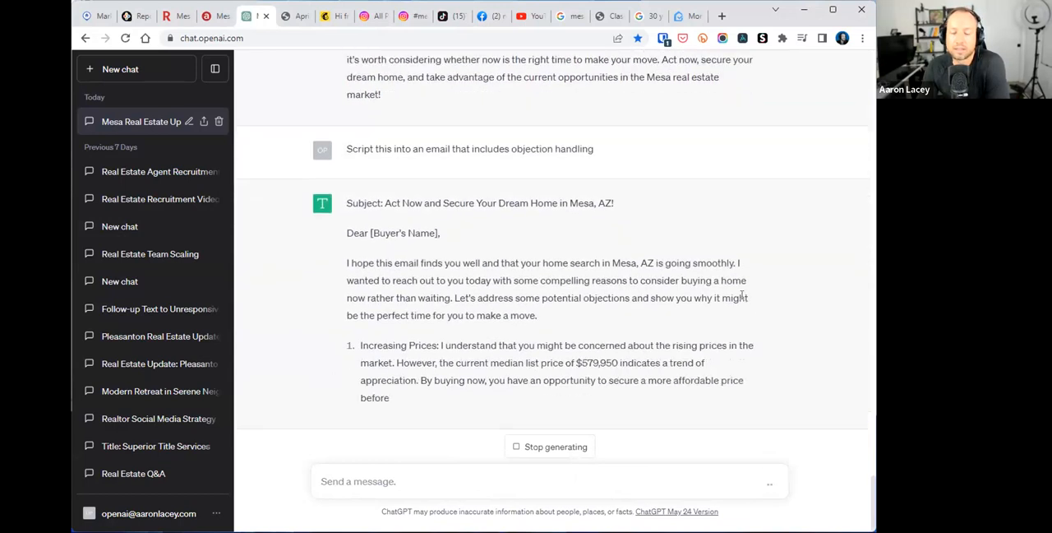
# - Read the objection-handling email's five buyer concerns and closing, highlighting the more-affordable-price sentence
pyautogui.scroll(-3)
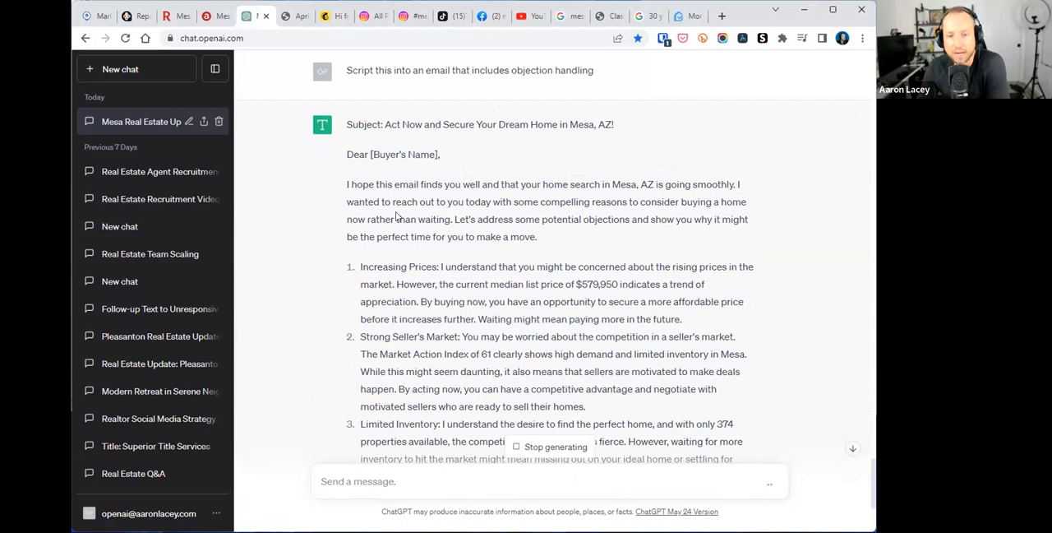
pyautogui.moveTo(387, 266)
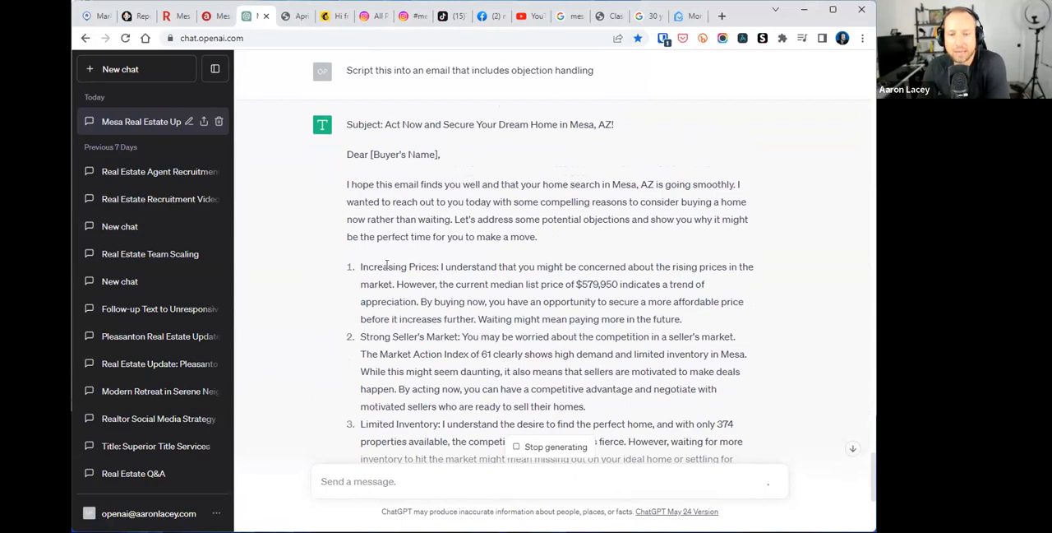
pyautogui.scroll(-3)
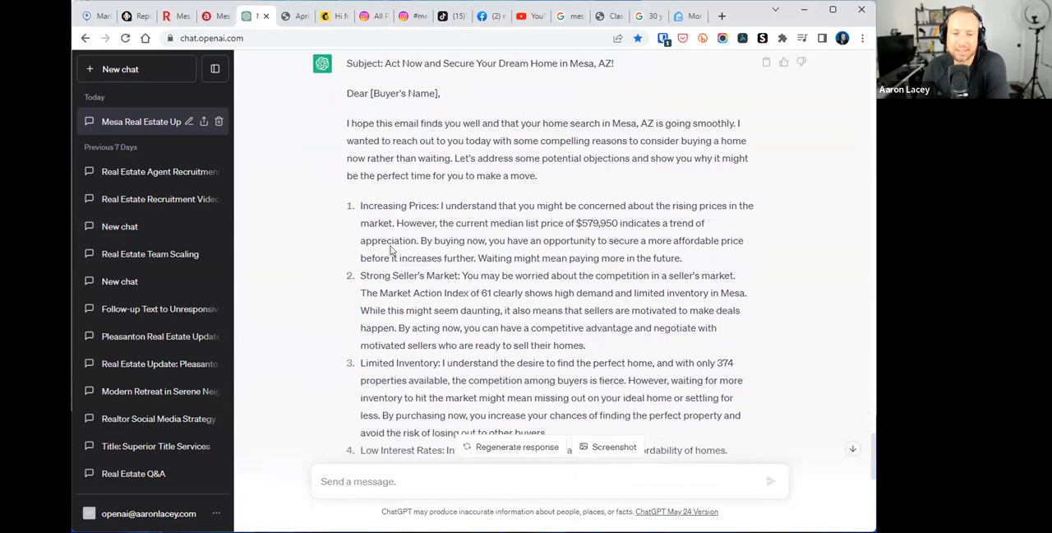
pyautogui.scroll(-3)
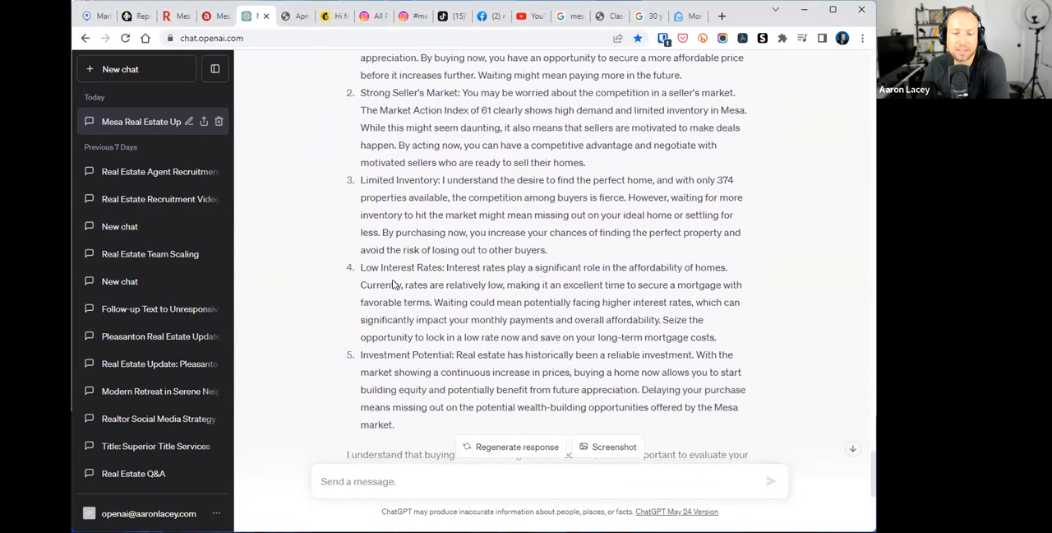
pyautogui.scroll(-3)
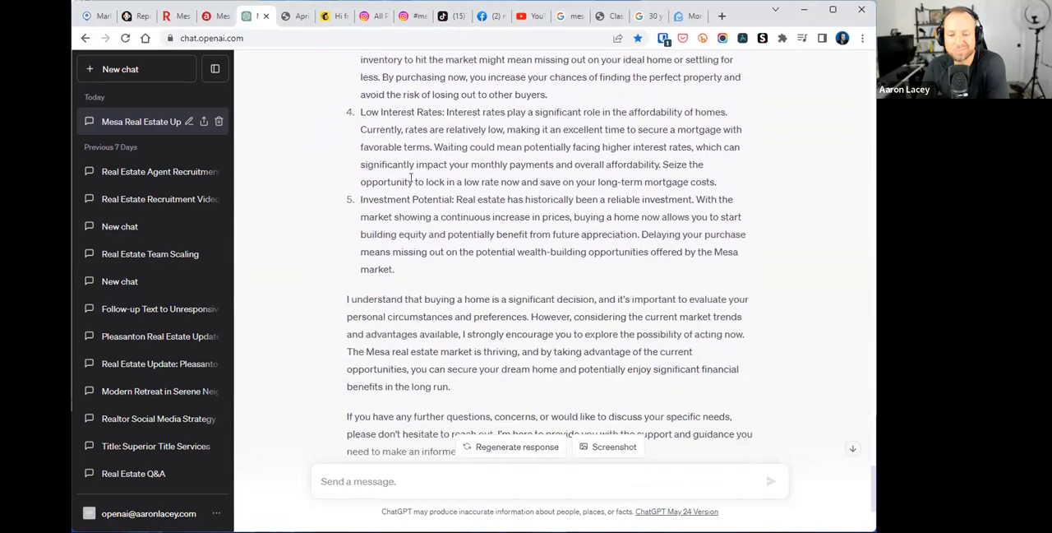
pyautogui.scroll(3)
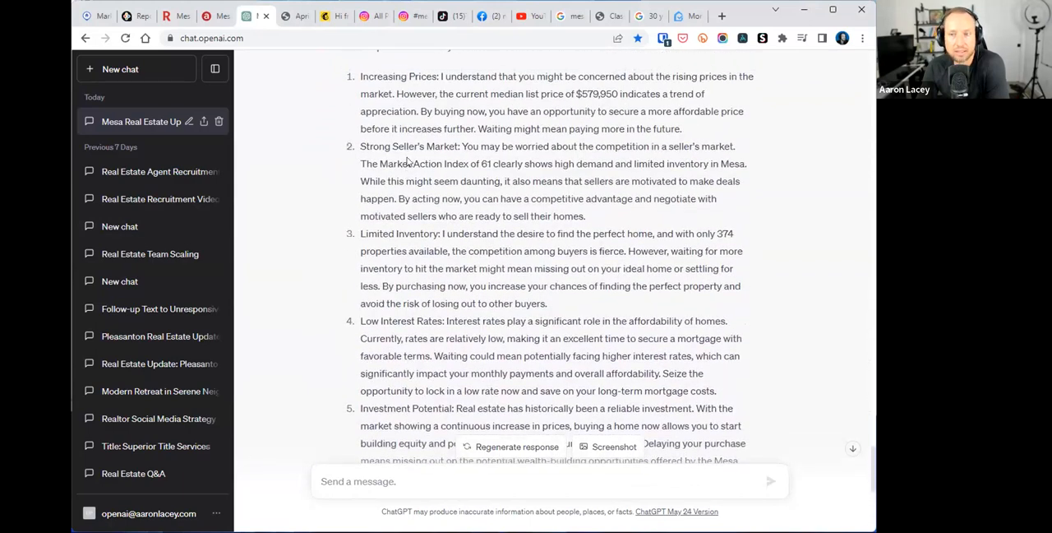
pyautogui.moveTo(419, 111); pyautogui.dragTo(485, 111)
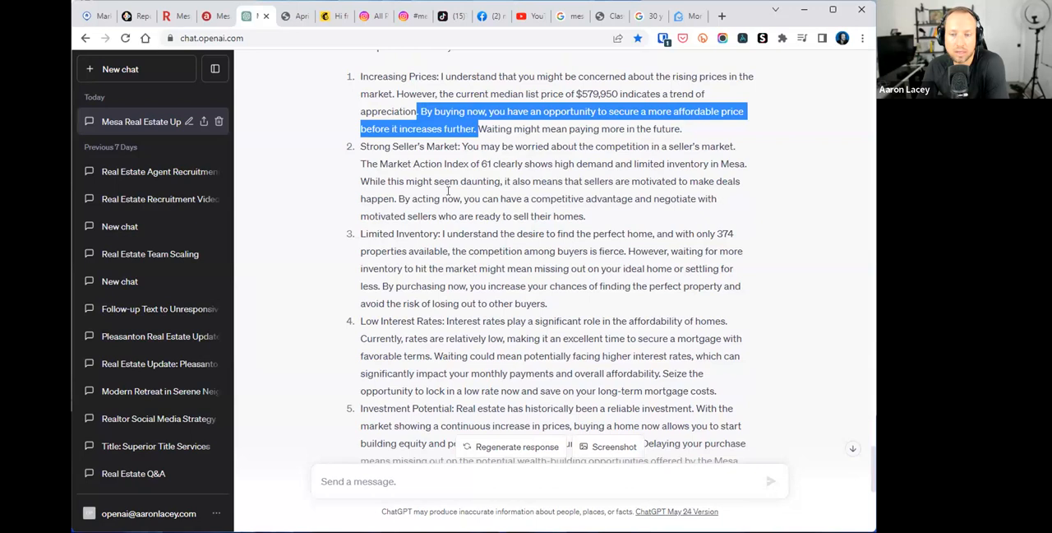
pyautogui.moveTo(458, 198)
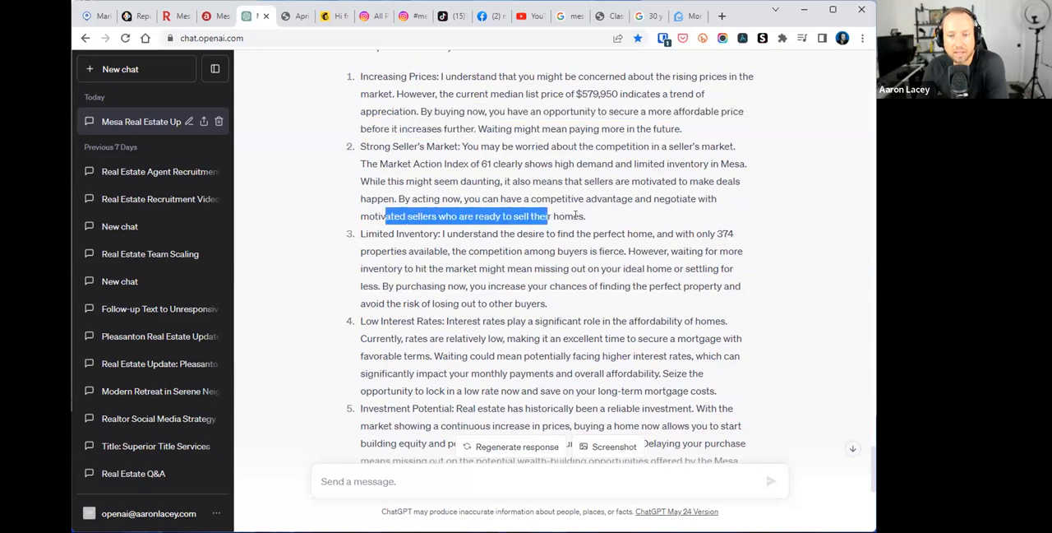
pyautogui.scroll(-3)
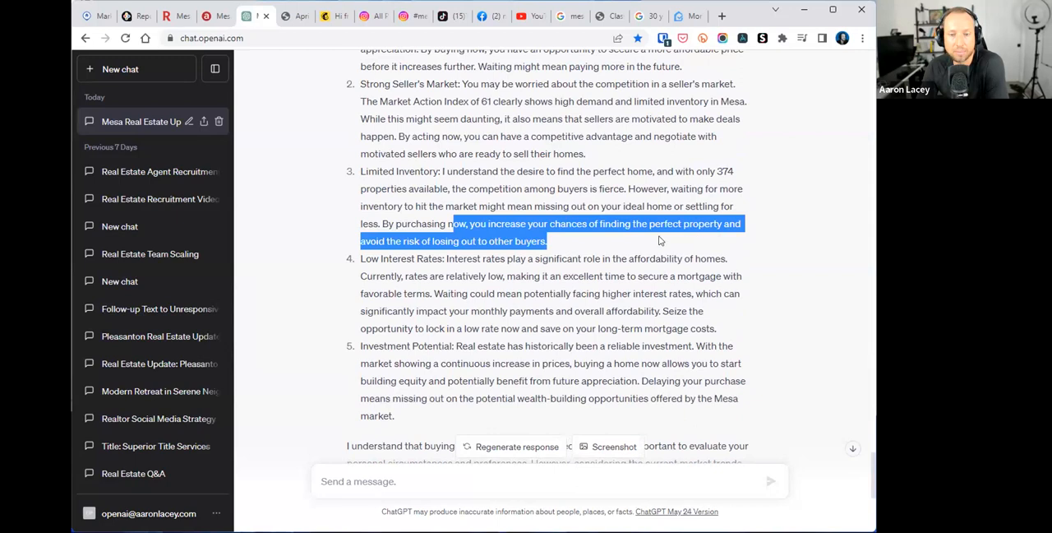
pyautogui.click(442, 240)
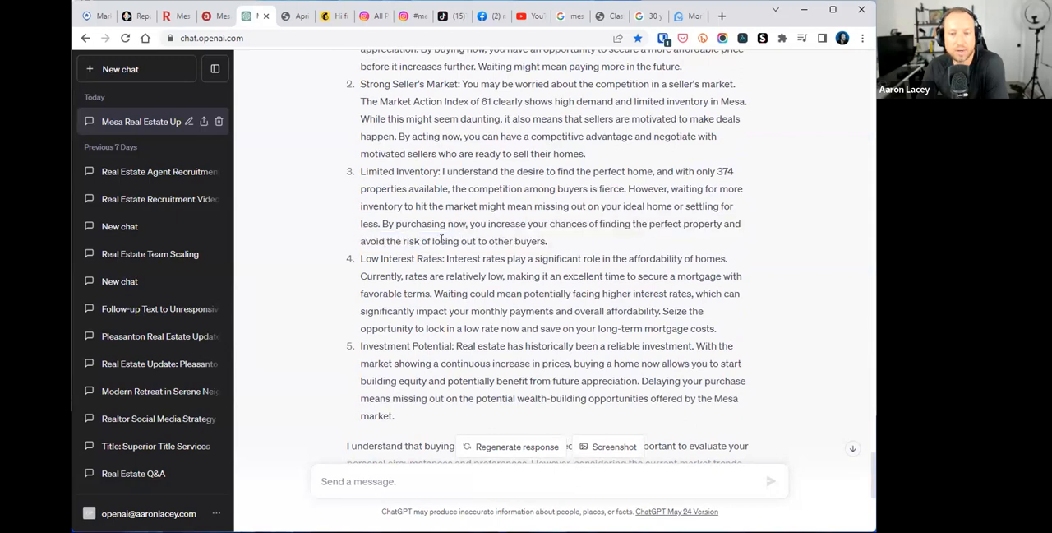
pyautogui.scroll(-3)
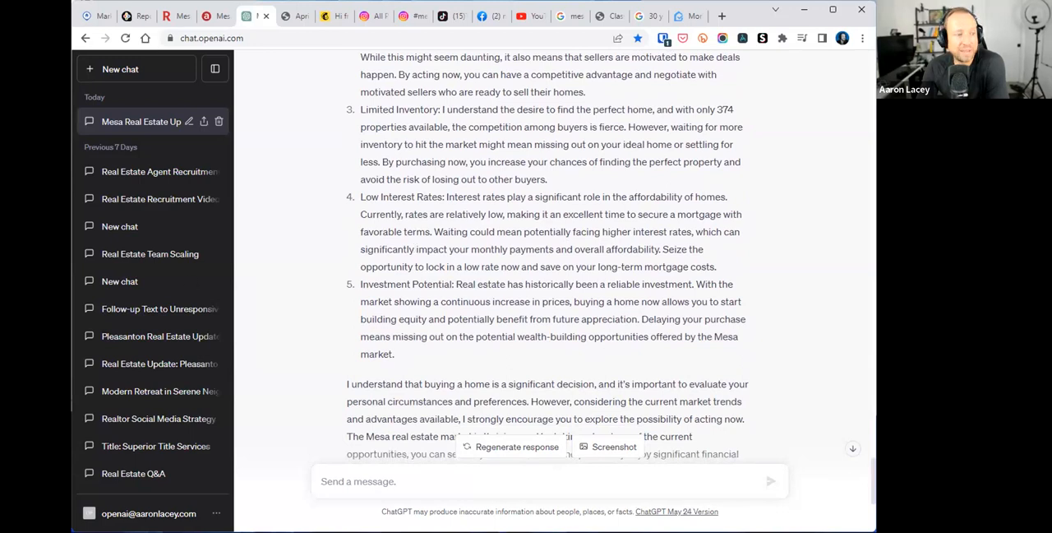
pyautogui.scroll(-3)
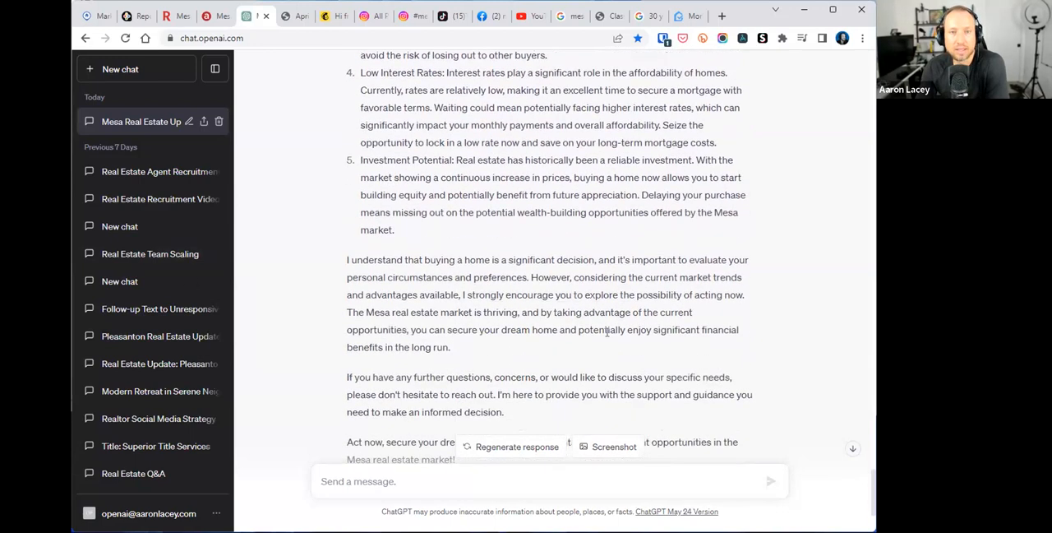
pyautogui.moveTo(588, 288)
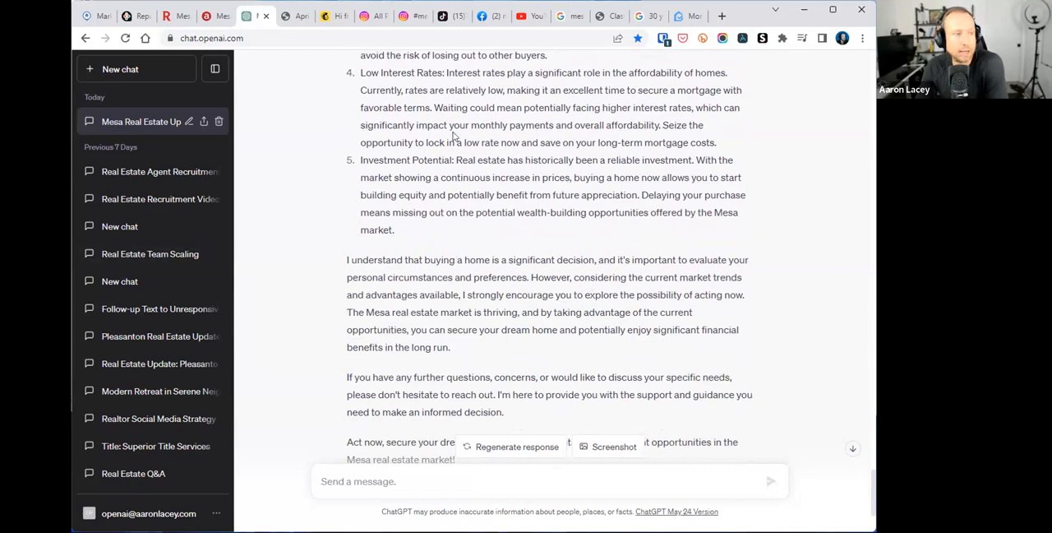
pyautogui.moveTo(544, 239)
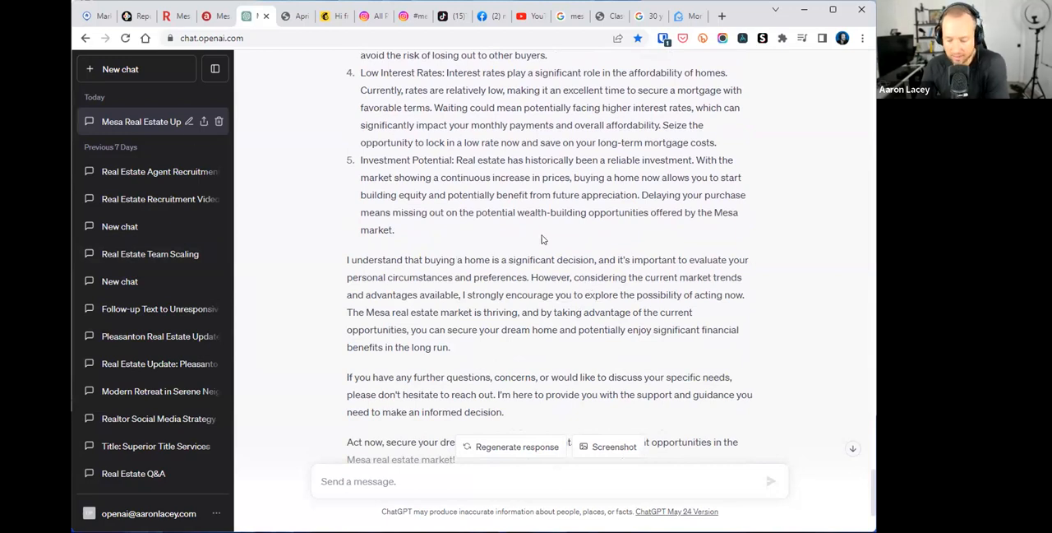
pyautogui.moveTo(557, 152)
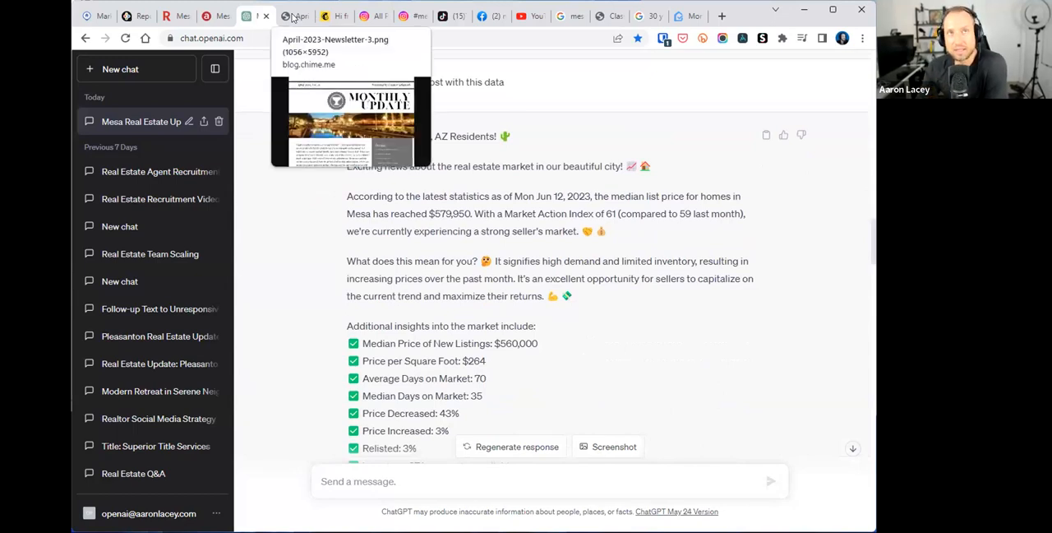
# - View the April 2023 'Monthly Update' realty newsletter example down to the 'Crystal Clear' newsletter
pyautogui.click(352, 111)
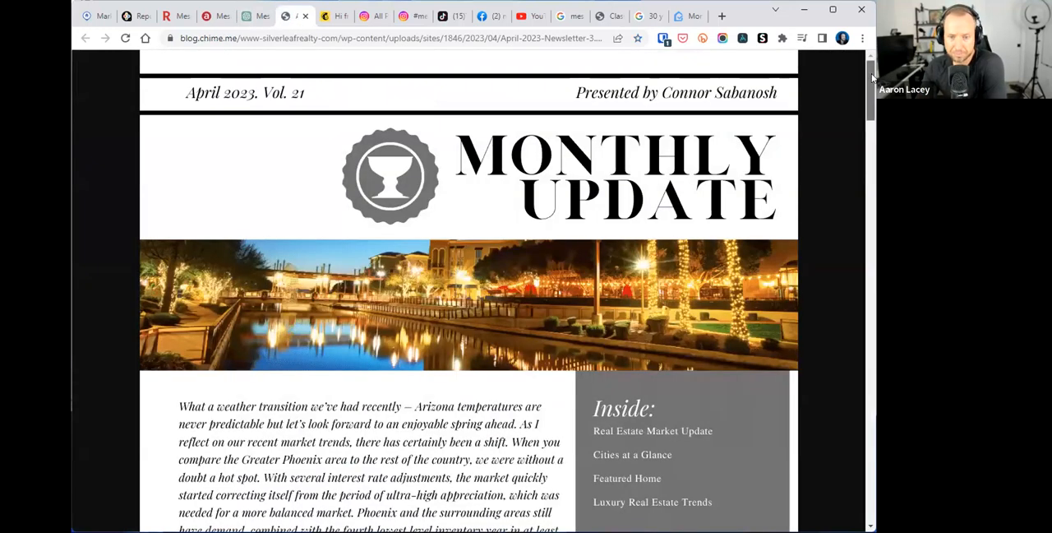
pyautogui.scroll(-3)
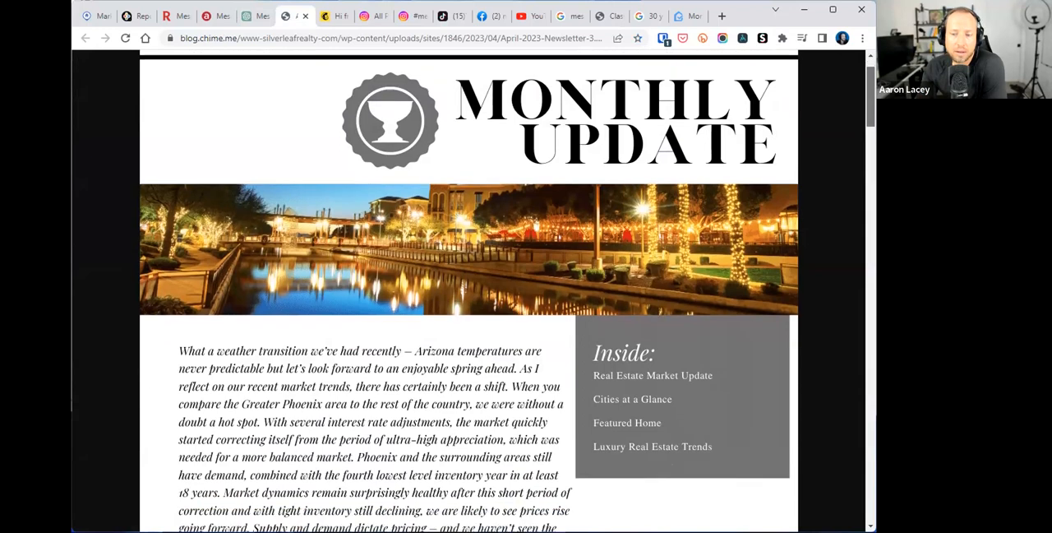
pyautogui.scroll(-3)
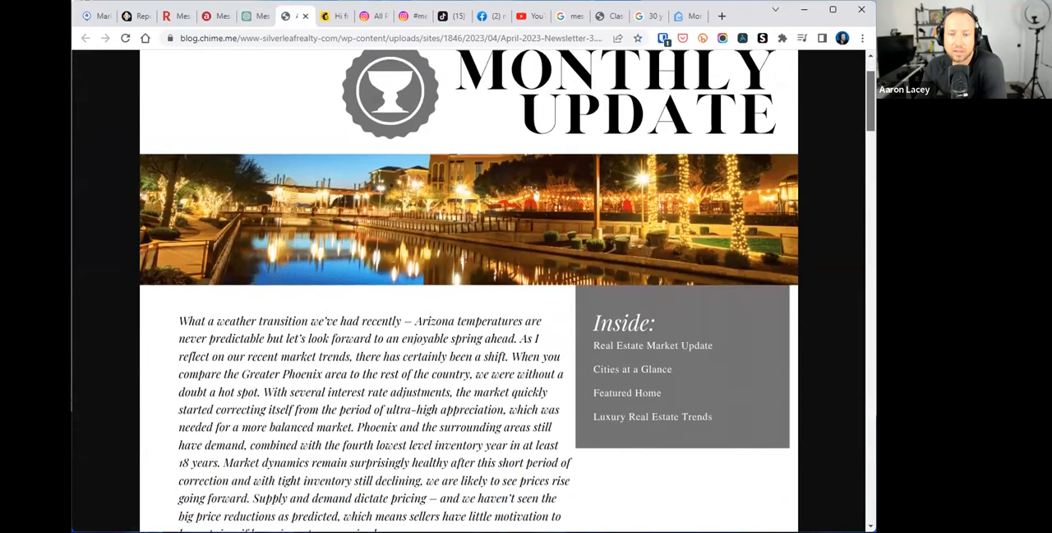
pyautogui.scroll(-3)
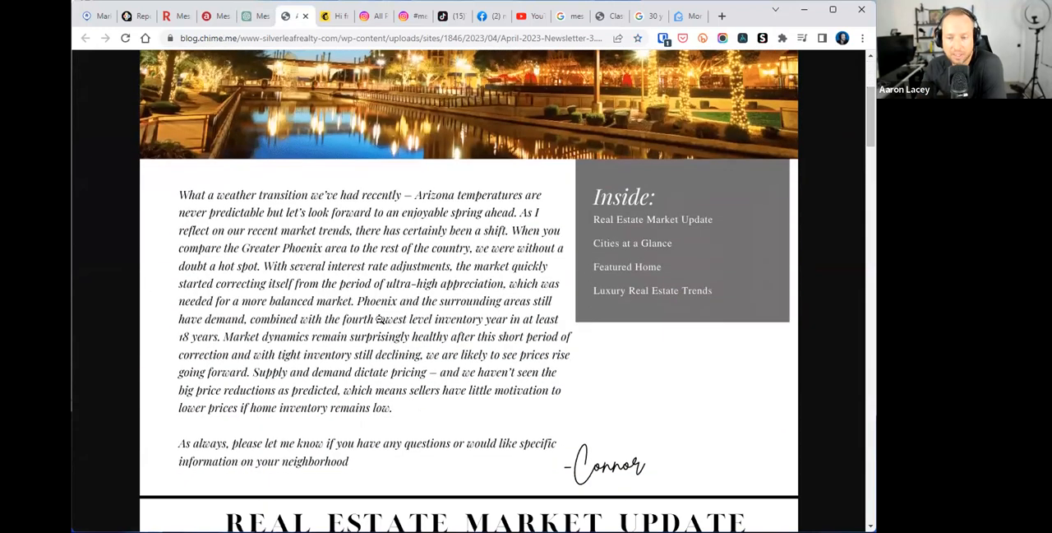
pyautogui.scroll(-3)
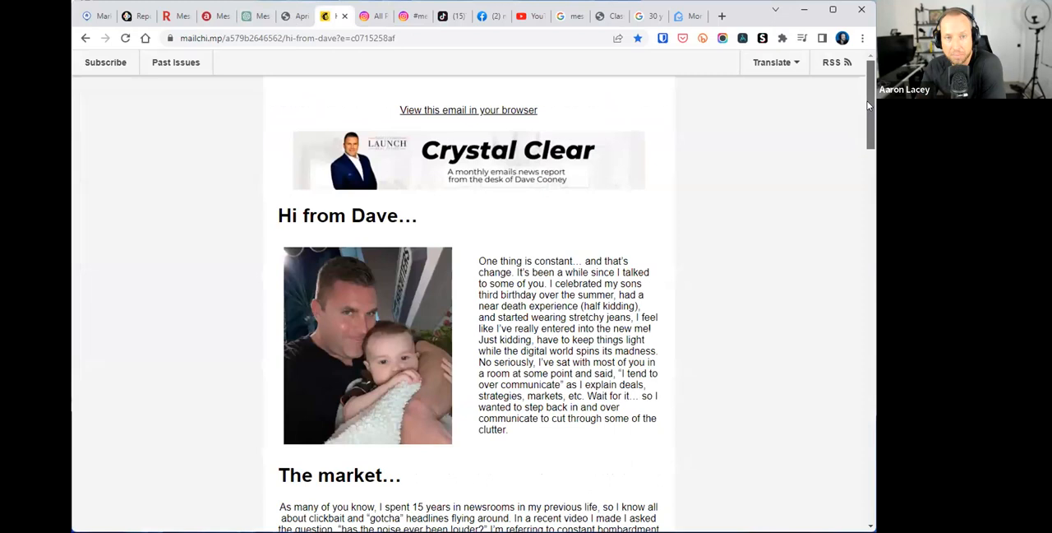
pyautogui.scroll(-3)
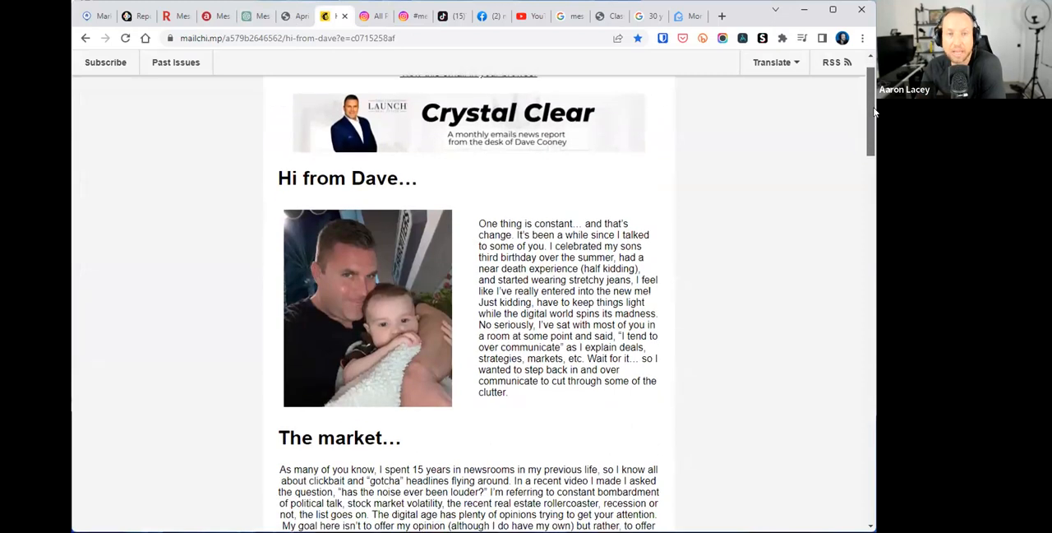
pyautogui.scroll(-3)
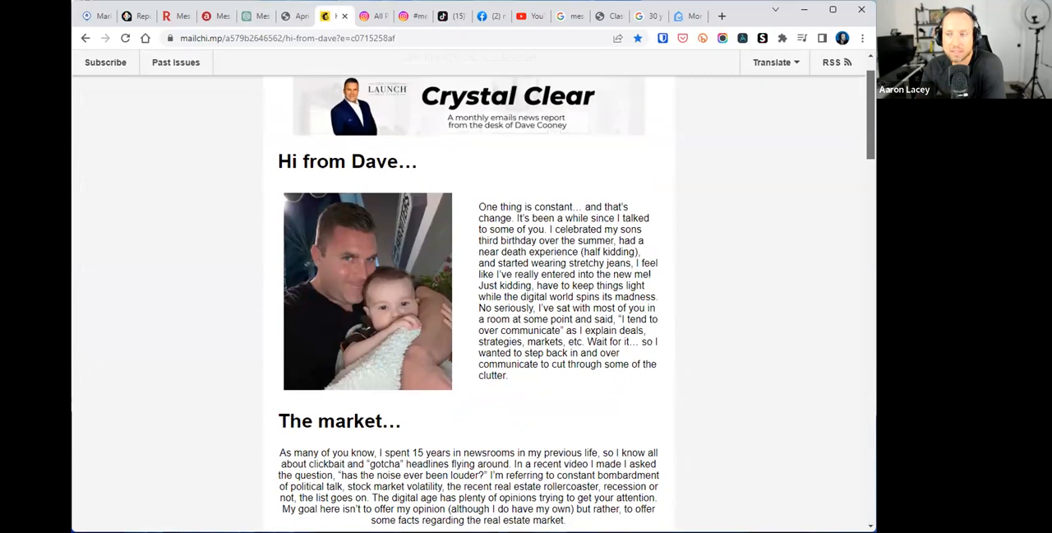
pyautogui.scroll(-3)
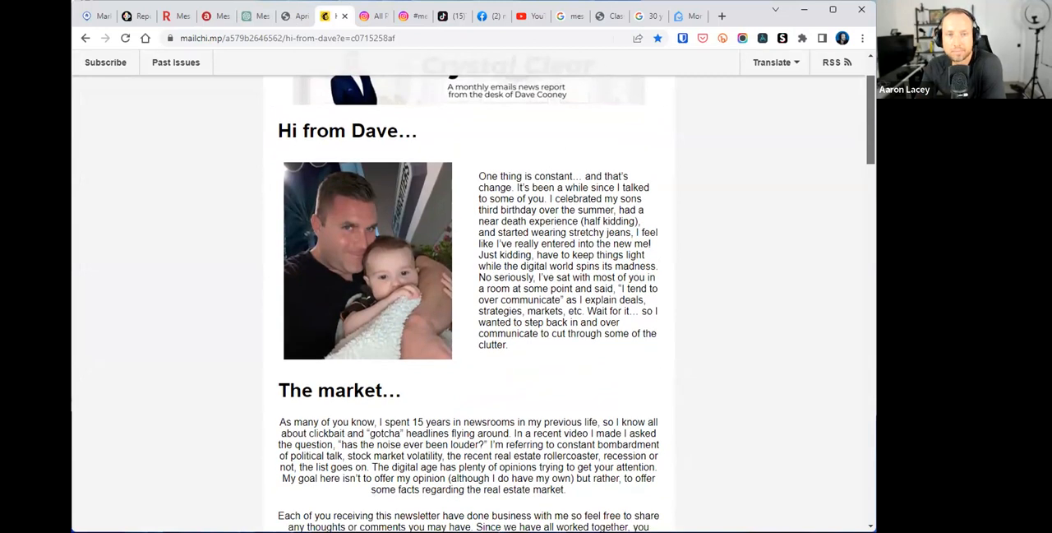
pyautogui.scroll(-3)
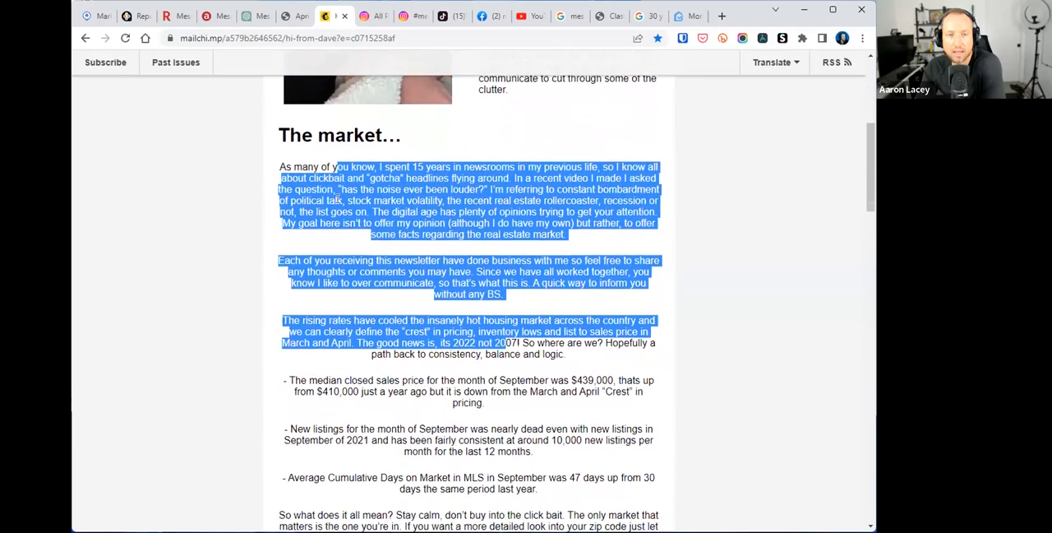
pyautogui.scroll(-3)
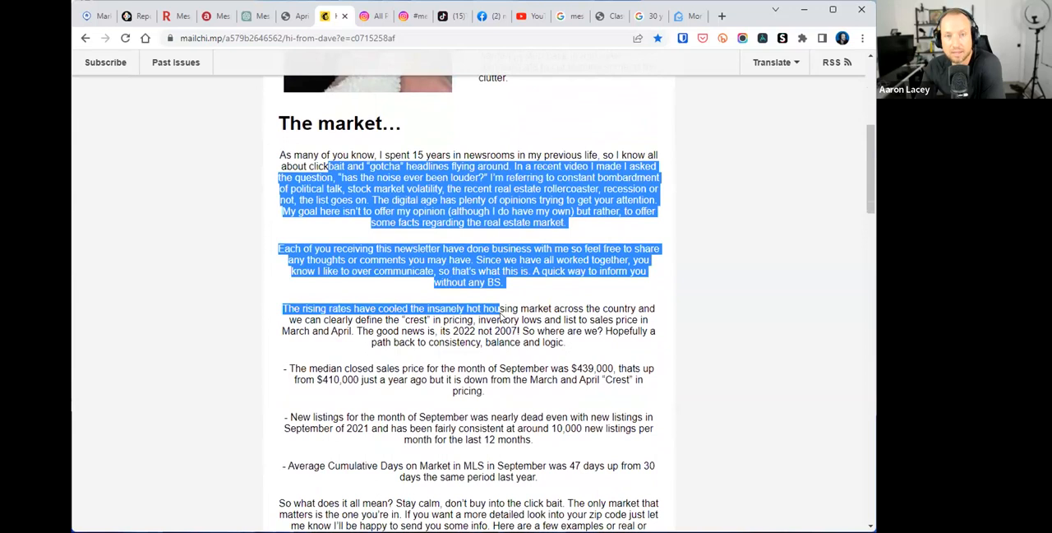
pyautogui.scroll(-3)
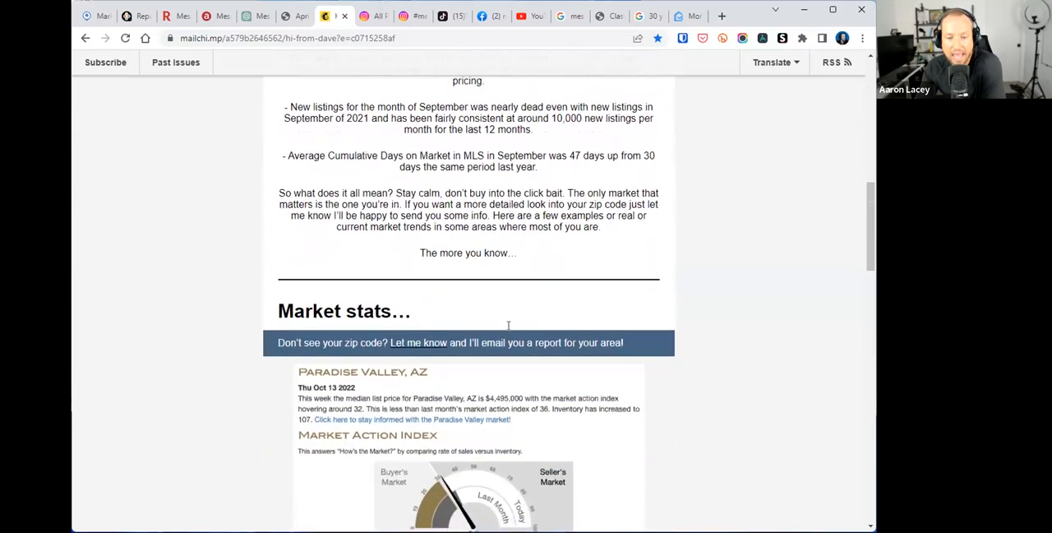
pyautogui.scroll(-3)
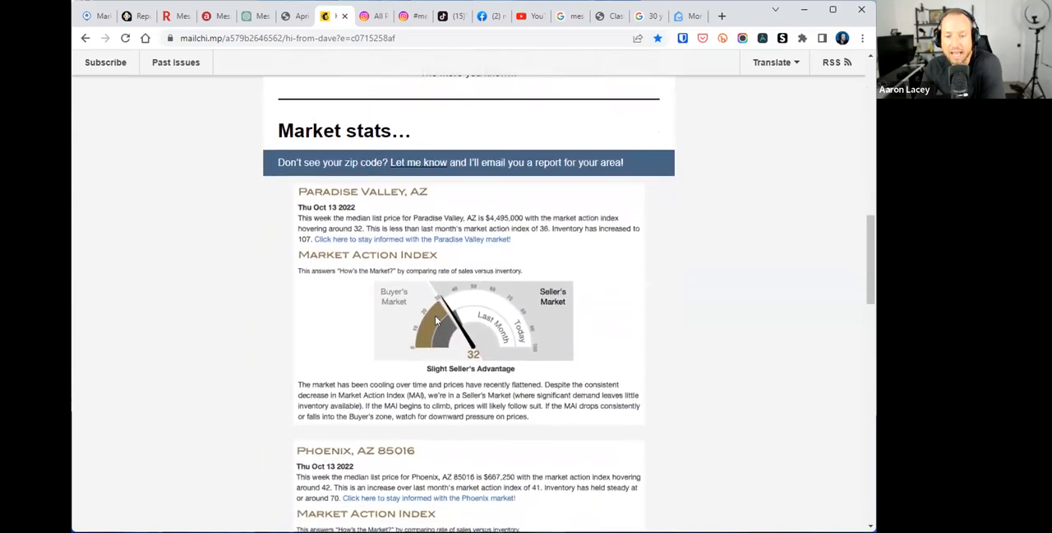
pyautogui.scroll(-3)
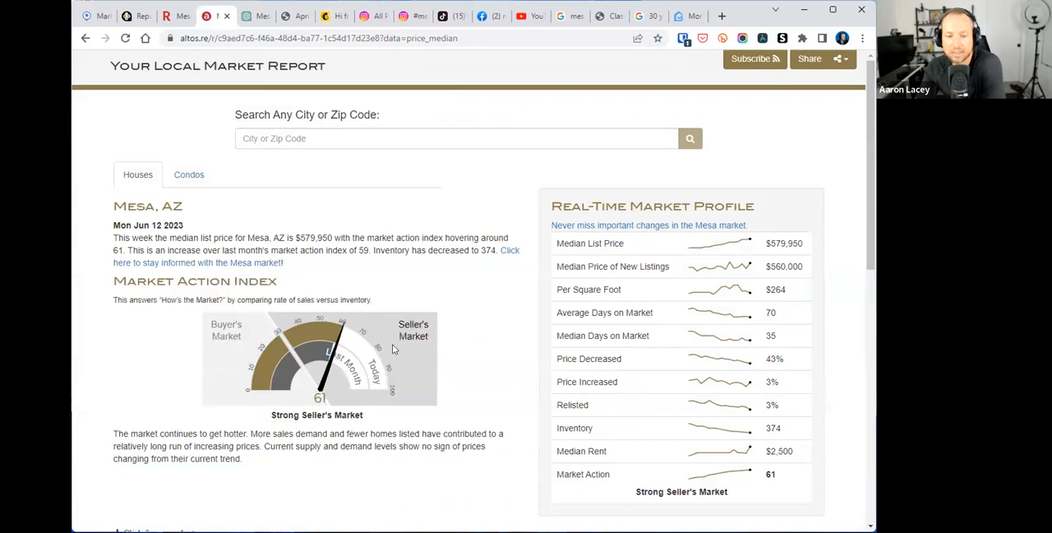
pyautogui.moveTo(434, 344)
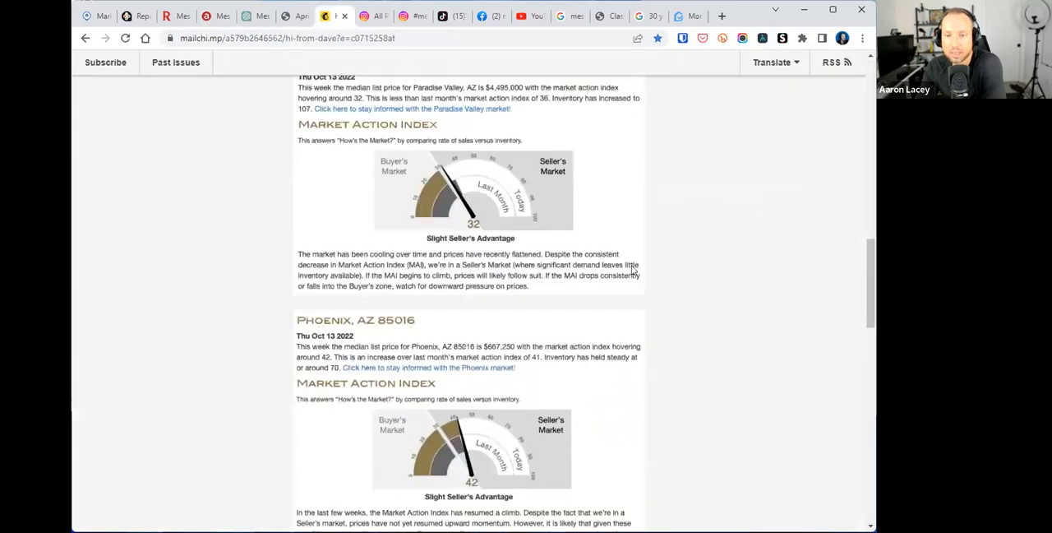
pyautogui.scroll(-3)
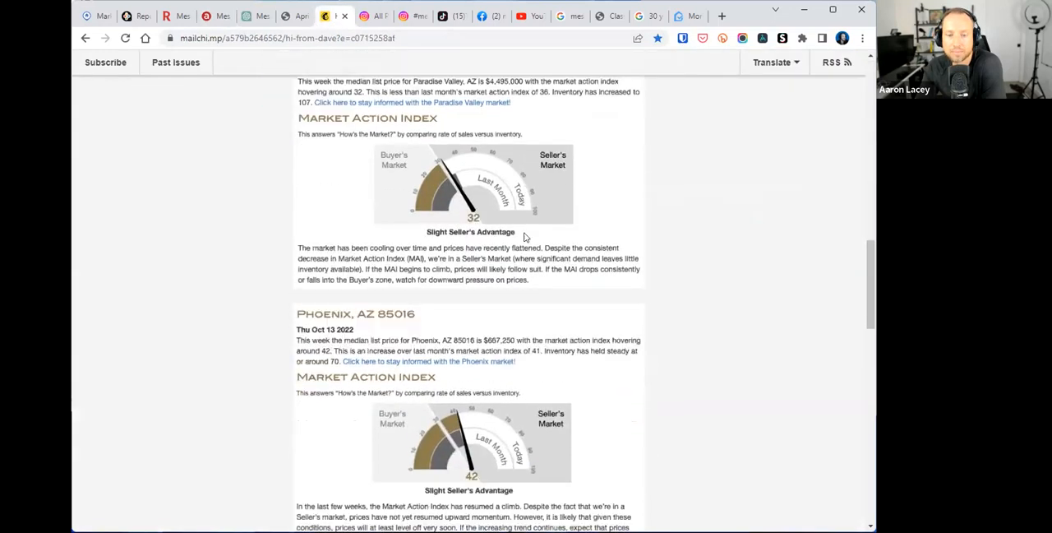
pyautogui.scroll(-3)
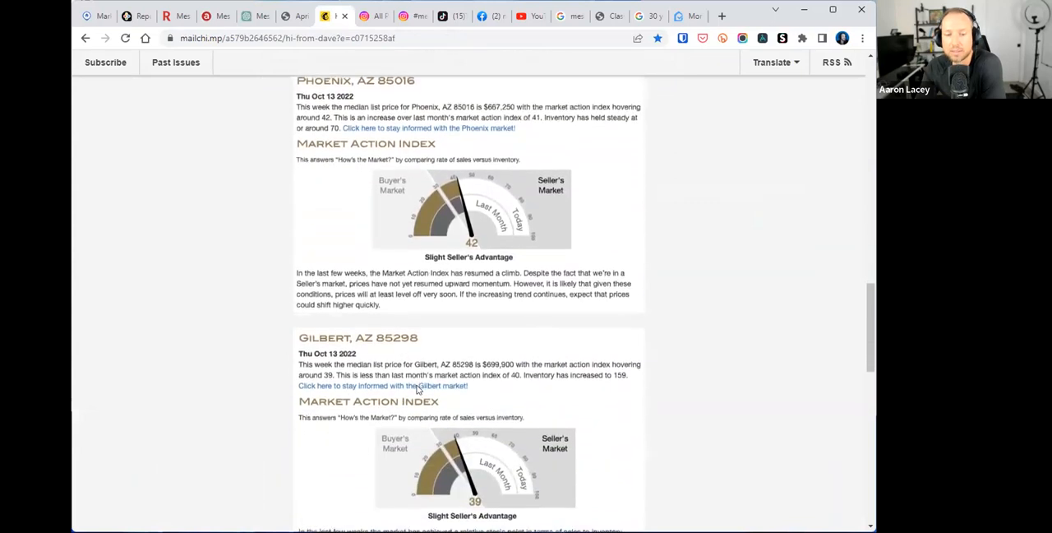
pyautogui.scroll(-3)
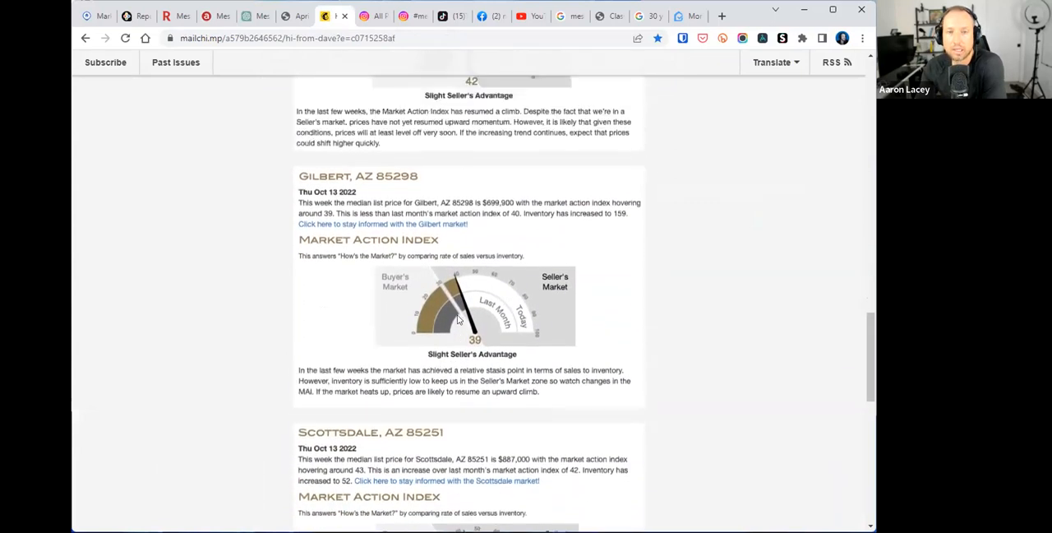
pyautogui.scroll(3)
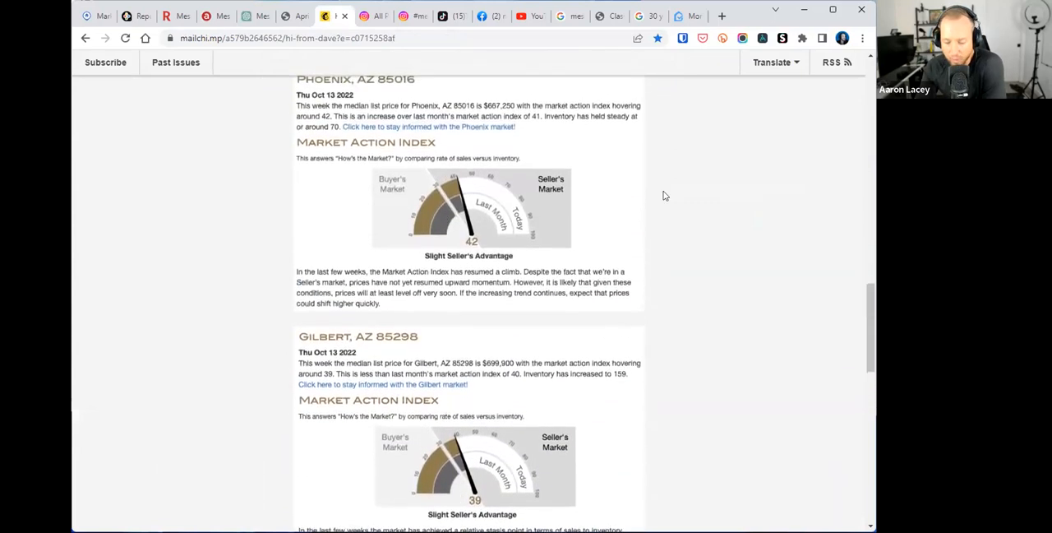
pyautogui.moveTo(497, 172)
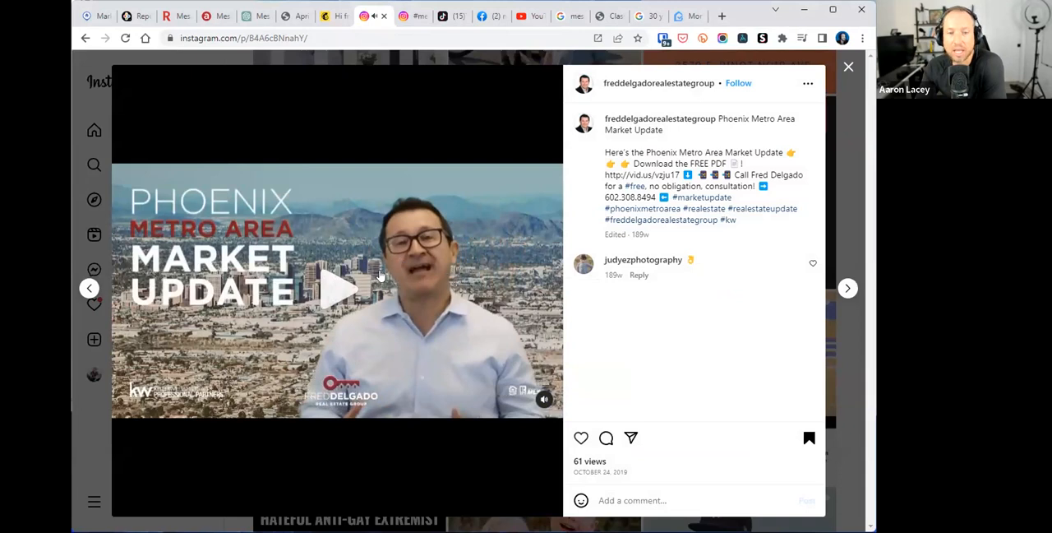
pyautogui.moveTo(386, 150)
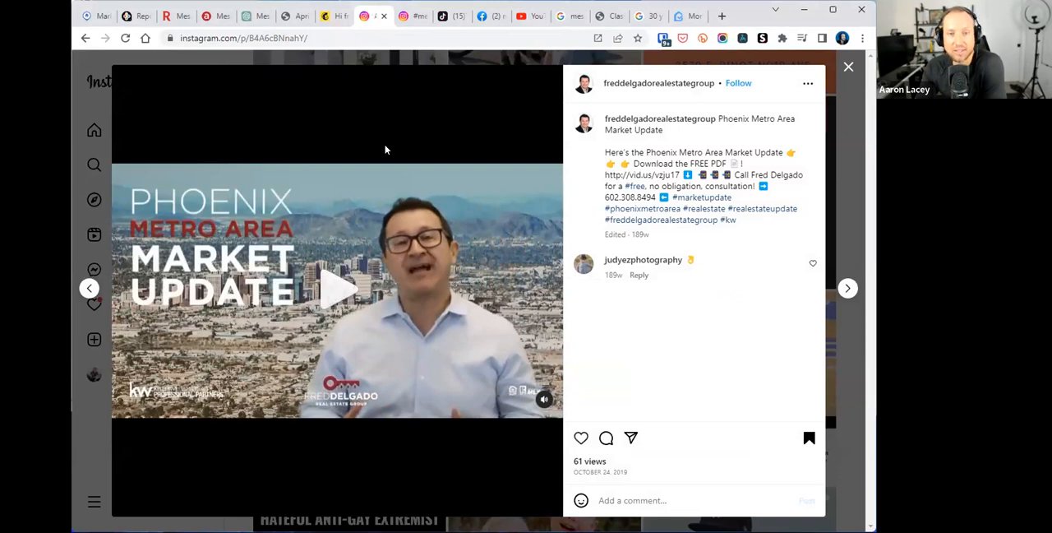
pyautogui.moveTo(409, 16)
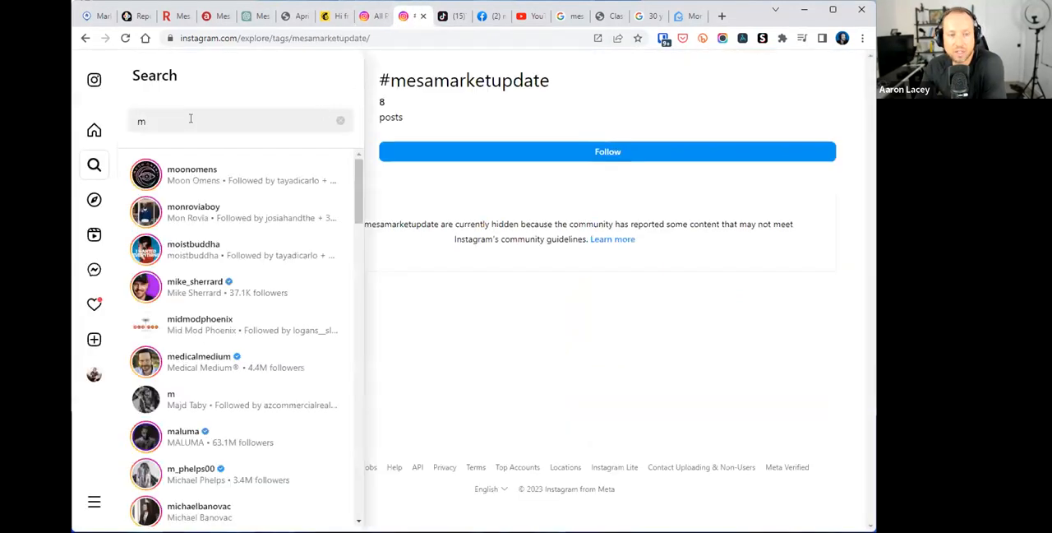
# - Search Instagram for 'mesa real estate market', select the #mesamarketupdate hashtag, then move to TikTok
pyautogui.write('esa m')
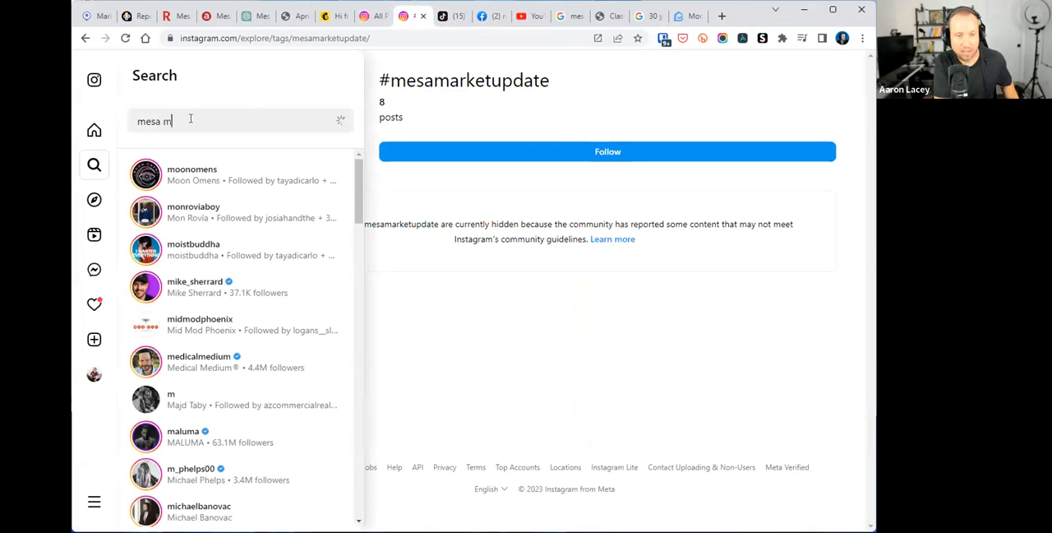
pyautogui.write('esa real estate market')
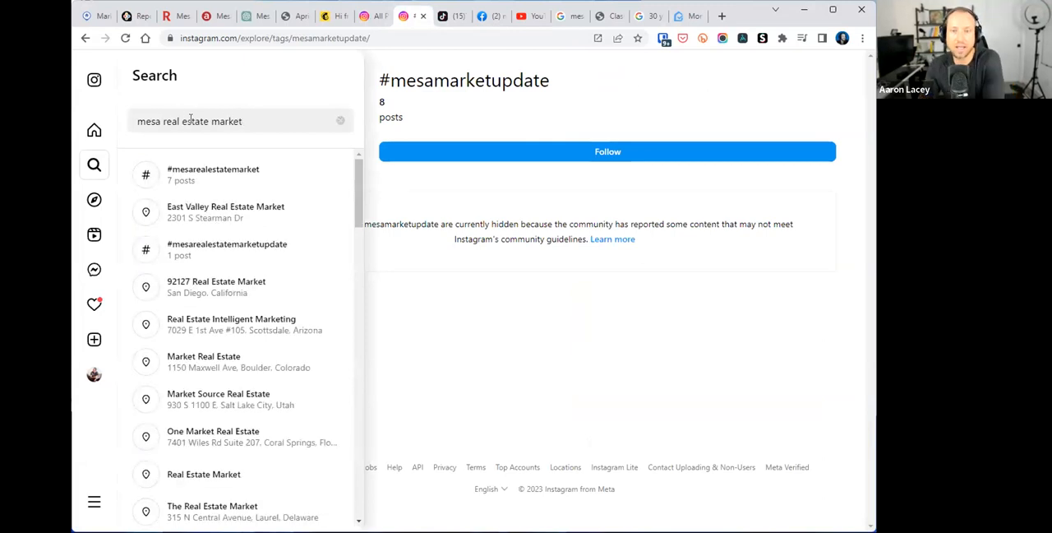
pyautogui.doubleClick(469, 80)
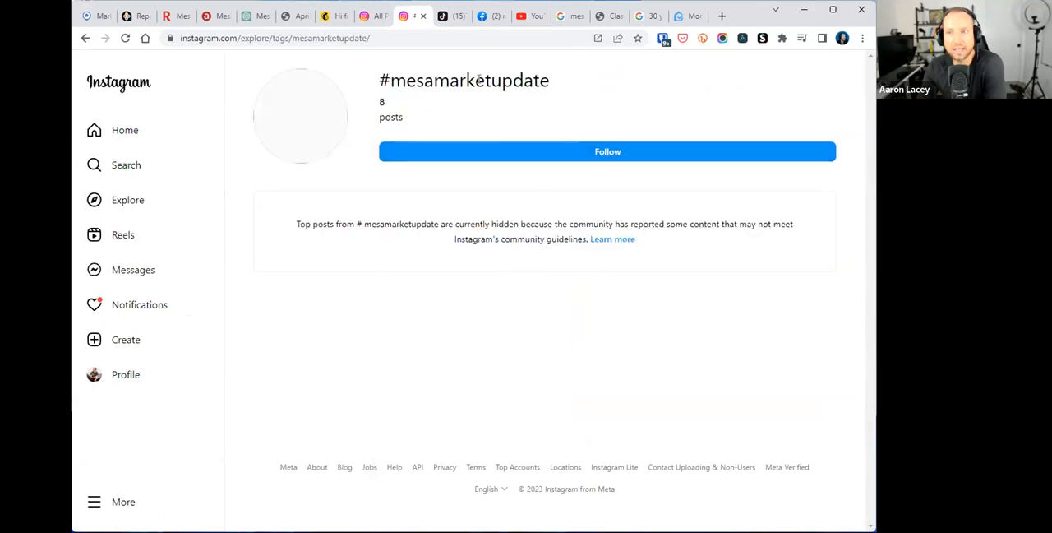
pyautogui.doubleClick(390, 81)
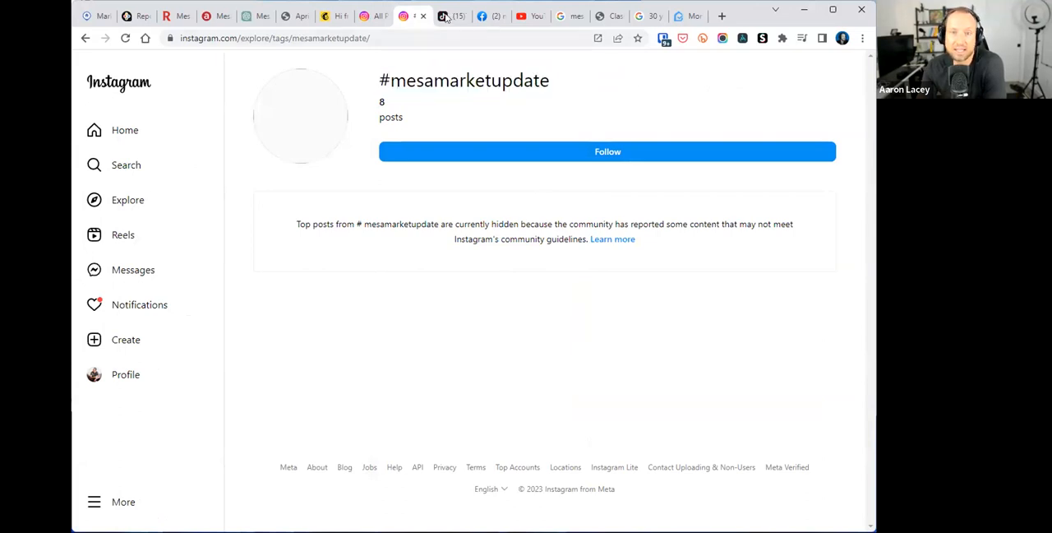
pyautogui.click(444, 16)
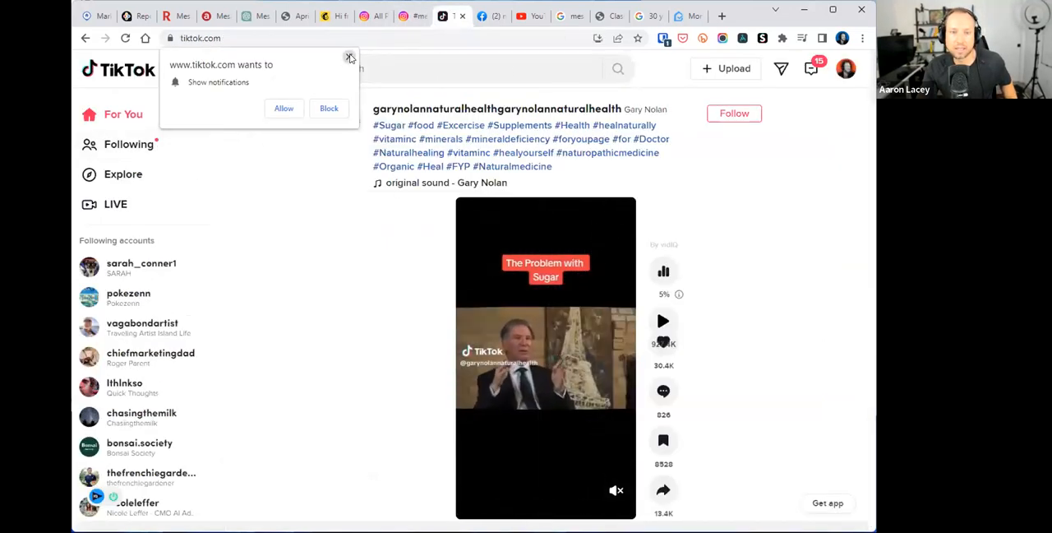
# - Search TikTok for 'mesa real estate market update'
pyautogui.click(465, 68)
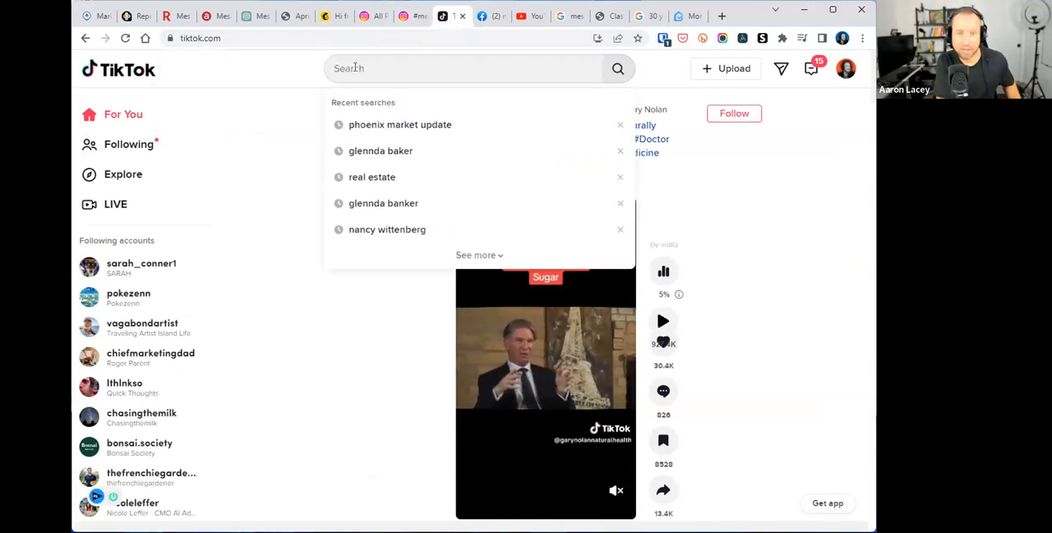
pyautogui.write('mesa market updat')
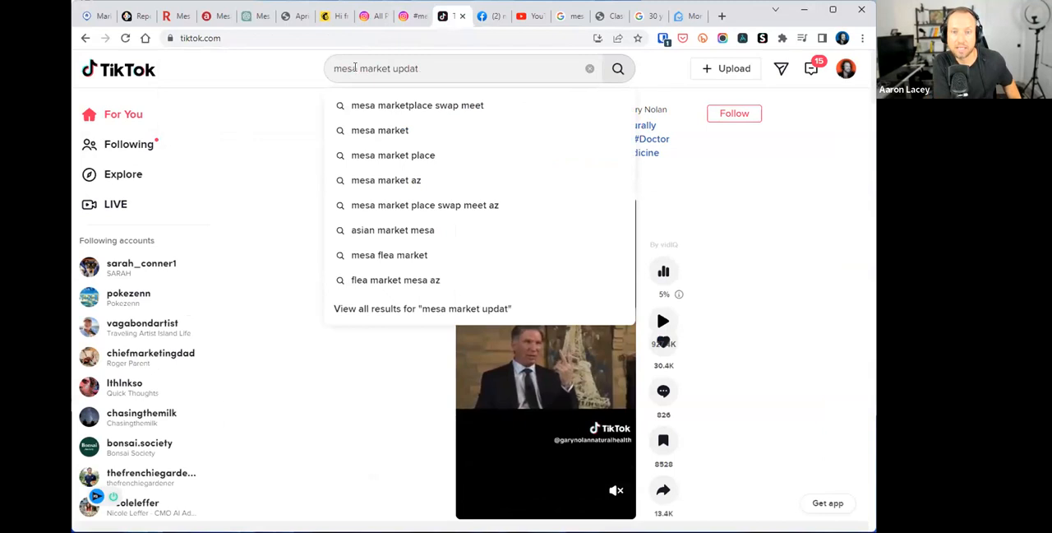
pyautogui.write('mesa real estate')
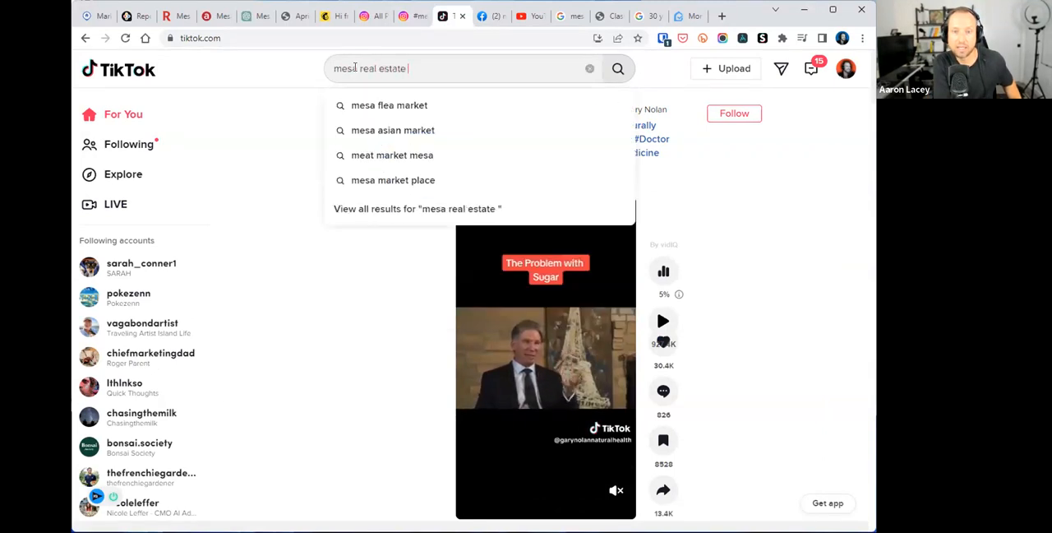
pyautogui.write('market update')
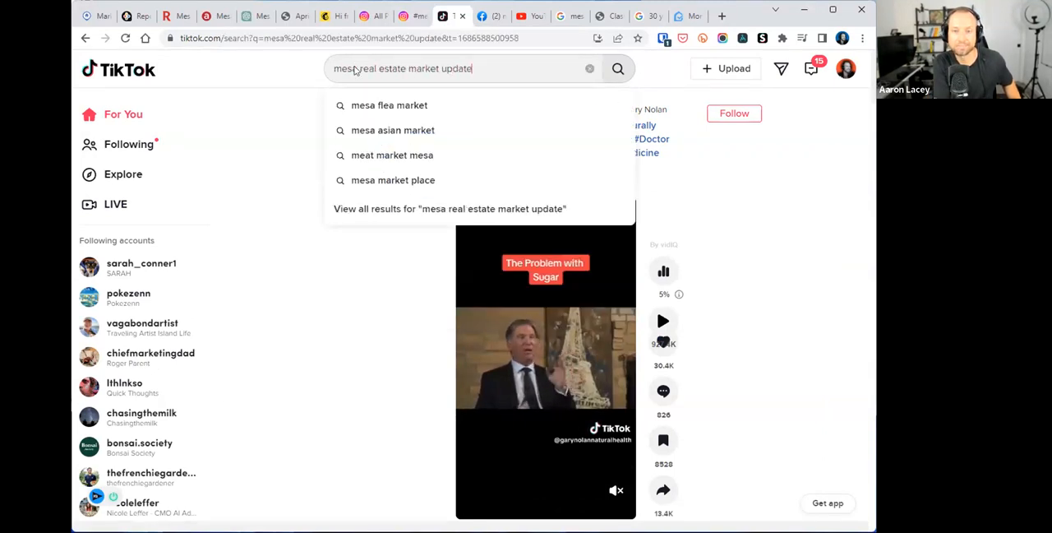
pyautogui.click(618, 69)
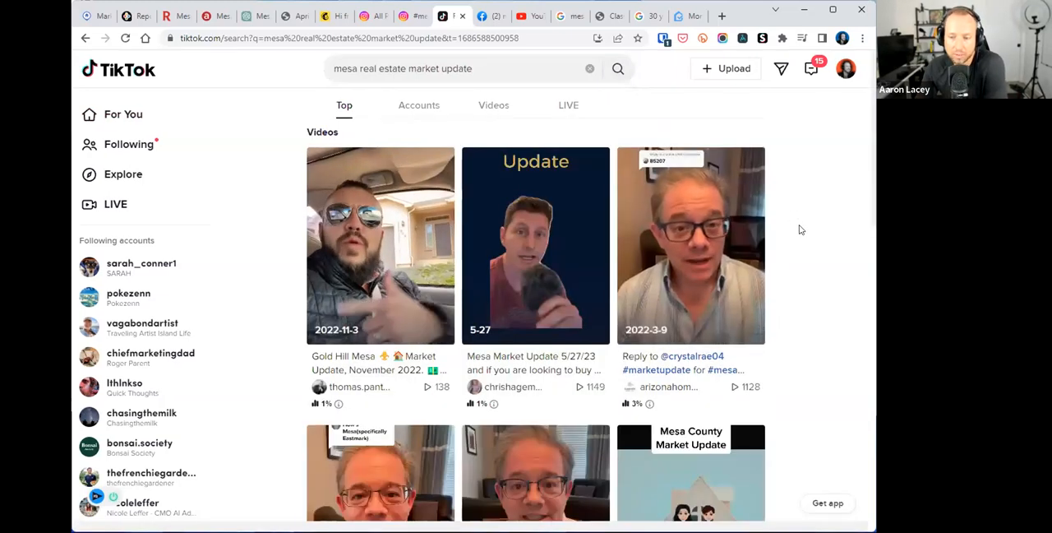
pyautogui.moveTo(786, 208)
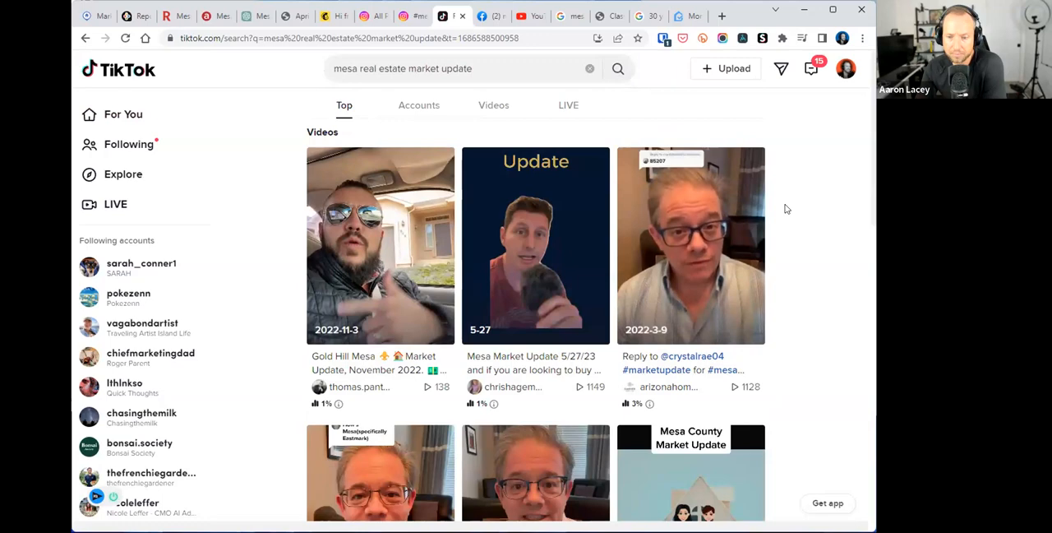
# - Scroll through the Top results grid of local Mesa market update videos
pyautogui.scroll(-3)
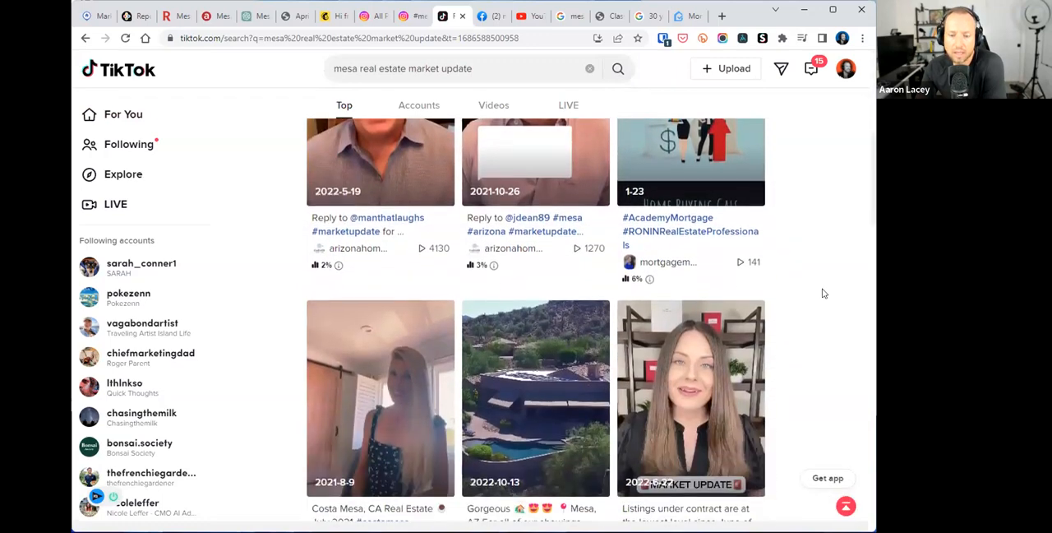
pyautogui.scroll(-3)
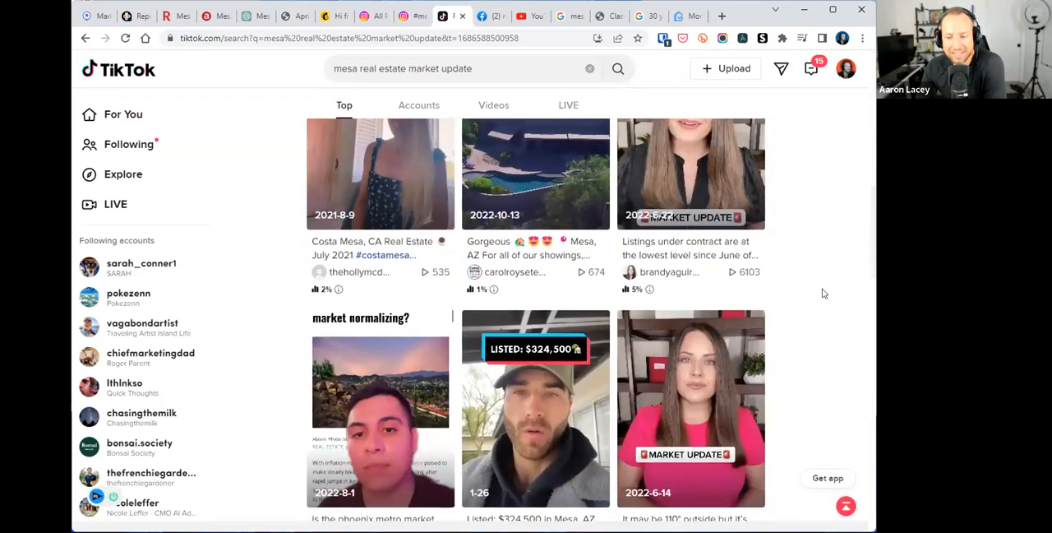
pyautogui.scroll(-3)
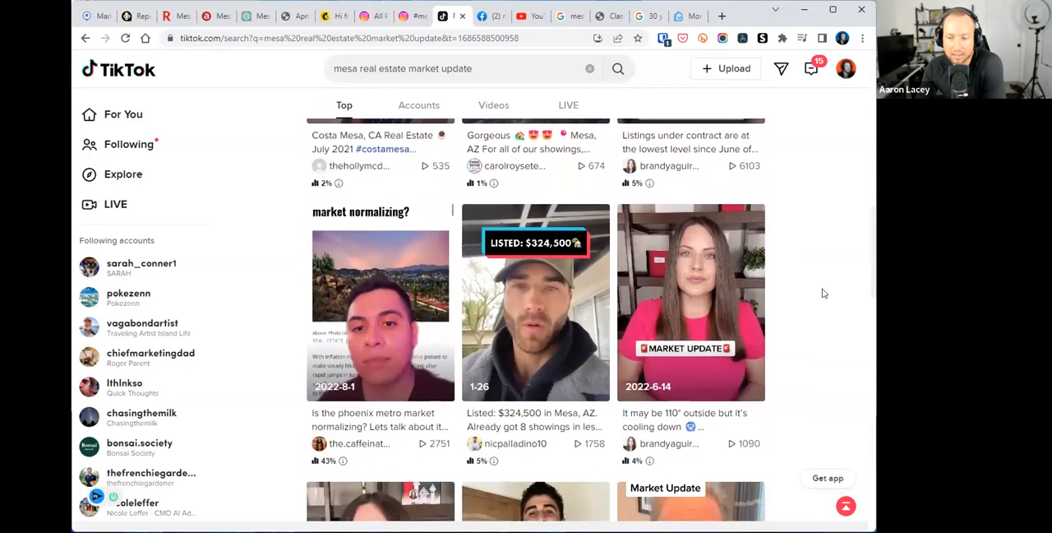
pyautogui.scroll(-3)
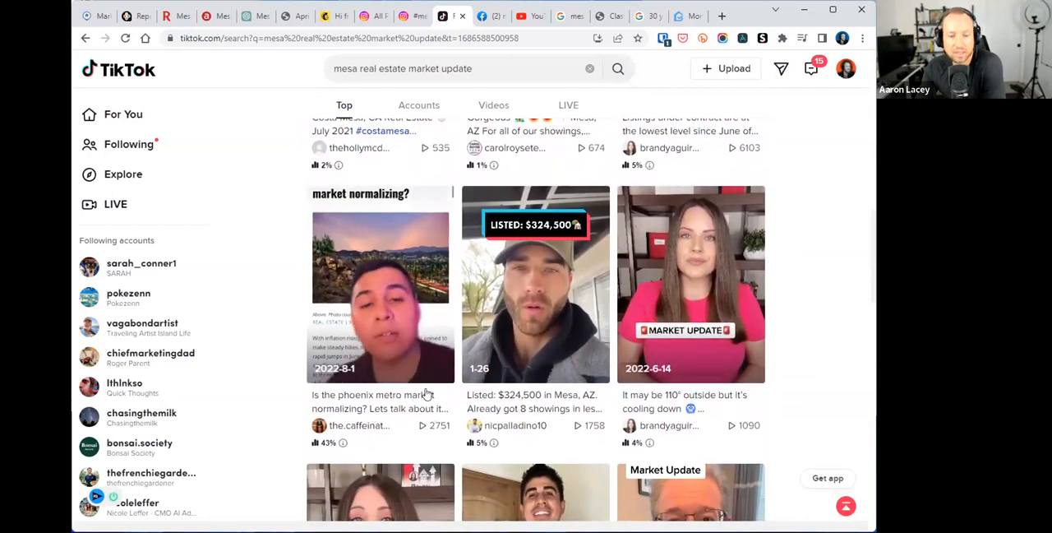
pyautogui.scroll(-3)
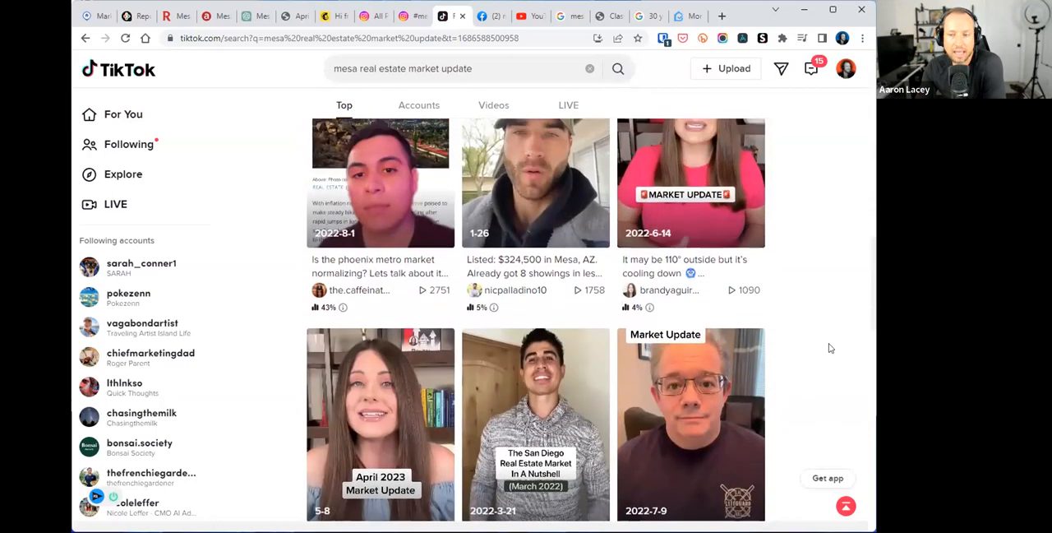
pyautogui.scroll(-3)
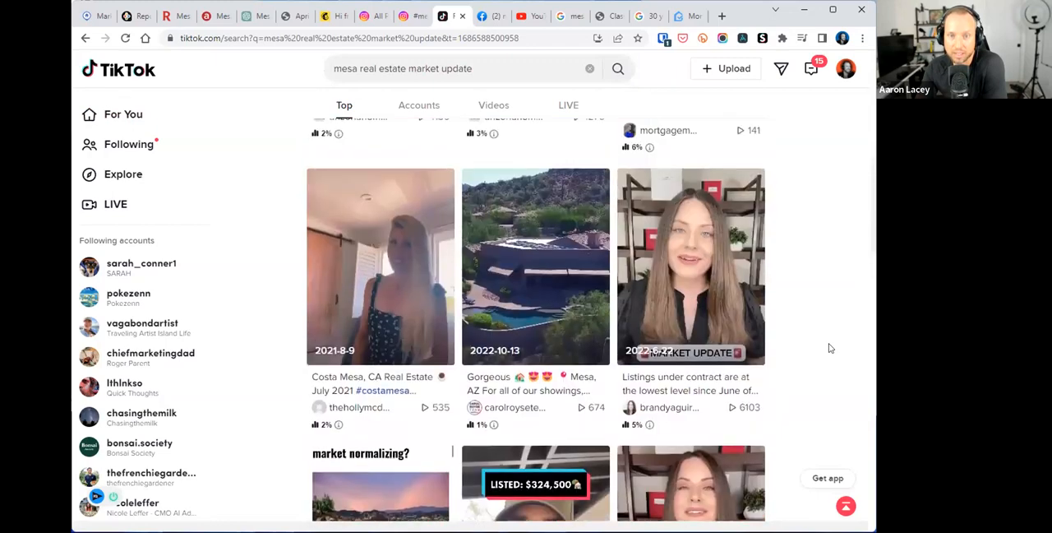
pyautogui.scroll(-3)
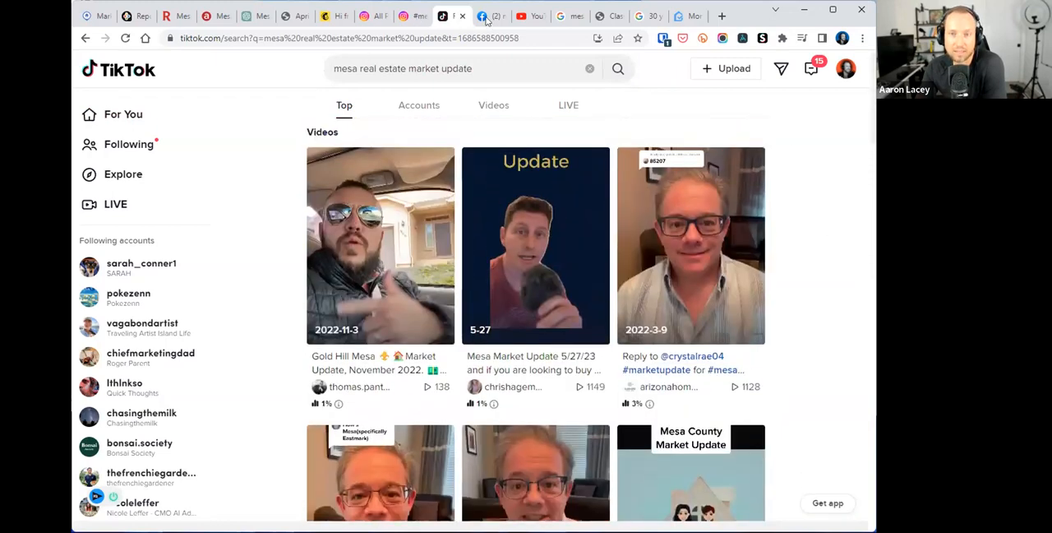
# - Browse the Facebook post results for 'mesa real estate market', then move to the YouTube tab
pyautogui.click(492, 16)
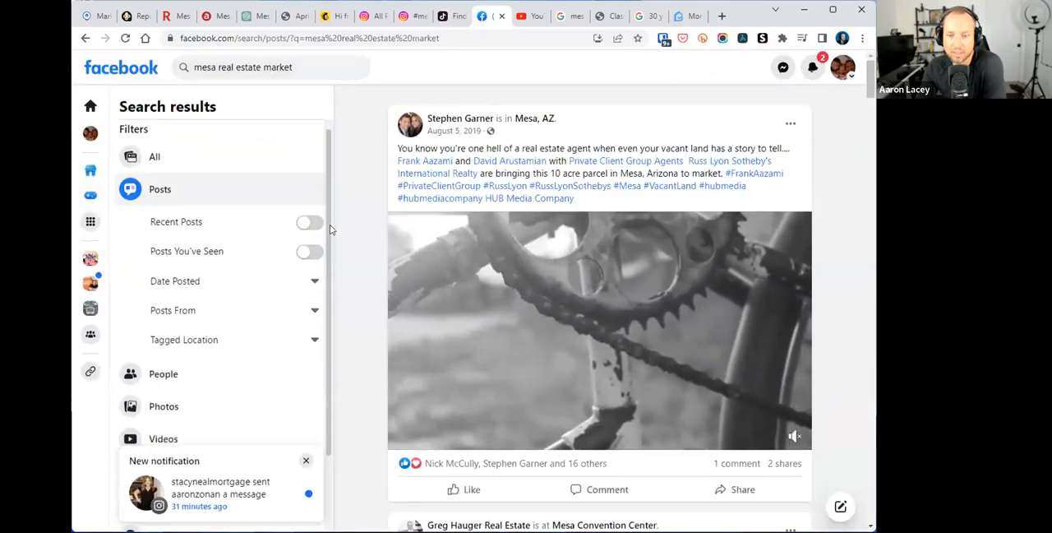
pyautogui.scroll(-3)
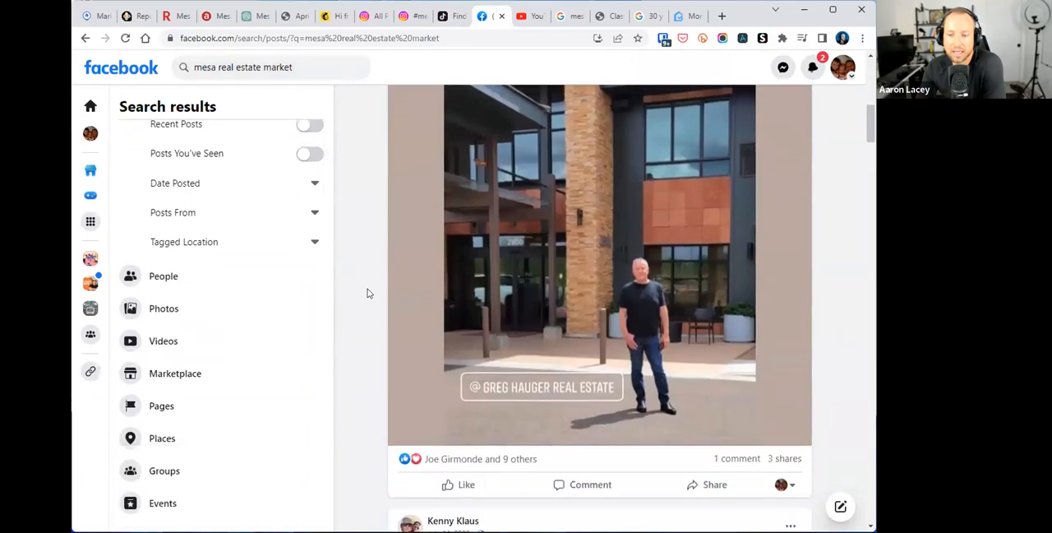
pyautogui.scroll(-3)
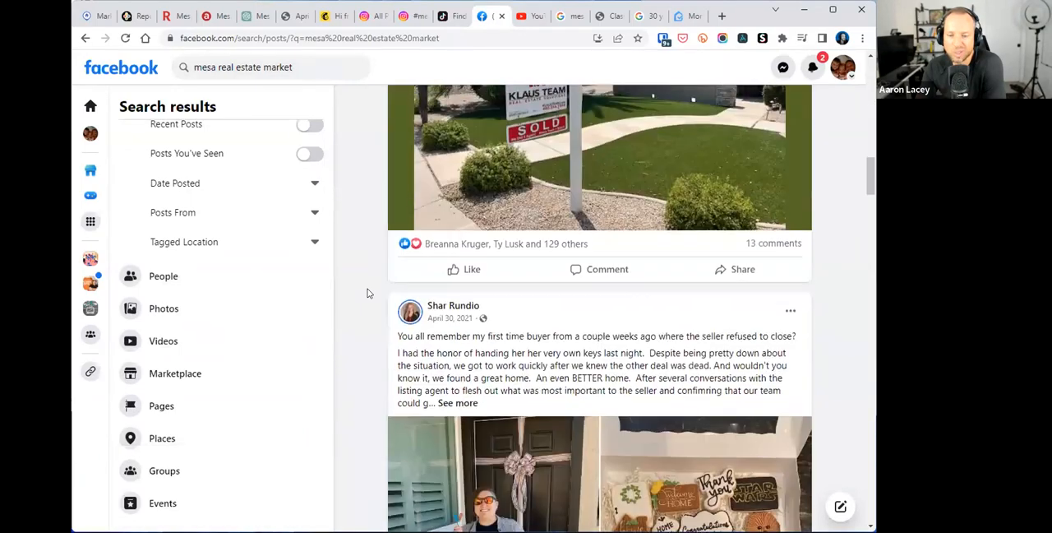
pyautogui.scroll(-3)
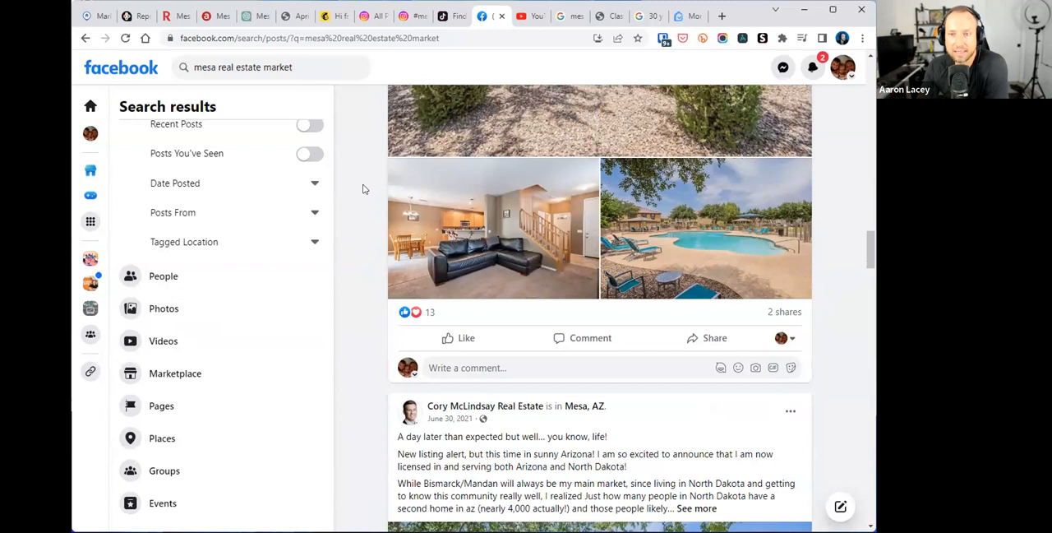
pyautogui.click(523, 16)
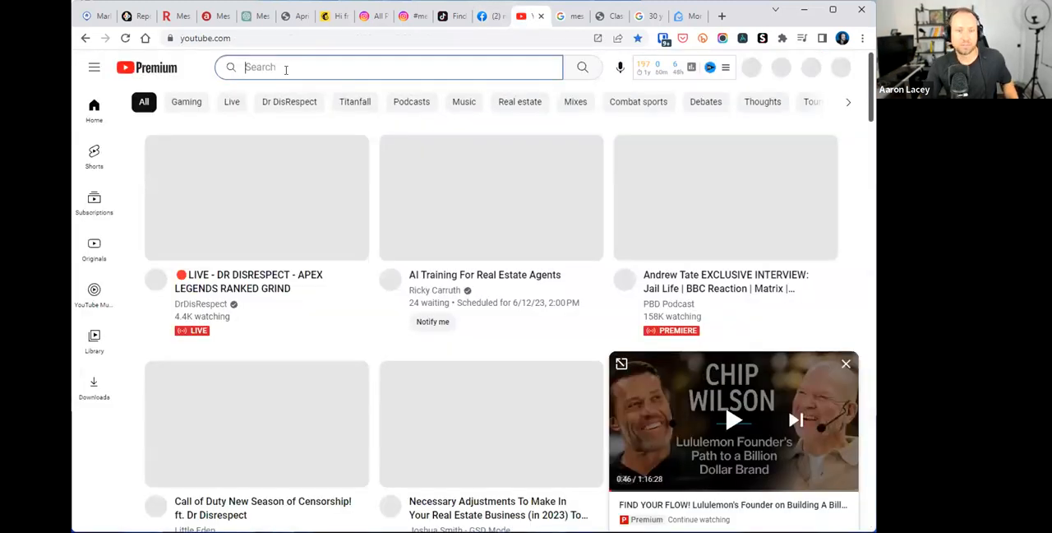
# - Search YouTube for 'mesa real estate market update' via the autocomplete suggestion
pyautogui.write('mesa real estate market')
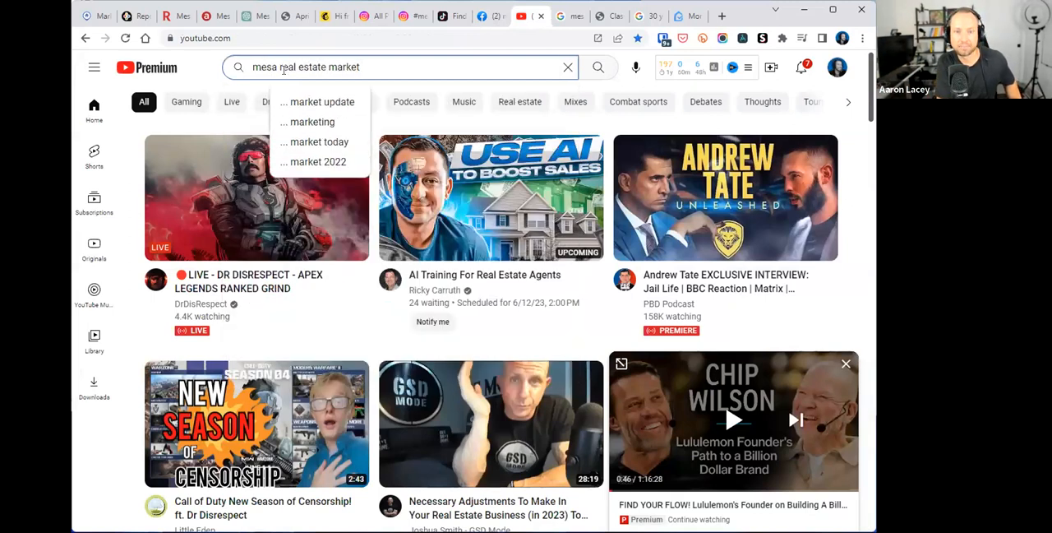
pyautogui.click(323, 101)
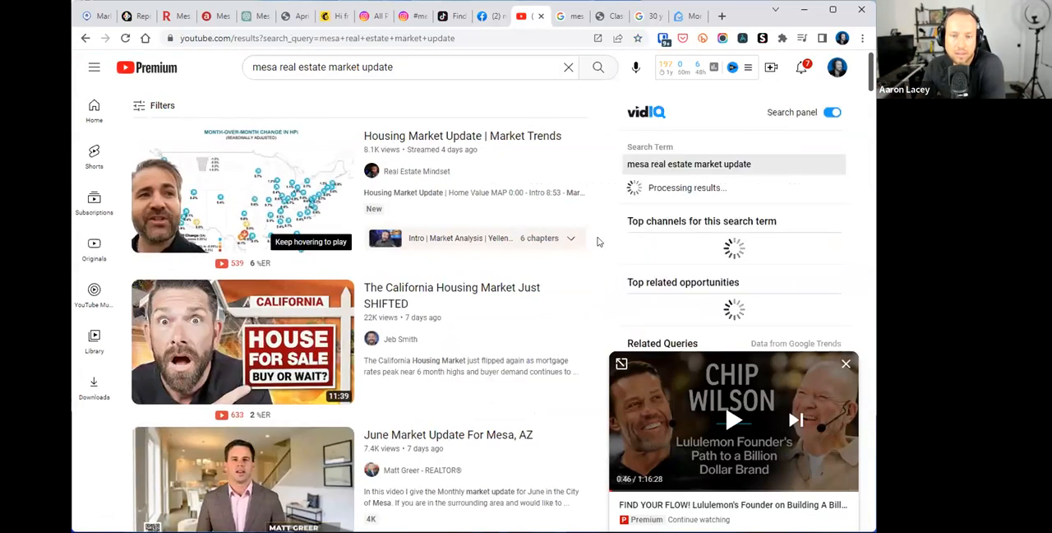
pyautogui.scroll(-3)
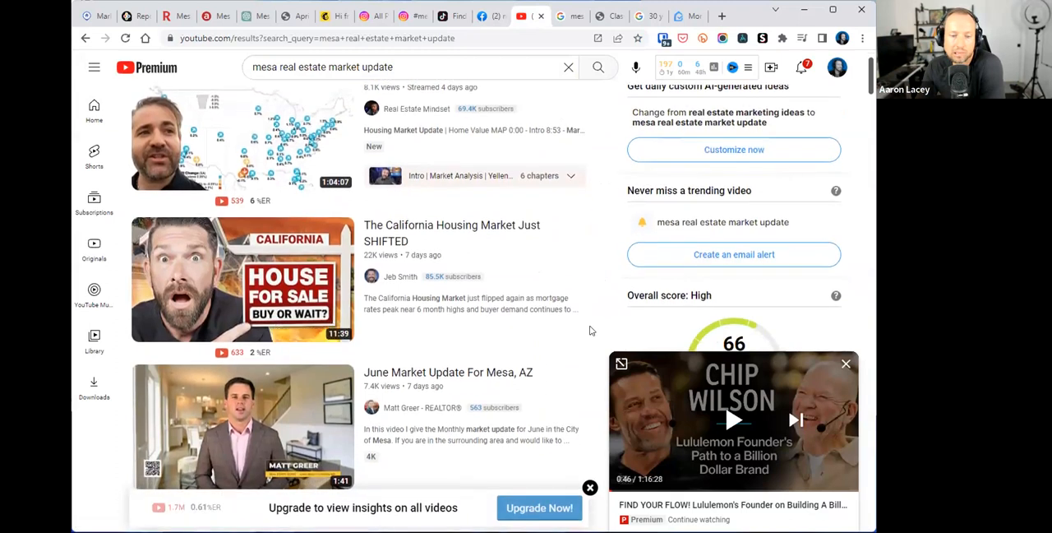
pyautogui.scroll(-3)
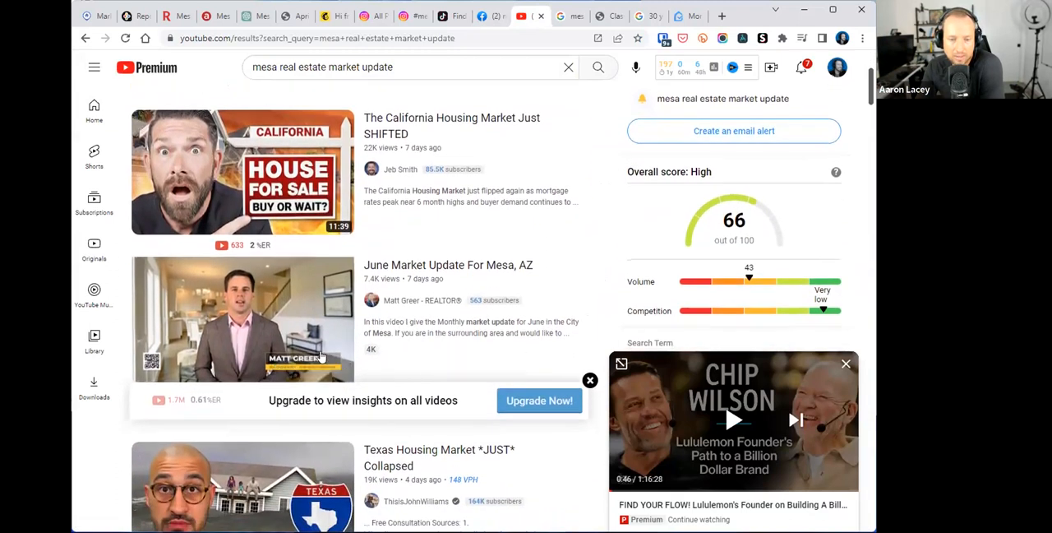
pyautogui.moveTo(243, 323)
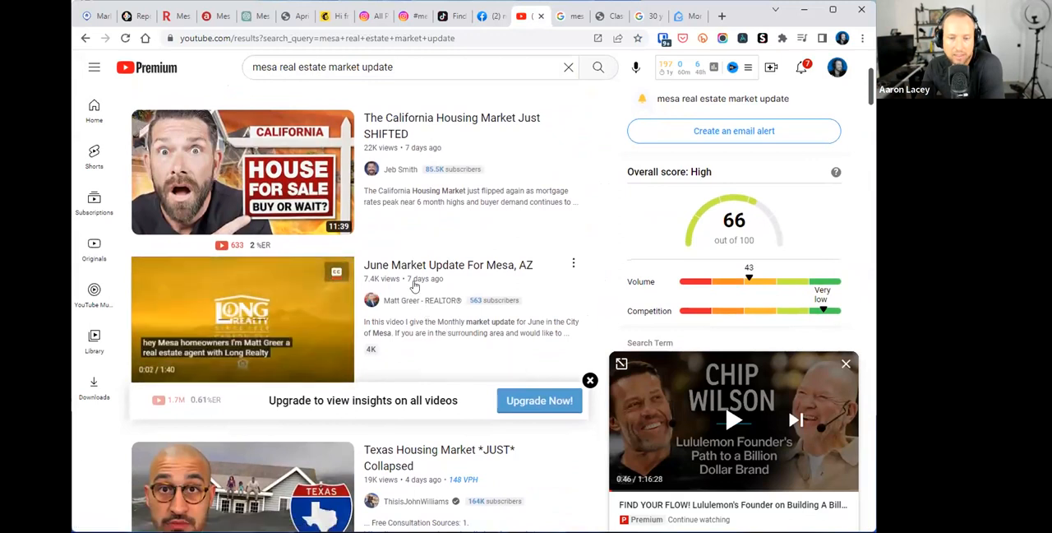
pyautogui.moveTo(467, 269)
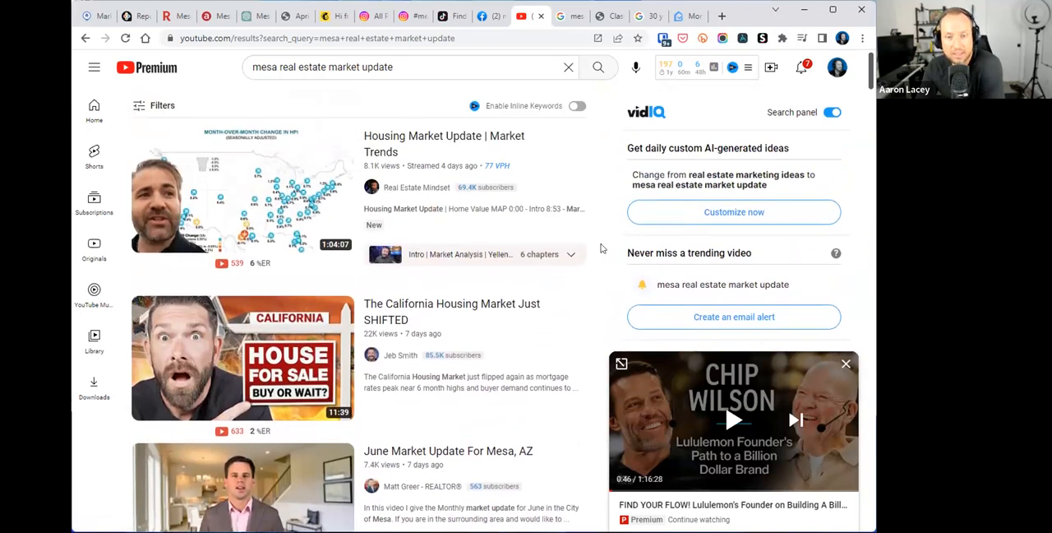
# - Scroll through the YouTube videos and Shorts, then return to the Instagram #mesamarketupdate page
pyautogui.scroll(-3)
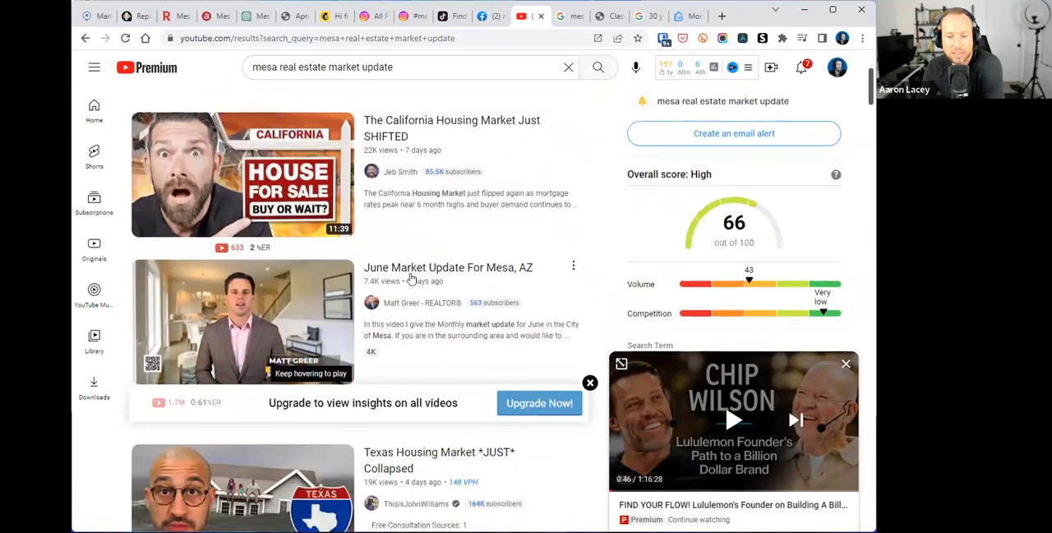
pyautogui.scroll(-3)
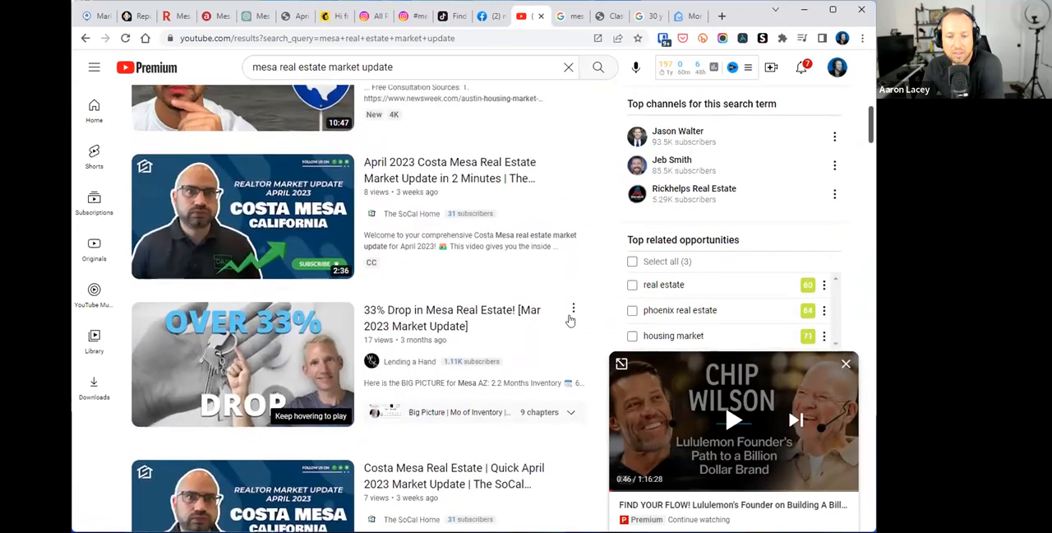
pyautogui.scroll(-3)
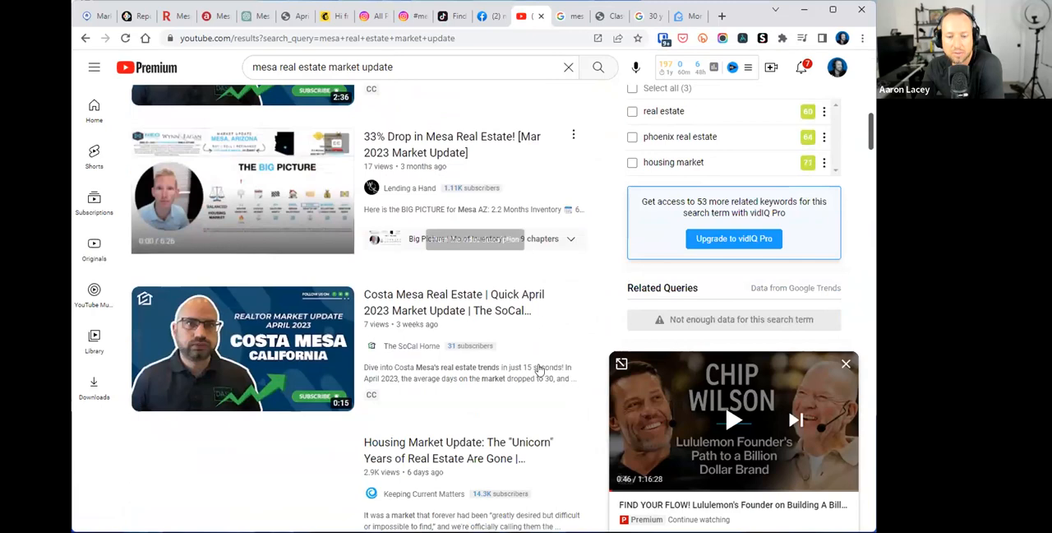
pyautogui.scroll(-3)
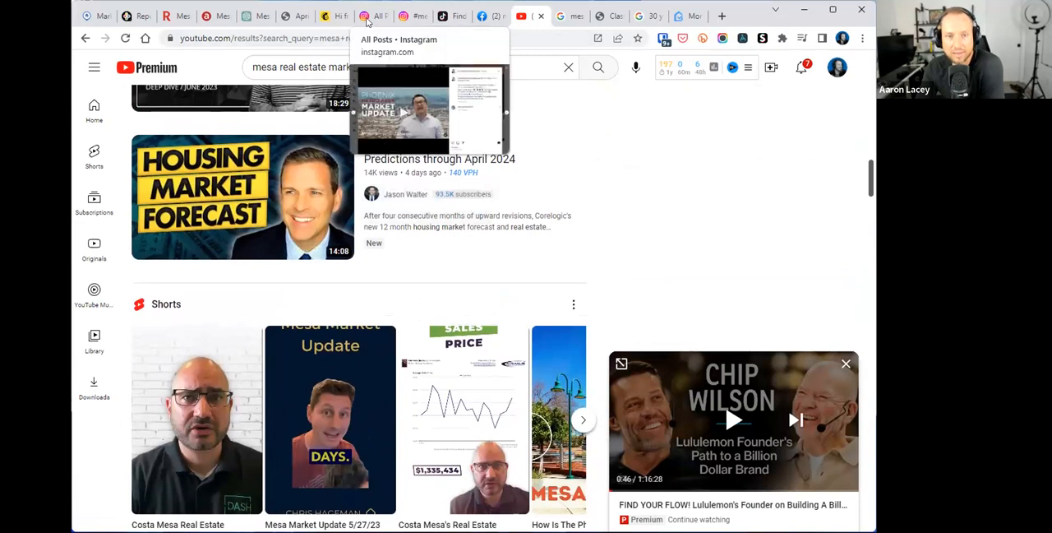
pyautogui.moveTo(618, 122)
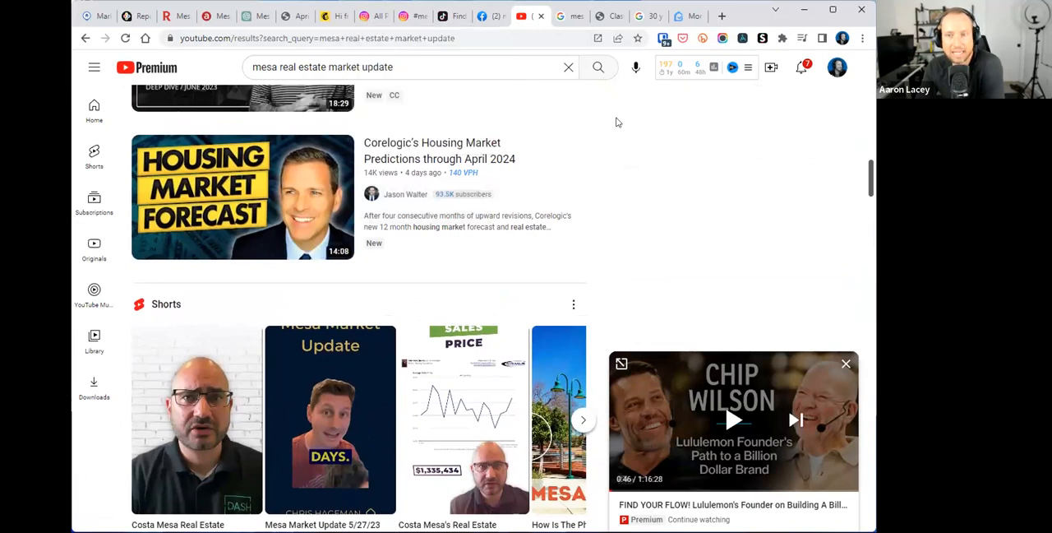
pyautogui.moveTo(644, 130)
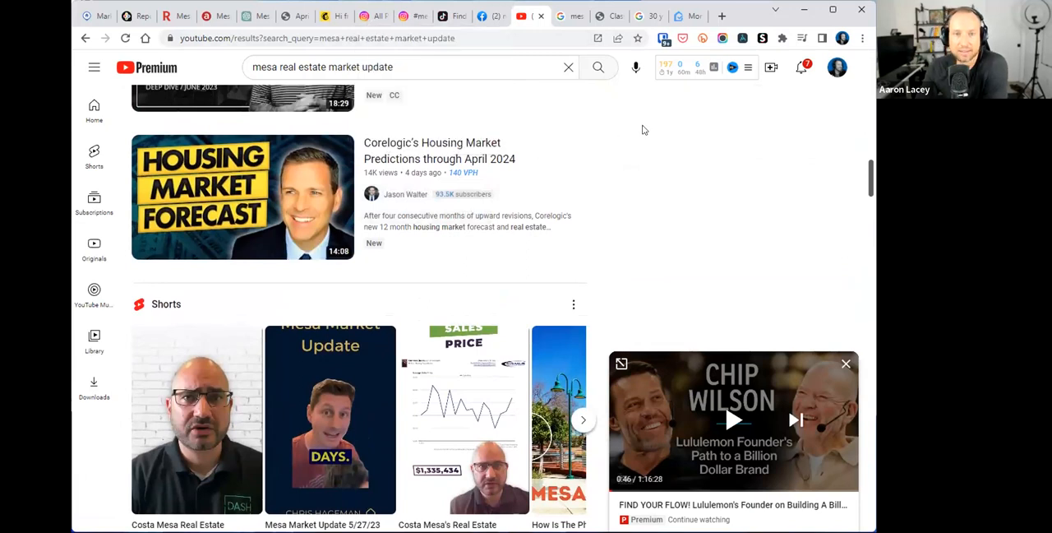
pyautogui.moveTo(633, 138)
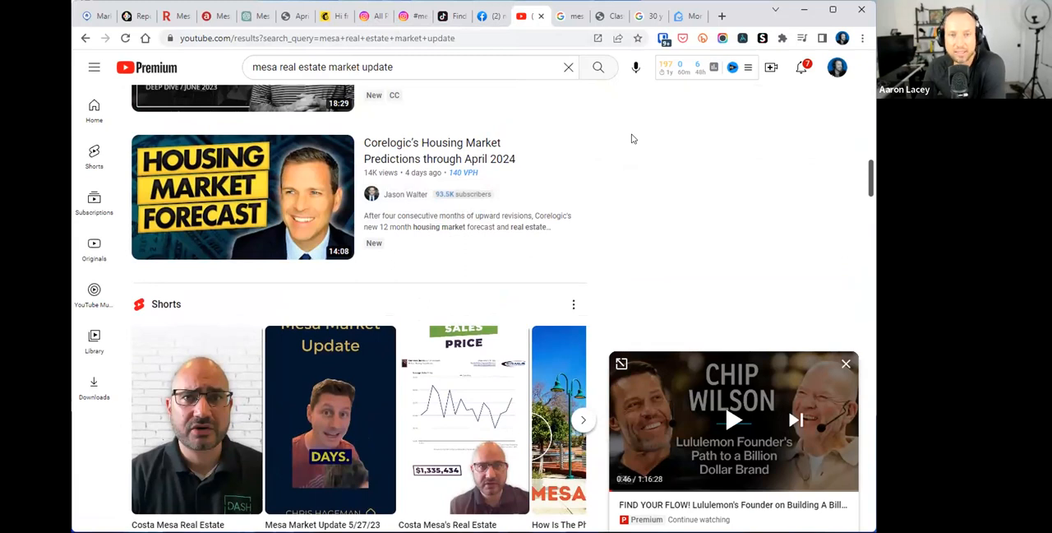
pyautogui.moveTo(372, 16)
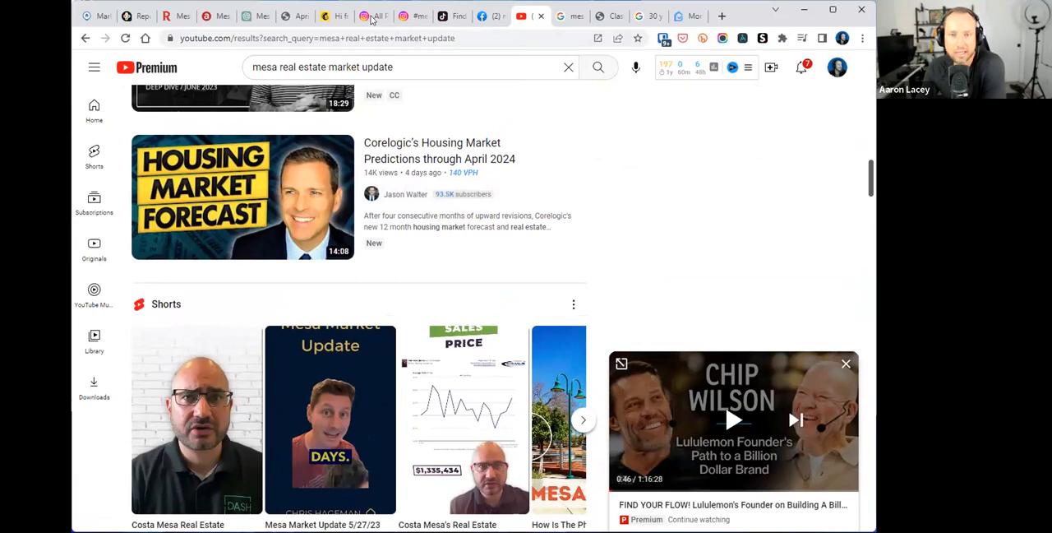
pyautogui.click(404, 15)
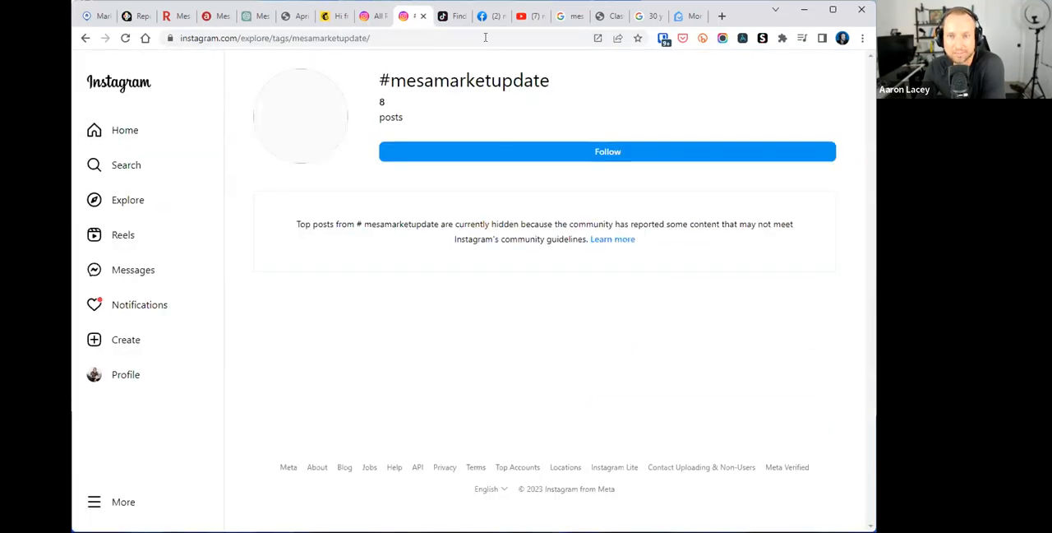
# - Switch to the Facebook results for 'mesa real estate market' to compare
pyautogui.click(436, 15)
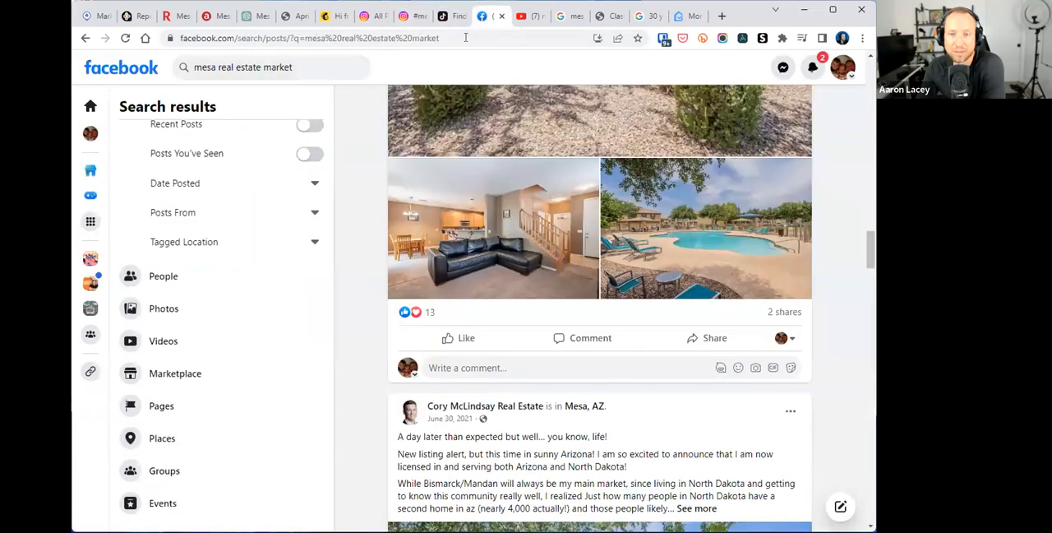
pyautogui.moveTo(572, 16)
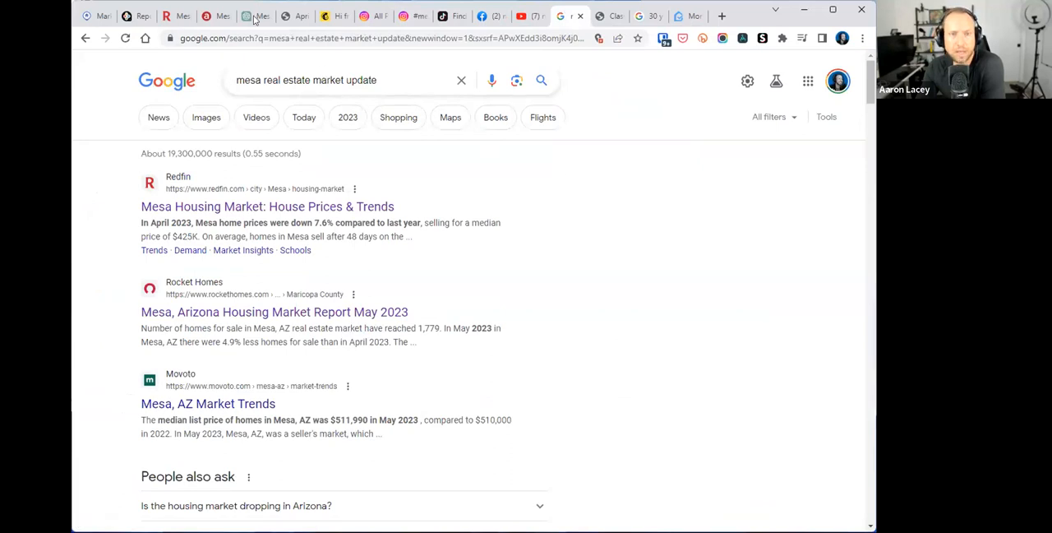
pyautogui.moveTo(728, 102)
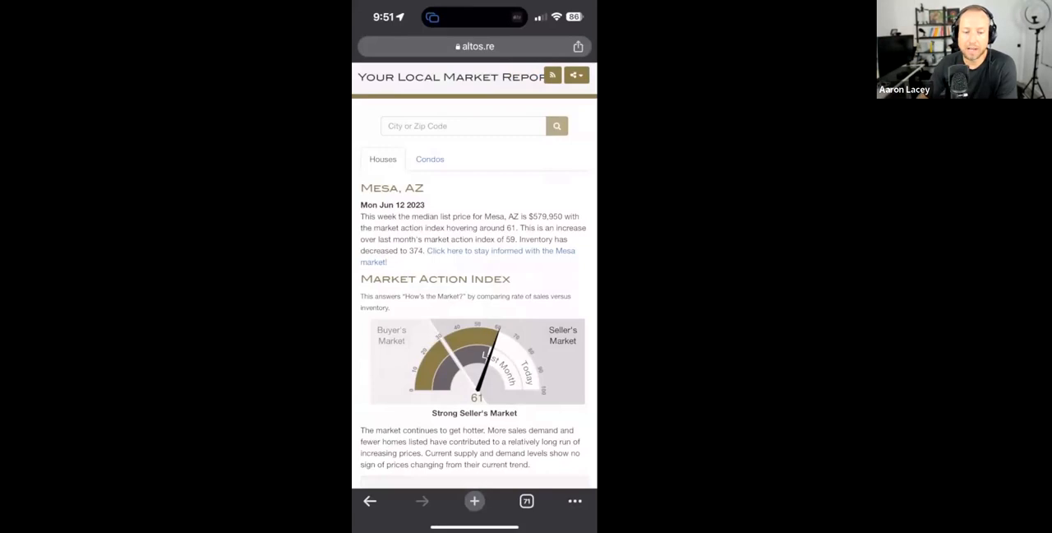
# - Scroll the Altos Mesa, AZ report down past the Market Action Index to the Real-Time Market Profile
pyautogui.scroll(-3)
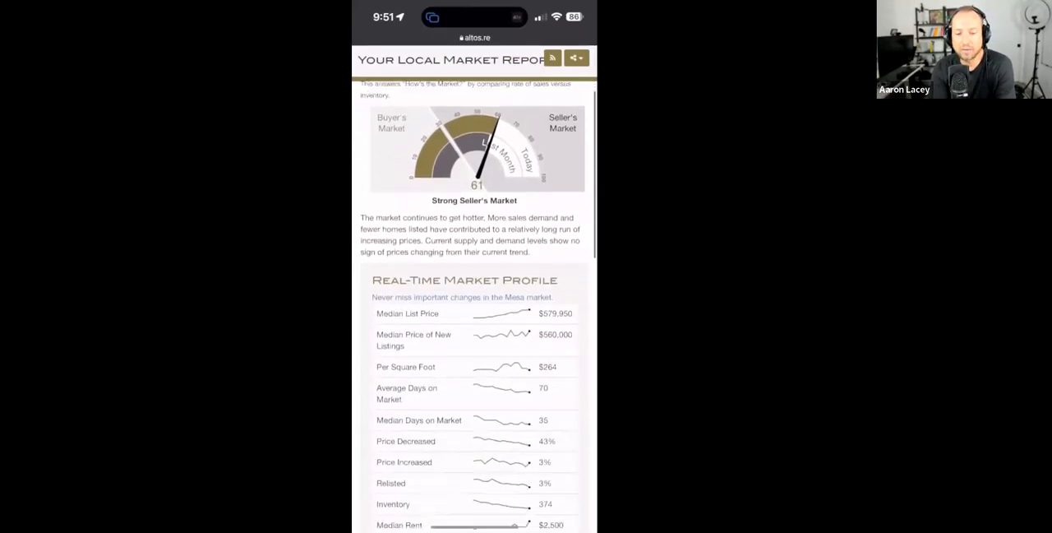
pyautogui.scroll(-3)
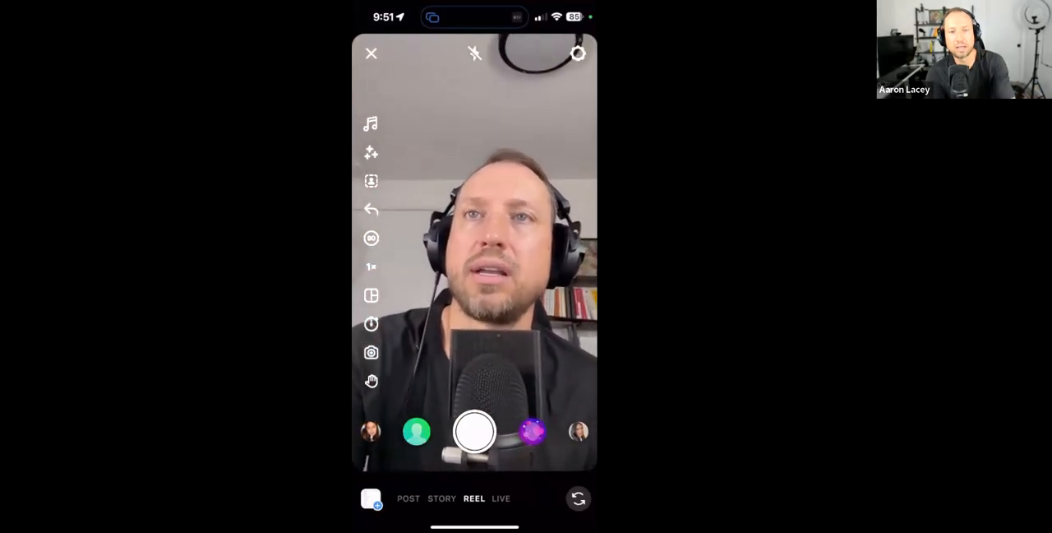
# - Enable the Green Screen effect with the Altos Mesa market profile screenshot as the Reel backdrop
pyautogui.click(418, 432)
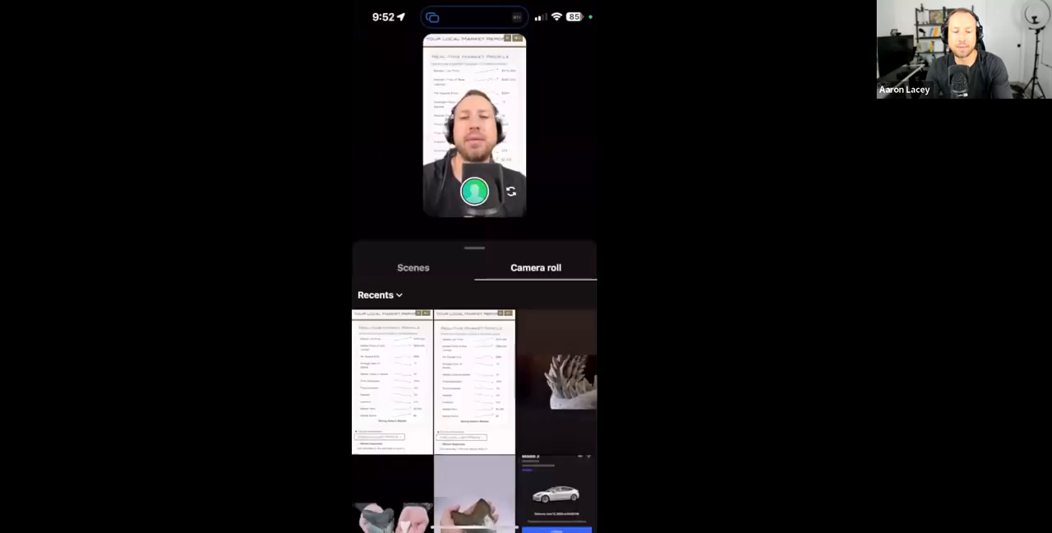
pyautogui.click(392, 381)
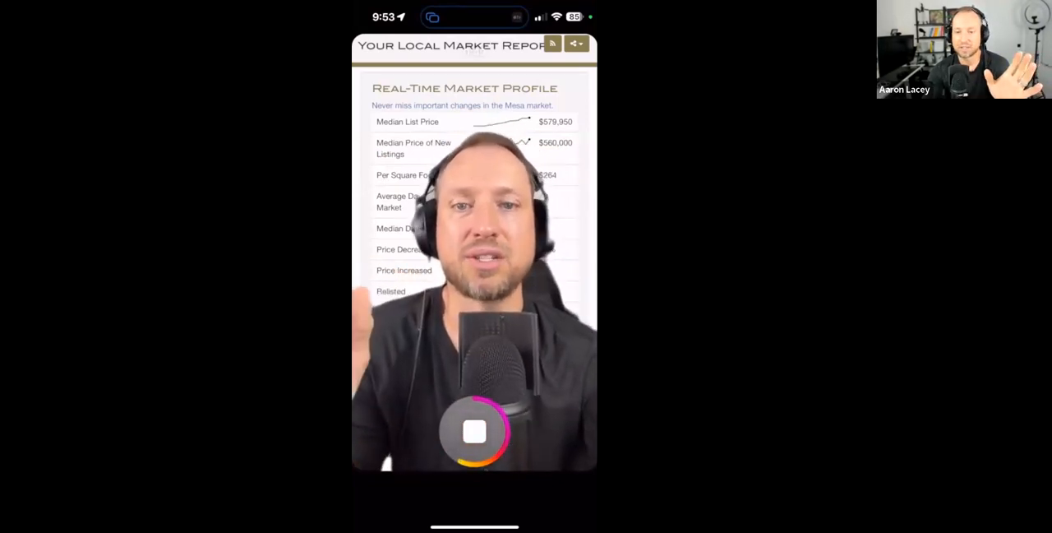
# - Finish recording the 36-second green-screen clip over the Mesa market profile
pyautogui.click(475, 436)
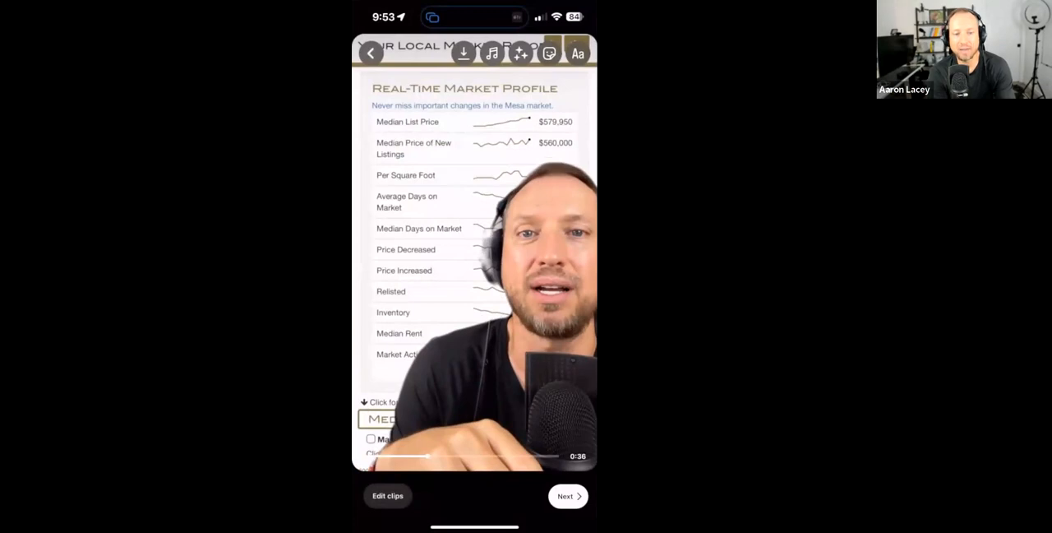
# - Add auto-generated captions to the Reel, opening with 'The Mesa real estate market is on fire.'
pyautogui.click(549, 53)
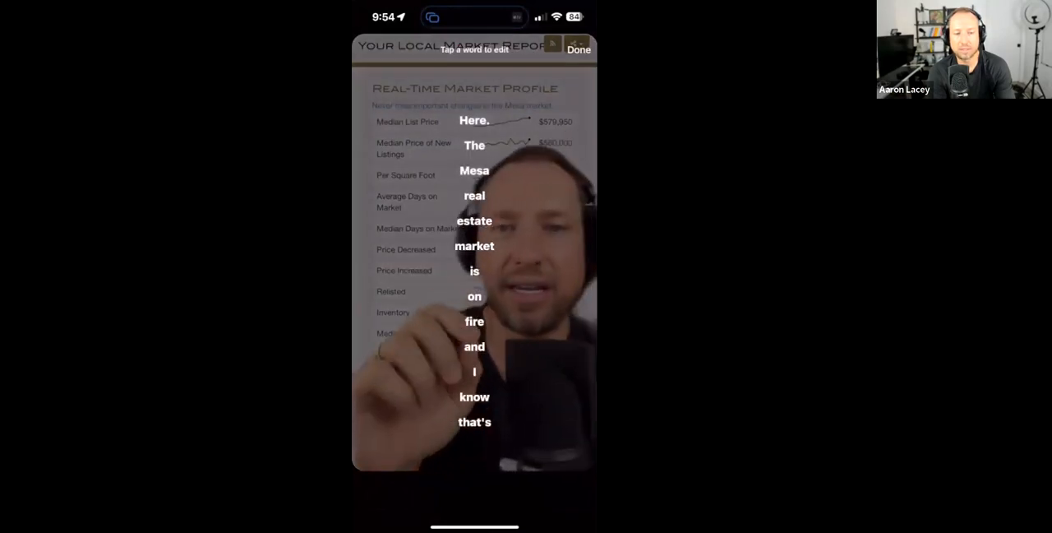
pyautogui.click(577, 49)
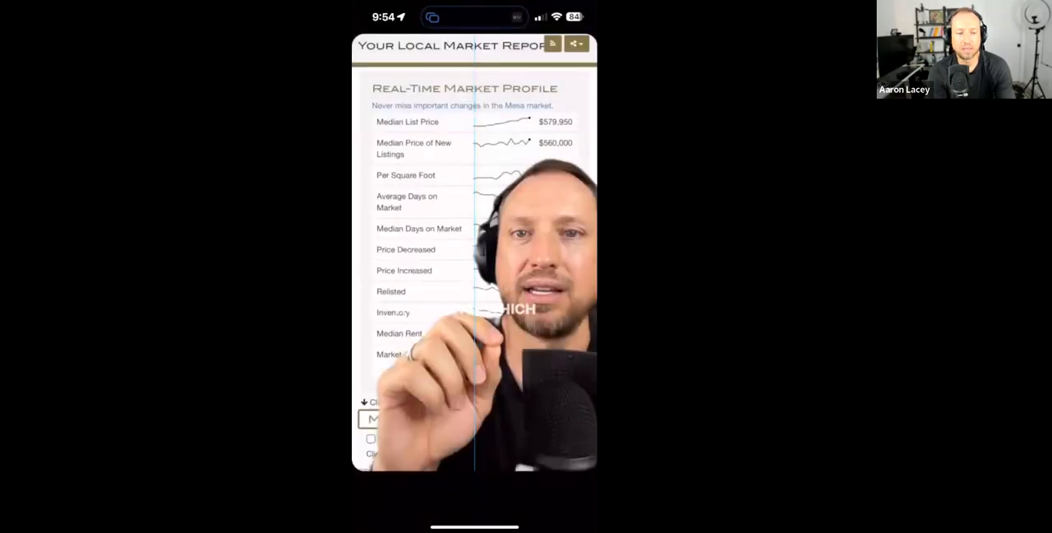